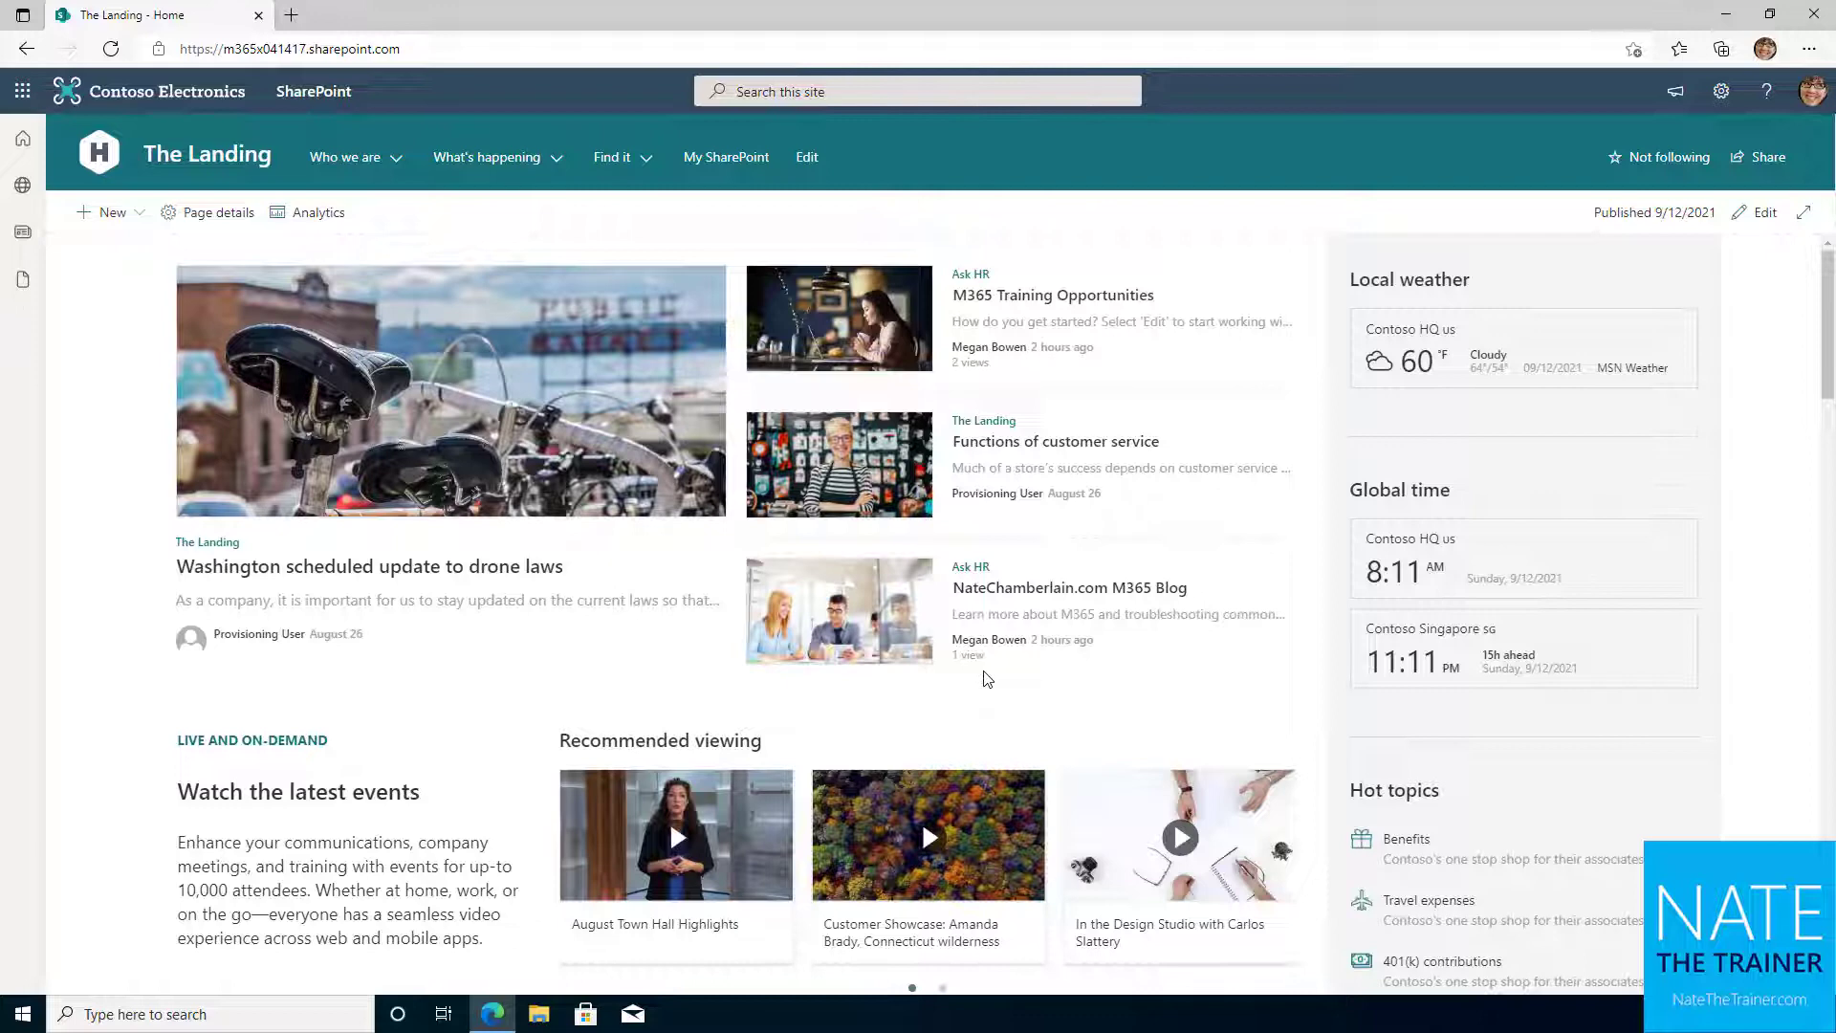
{"action": "mouse_move", "coordinate": [1076, 721]}
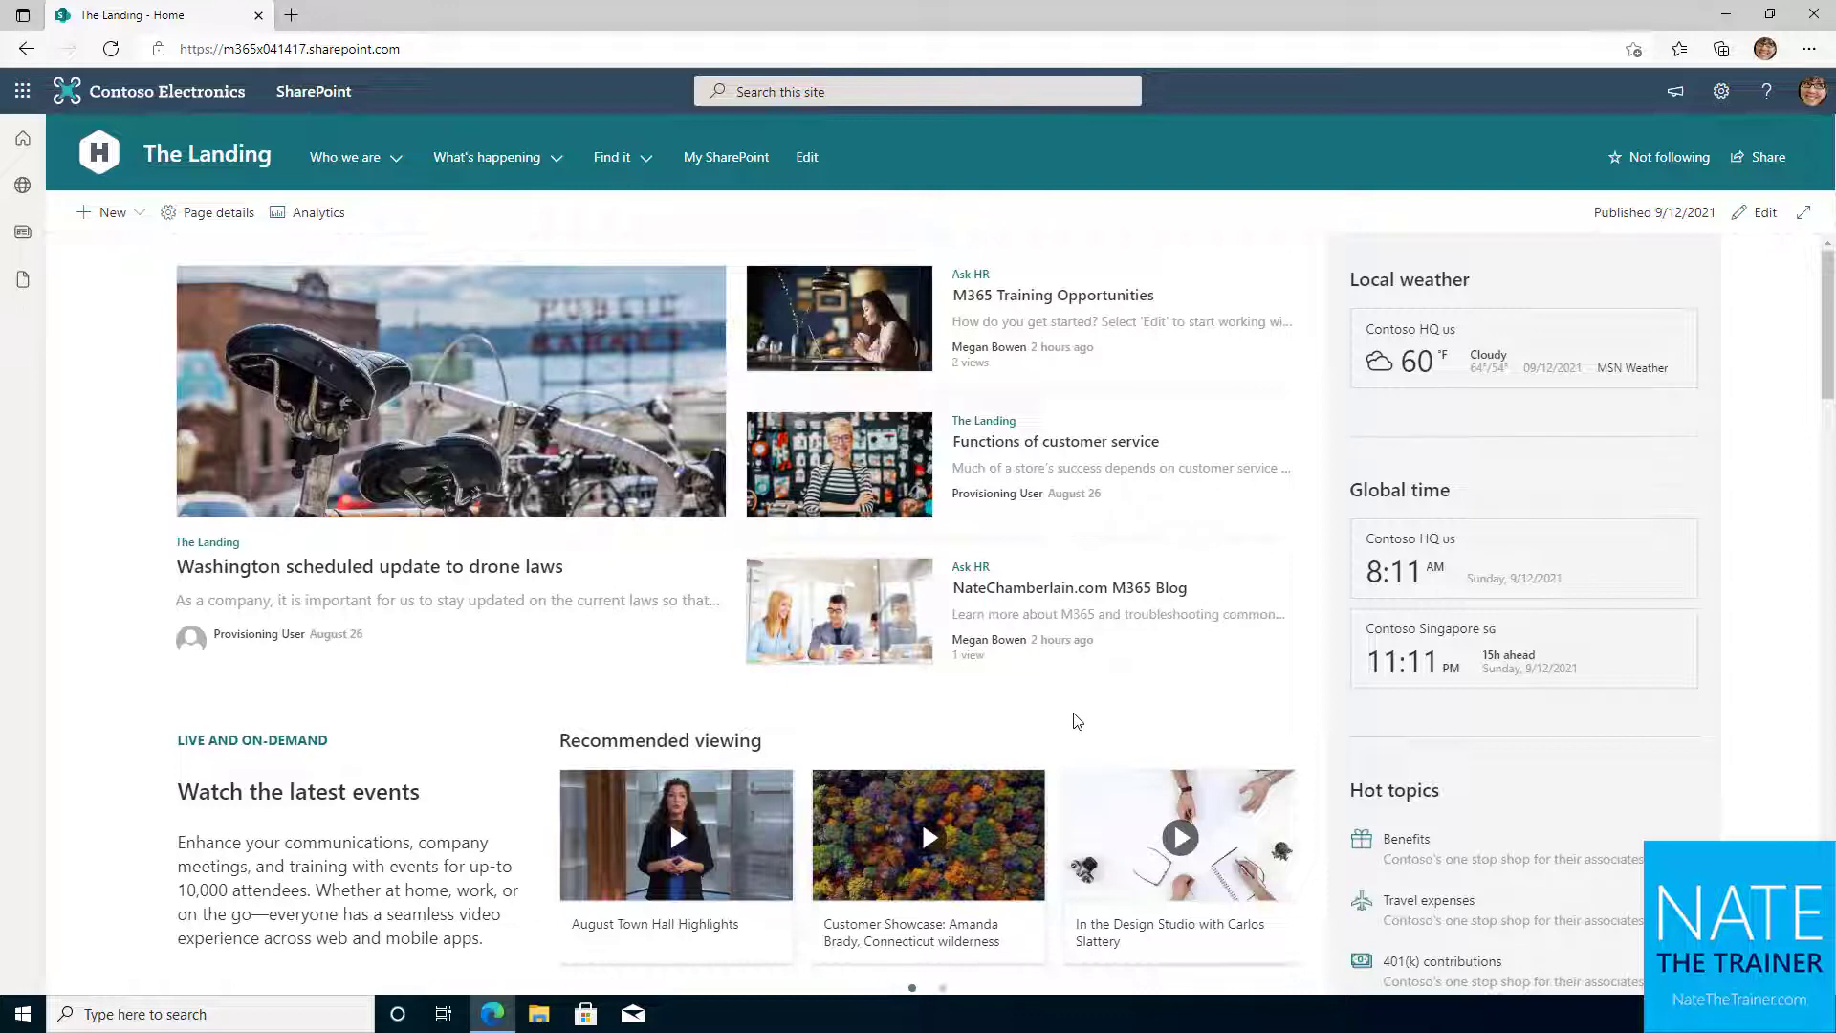
{"action": "mouse_move", "coordinate": [1073, 714]}
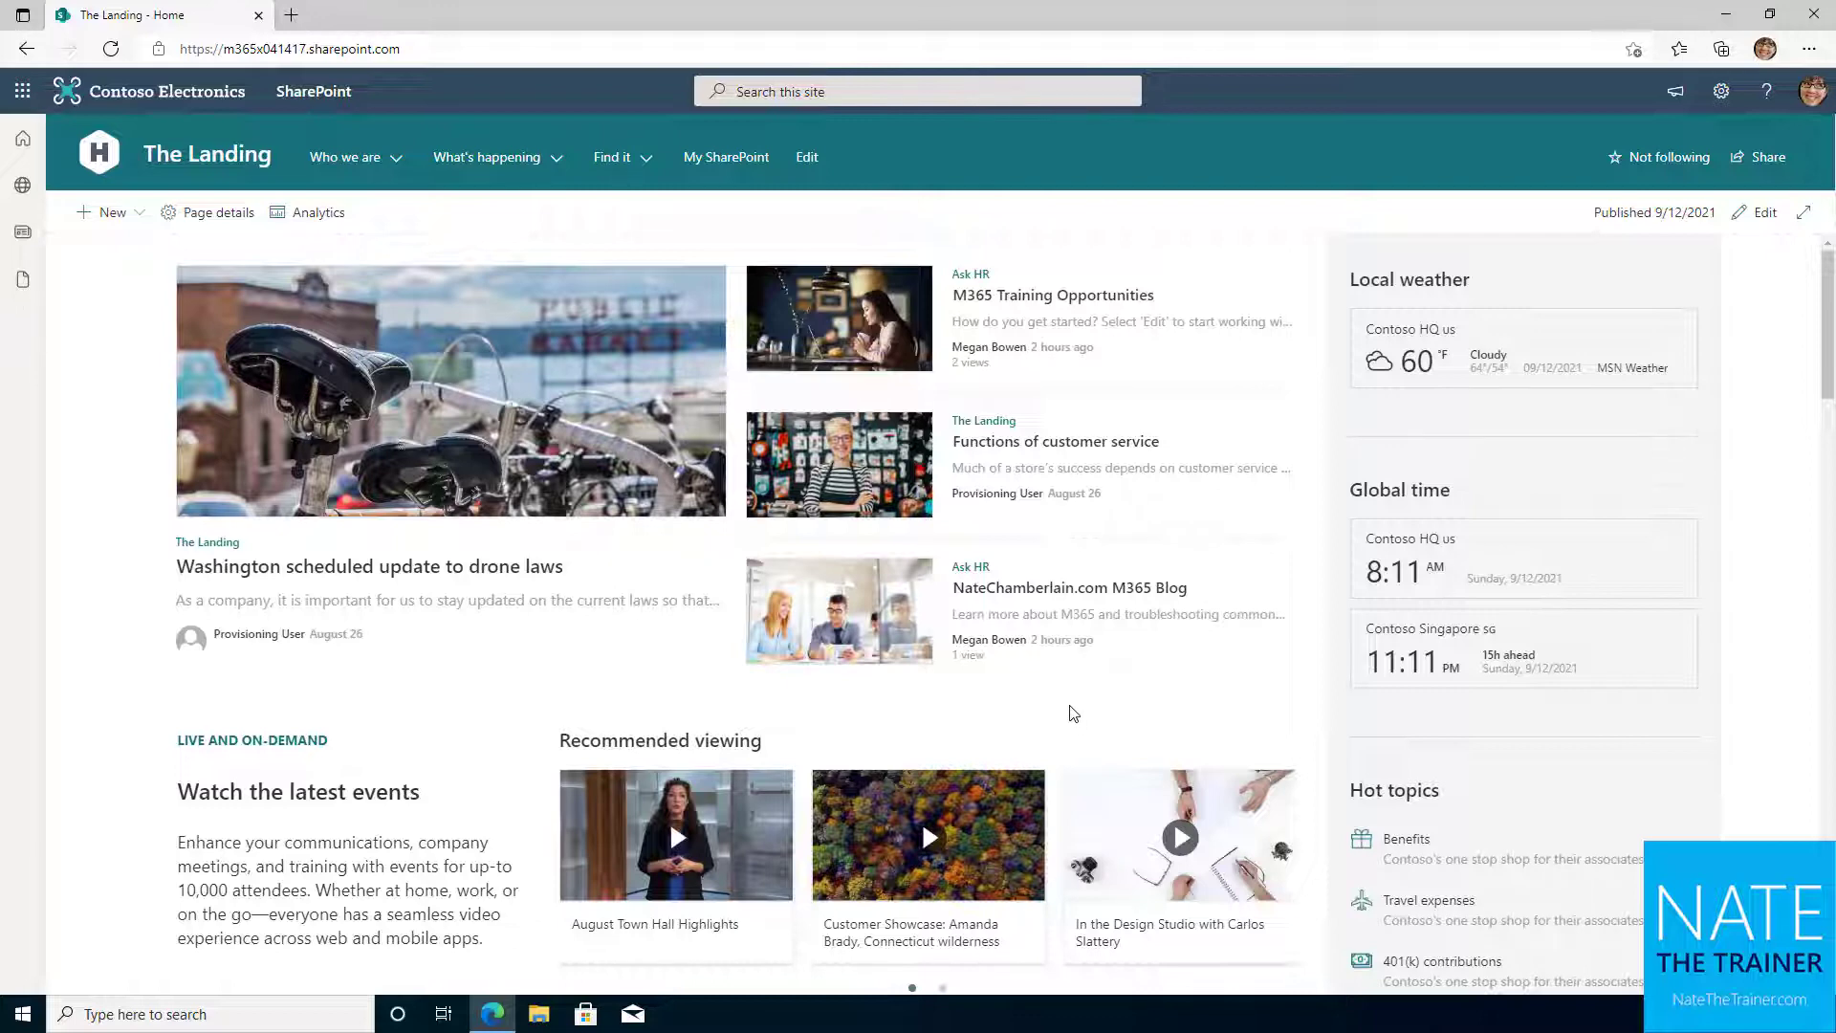
{"action": "mouse_move", "coordinate": [375, 166]}
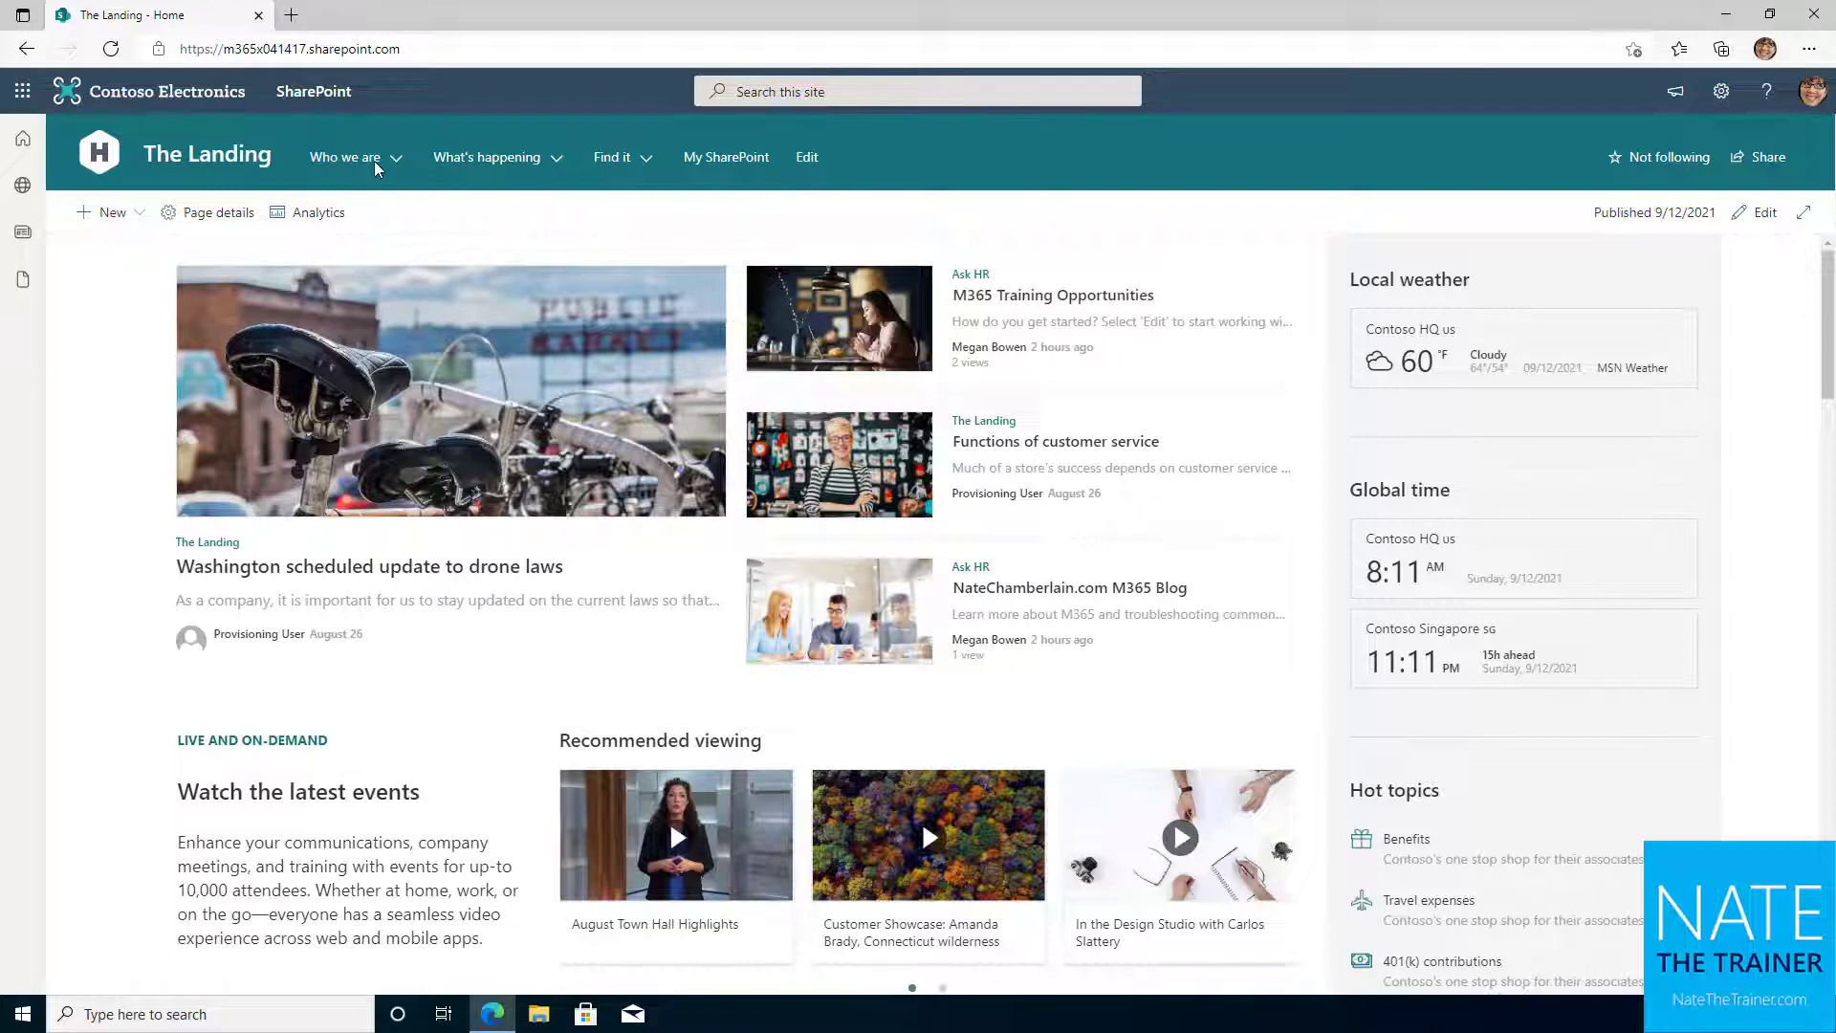
Step: Open The Landing's Who we are mega menu showing Company, People and Values links
{"action": "left_click", "coordinate": [486, 156]}
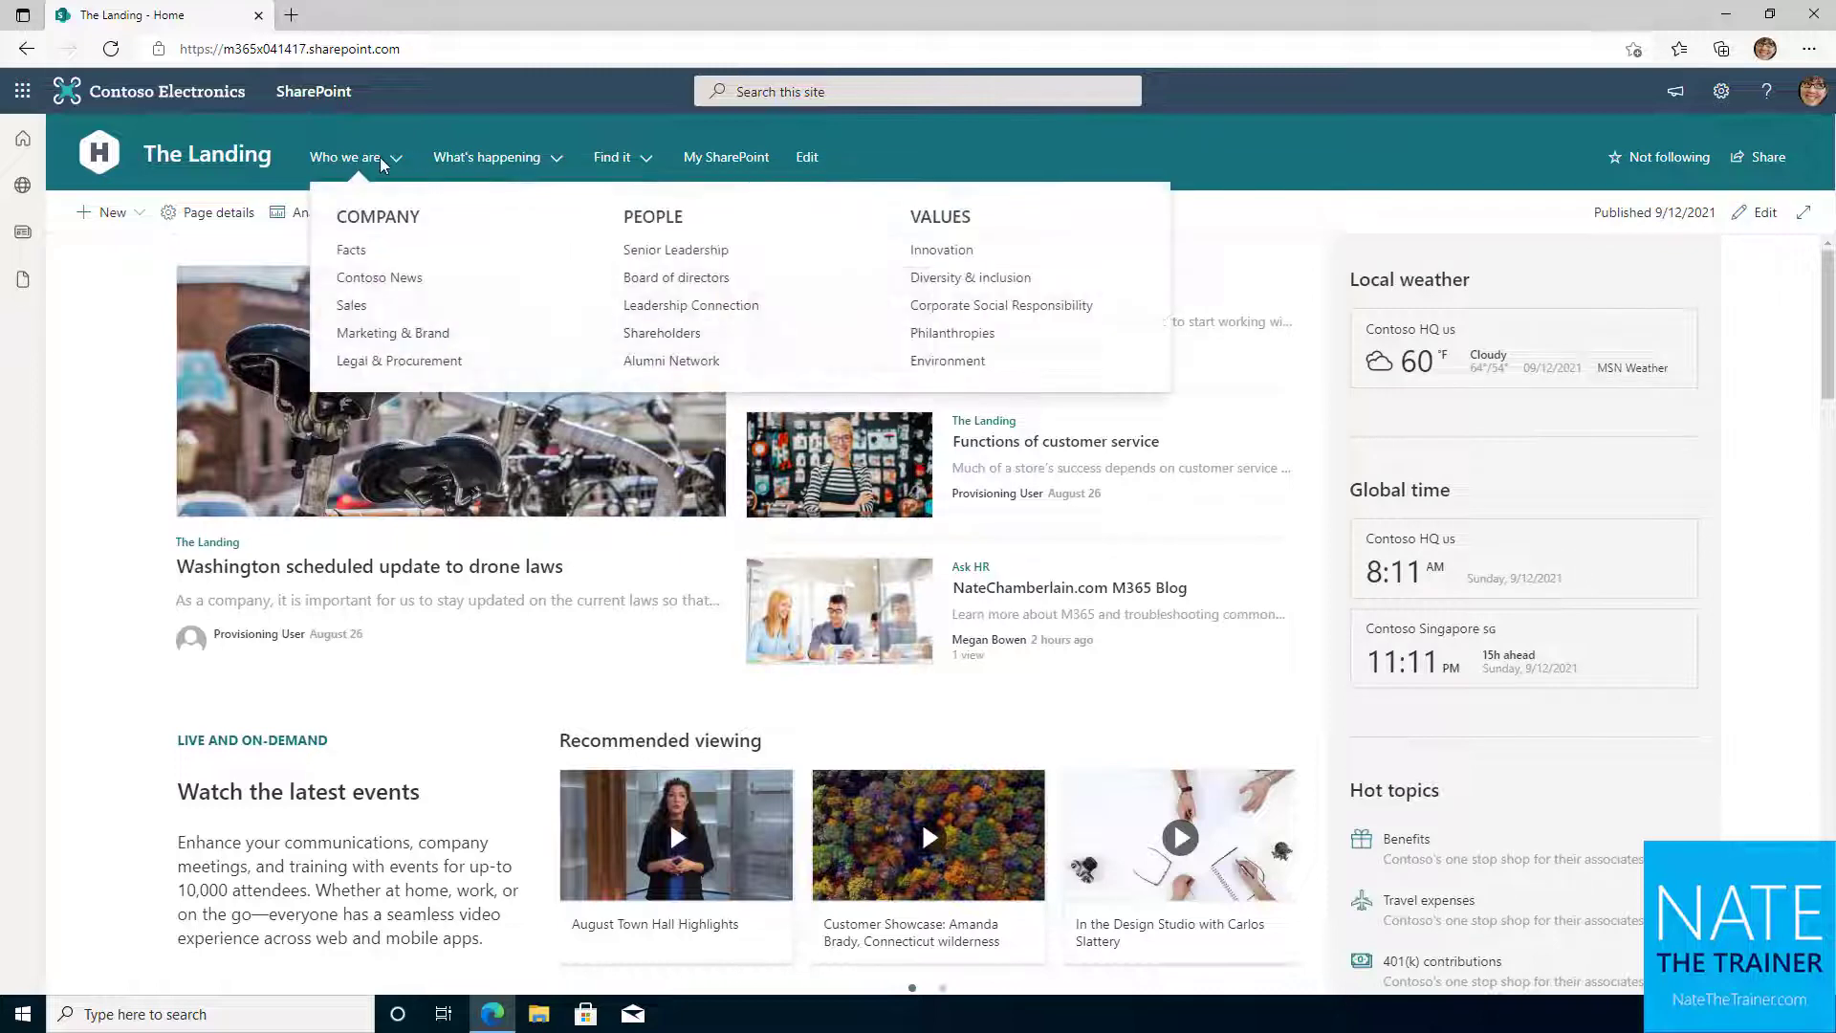
{"action": "mouse_move", "coordinate": [23, 186]}
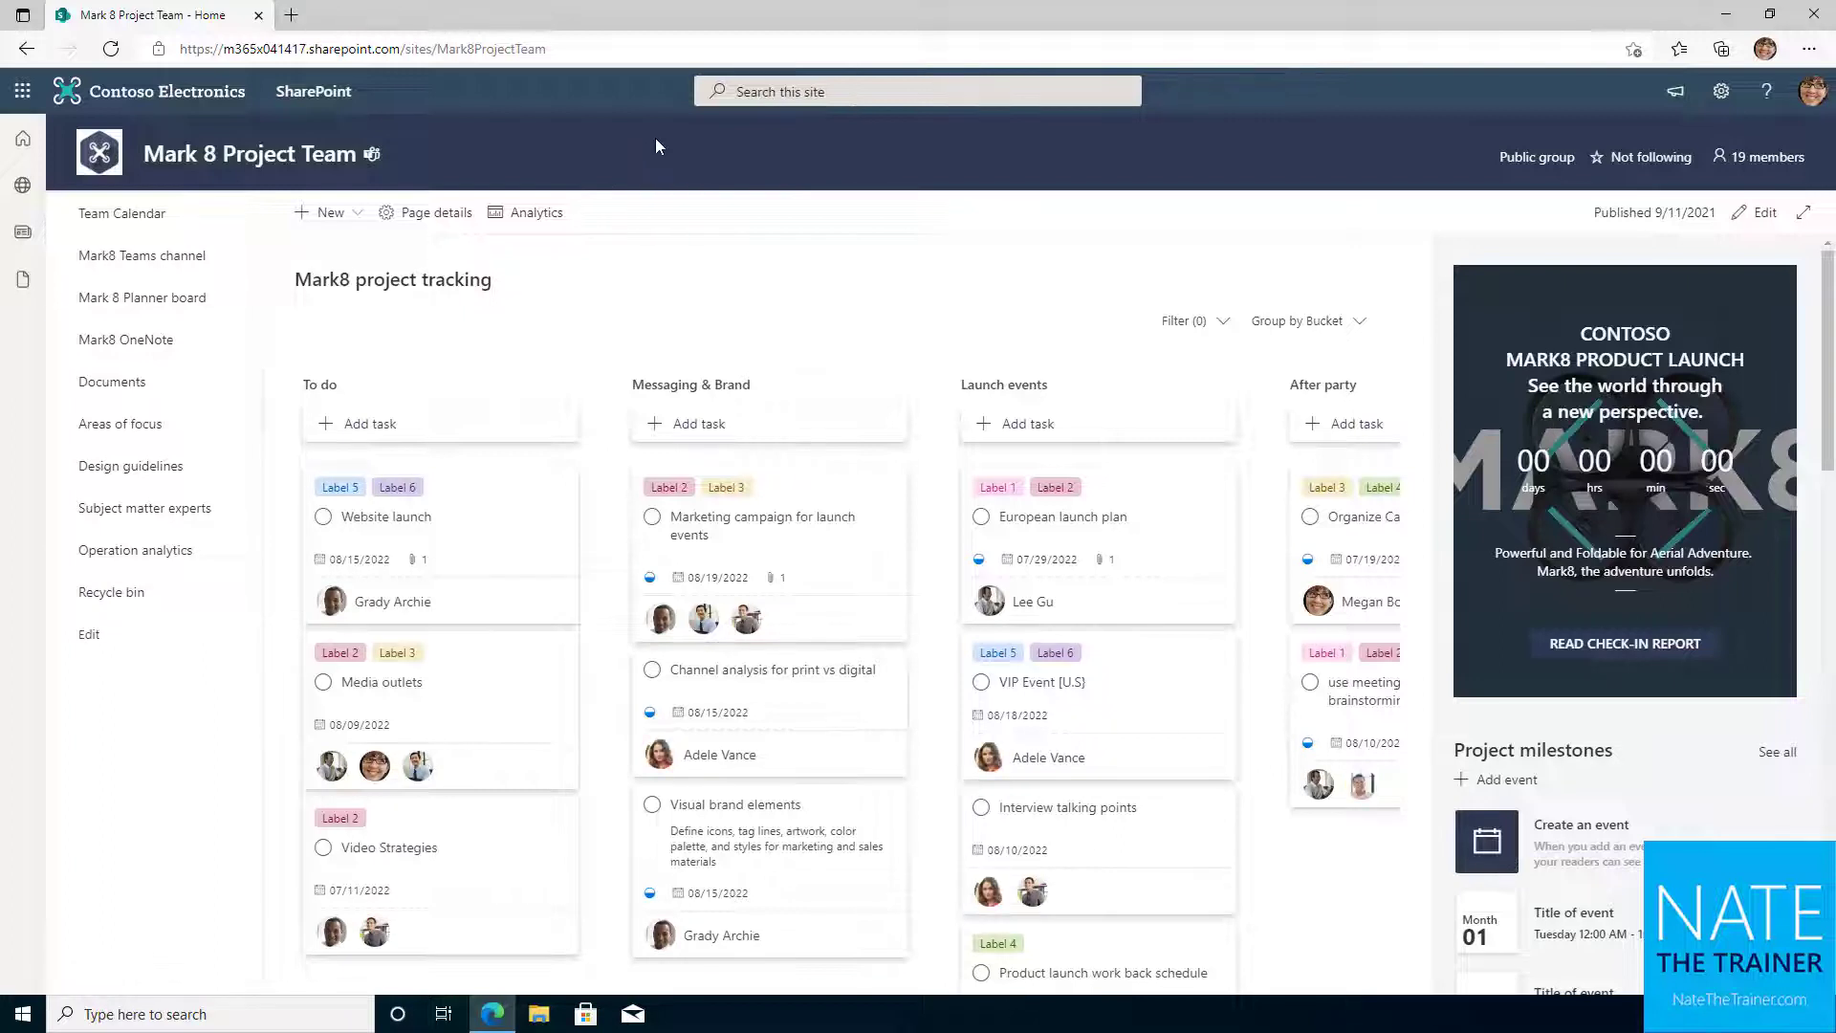
{"action": "mouse_move", "coordinate": [101, 644]}
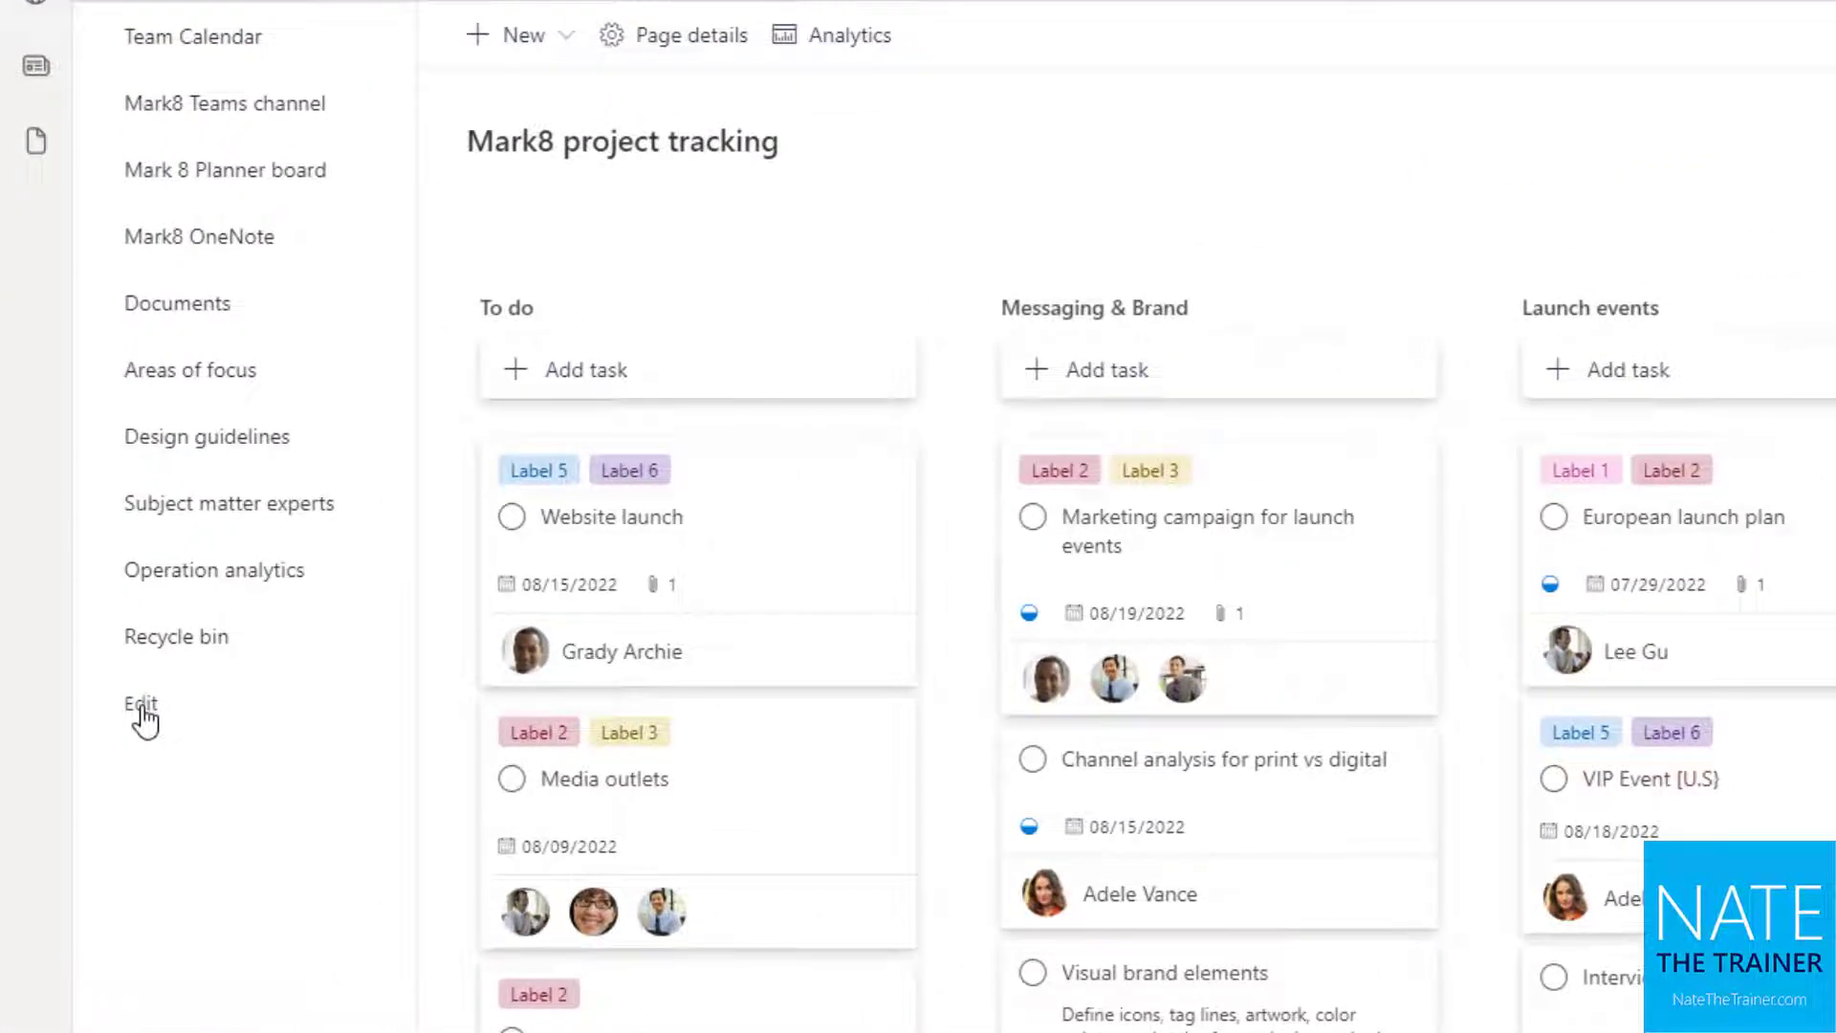
Step: Put Mark 8 Project Team's left navigation in edit mode and show Operation analytics' options
{"action": "left_click", "coordinate": [139, 703]}
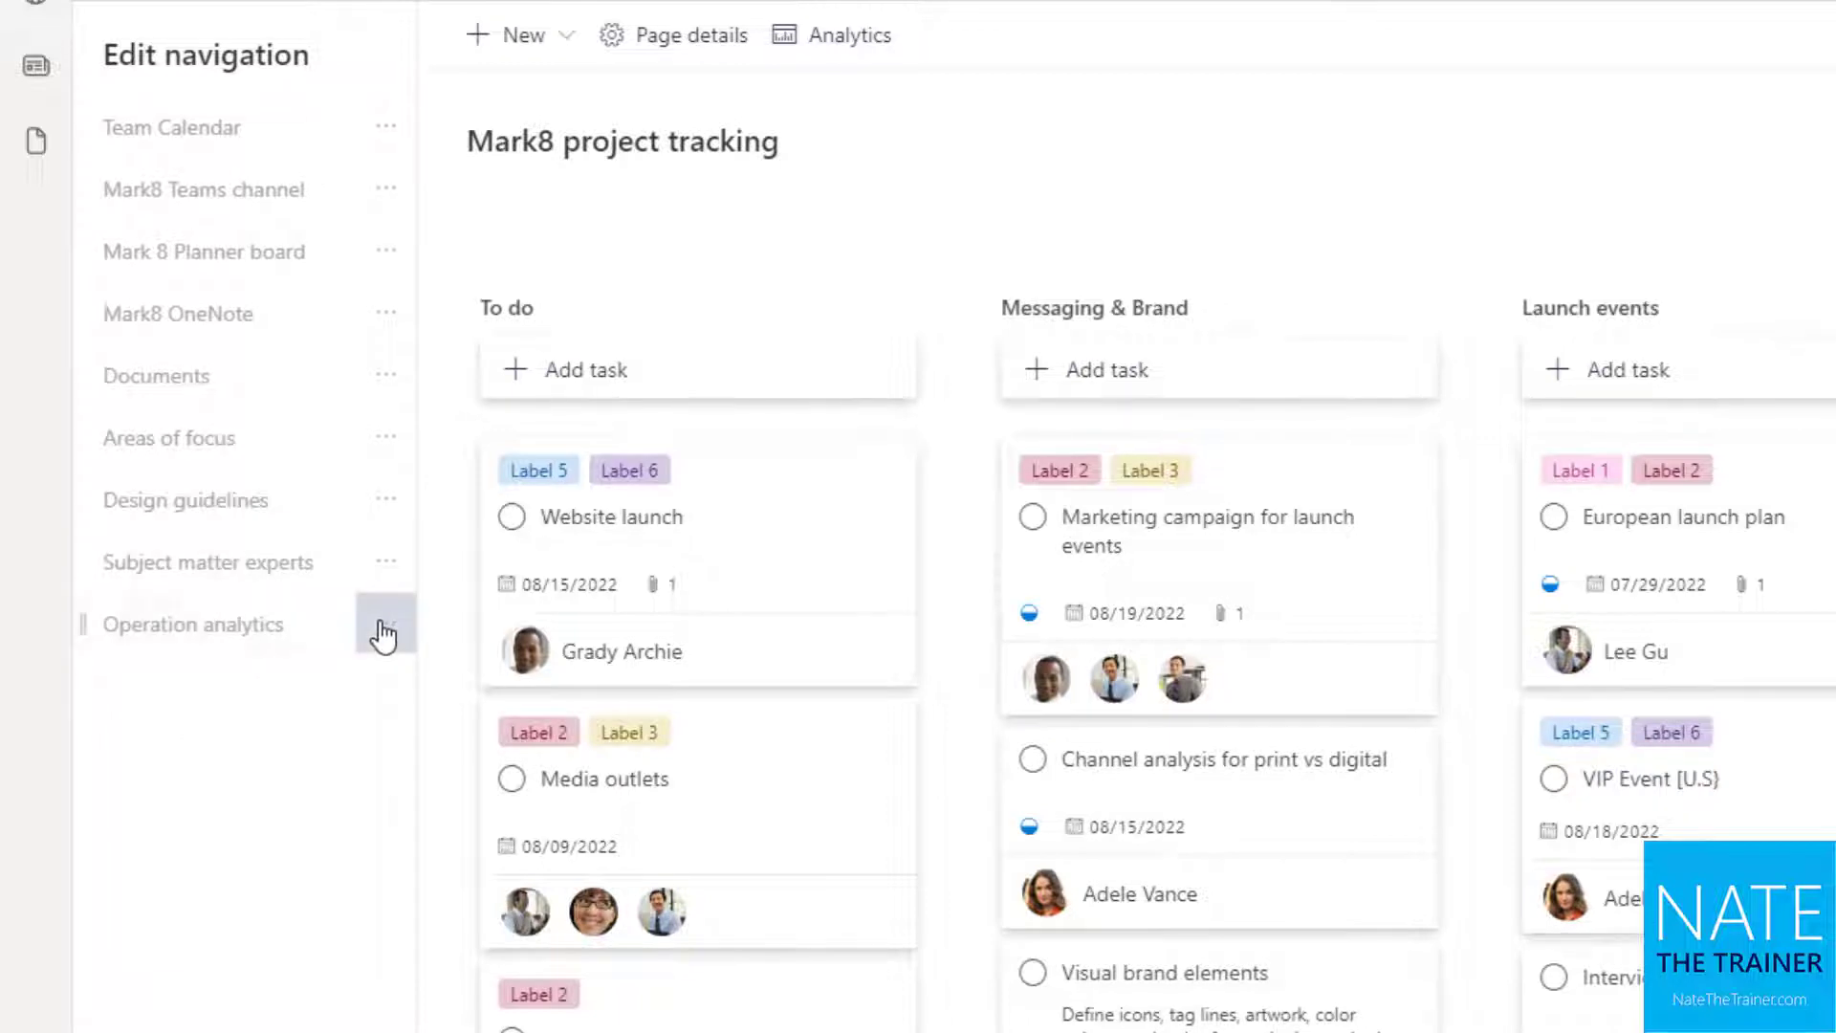
{"action": "left_click", "coordinate": [387, 621]}
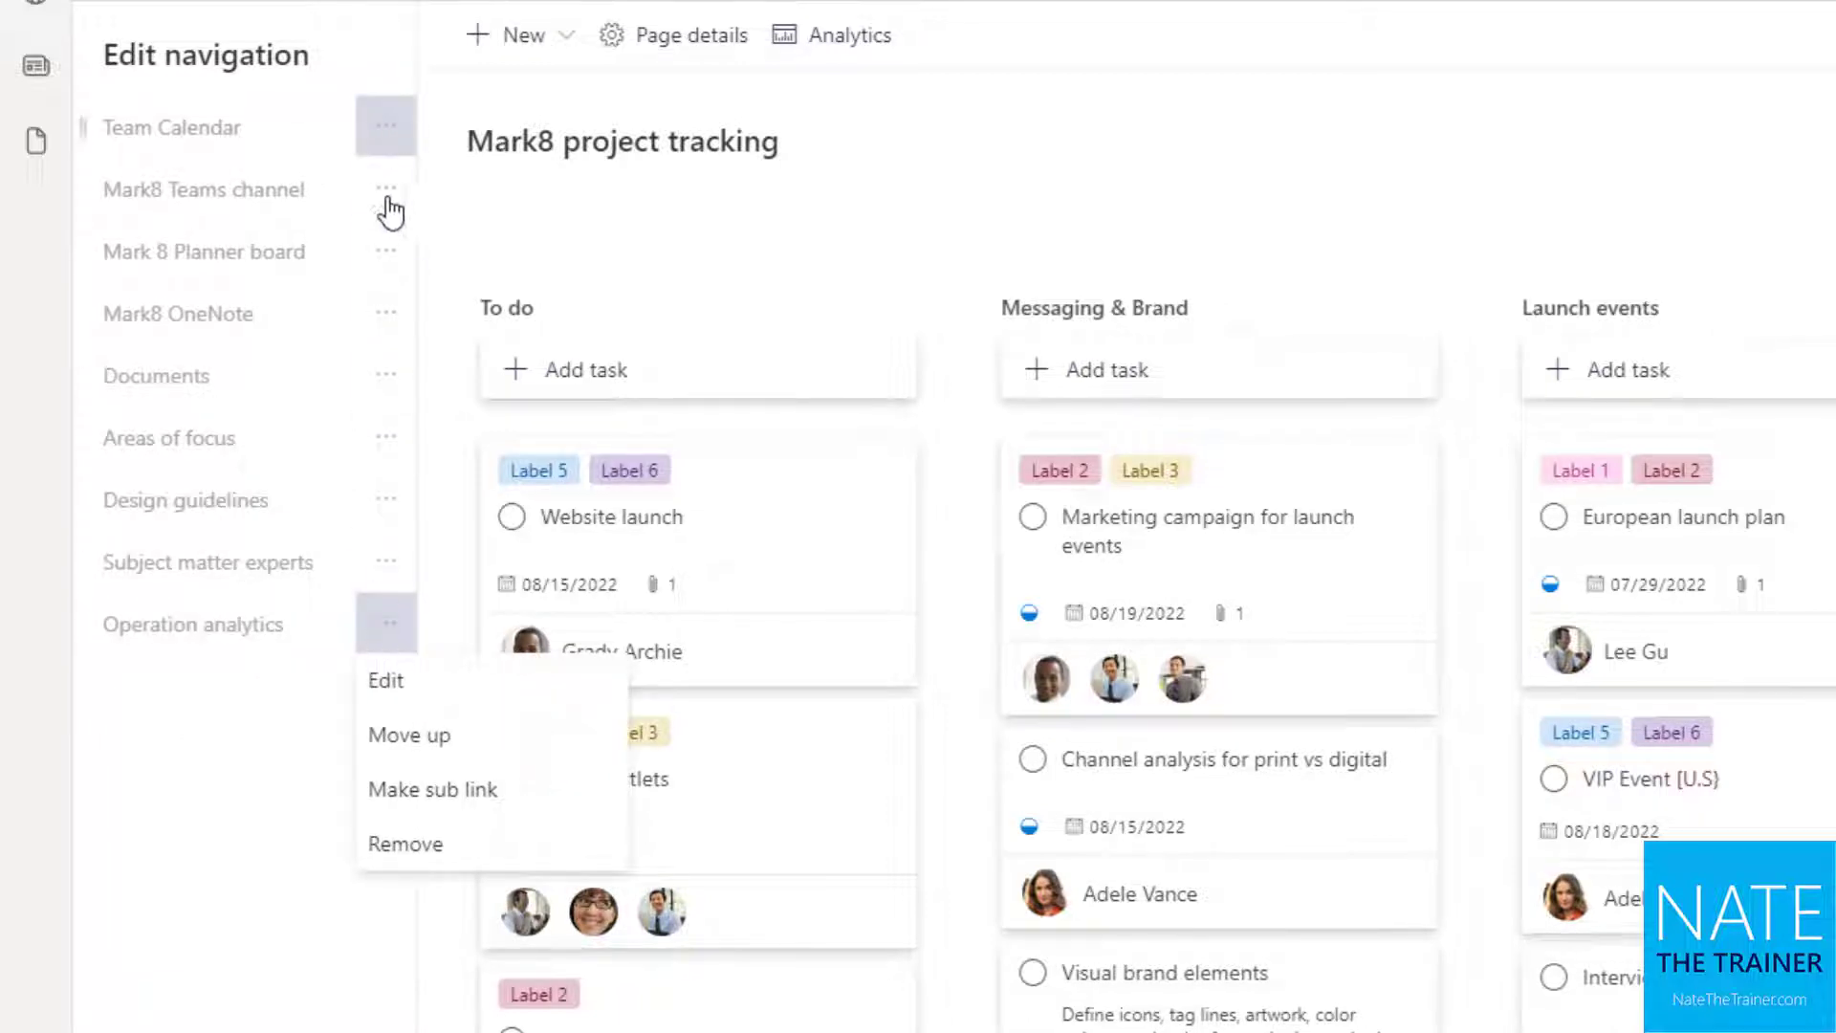
{"action": "mouse_move", "coordinate": [386, 624]}
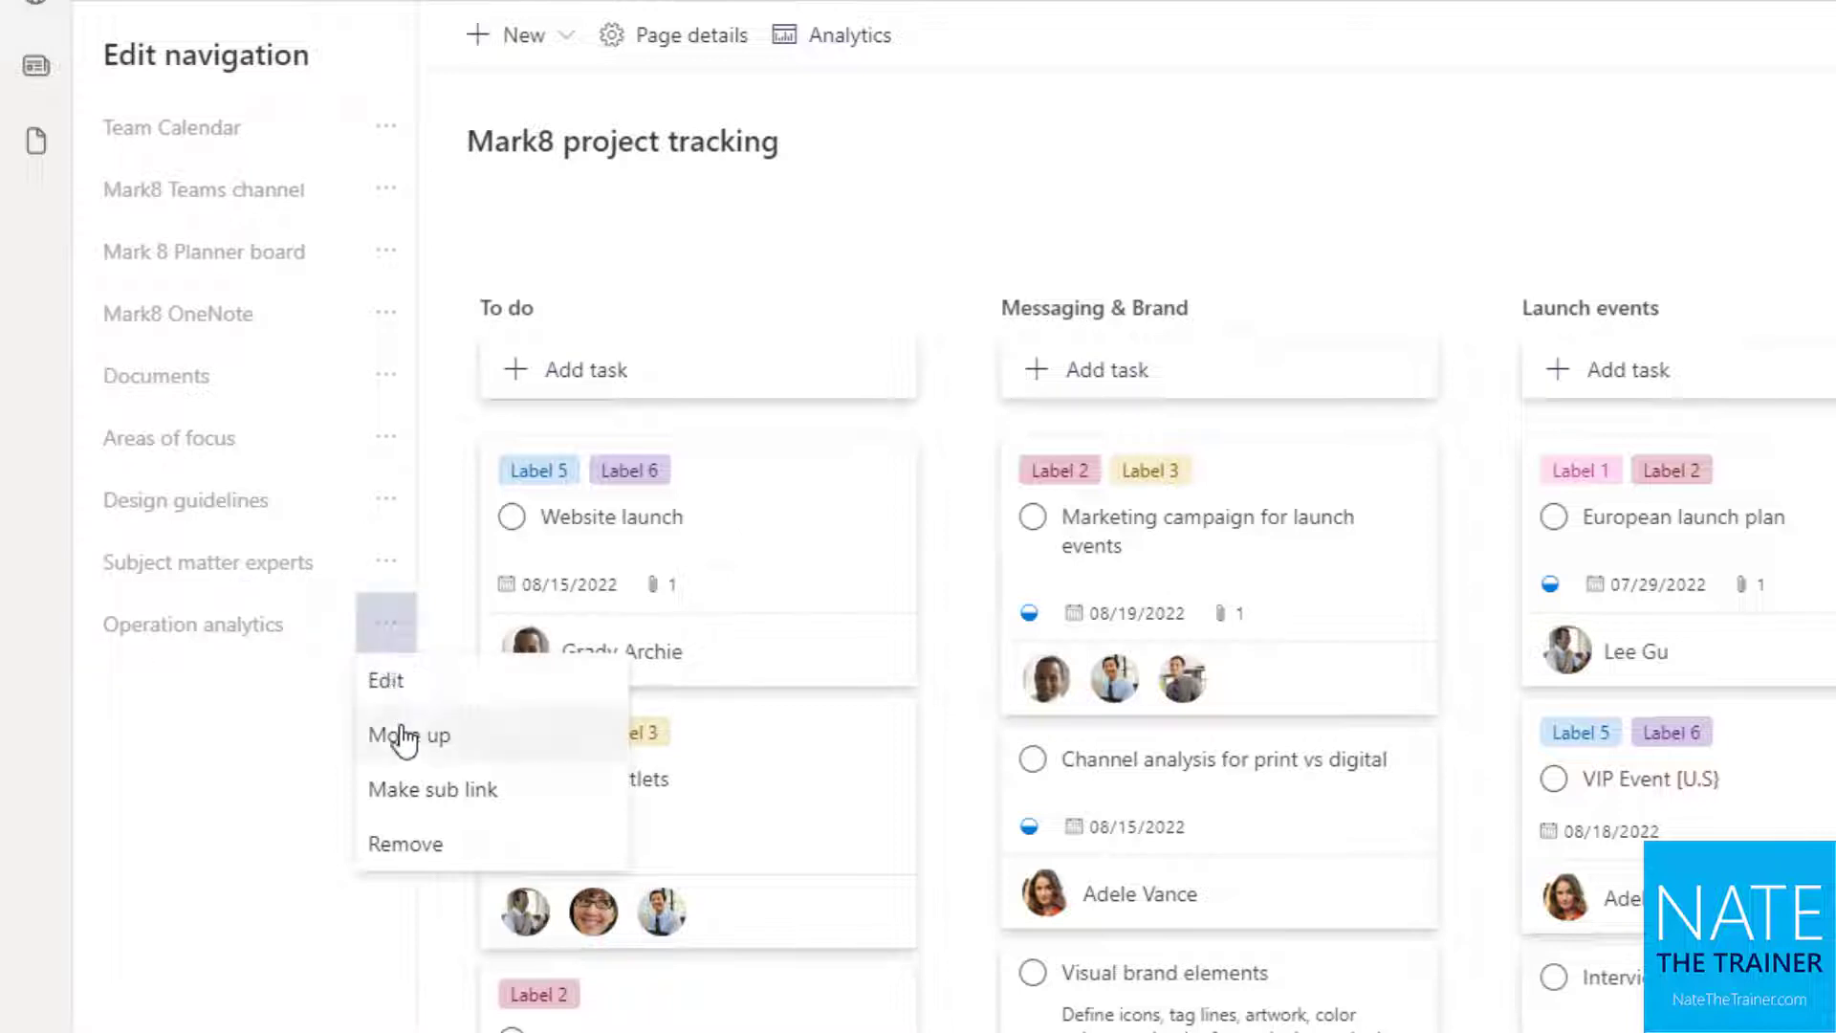
Step: Move Operation analytics up so it sits directly below Areas of focus
{"action": "left_click", "coordinate": [408, 734]}
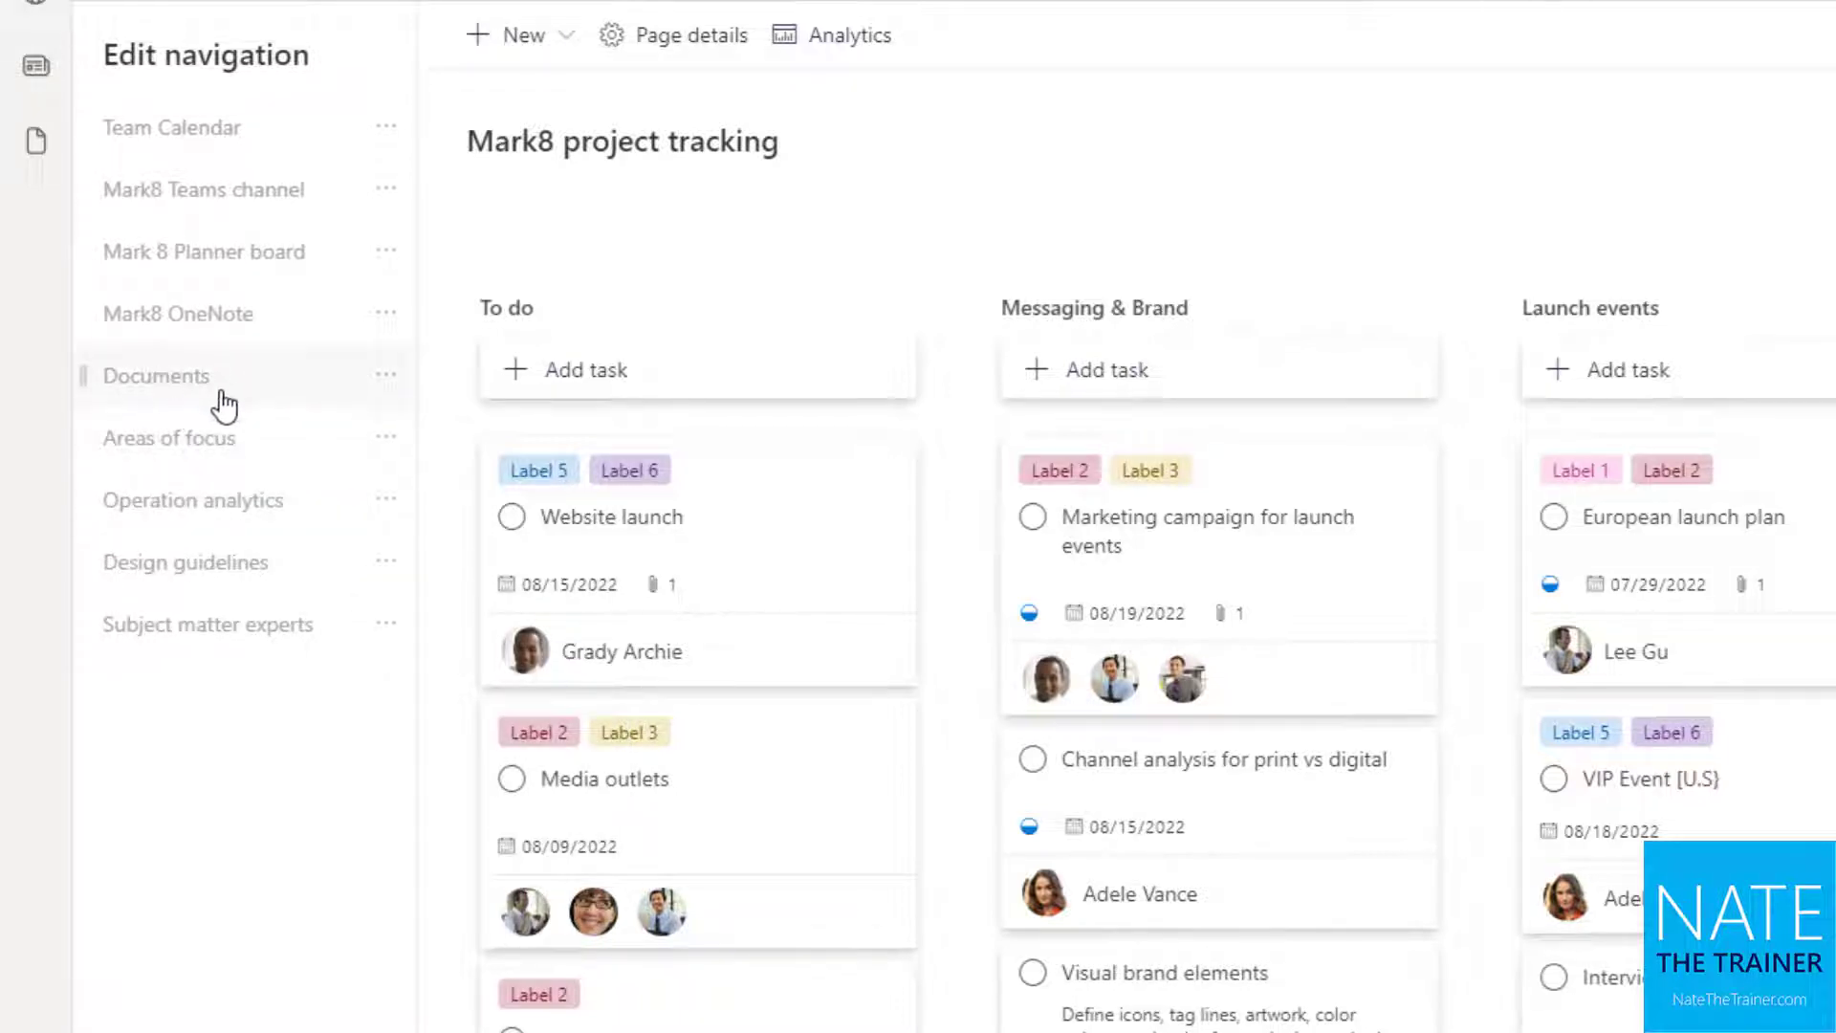
{"action": "mouse_move", "coordinate": [157, 392]}
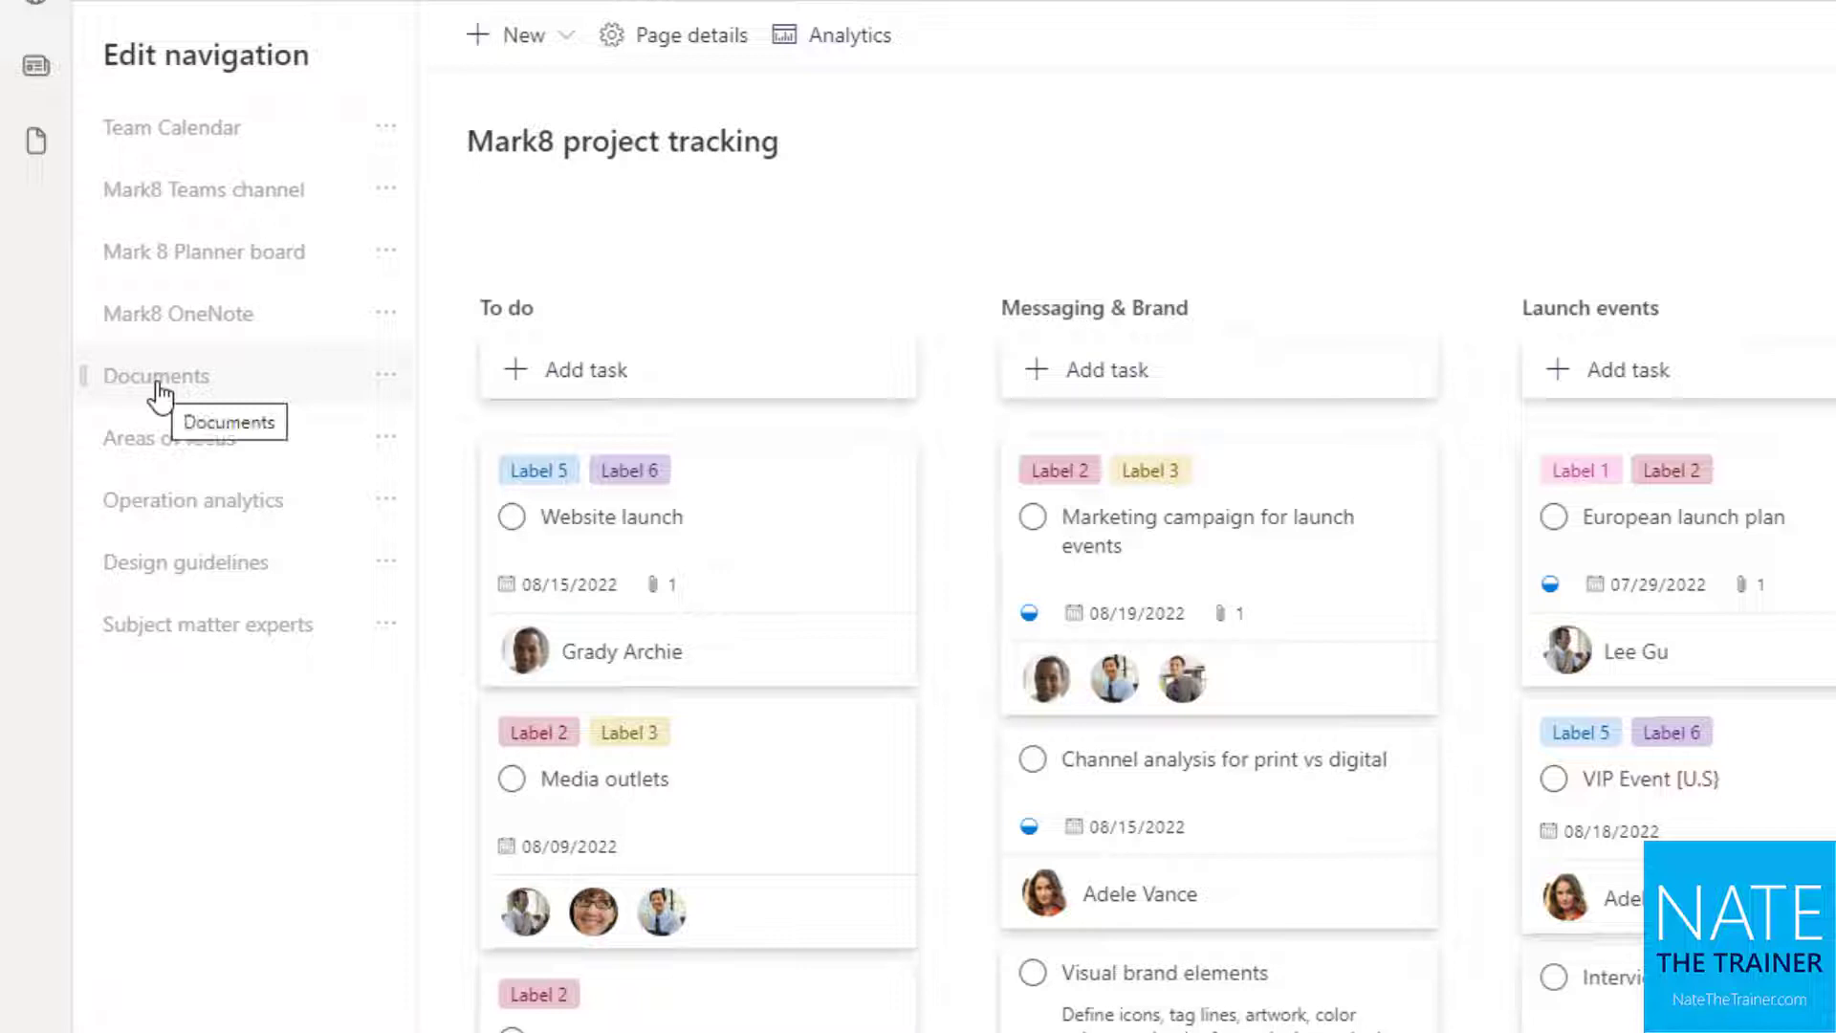
{"action": "mouse_move", "coordinate": [223, 573]}
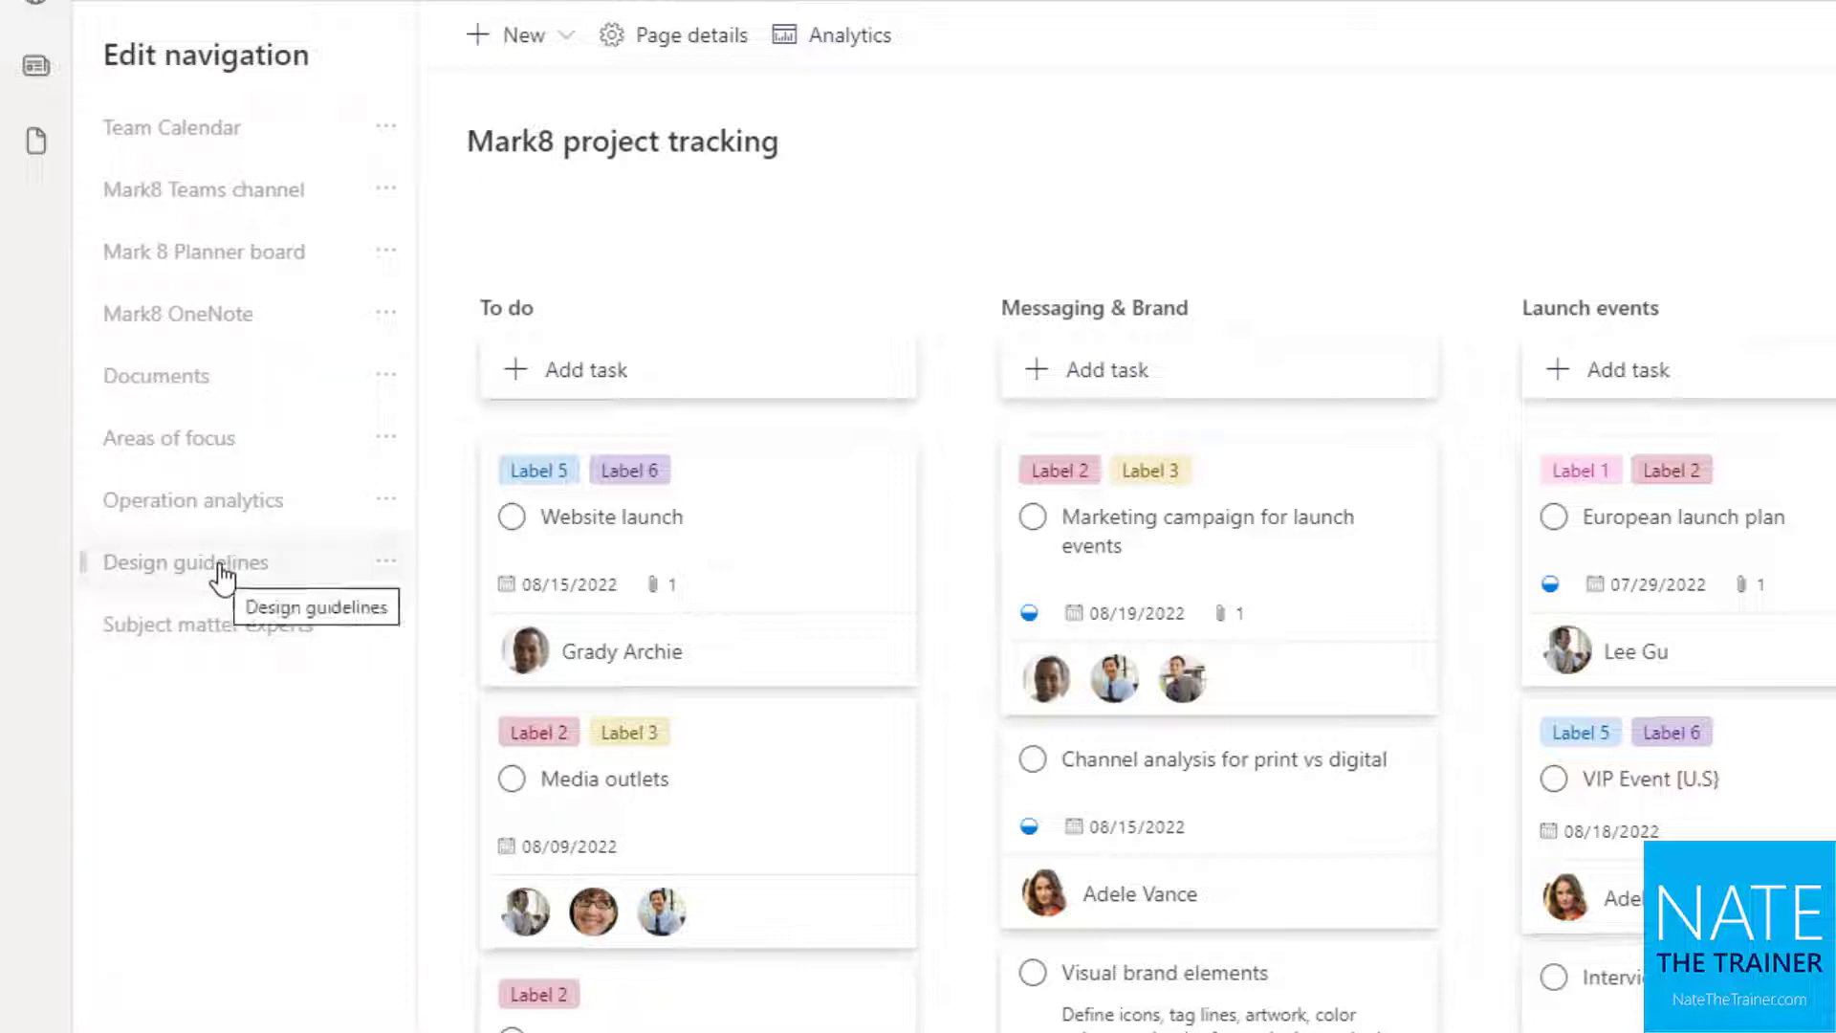
{"action": "mouse_move", "coordinate": [367, 568]}
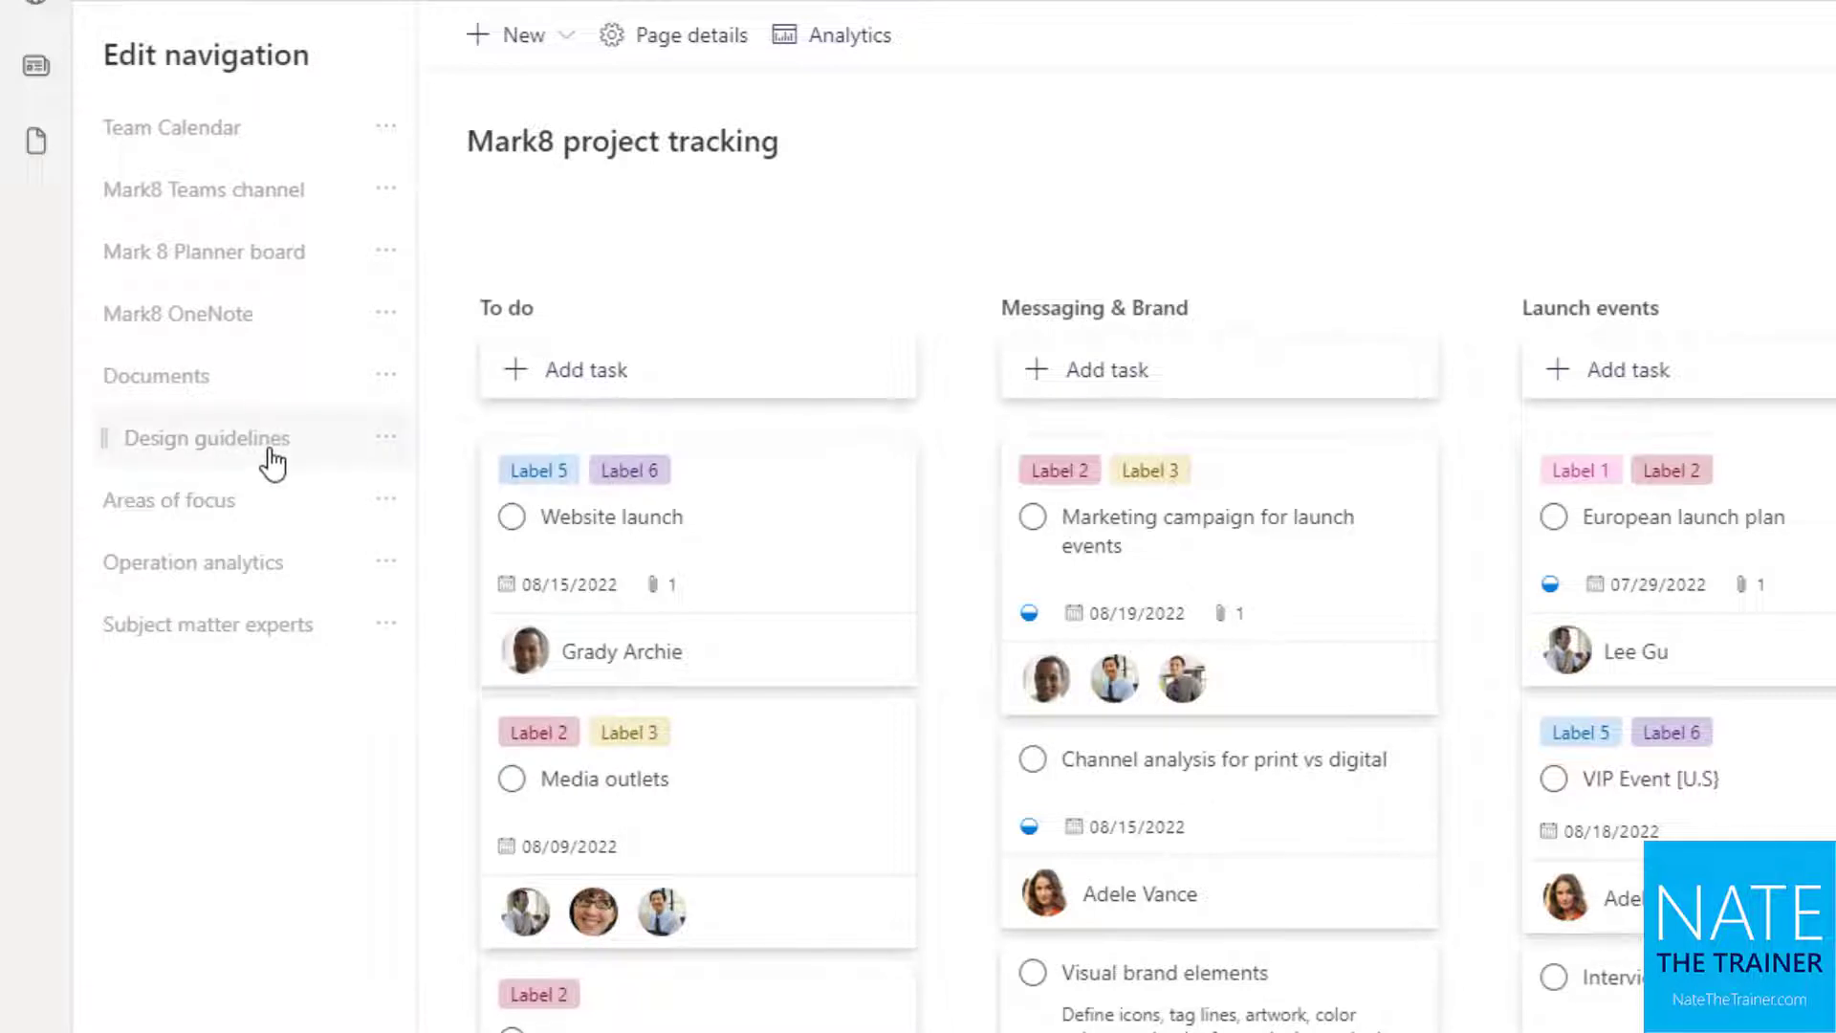
{"action": "mouse_move", "coordinate": [279, 398]}
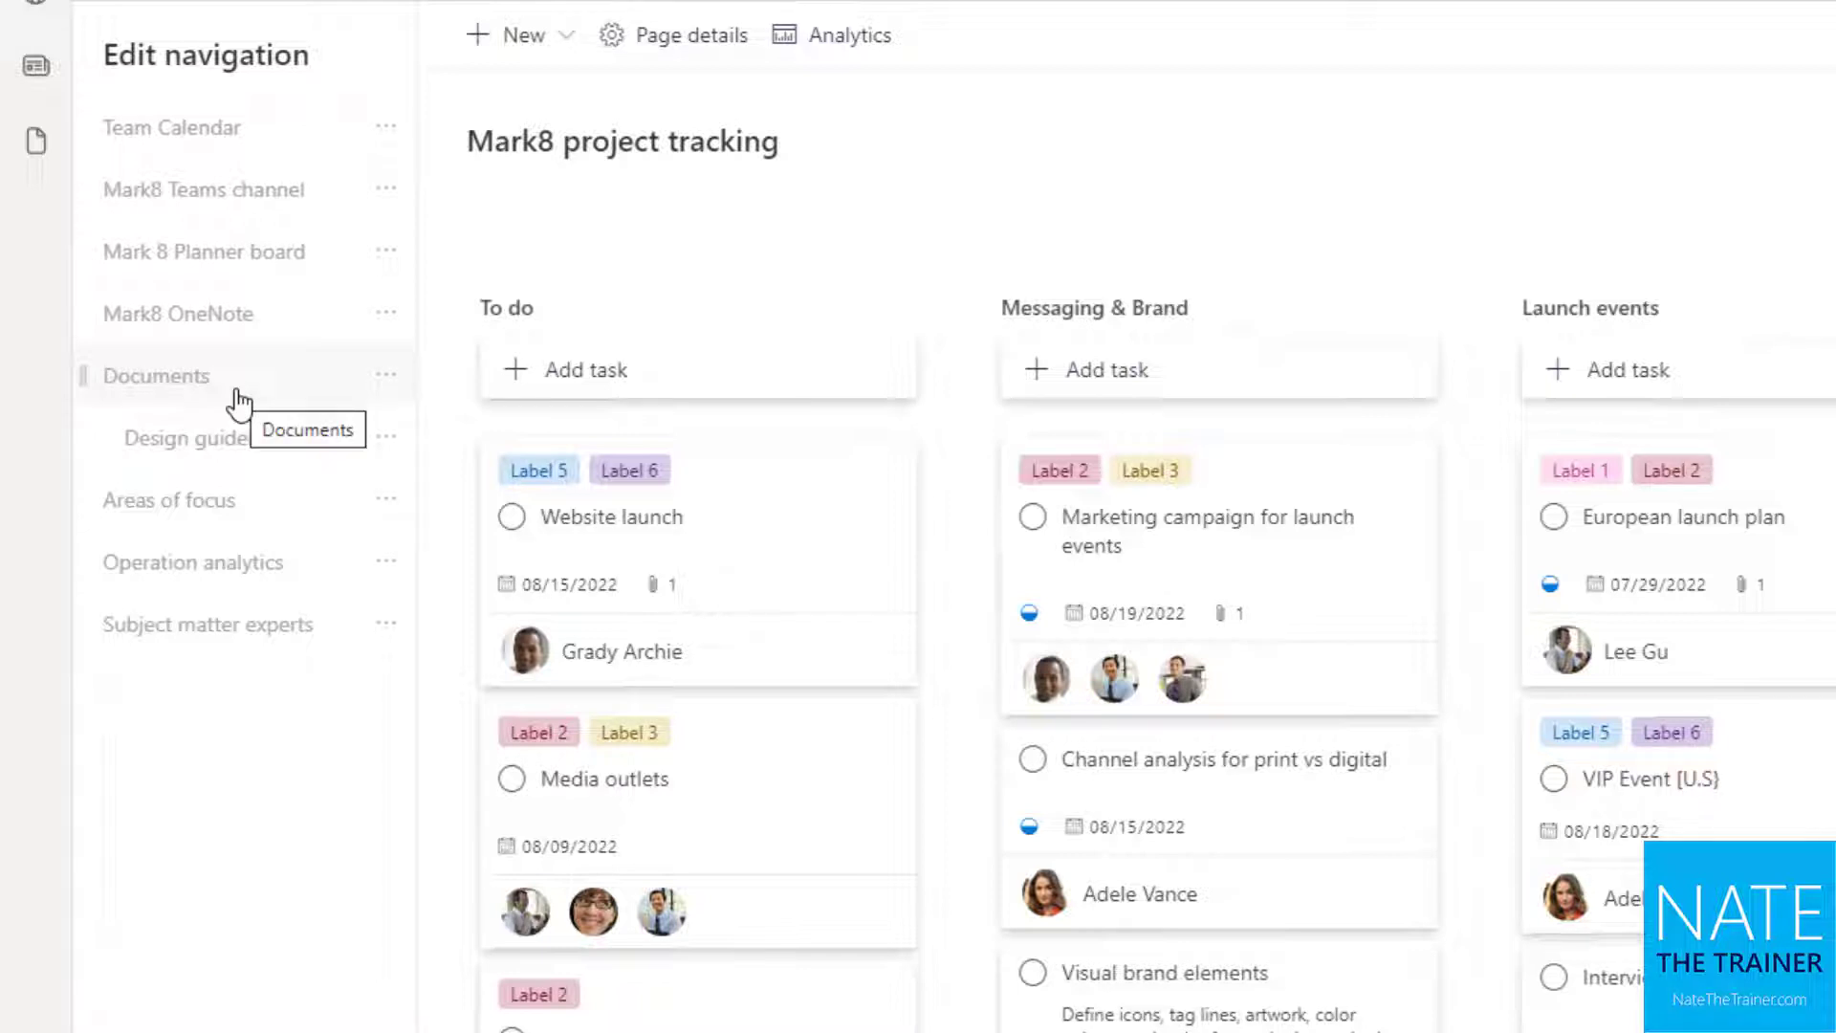
{"action": "mouse_move", "coordinate": [244, 448]}
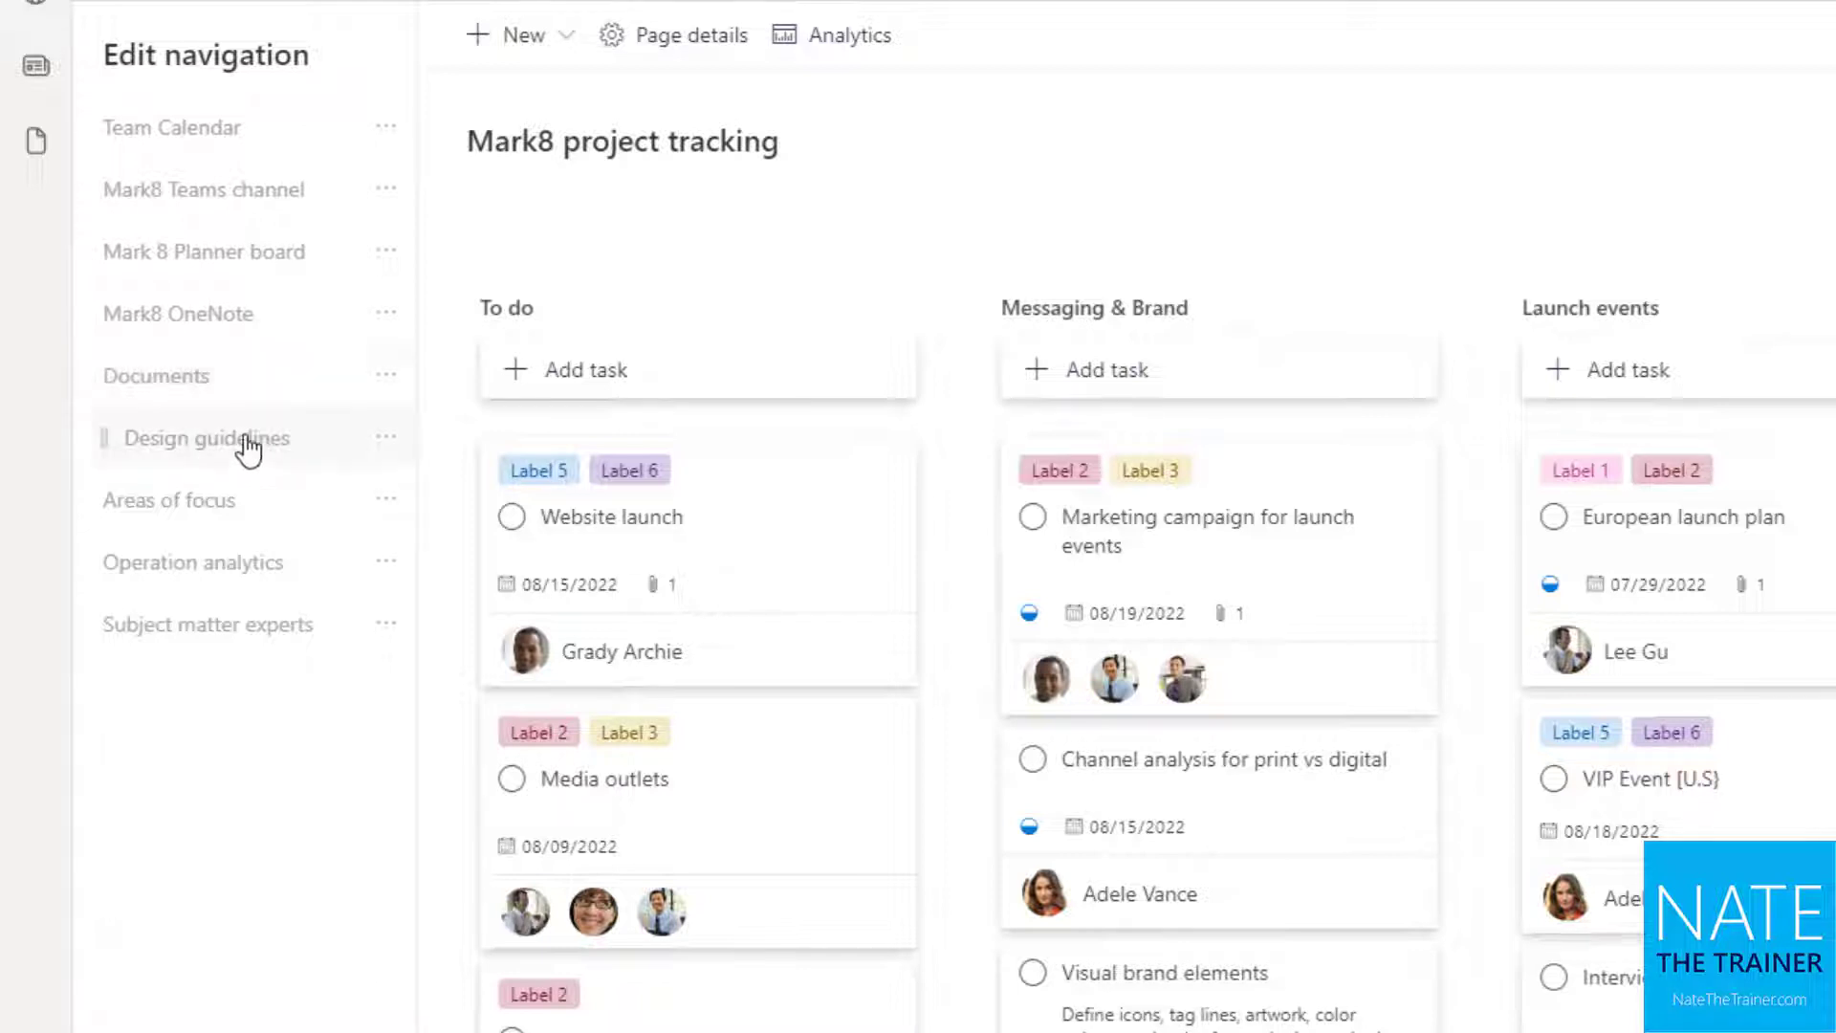
{"action": "mouse_move", "coordinate": [207, 438]}
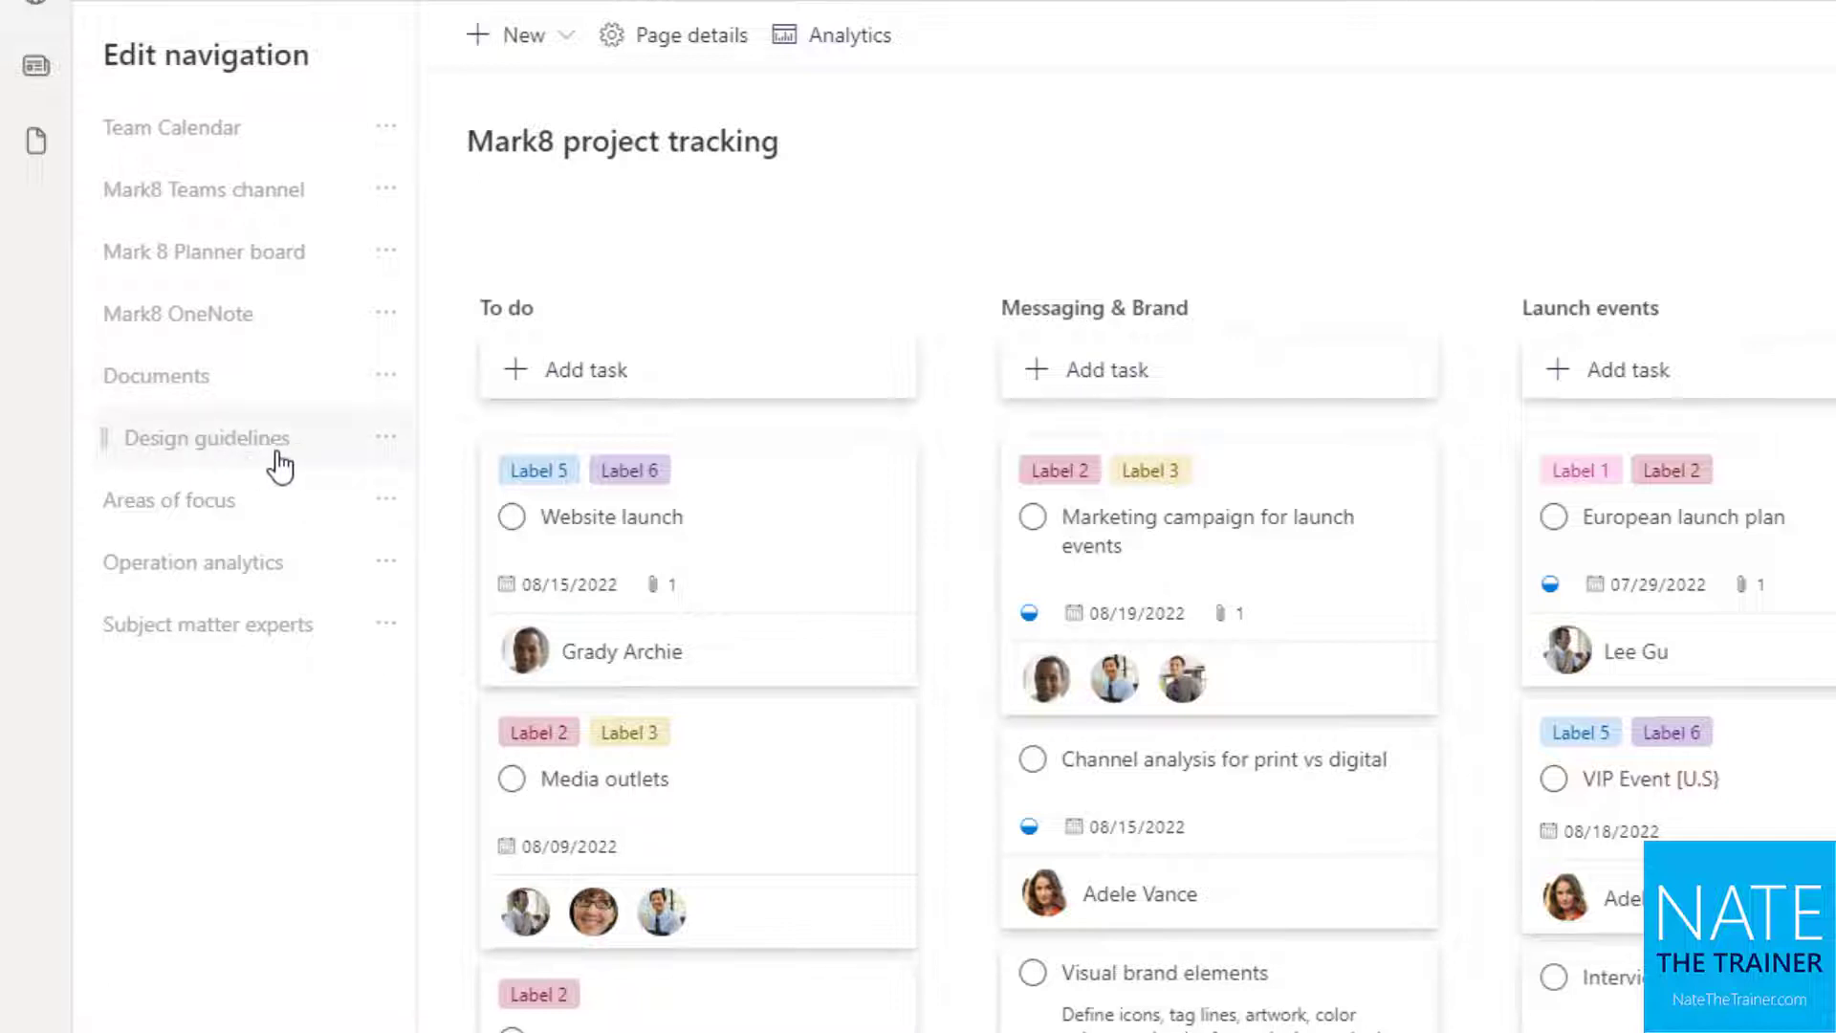
{"action": "mouse_move", "coordinate": [282, 526]}
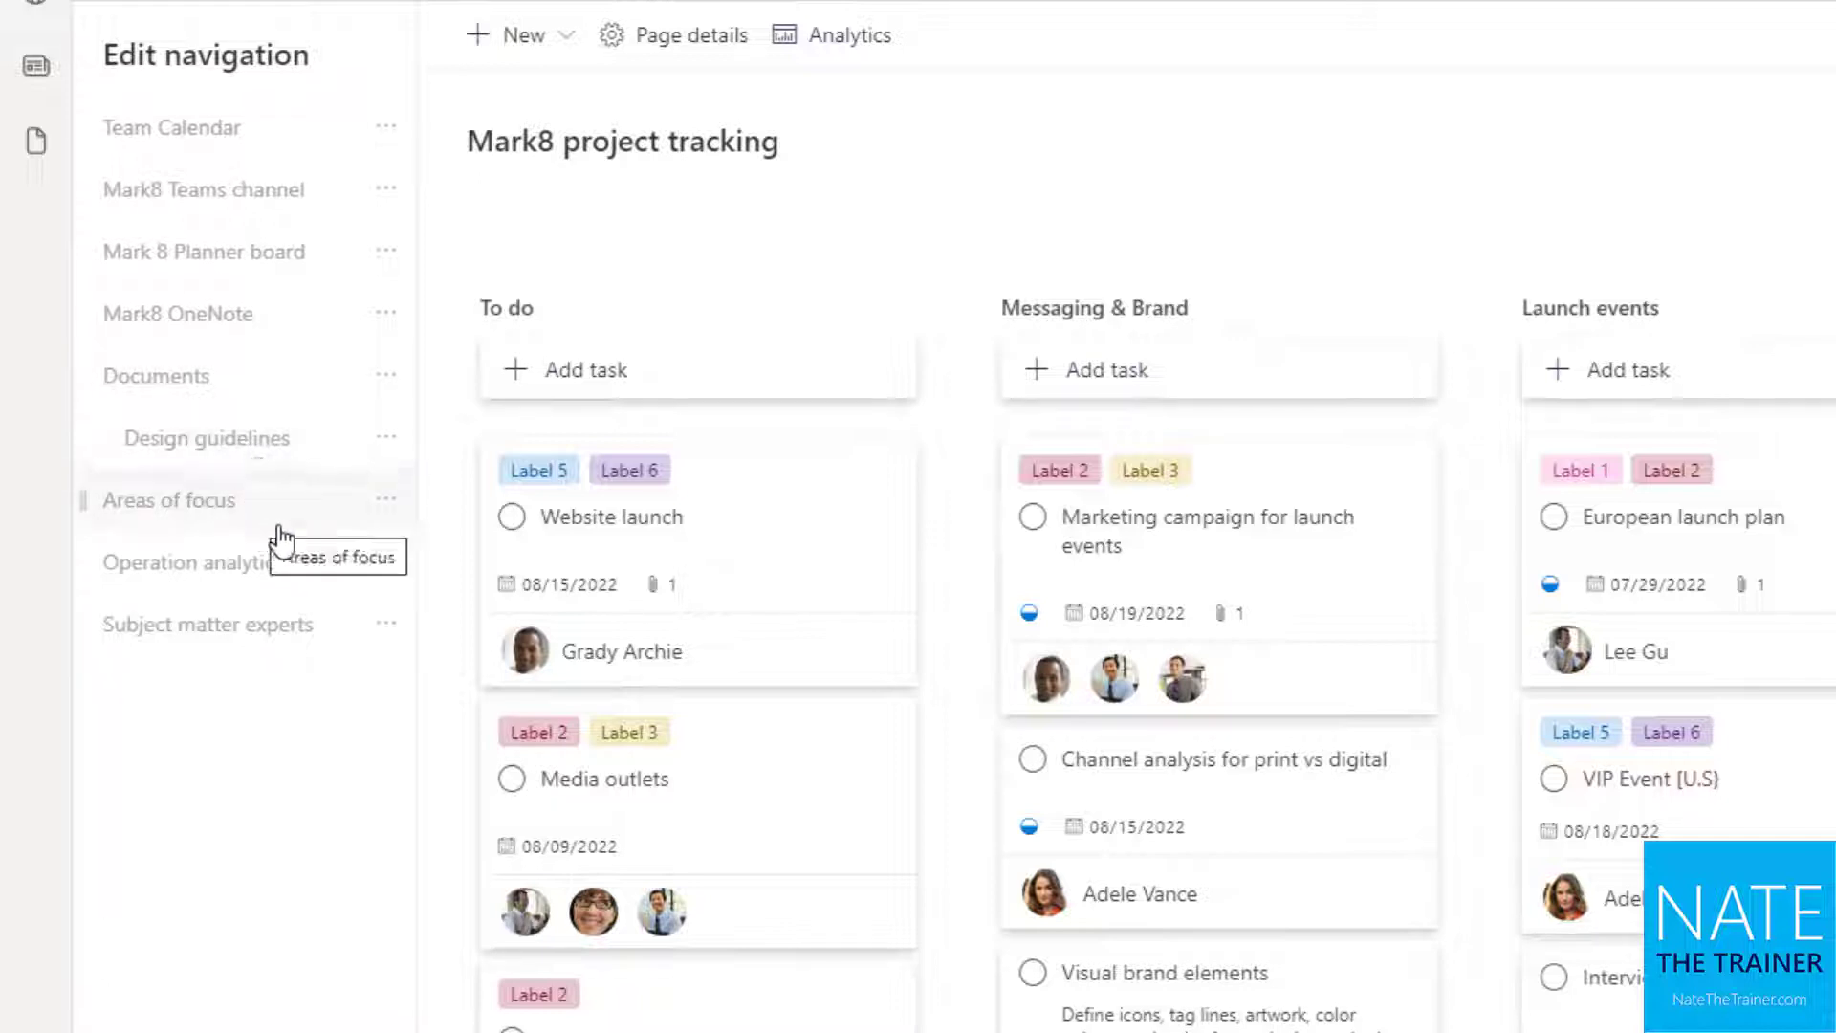
Step: Nest Areas of focus under Documents and show the Subject matter experts link options
{"action": "left_click", "coordinate": [385, 499]}
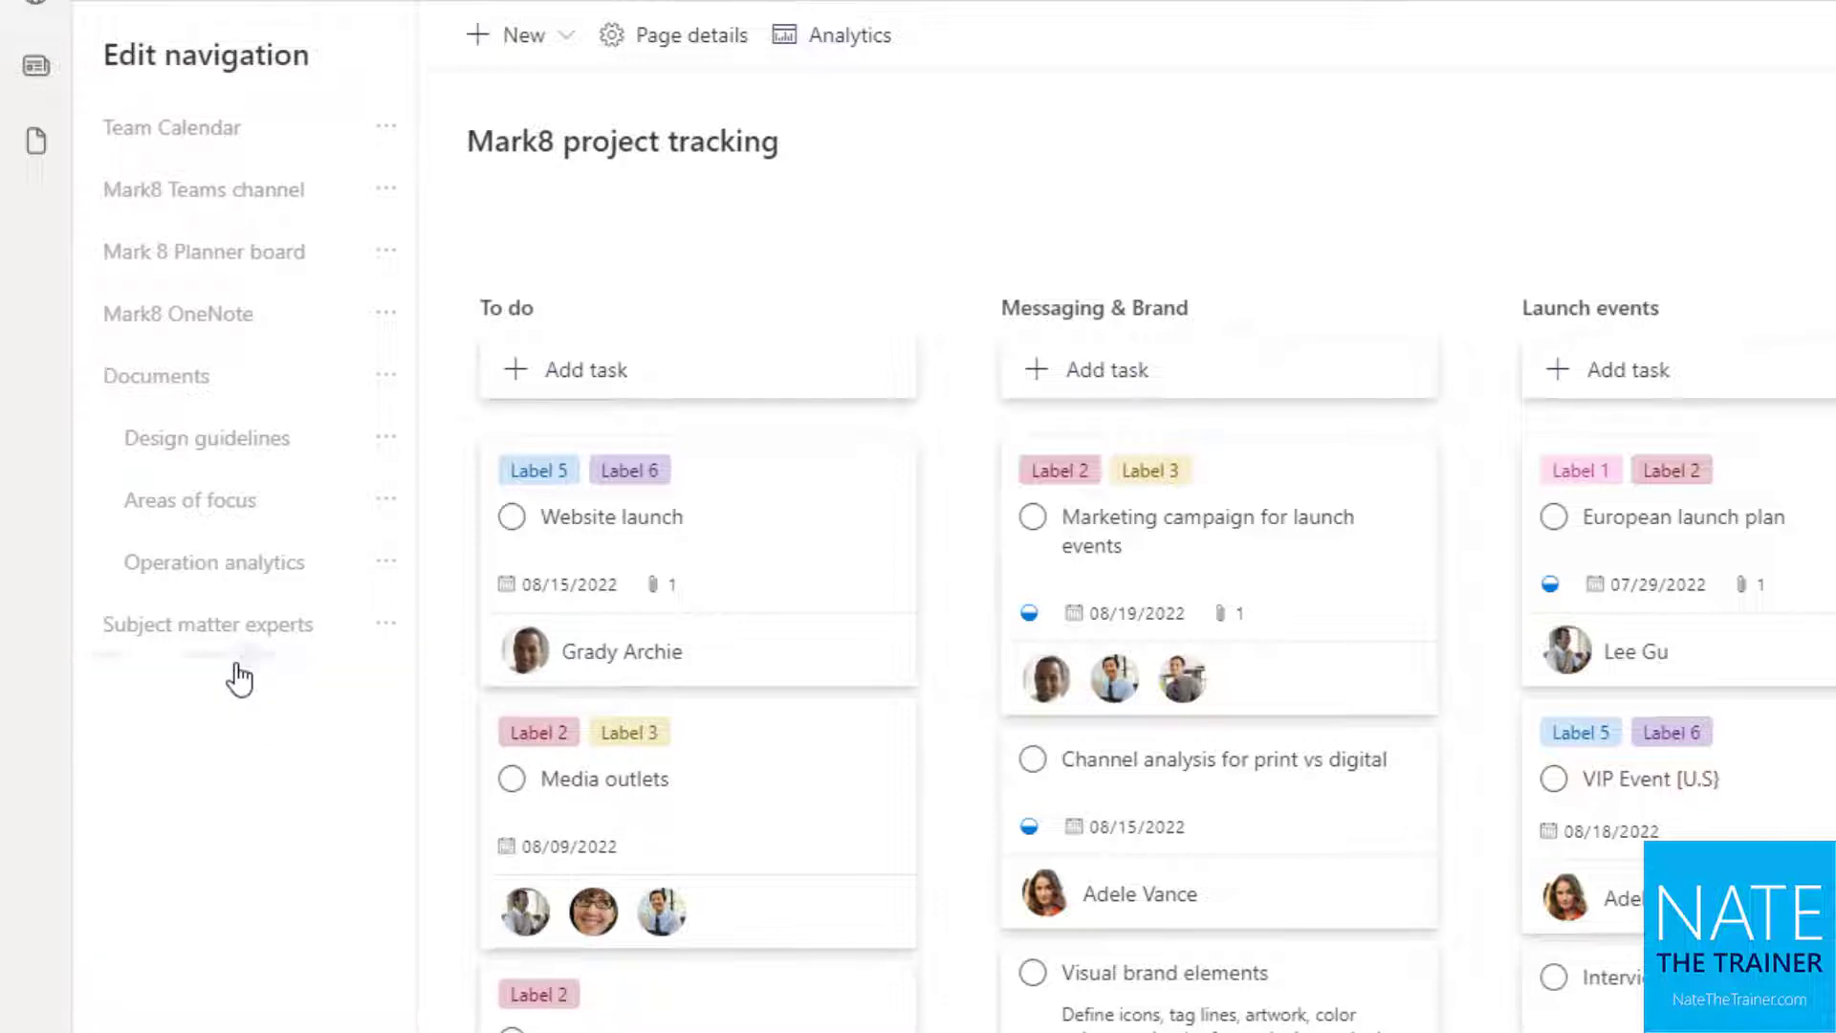
{"action": "left_click", "coordinate": [386, 622]}
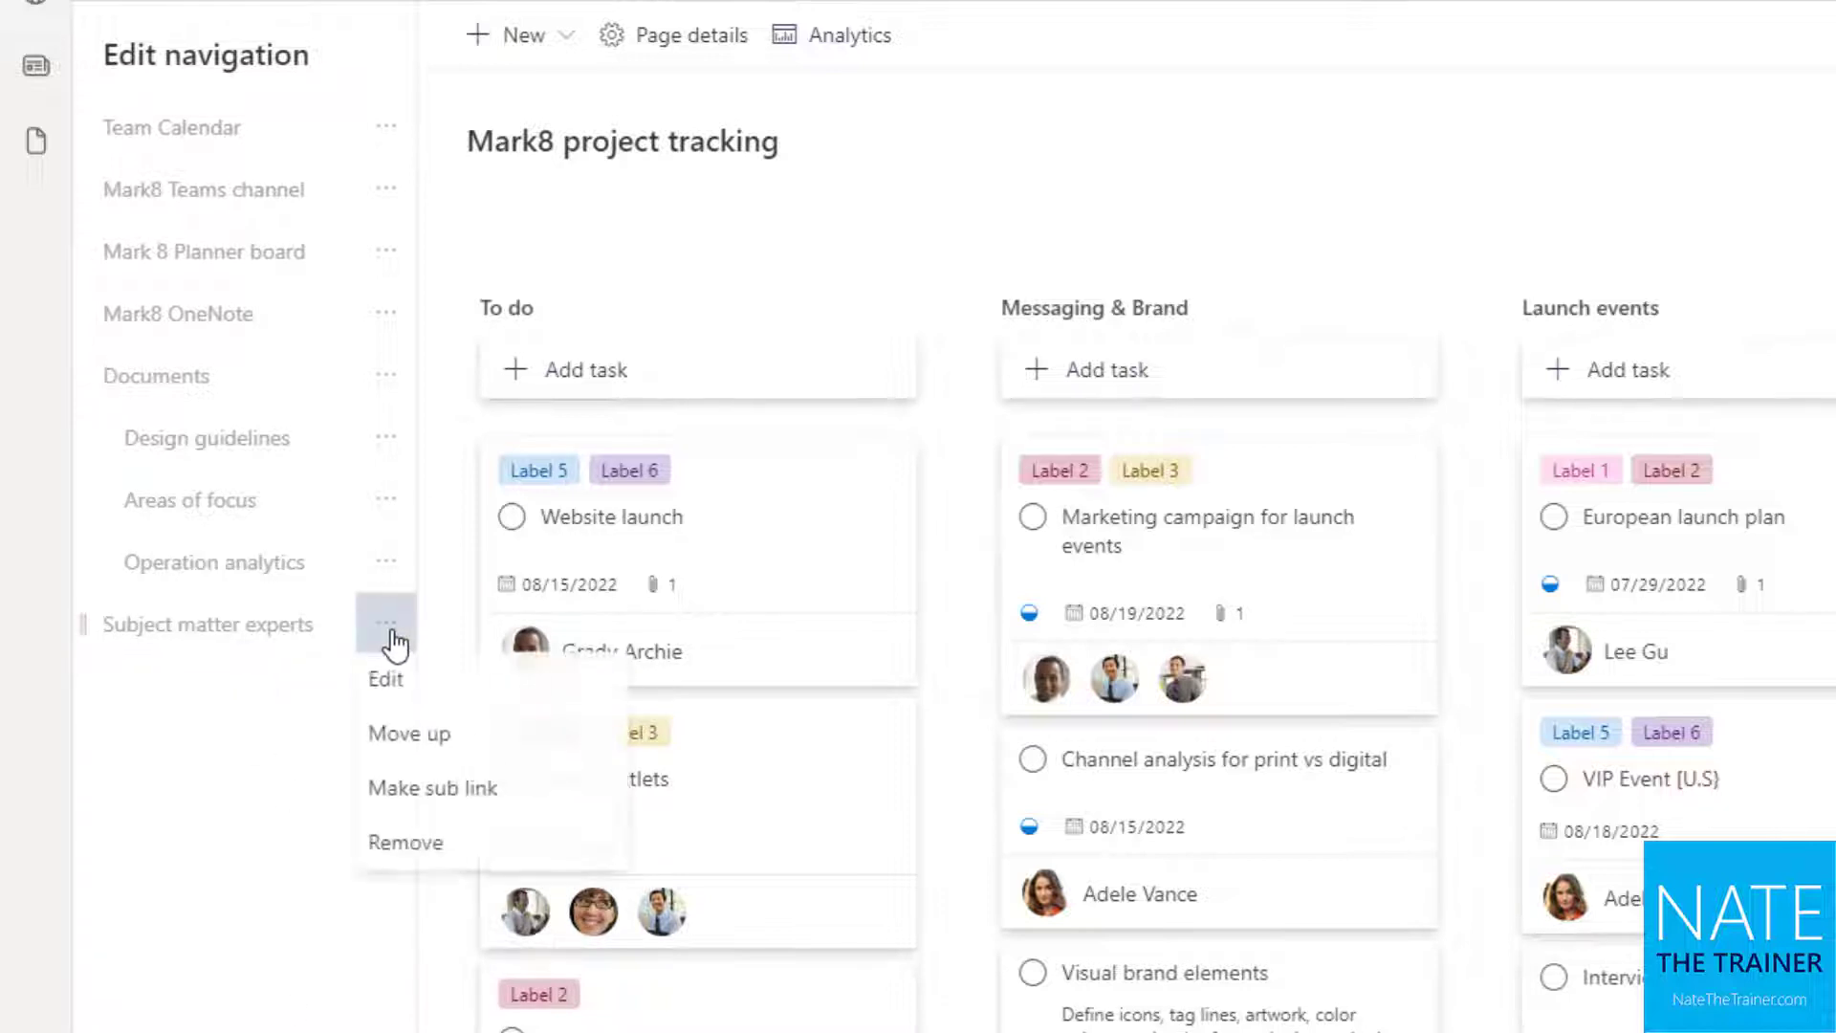
{"action": "mouse_move", "coordinate": [417, 851]}
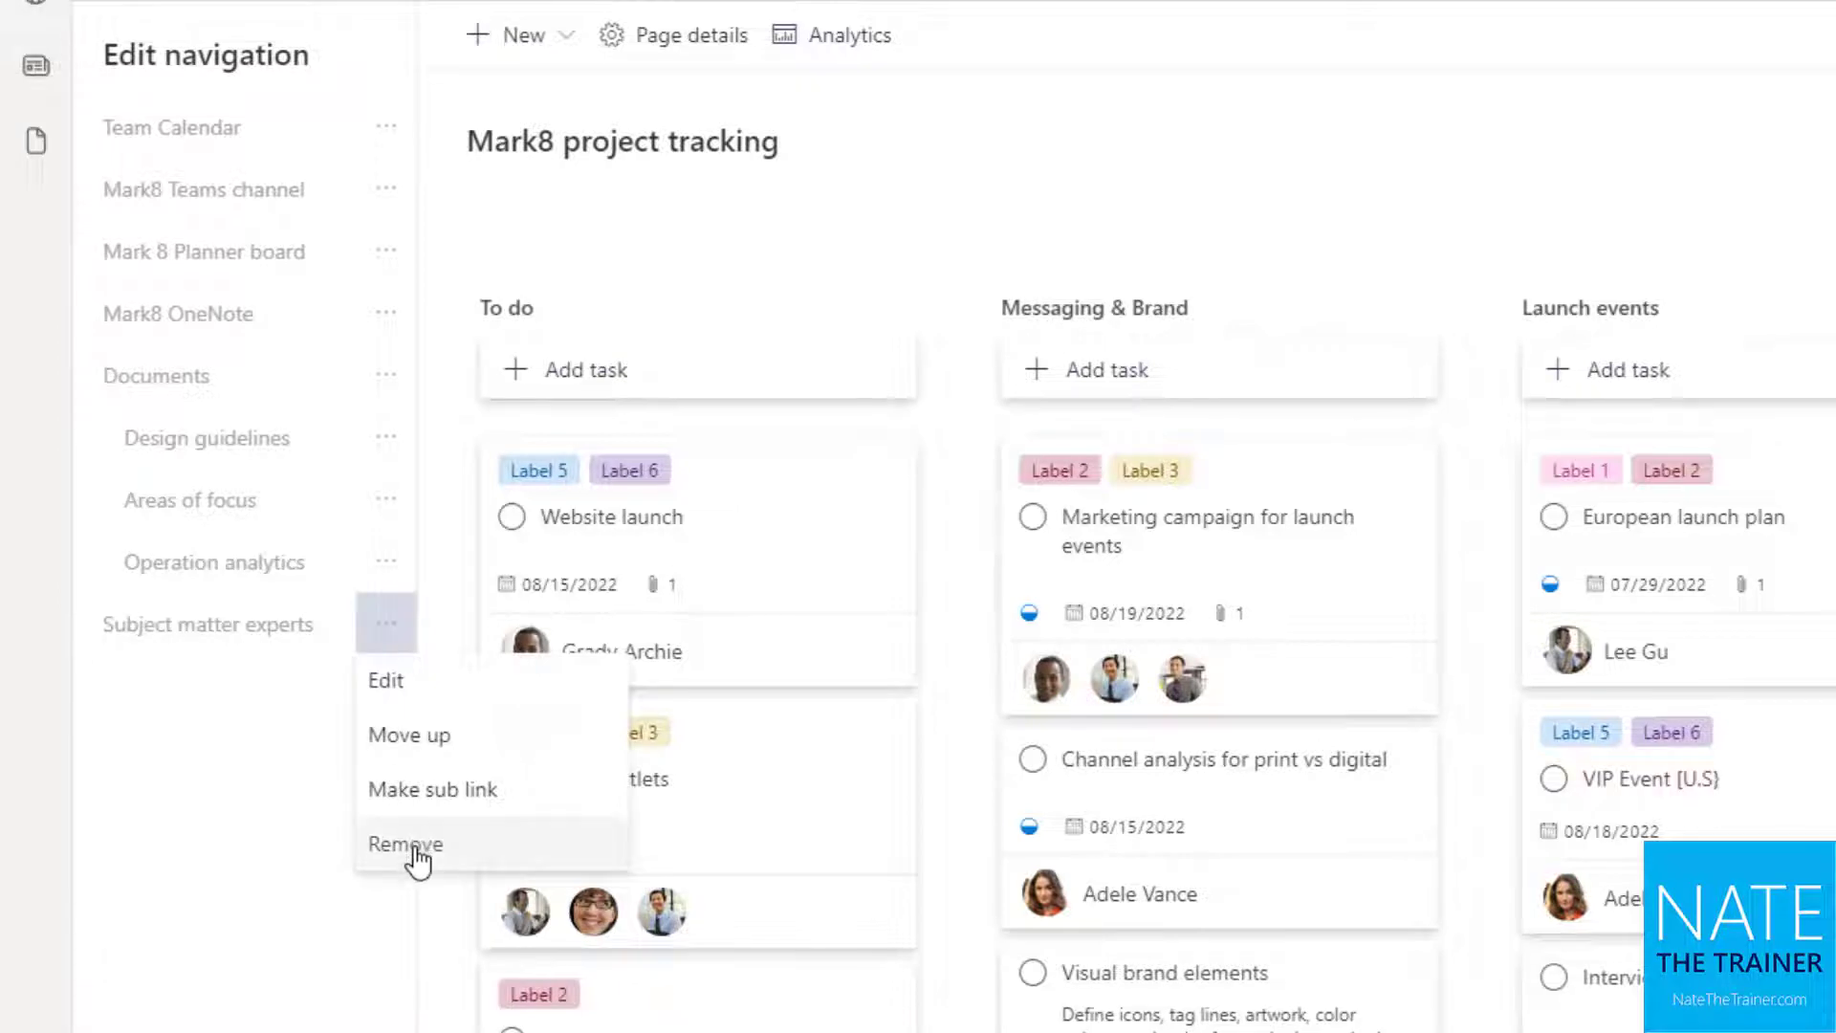
{"action": "mouse_move", "coordinate": [395, 698]}
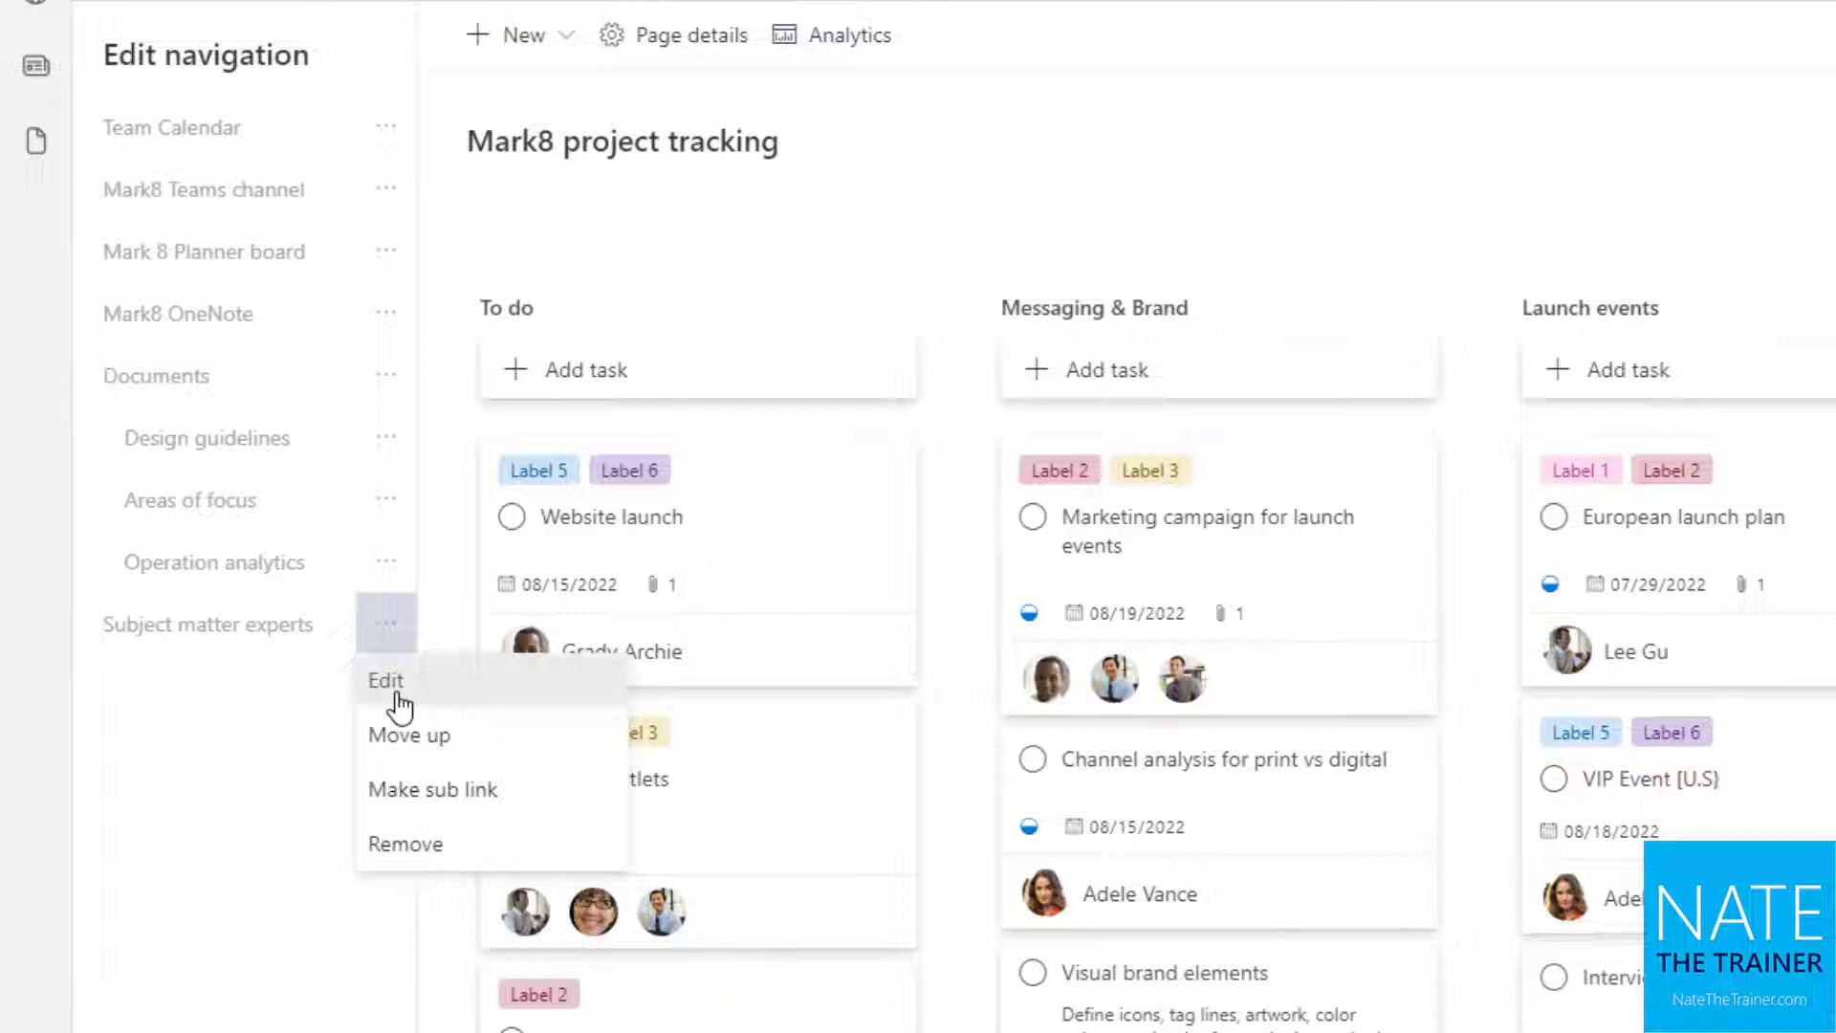
Step: Review the Subject matter experts link's address and display name, then close its settings
{"action": "left_click", "coordinate": [386, 680]}
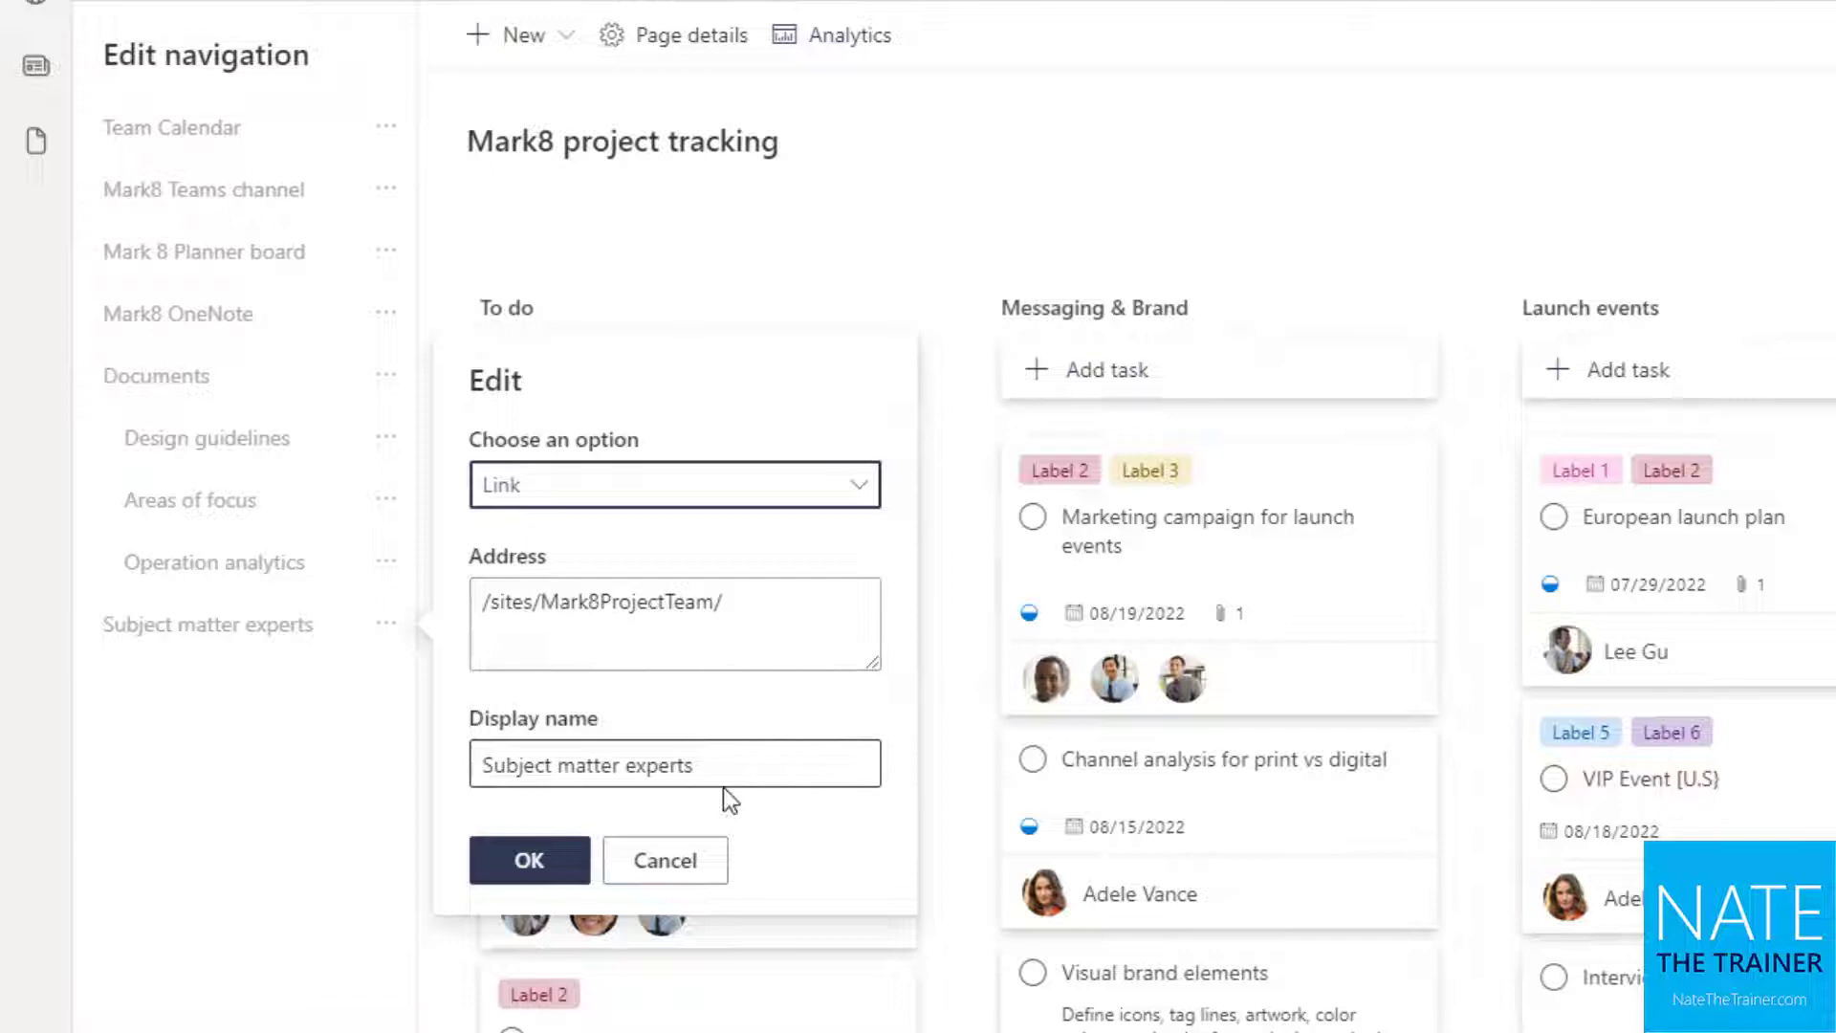
{"action": "left_click", "coordinate": [609, 765]}
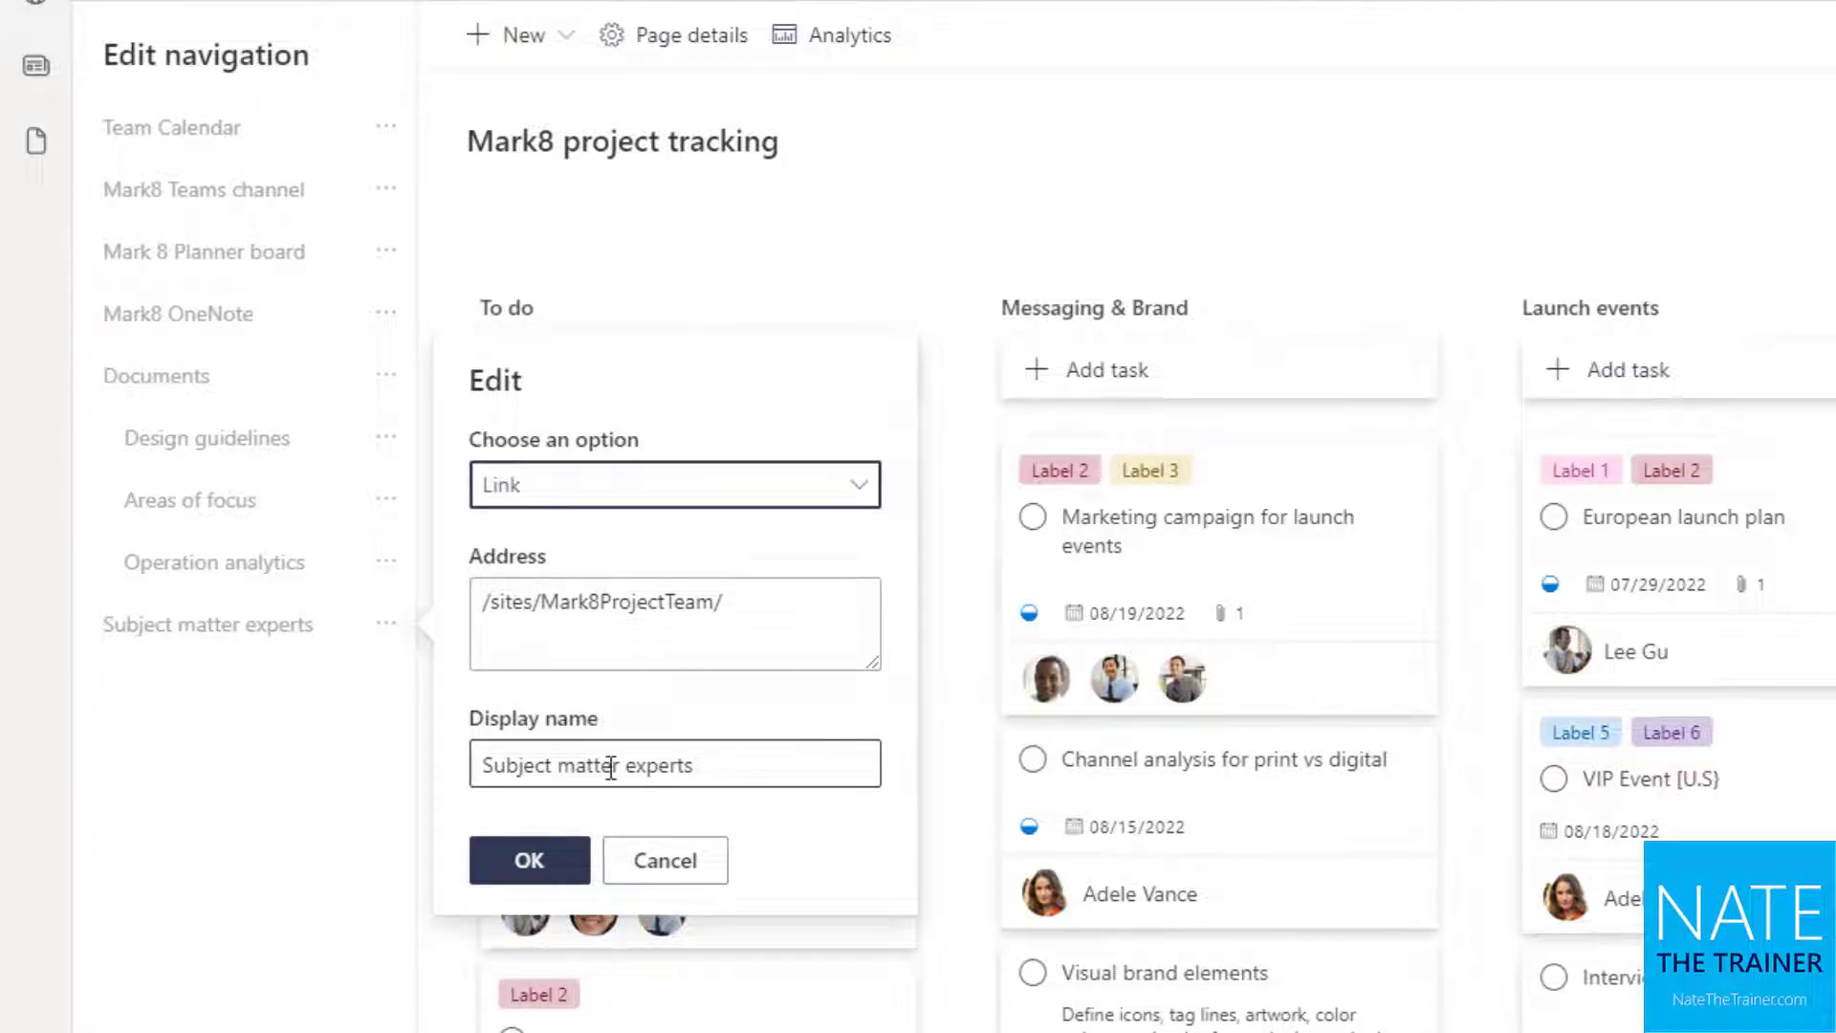
{"action": "left_click", "coordinate": [527, 859]}
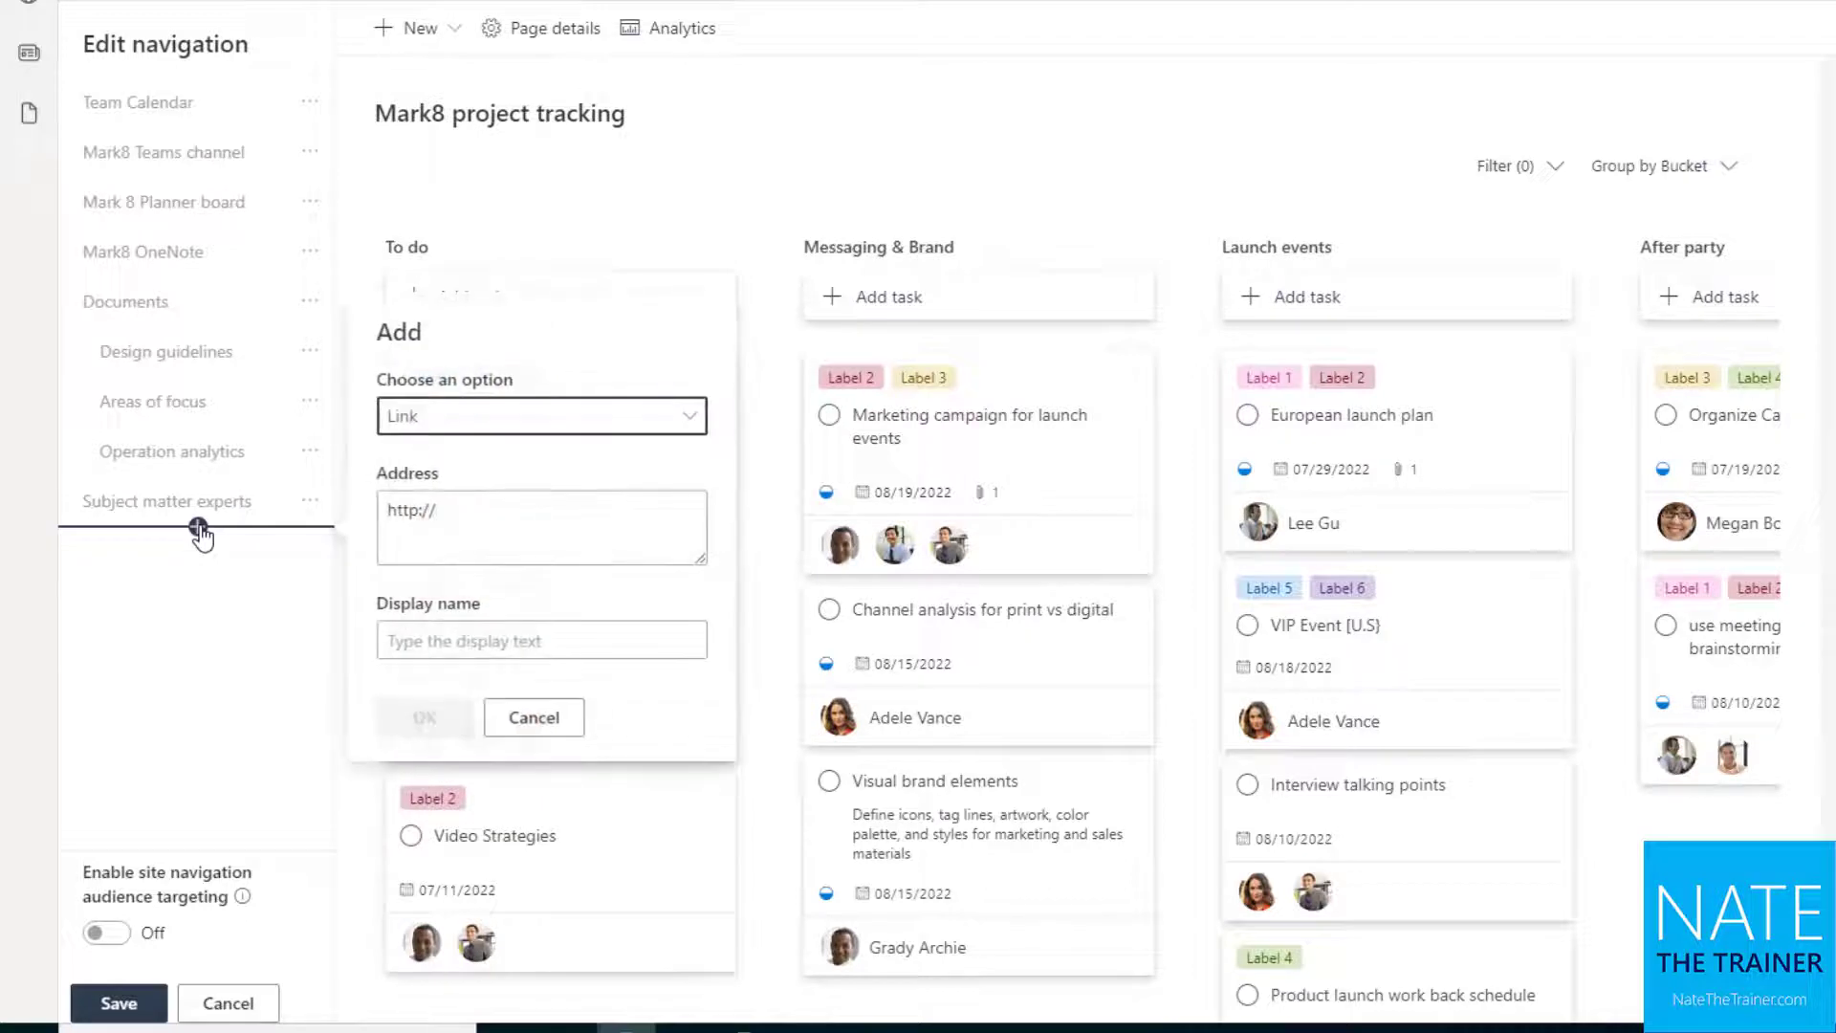
Step: Add a 'Nate the Trainer' link to NateTheTrainer.com below Subject matter experts
{"action": "left_click", "coordinate": [541, 526]}
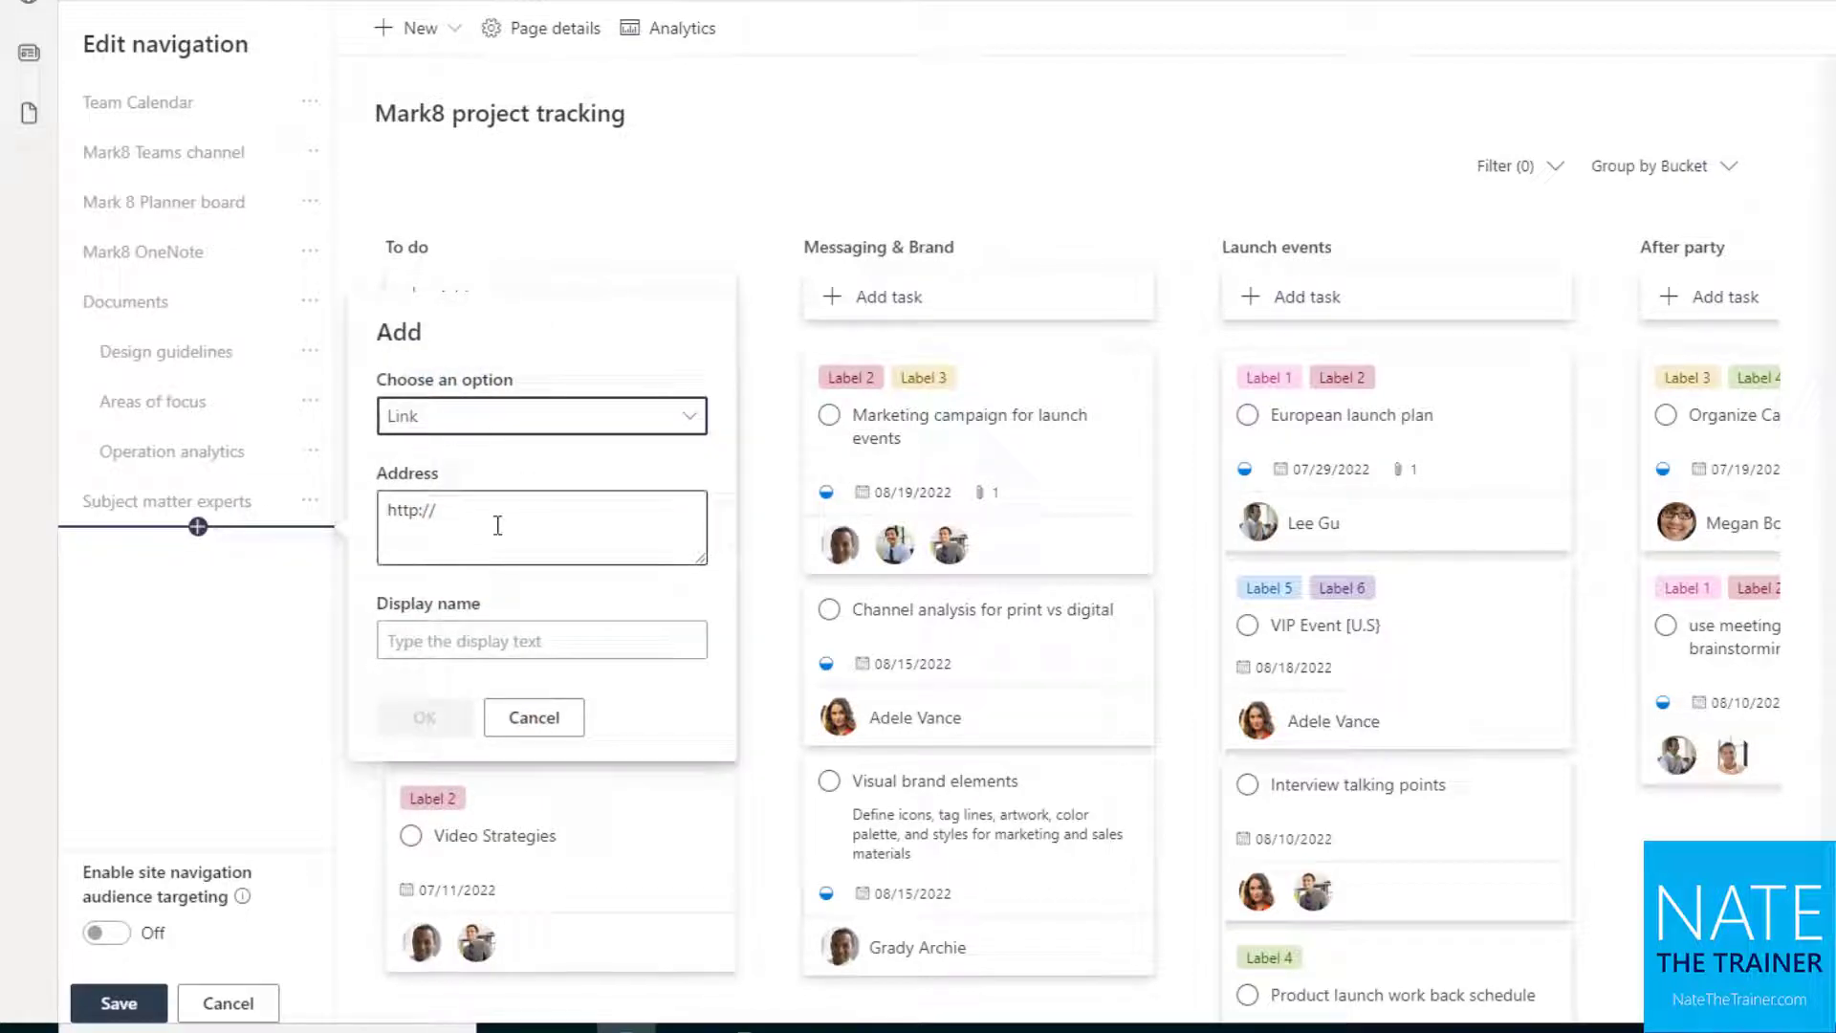
{"action": "left_click", "coordinate": [541, 526]}
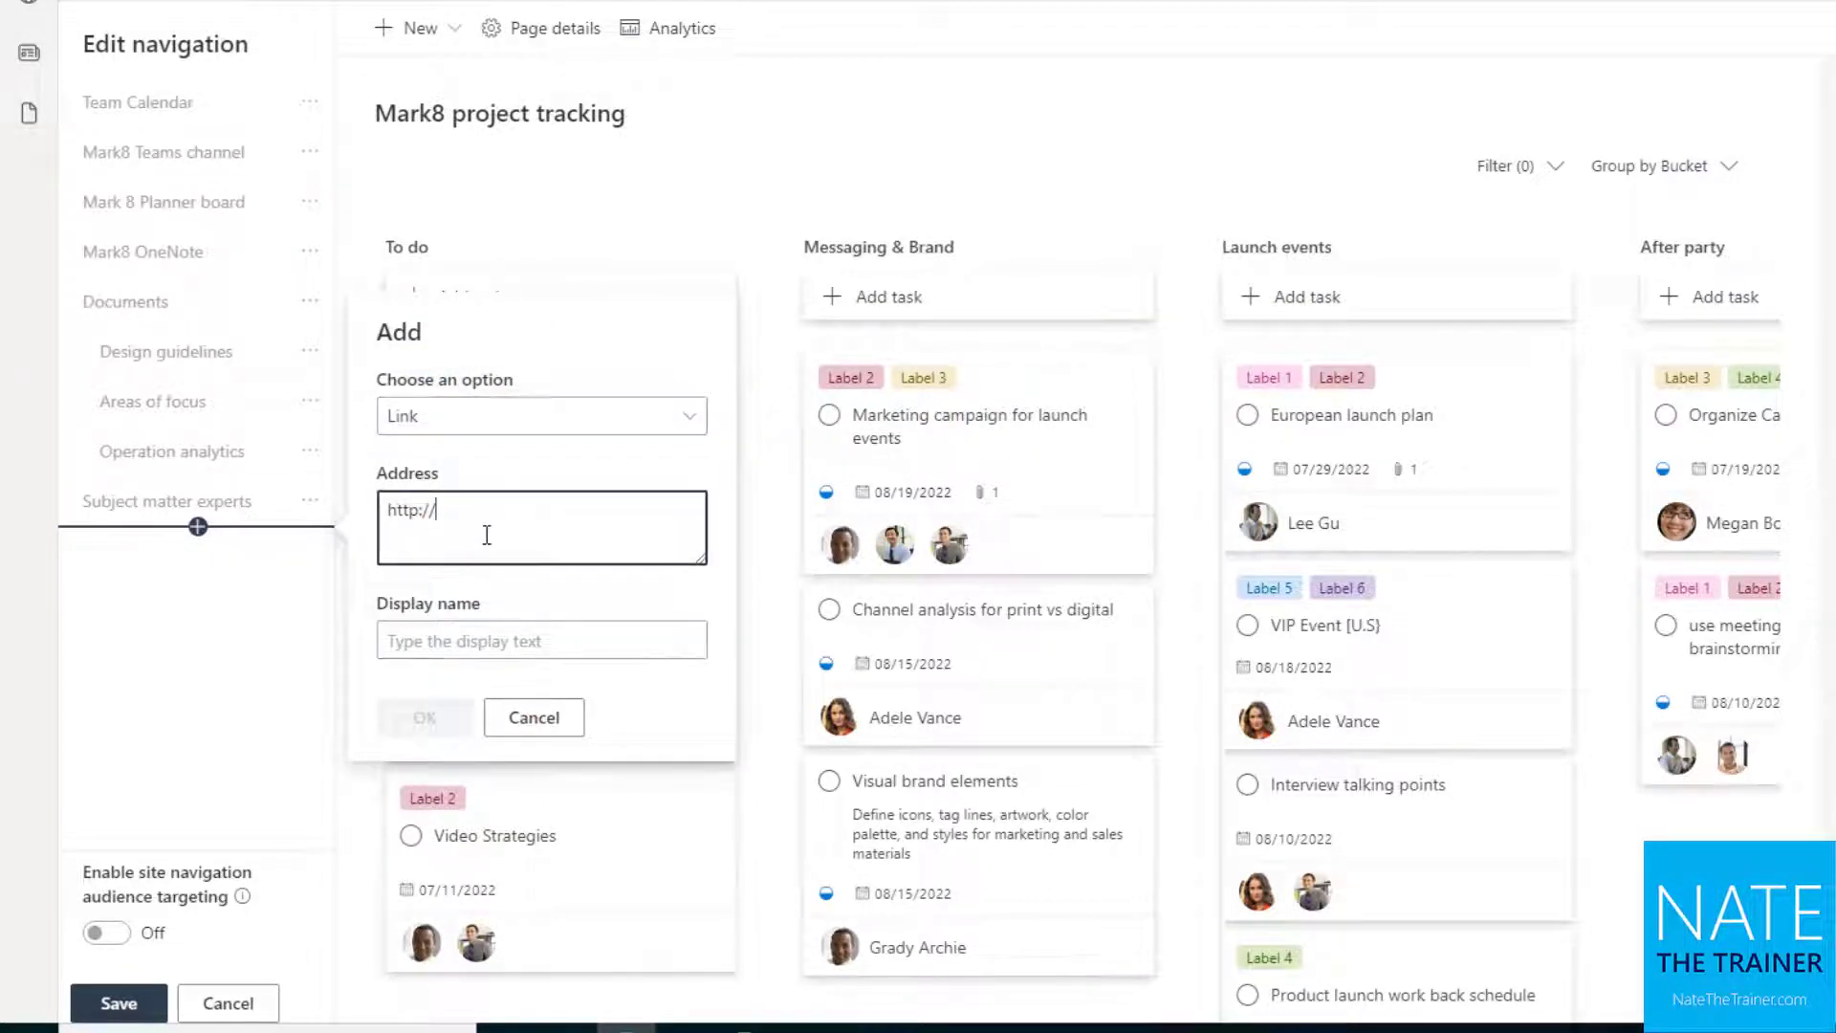
{"action": "type", "text": "NateTheTrainer.com"}
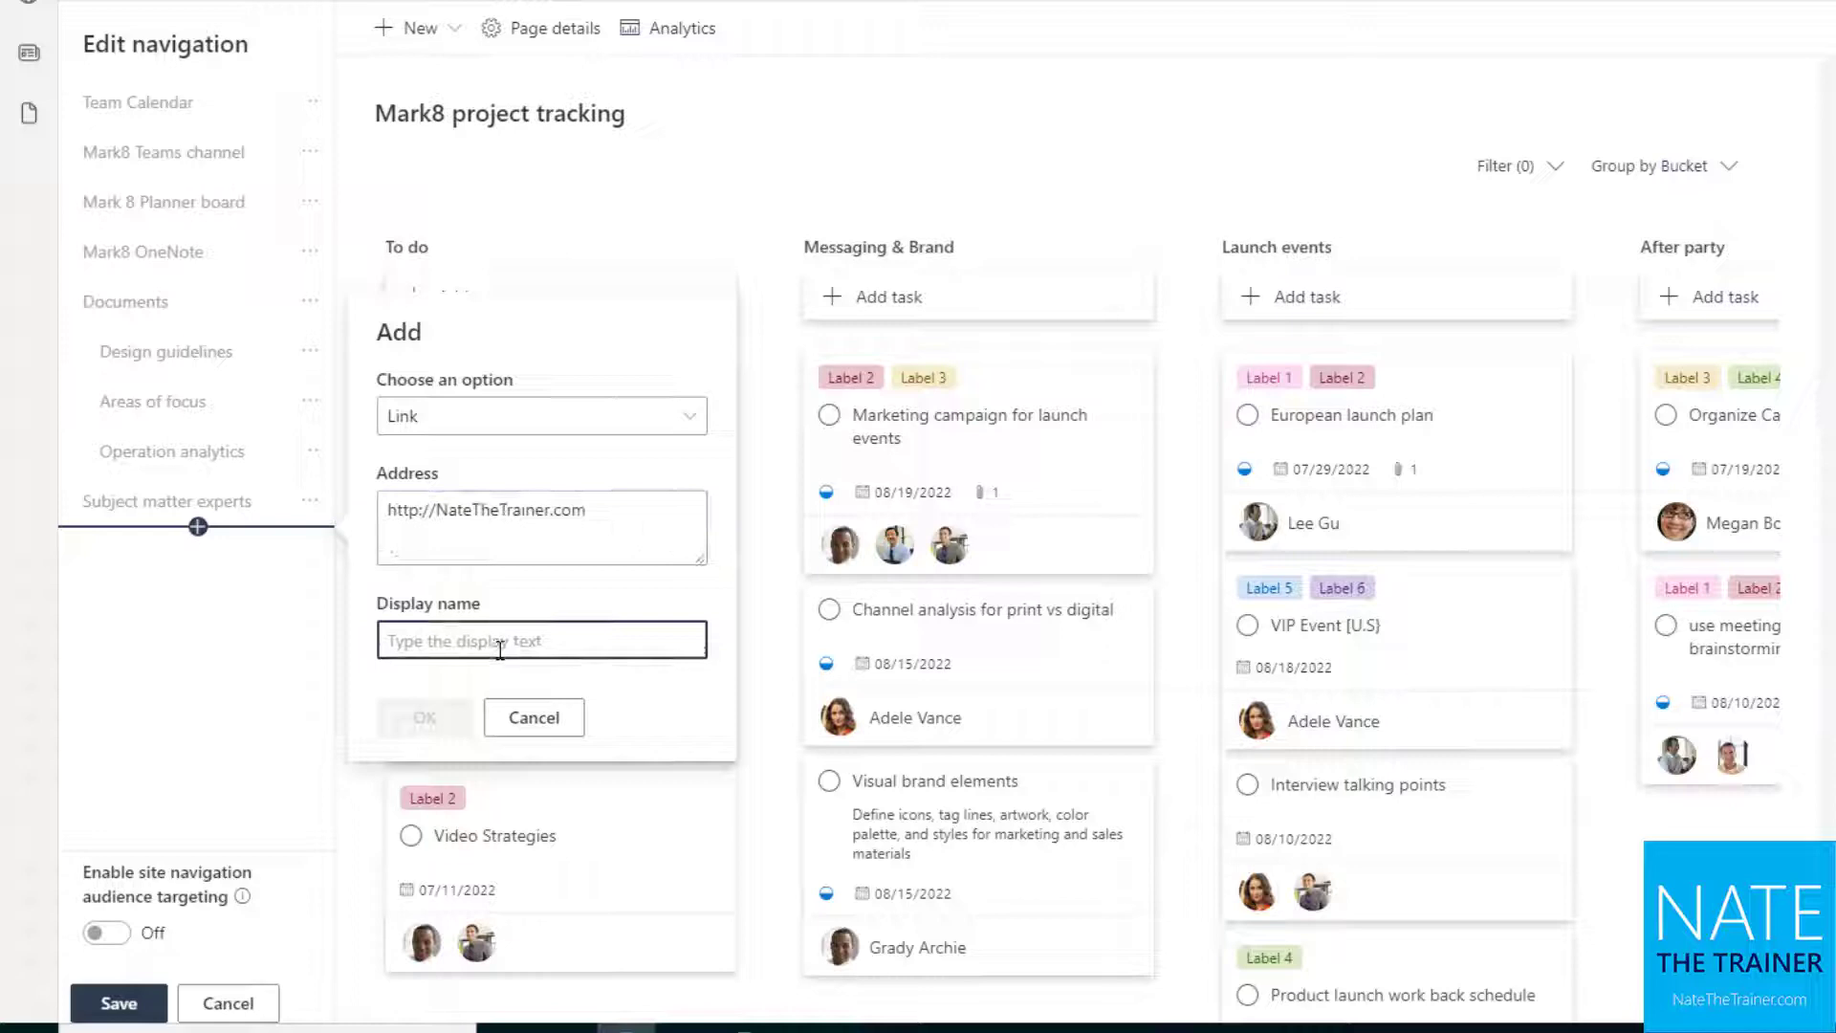
{"action": "type", "text": "Nate the Trainer"}
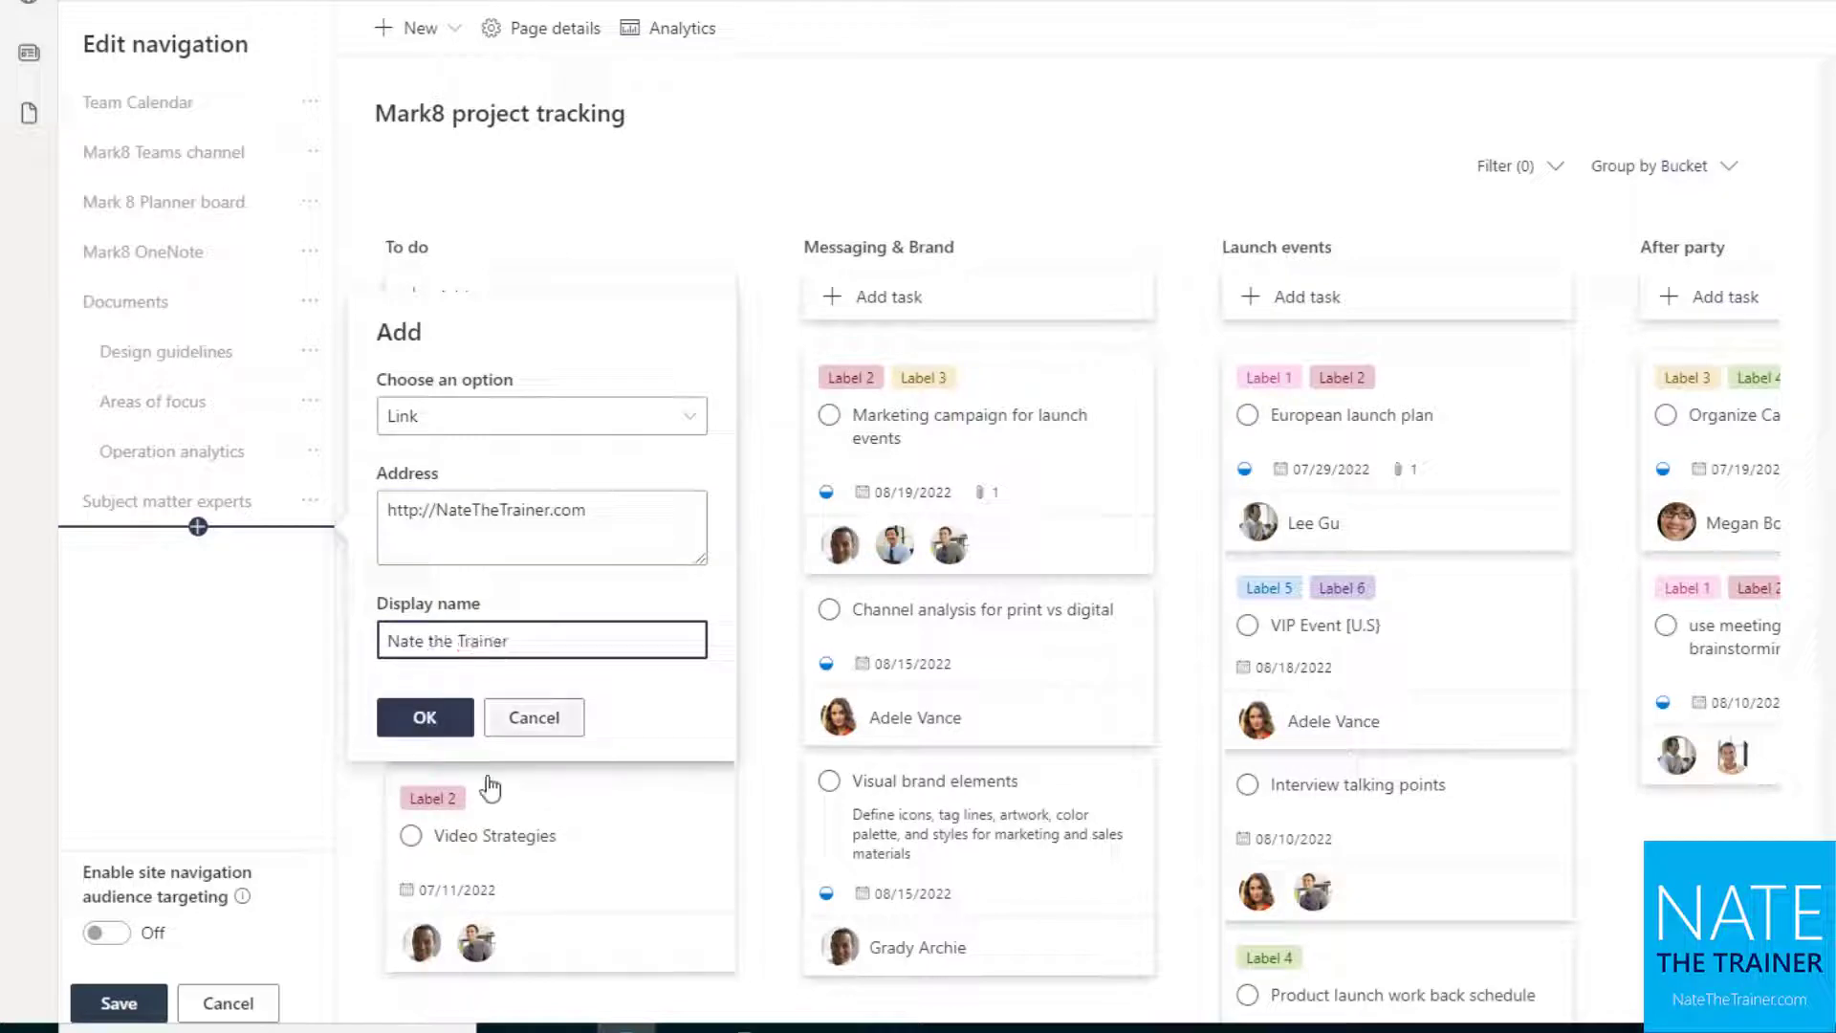
{"action": "left_click", "coordinate": [424, 716]}
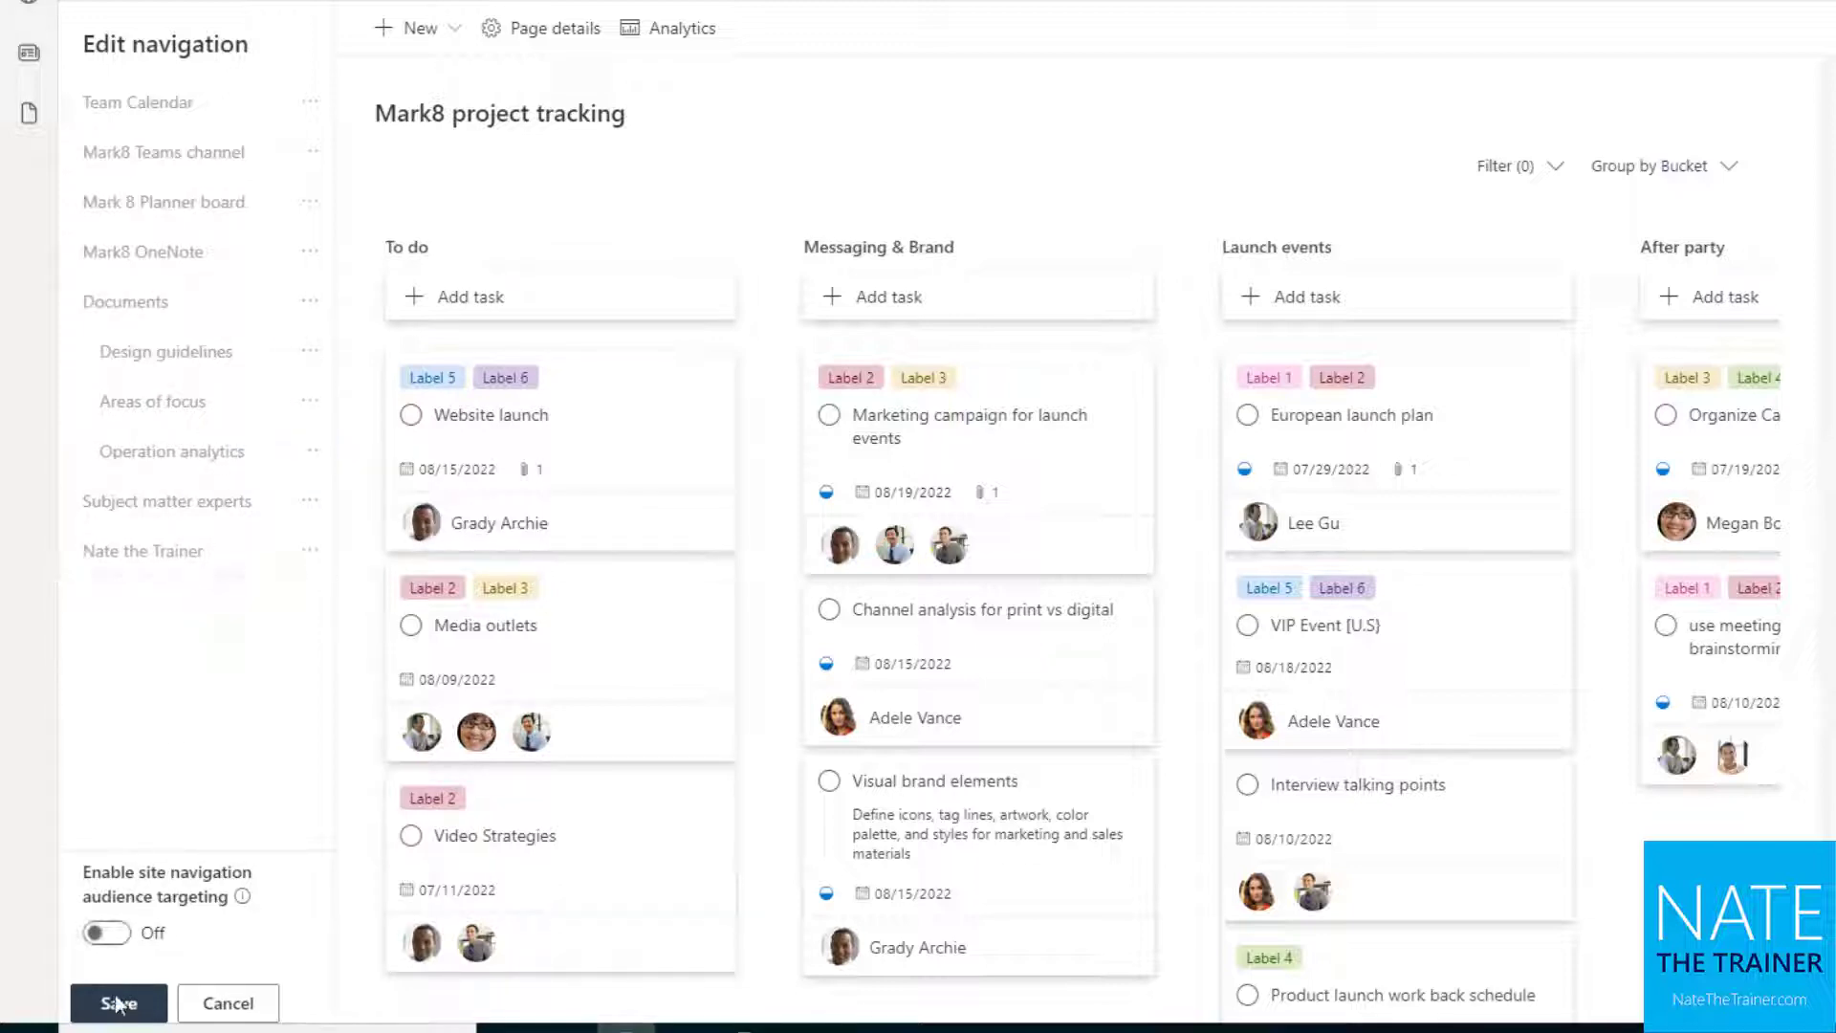
Step: Save the navigation edits, then expand and collapse the Documents sub-link group
{"action": "left_click", "coordinate": [116, 1002]}
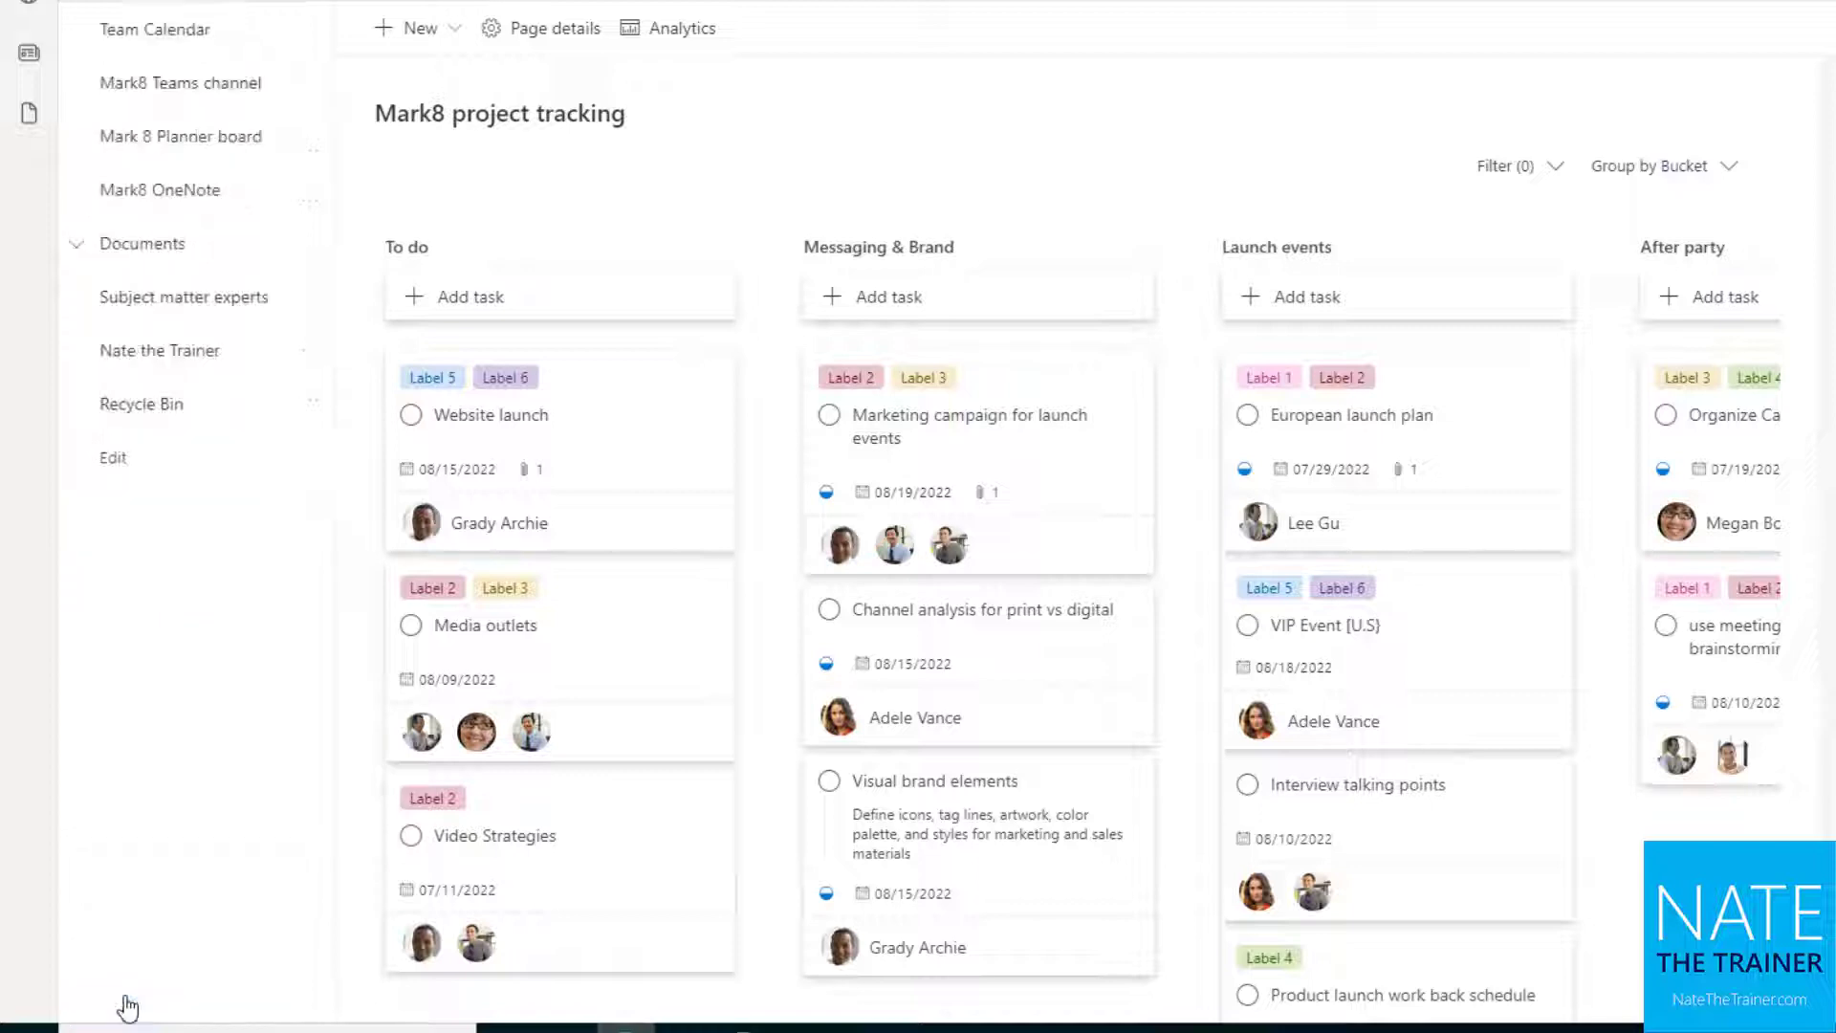
{"action": "left_click", "coordinate": [75, 243]}
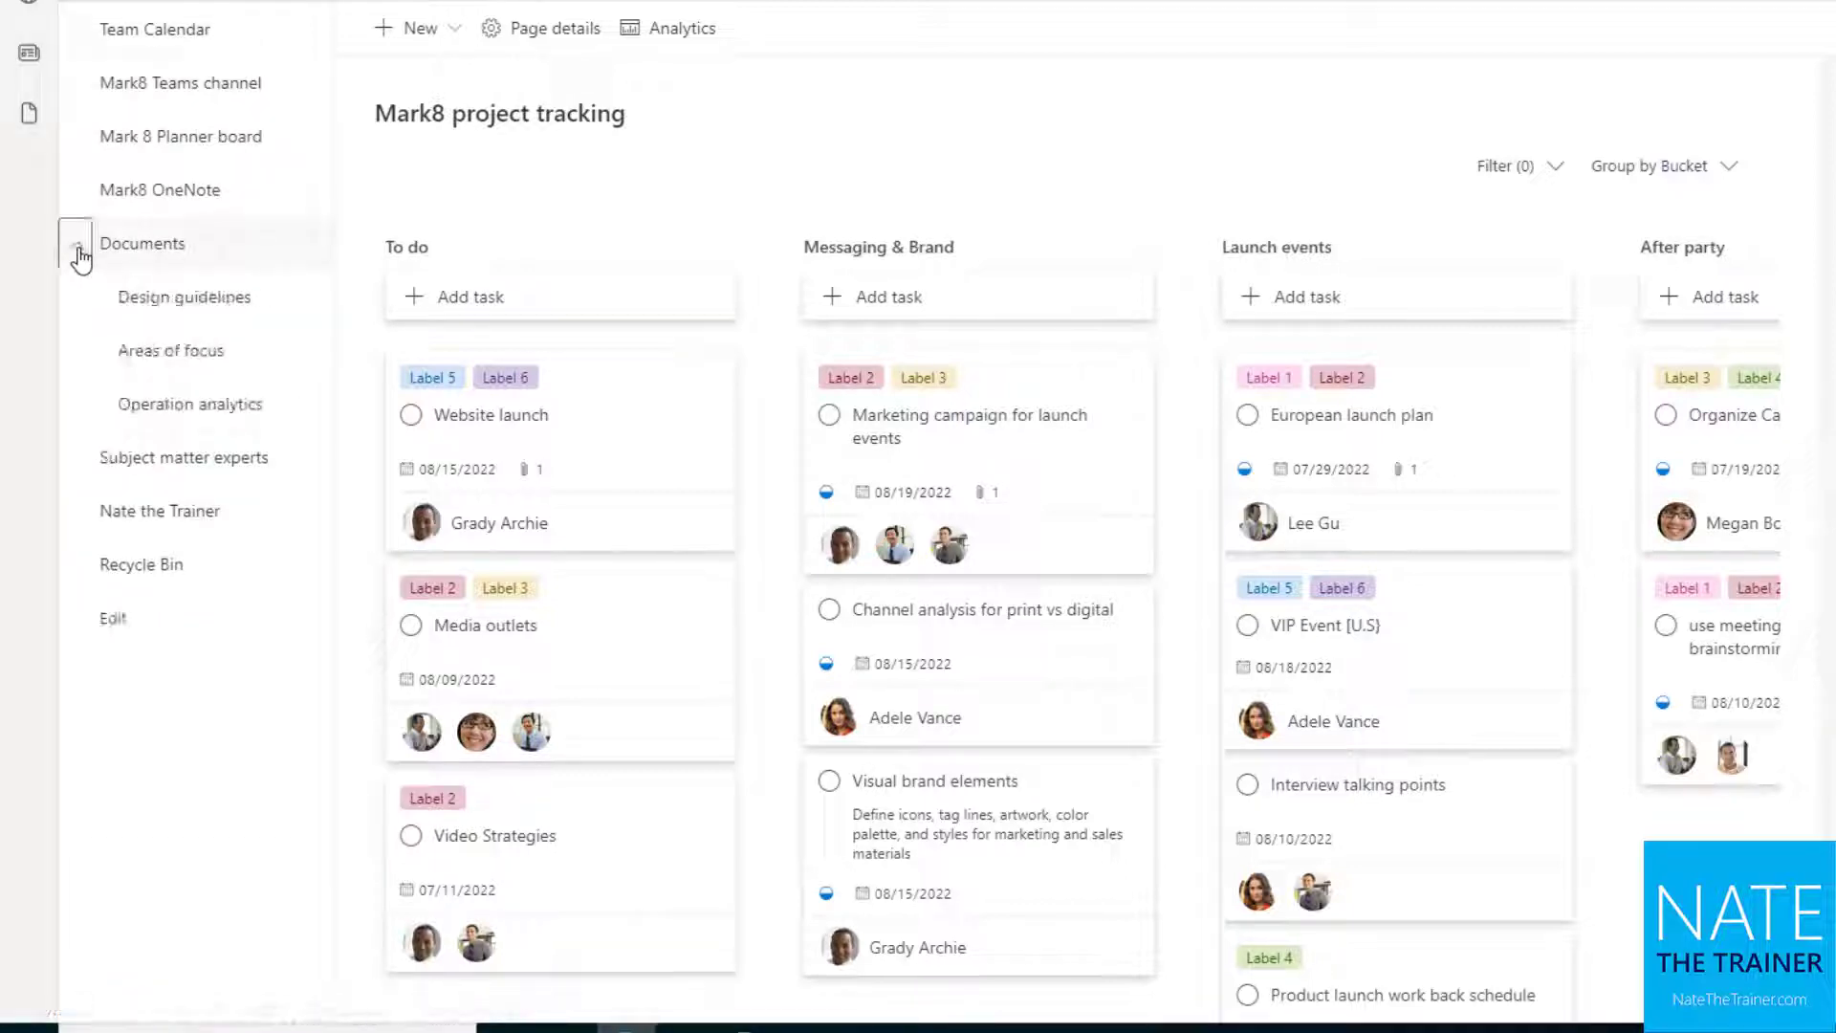
{"action": "left_click", "coordinate": [74, 244]}
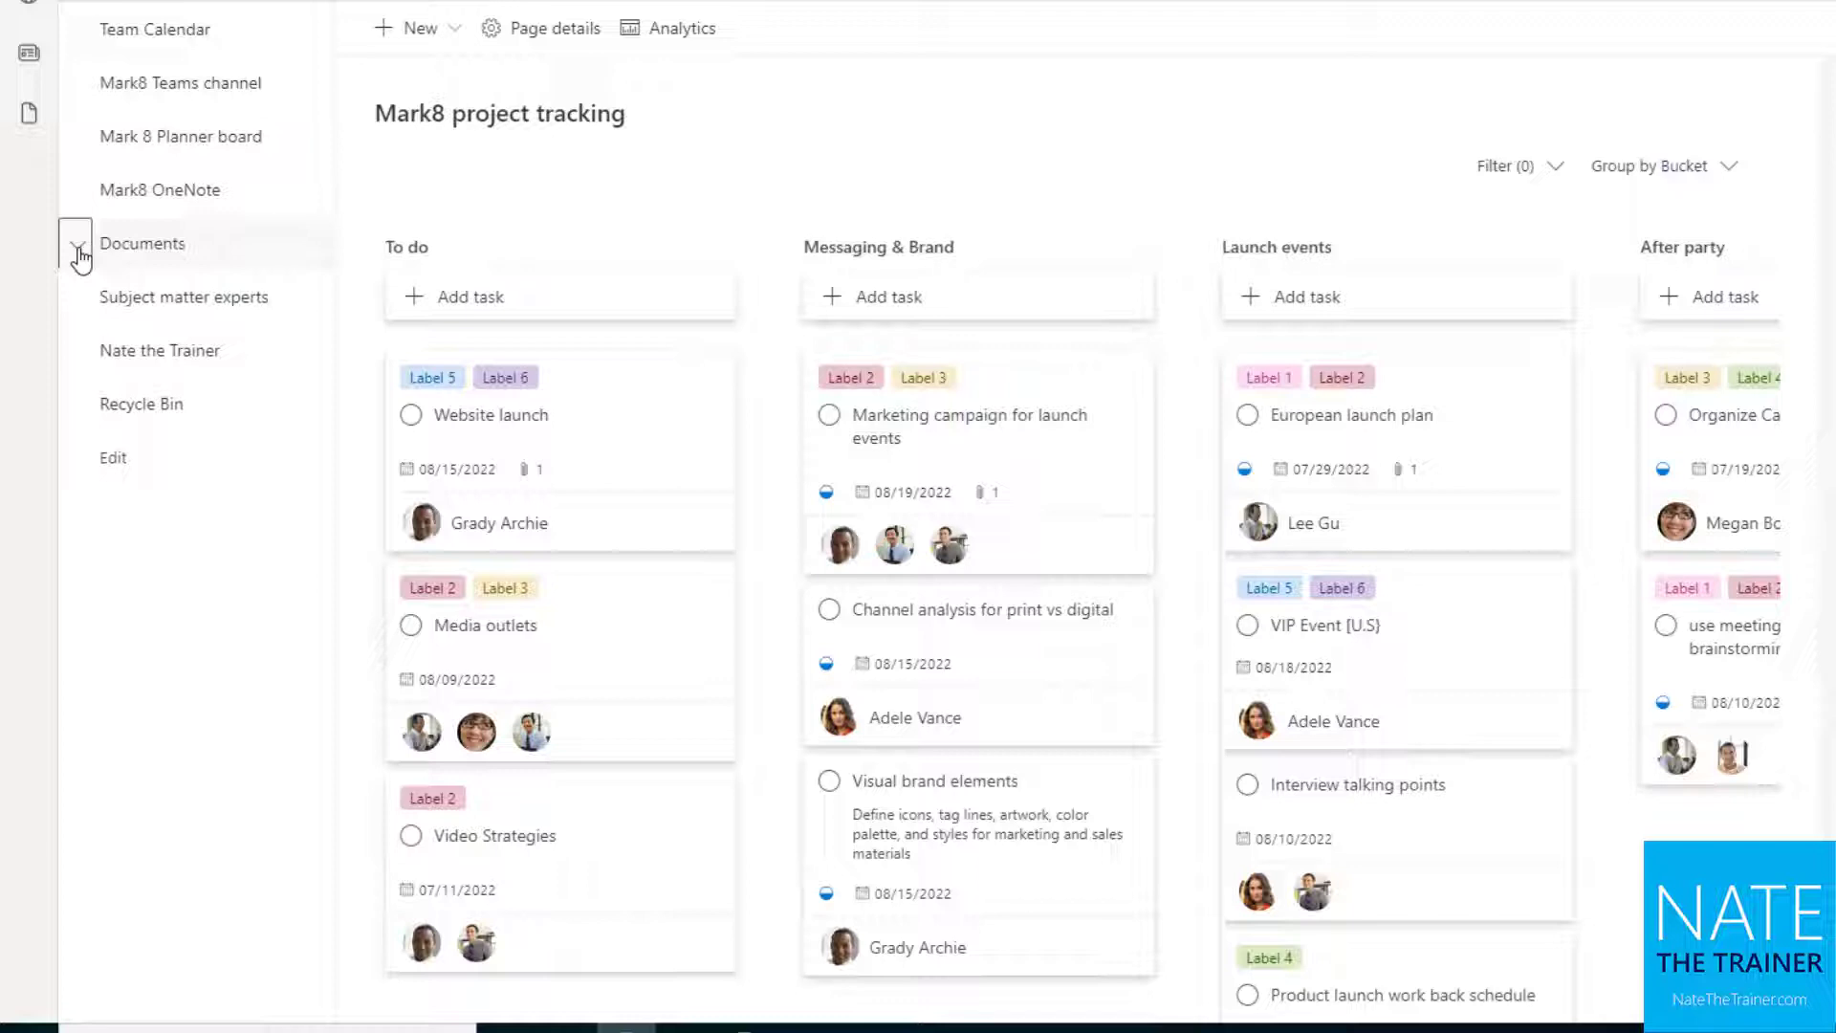
{"action": "left_click", "coordinate": [74, 242]}
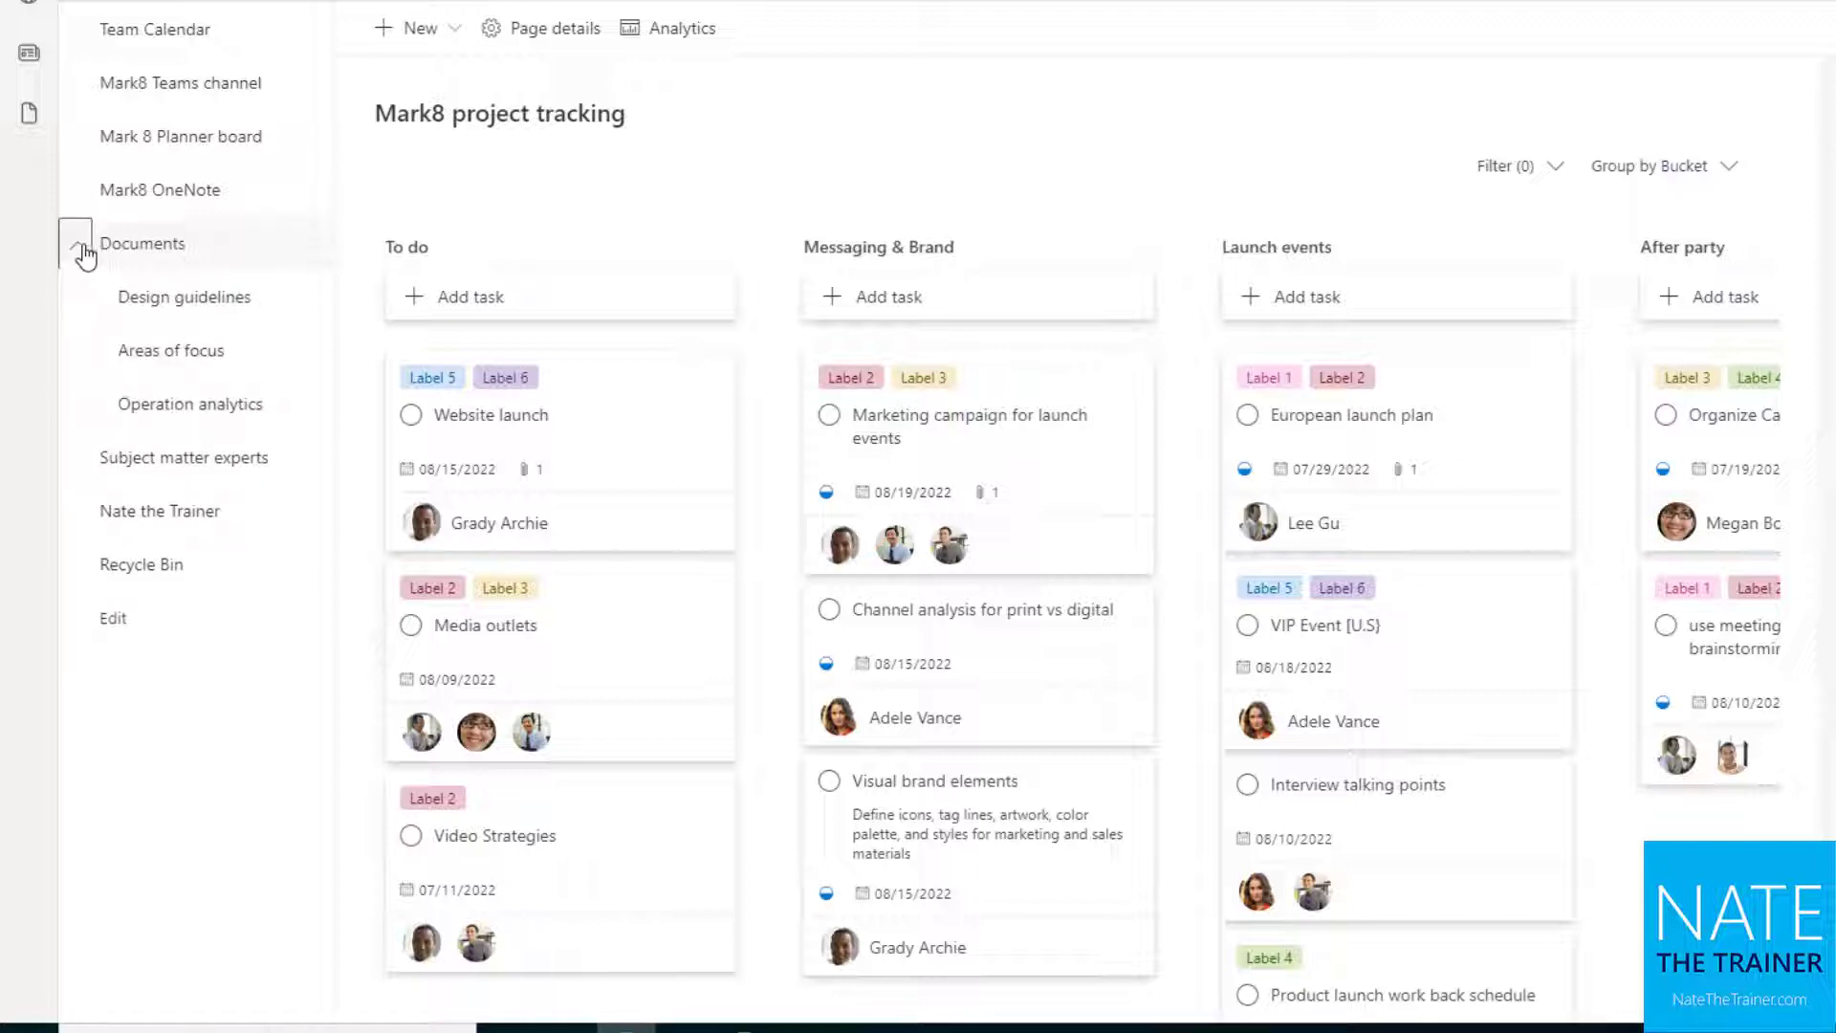
{"action": "mouse_move", "coordinate": [182, 580]}
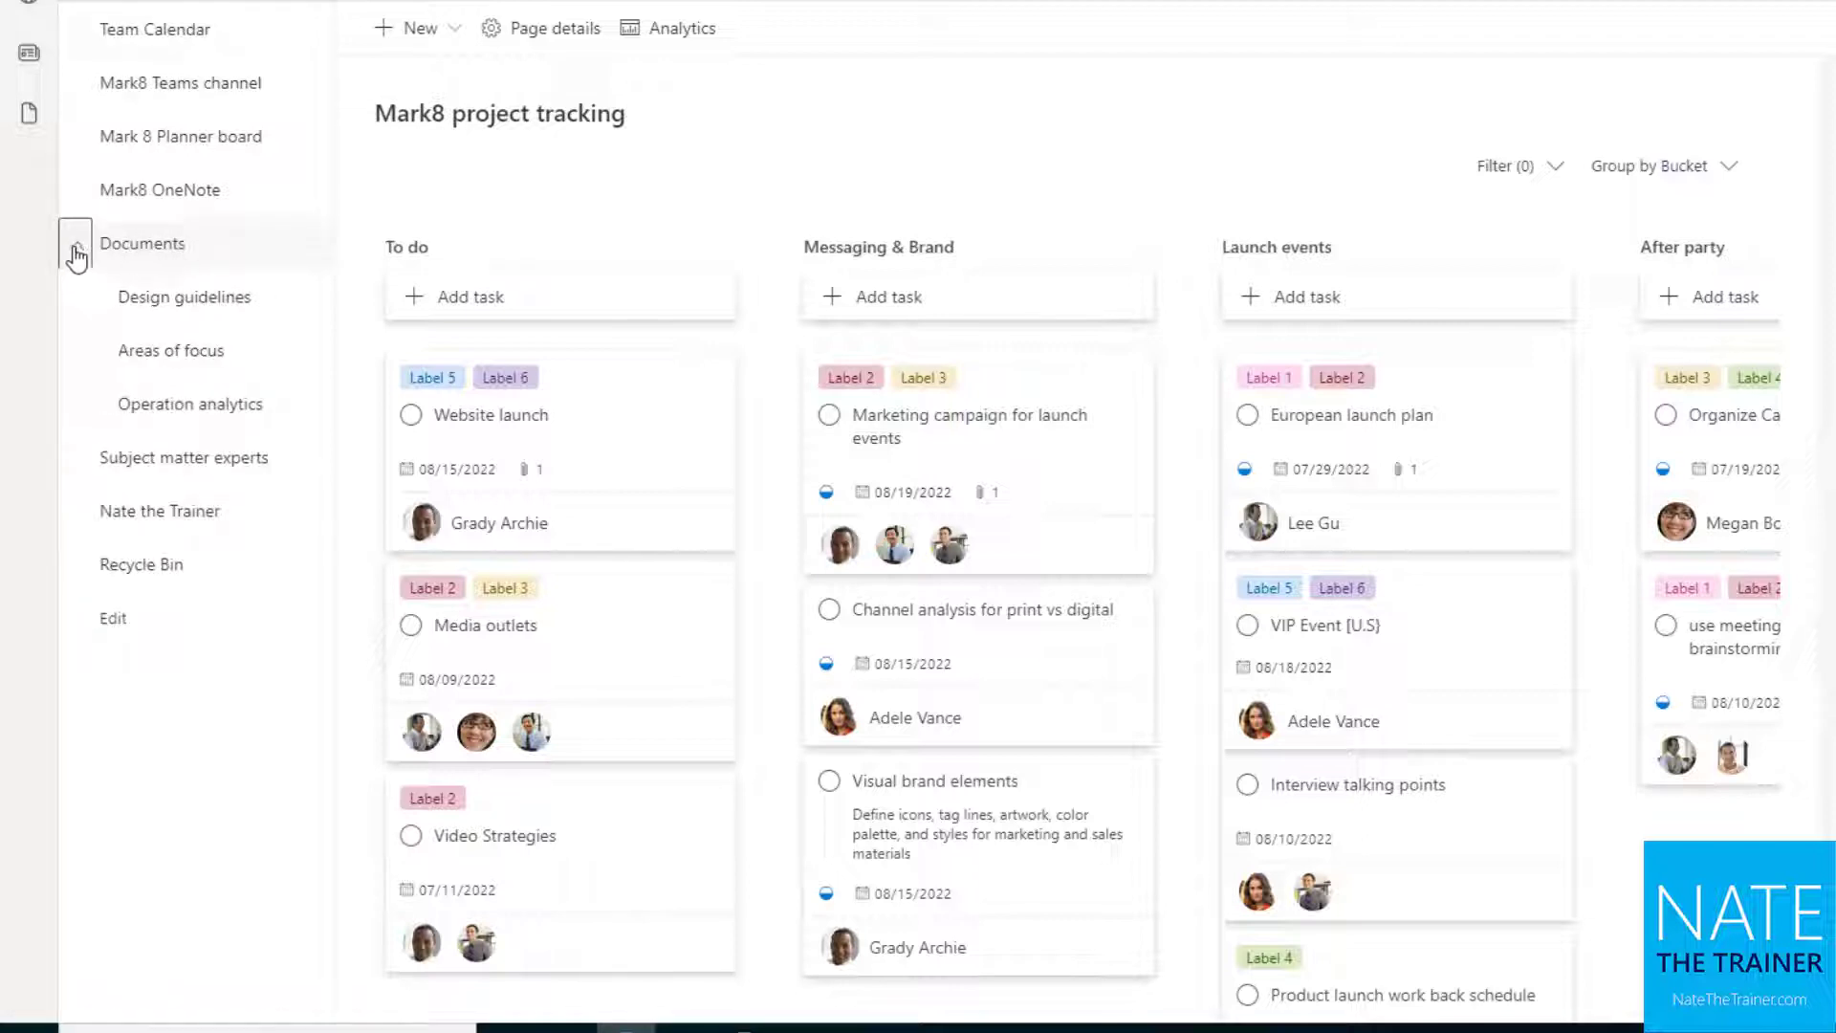
{"action": "mouse_move", "coordinate": [73, 255]}
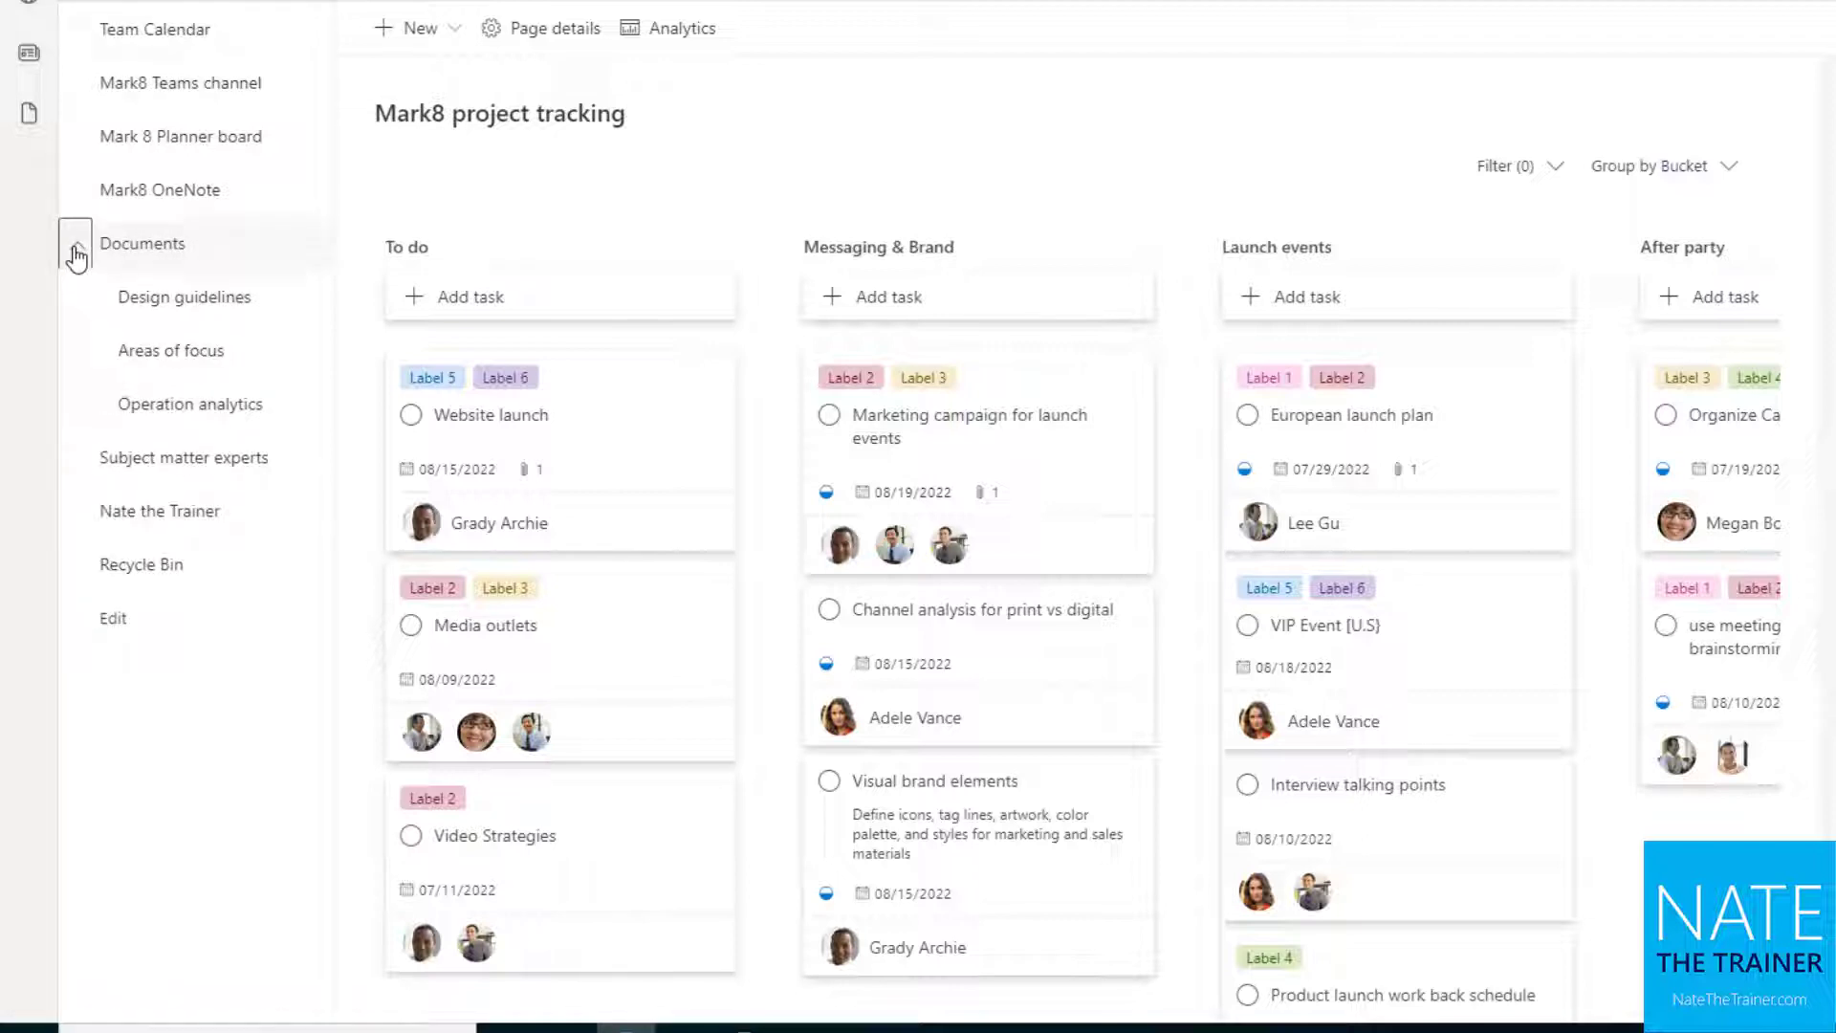
{"action": "left_click", "coordinate": [73, 244]}
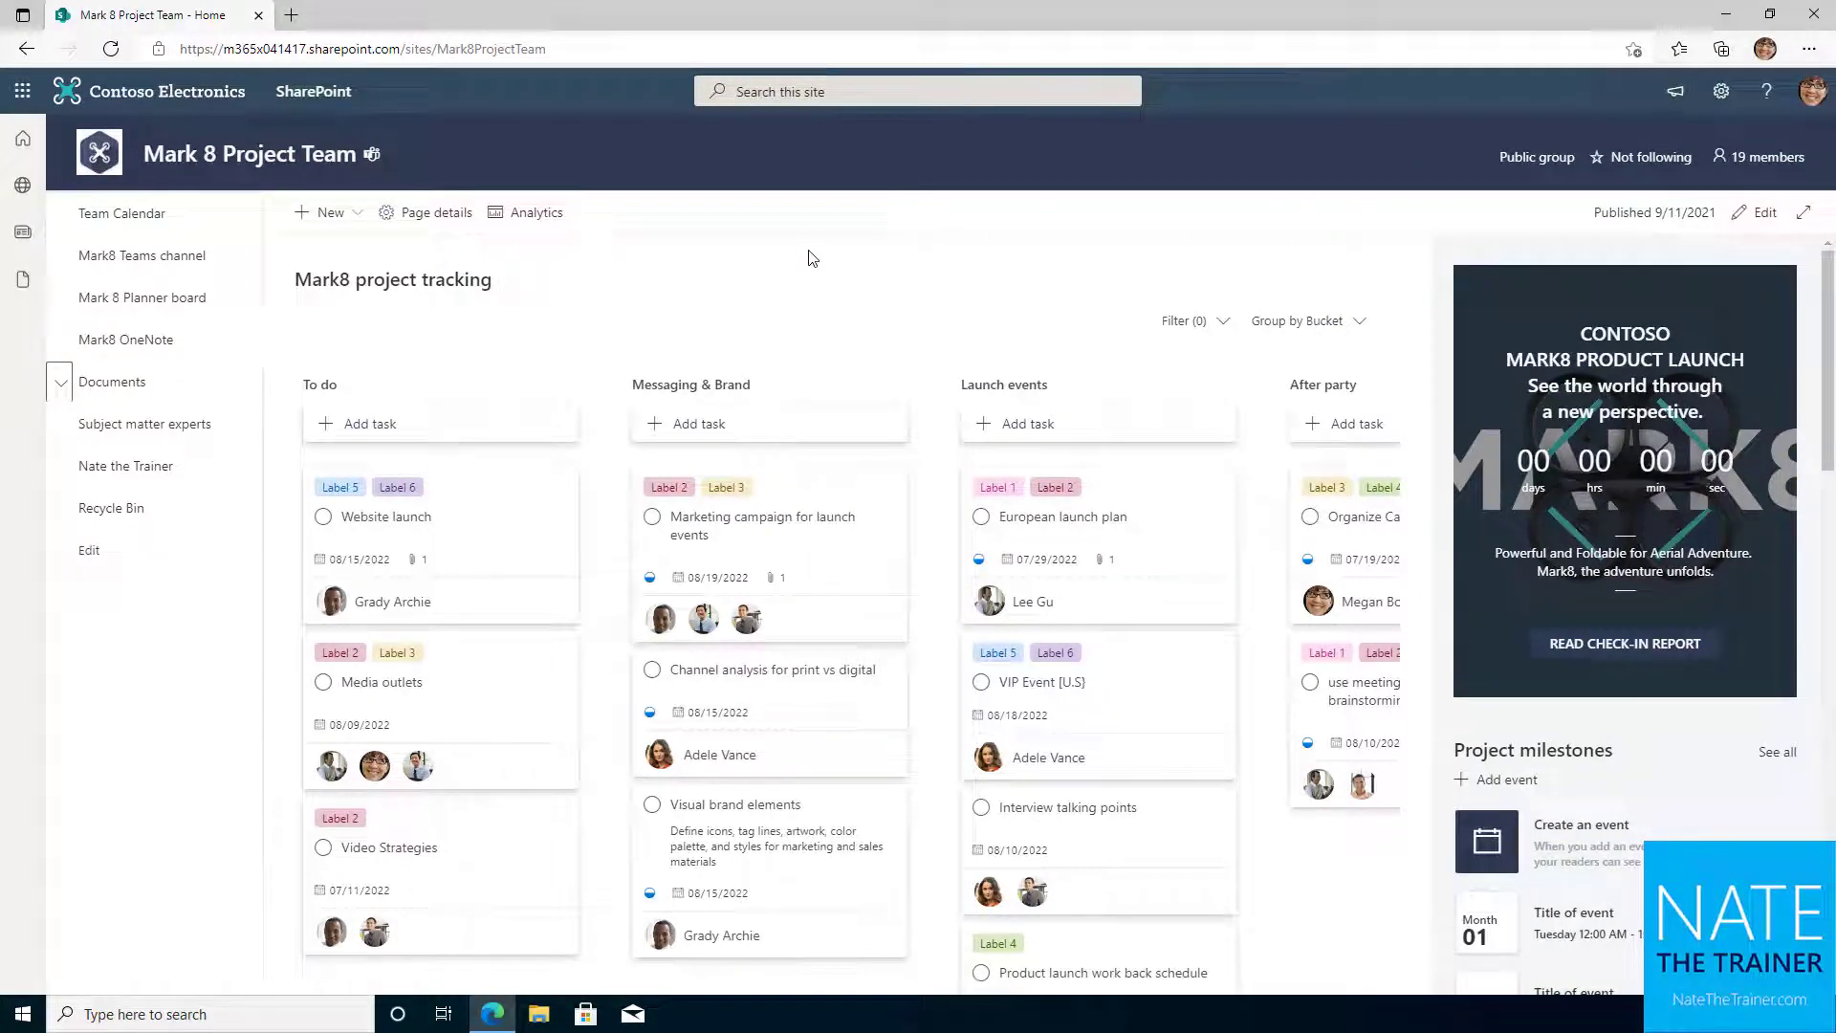
{"action": "mouse_move", "coordinate": [1021, 281]}
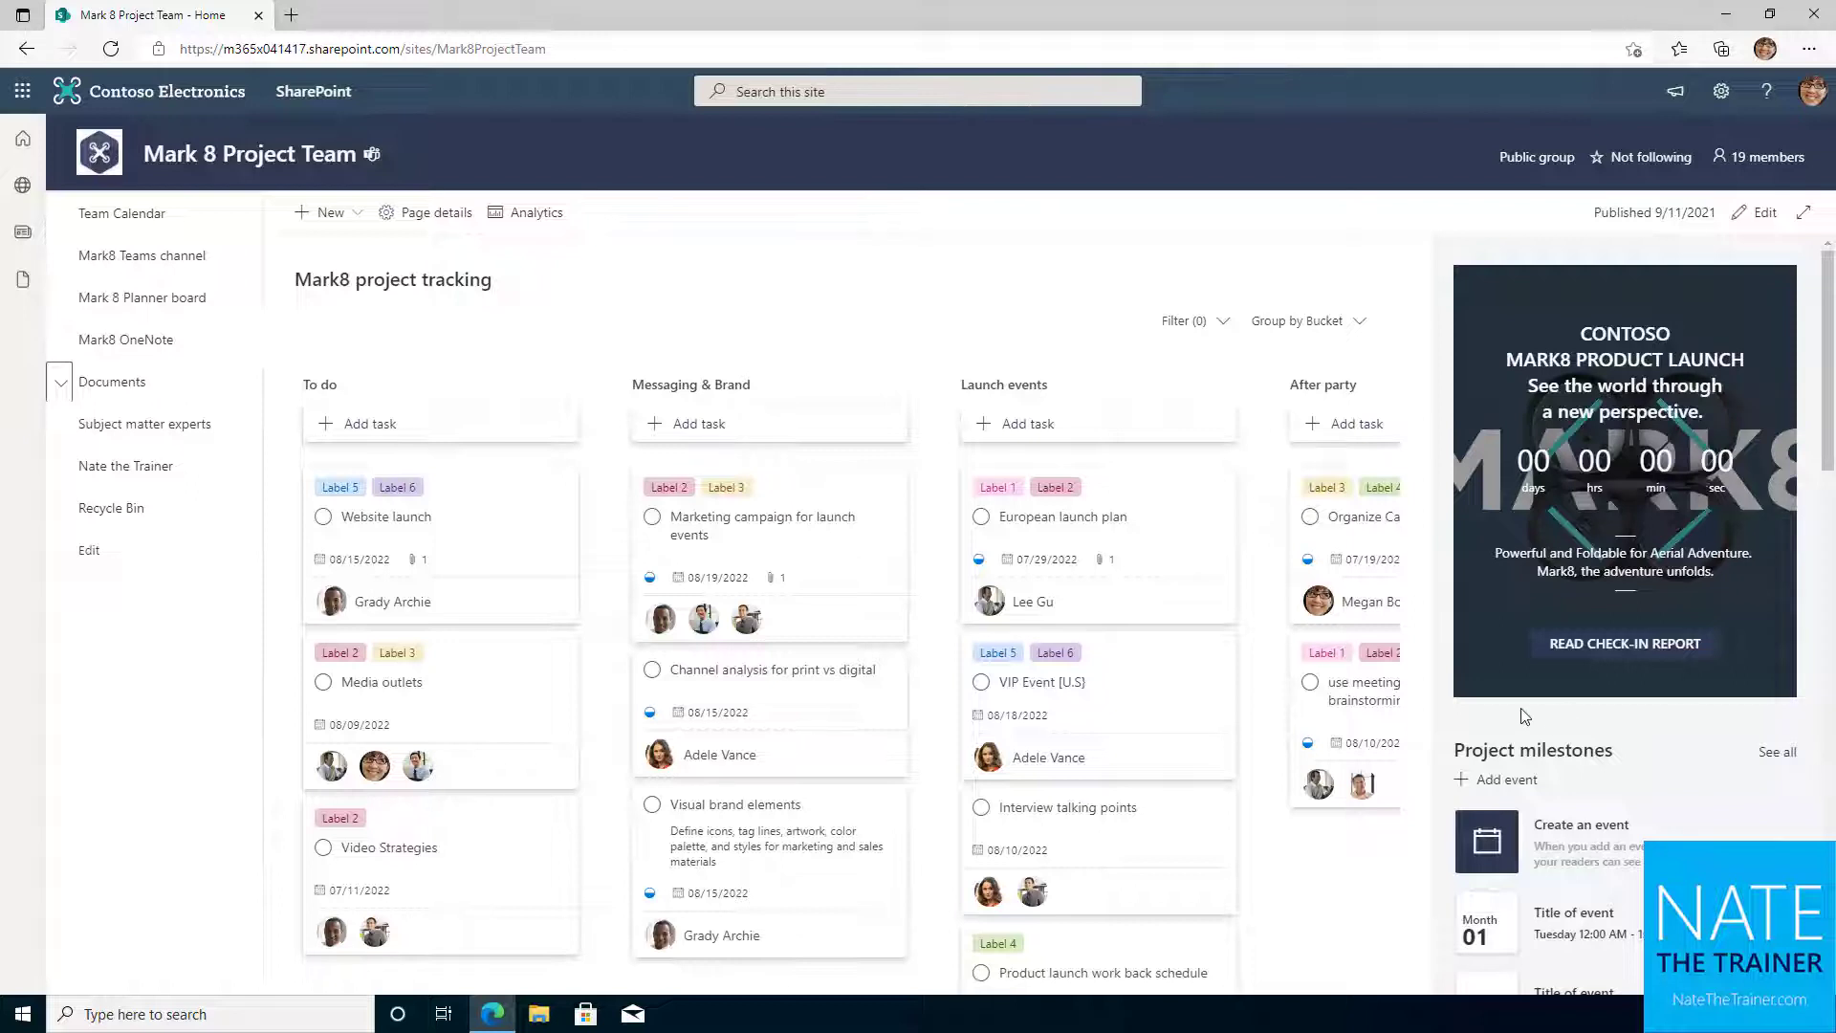
{"action": "mouse_move", "coordinate": [345, 337]}
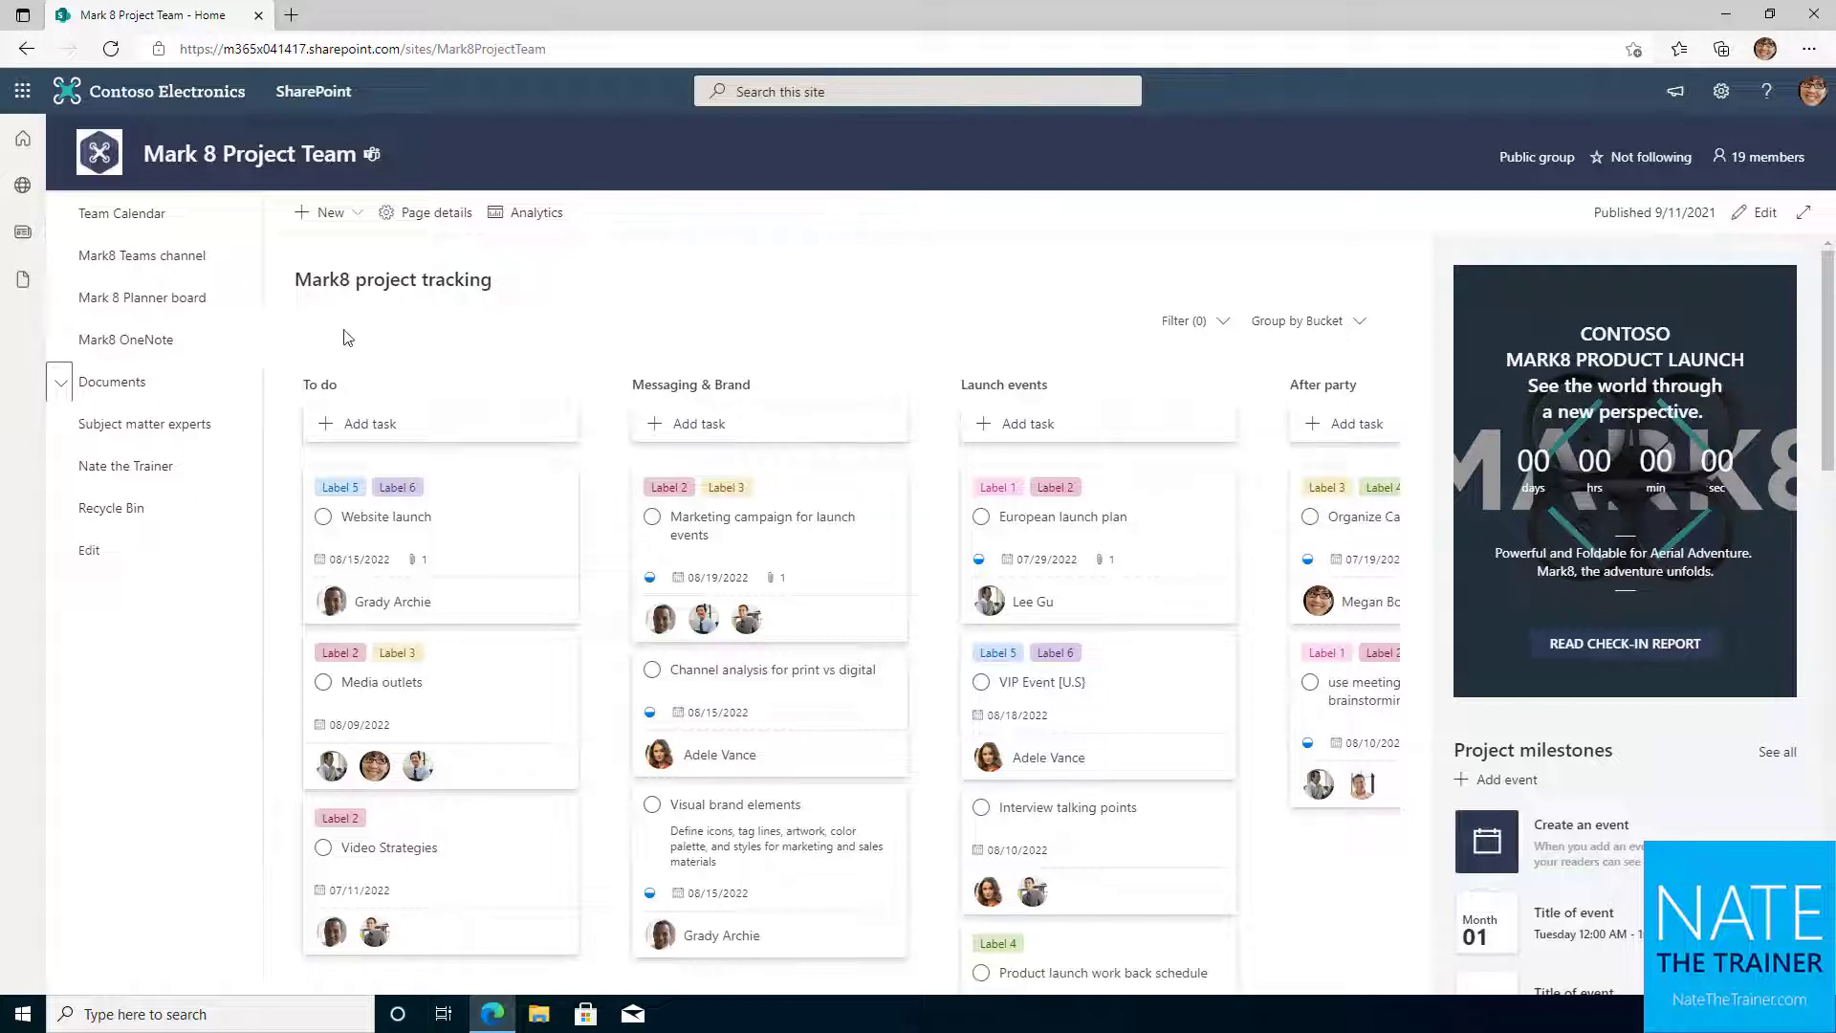
{"action": "mouse_move", "coordinate": [110, 507]}
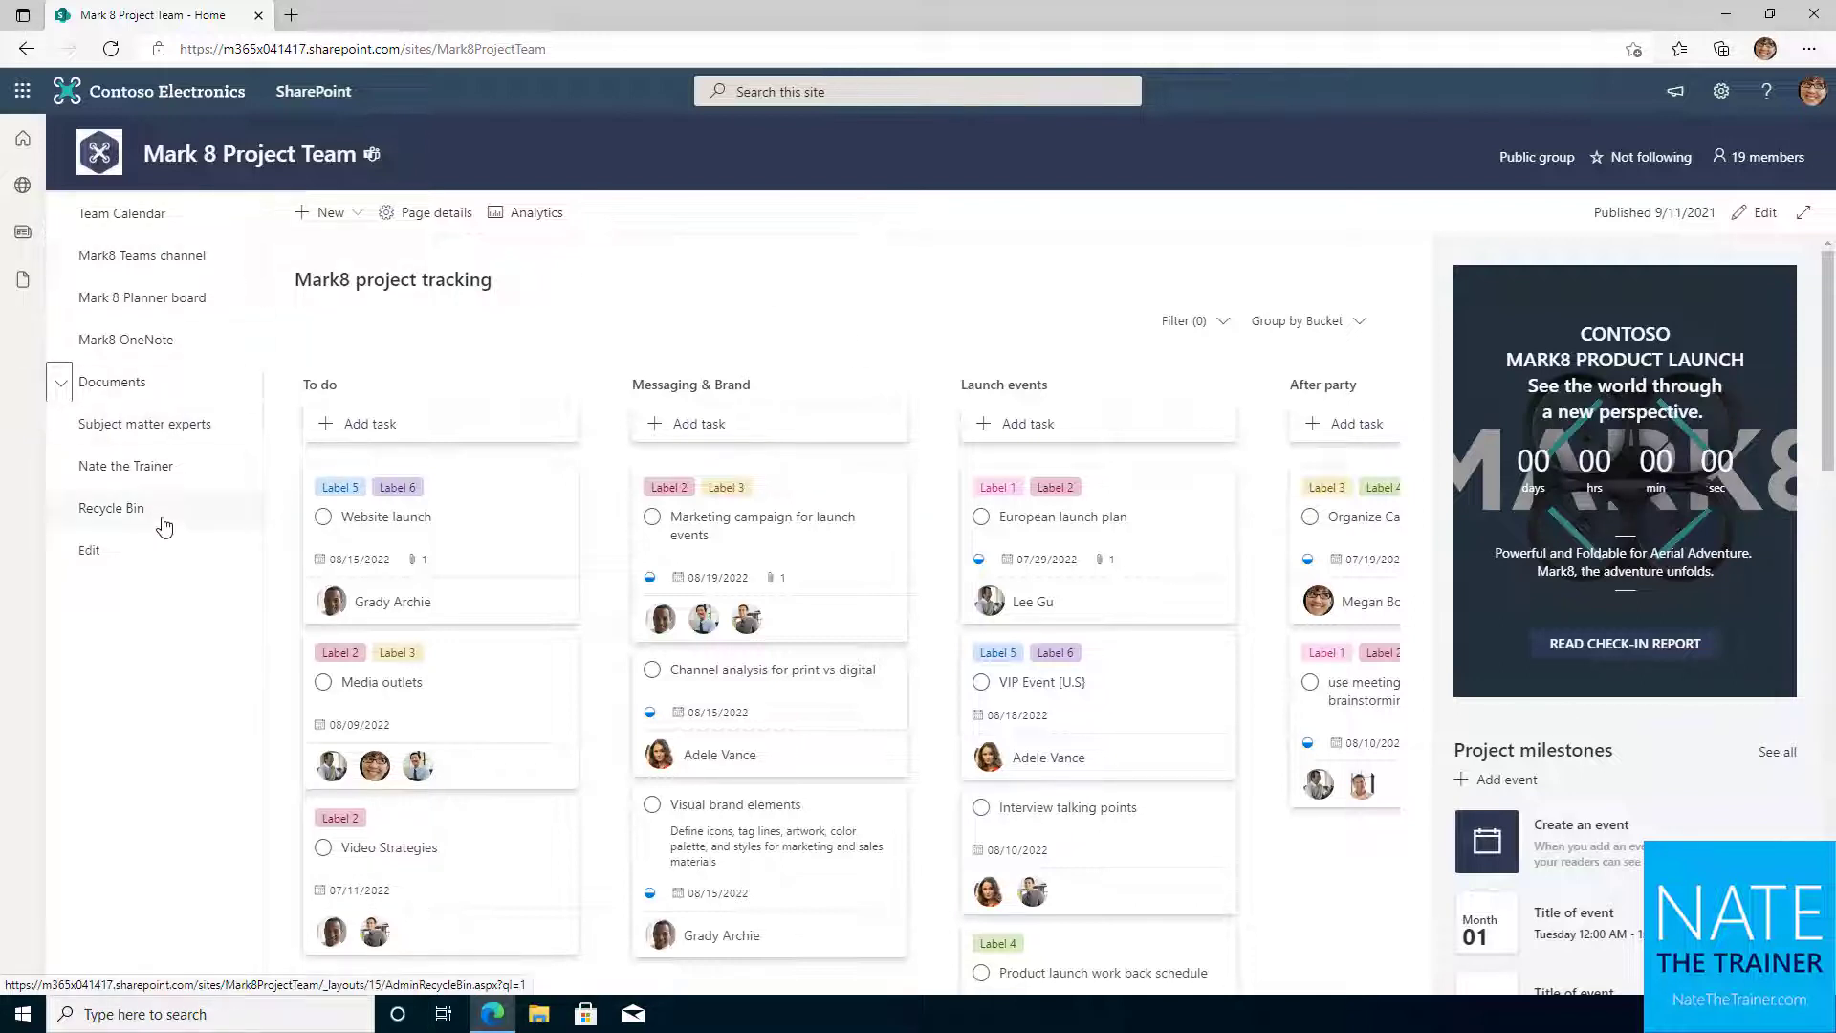
Step: Open the My Sites panel listing frequent and followed sites
{"action": "left_click", "coordinate": [22, 184]}
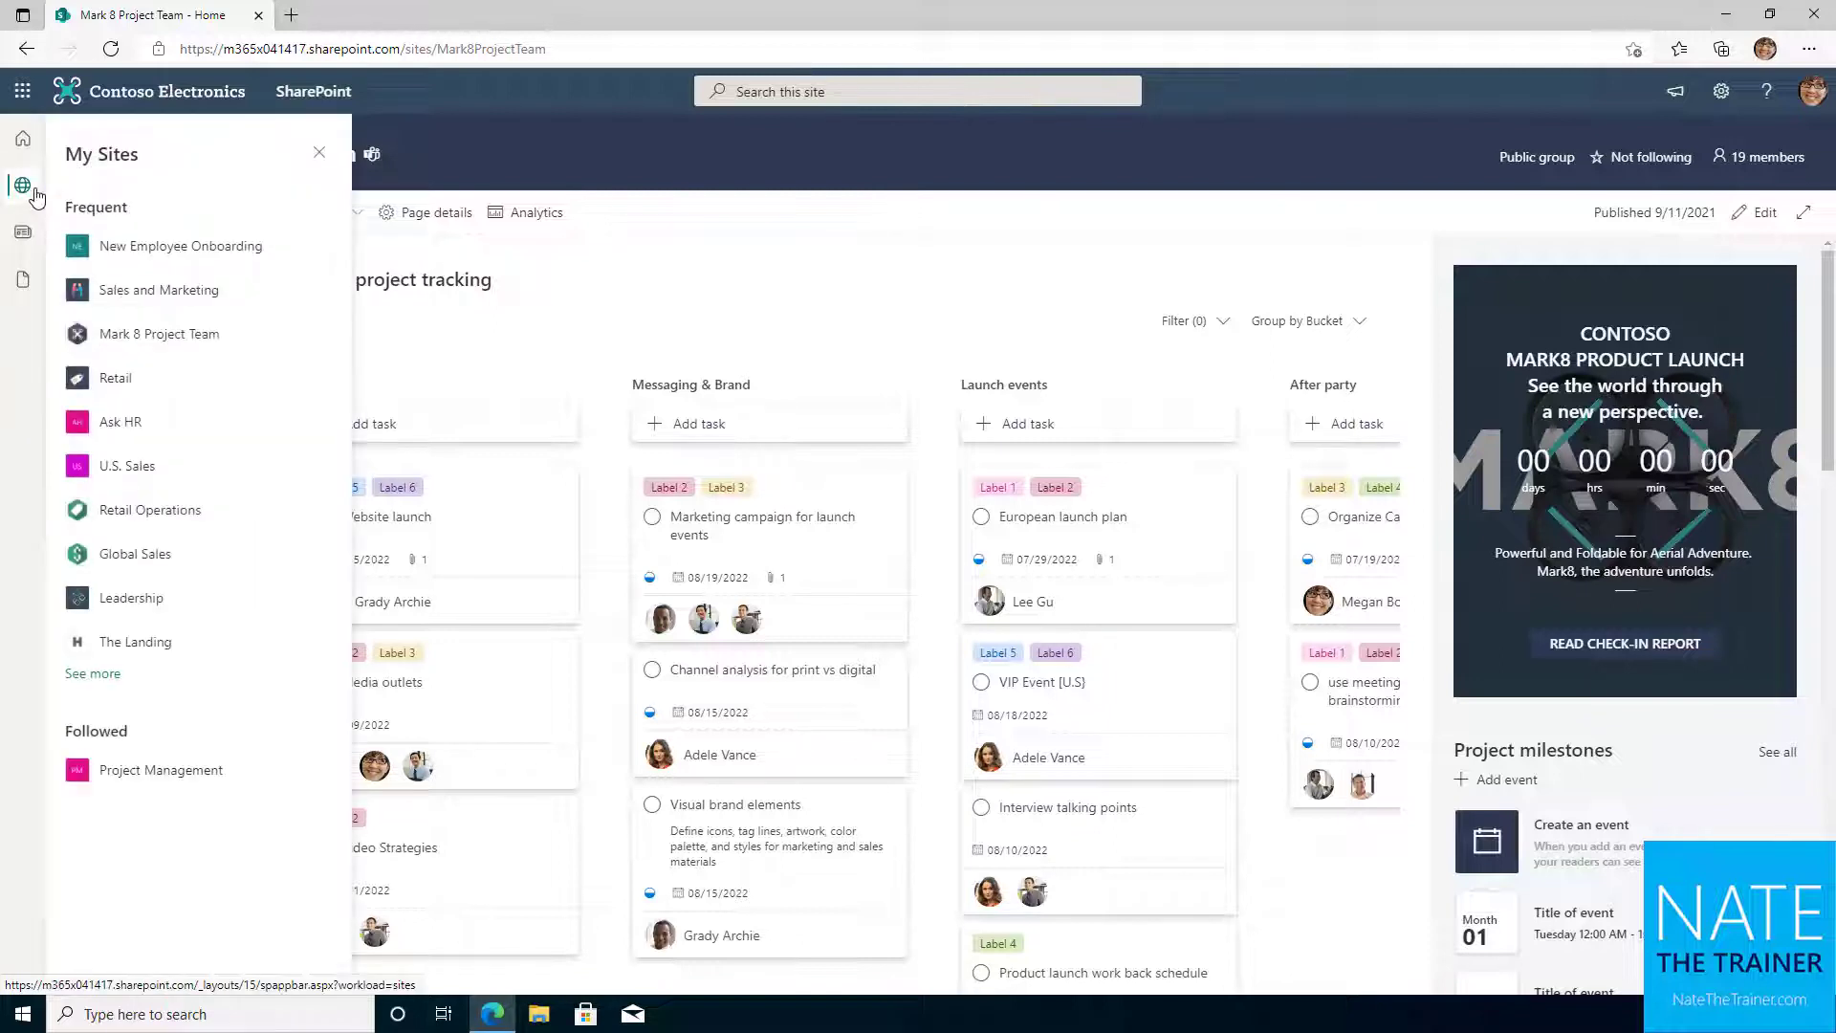
{"action": "mouse_move", "coordinate": [131, 236]}
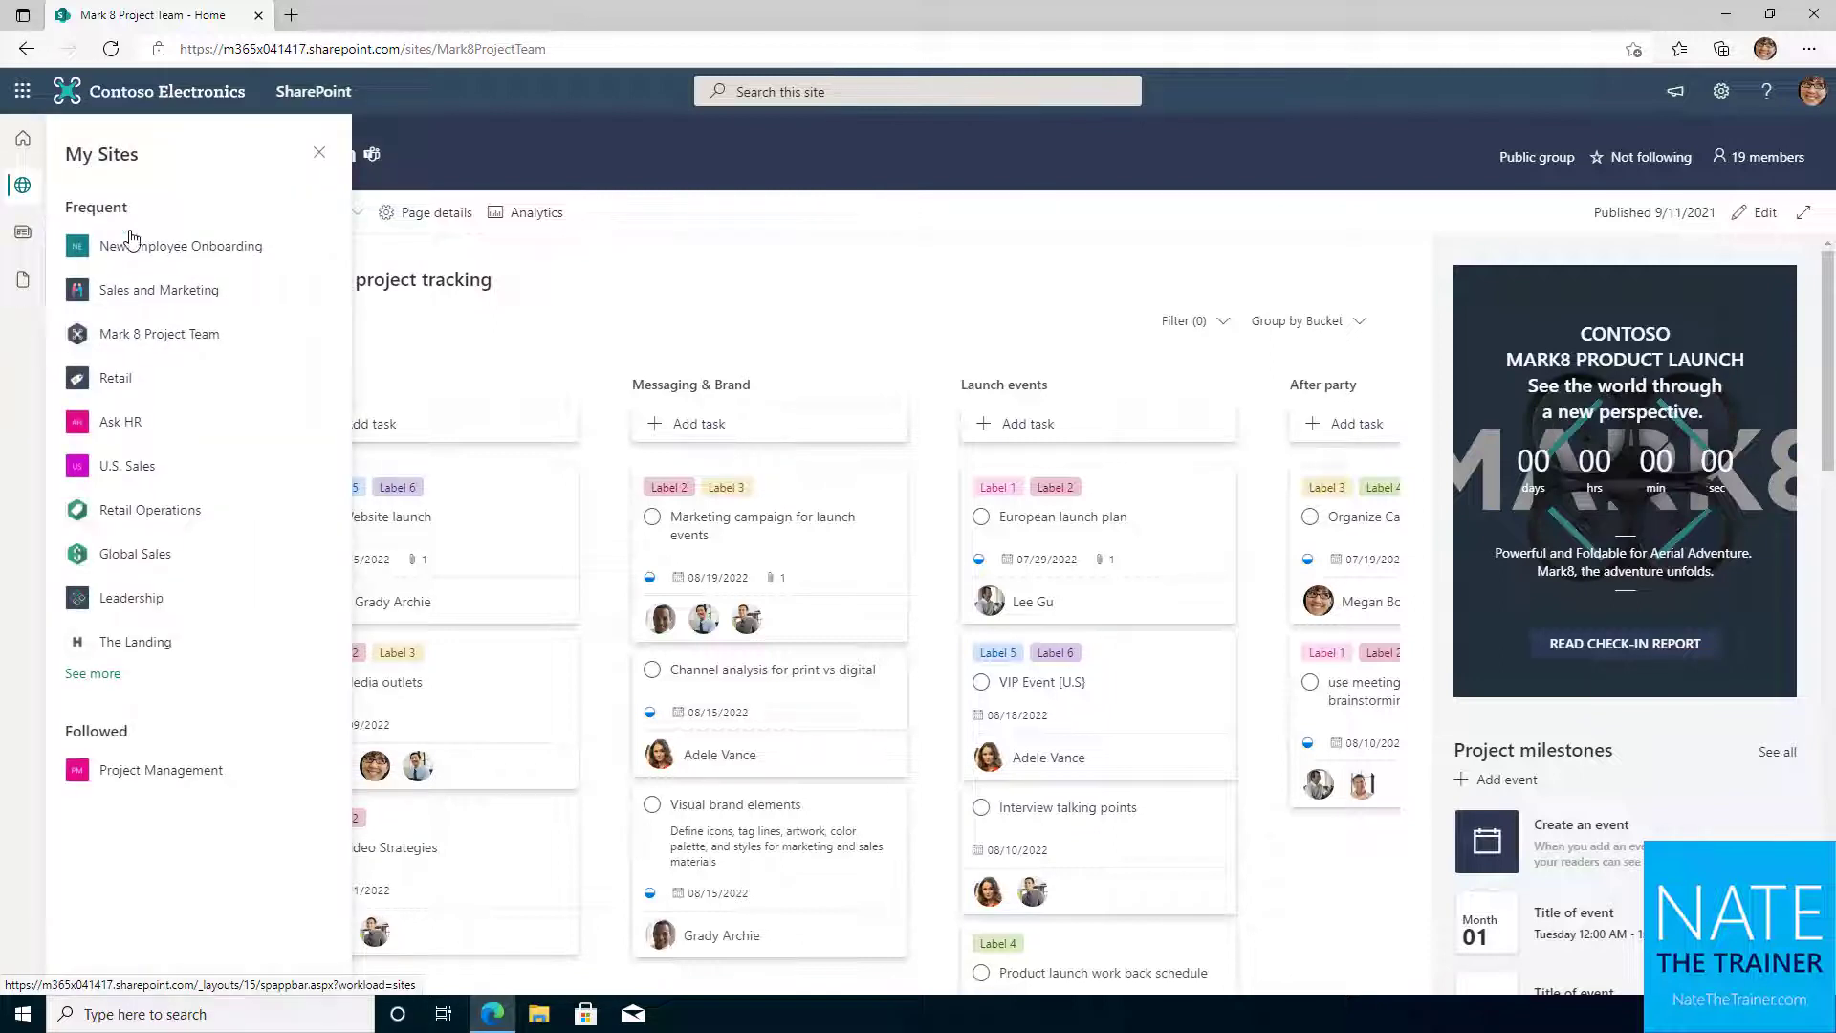
Step: Go to The Landing from Frequent sites and start editing its navigation
{"action": "left_click", "coordinate": [135, 641]}
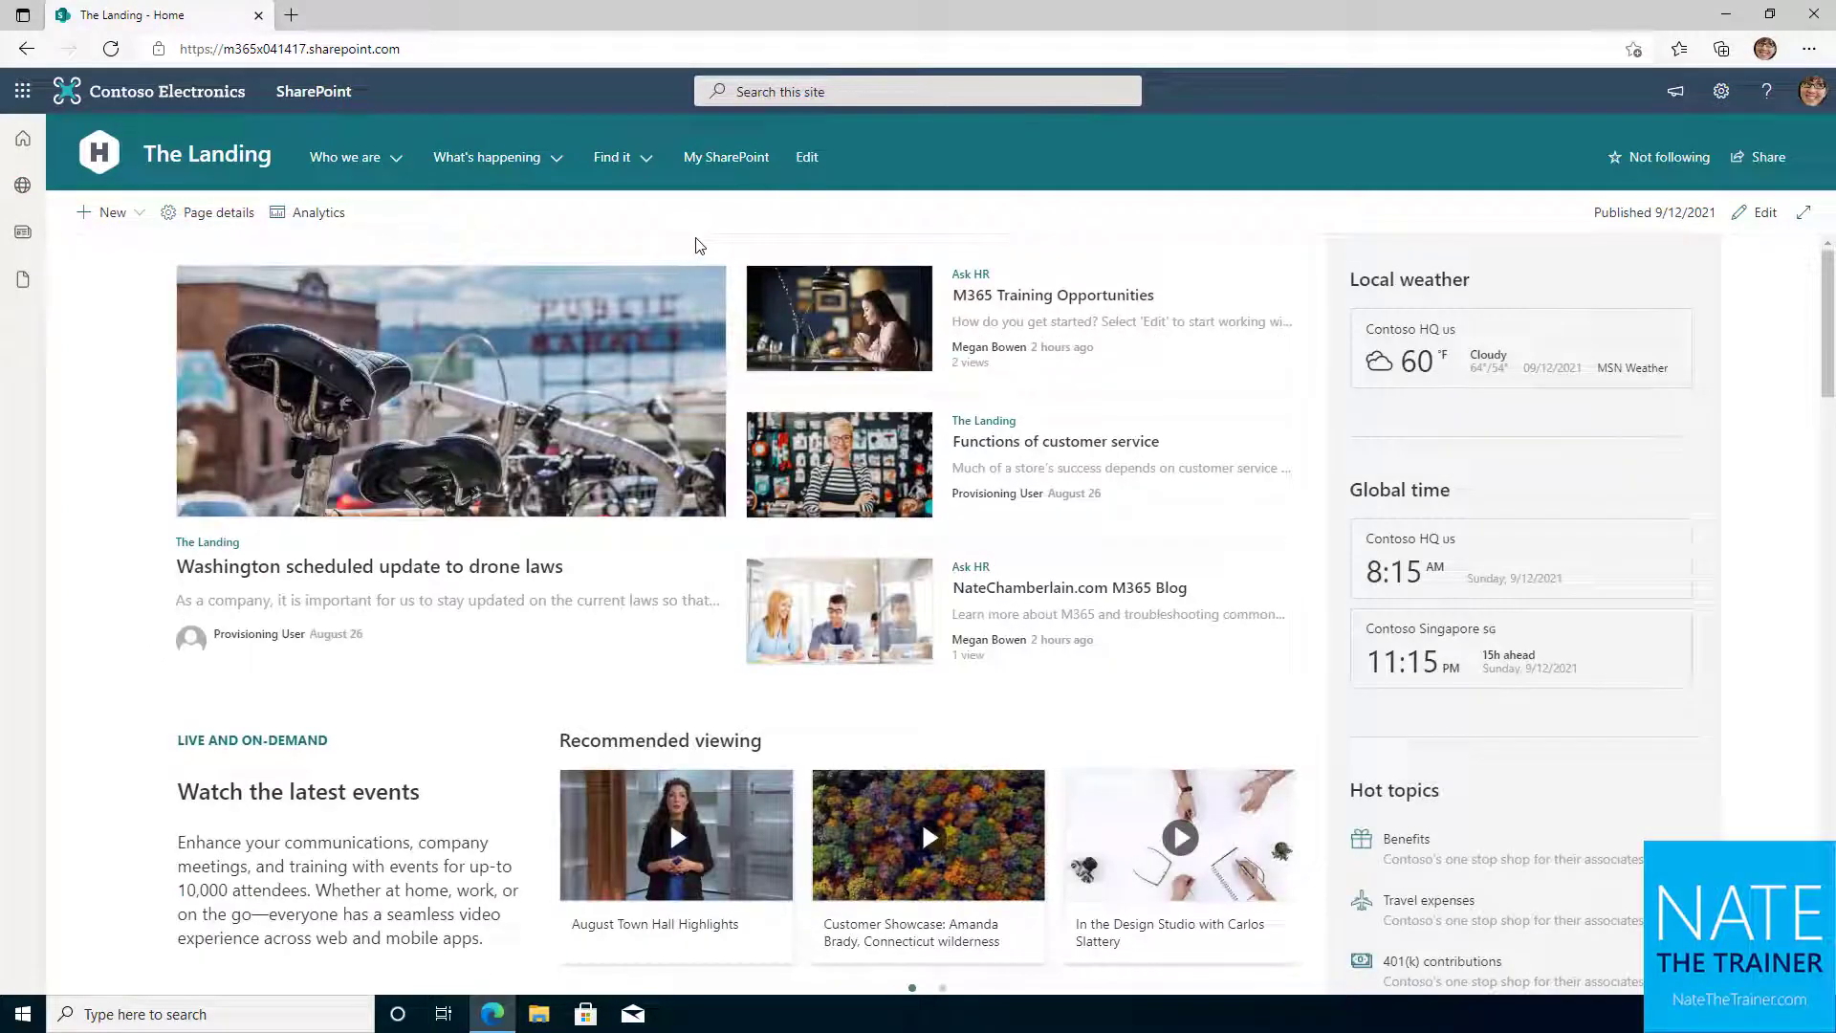
{"action": "mouse_move", "coordinate": [574, 223]}
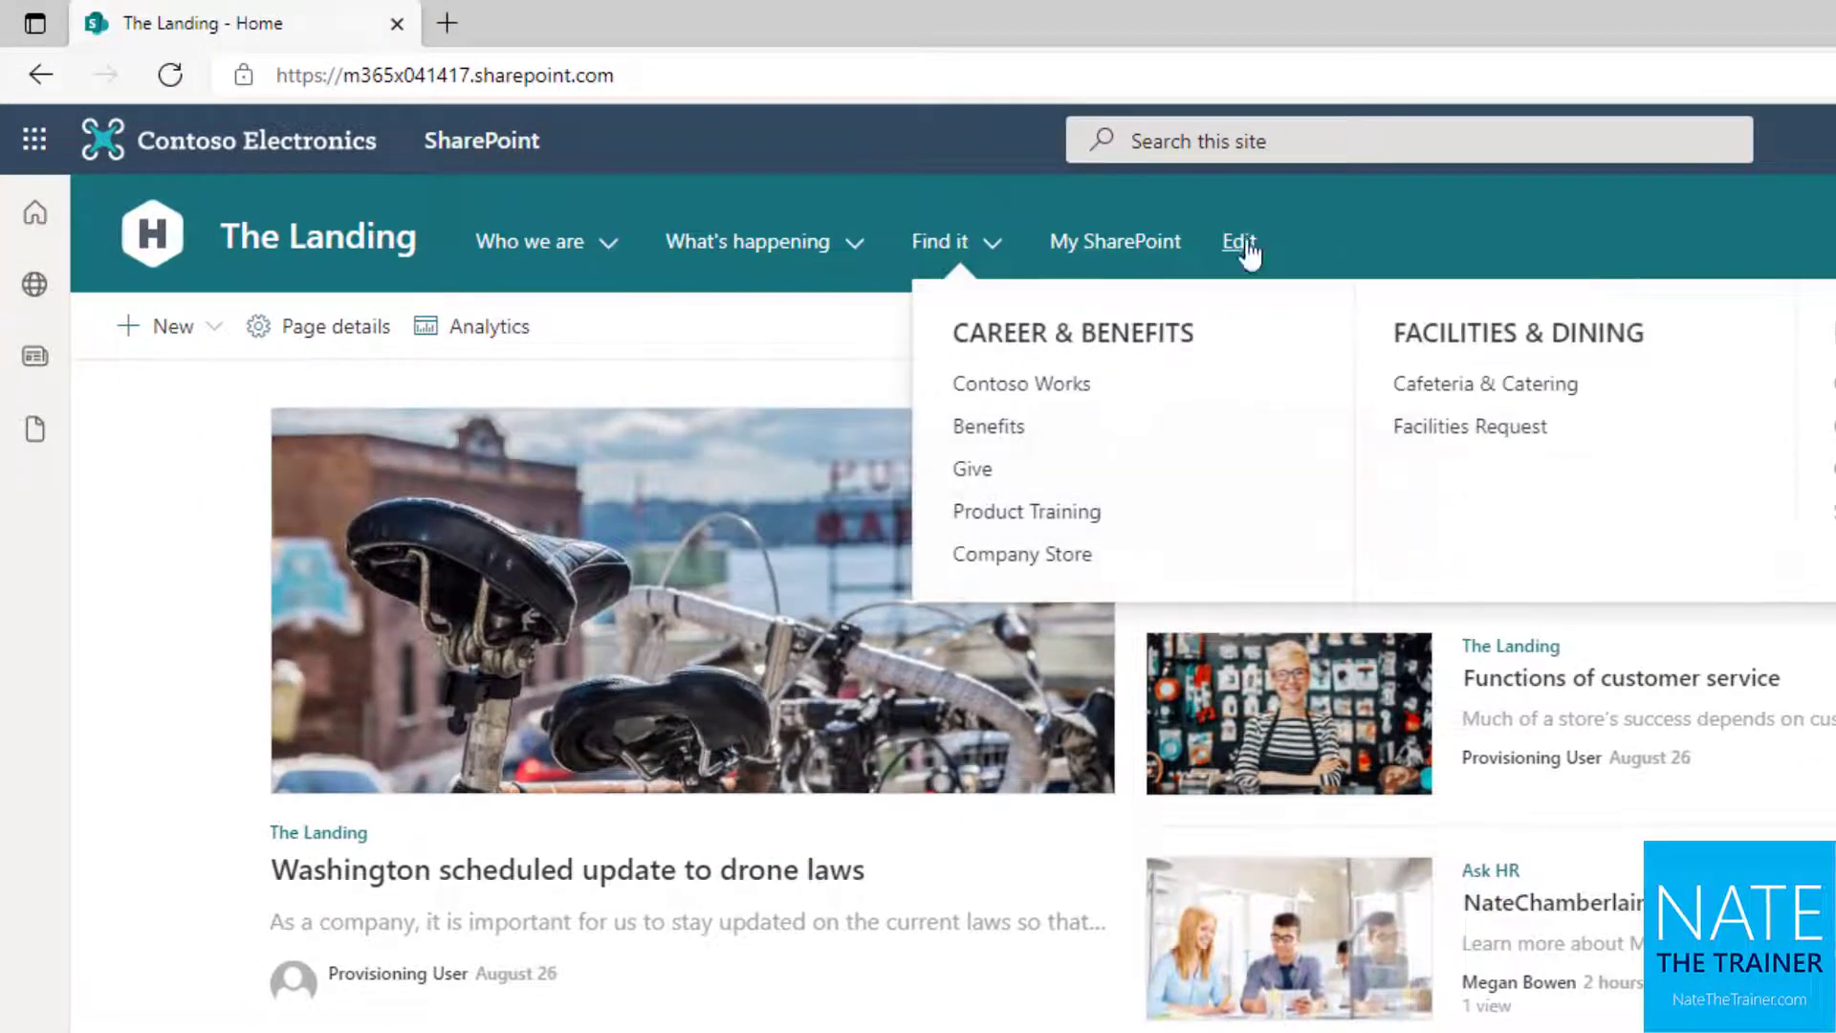
{"action": "left_click", "coordinate": [1237, 241]}
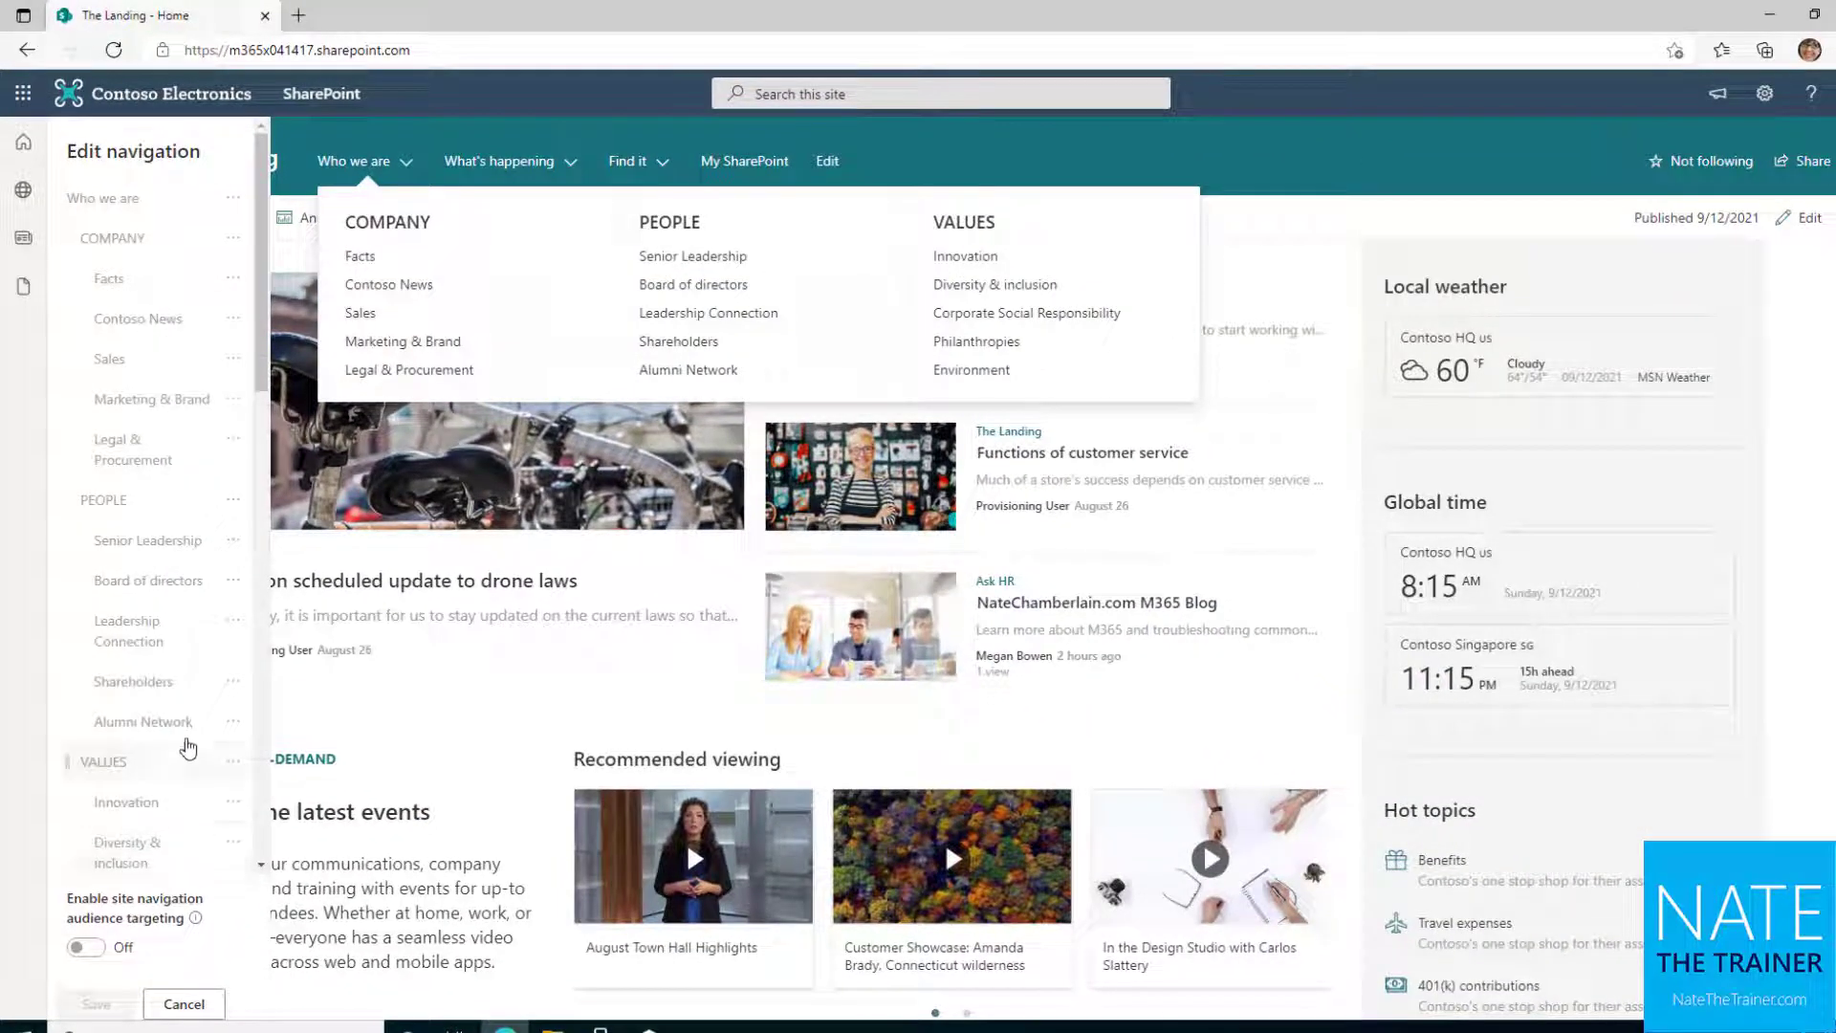
Step: Open The Landing's Edit navigation pane listing Company, People and Values groups
{"action": "left_click", "coordinate": [232, 620]}
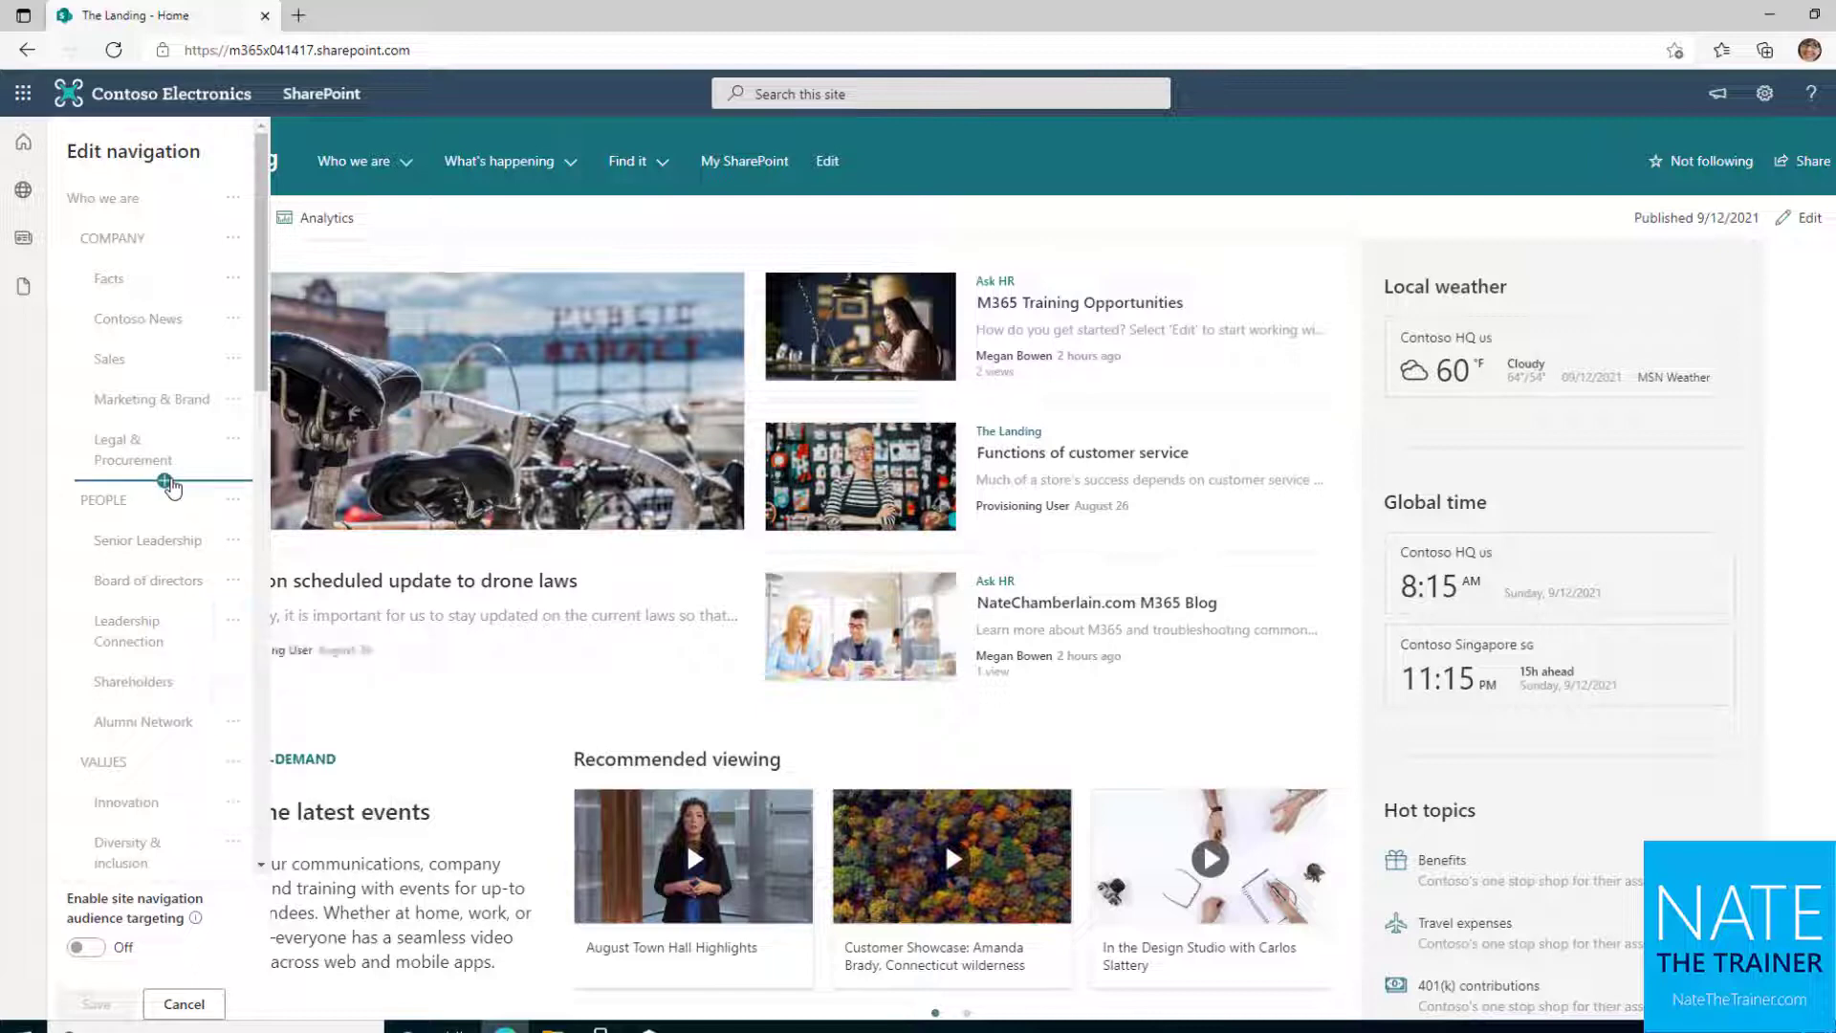
Step: Start a new label below Legal & Procurement, then cancel without adding it
{"action": "left_click", "coordinate": [166, 480]}
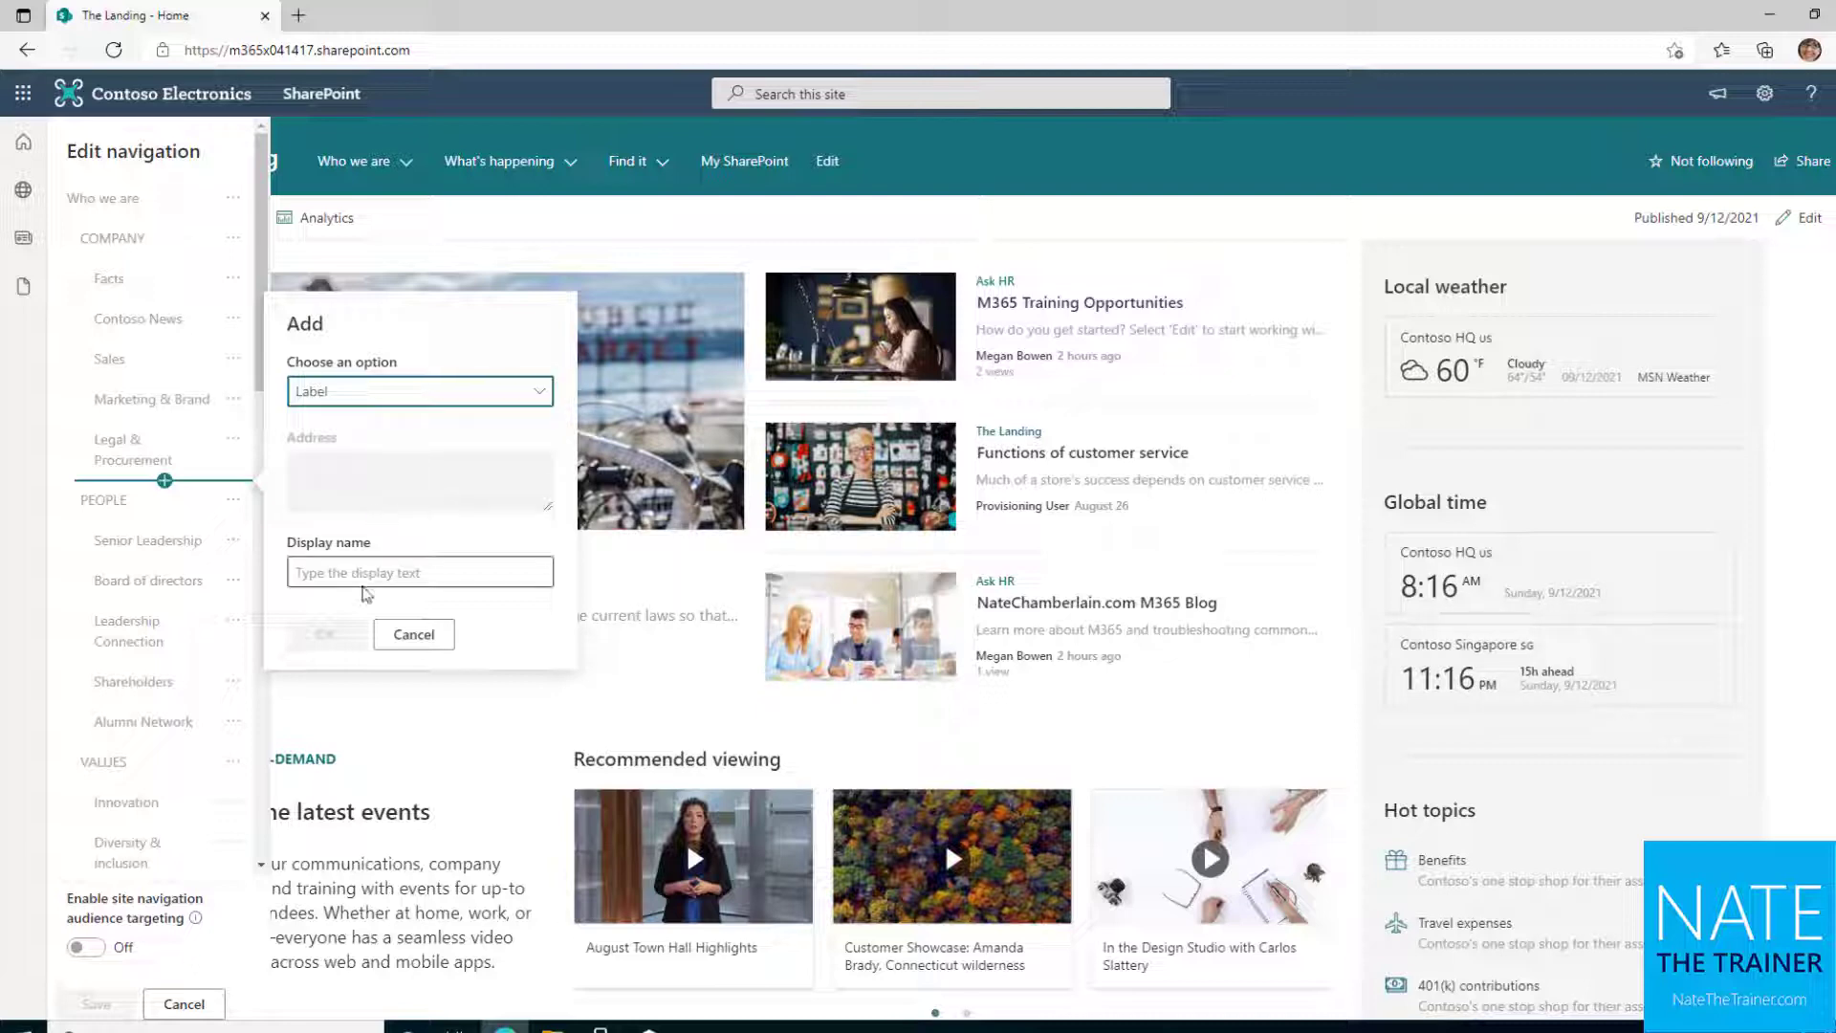
{"action": "left_click", "coordinate": [419, 573]}
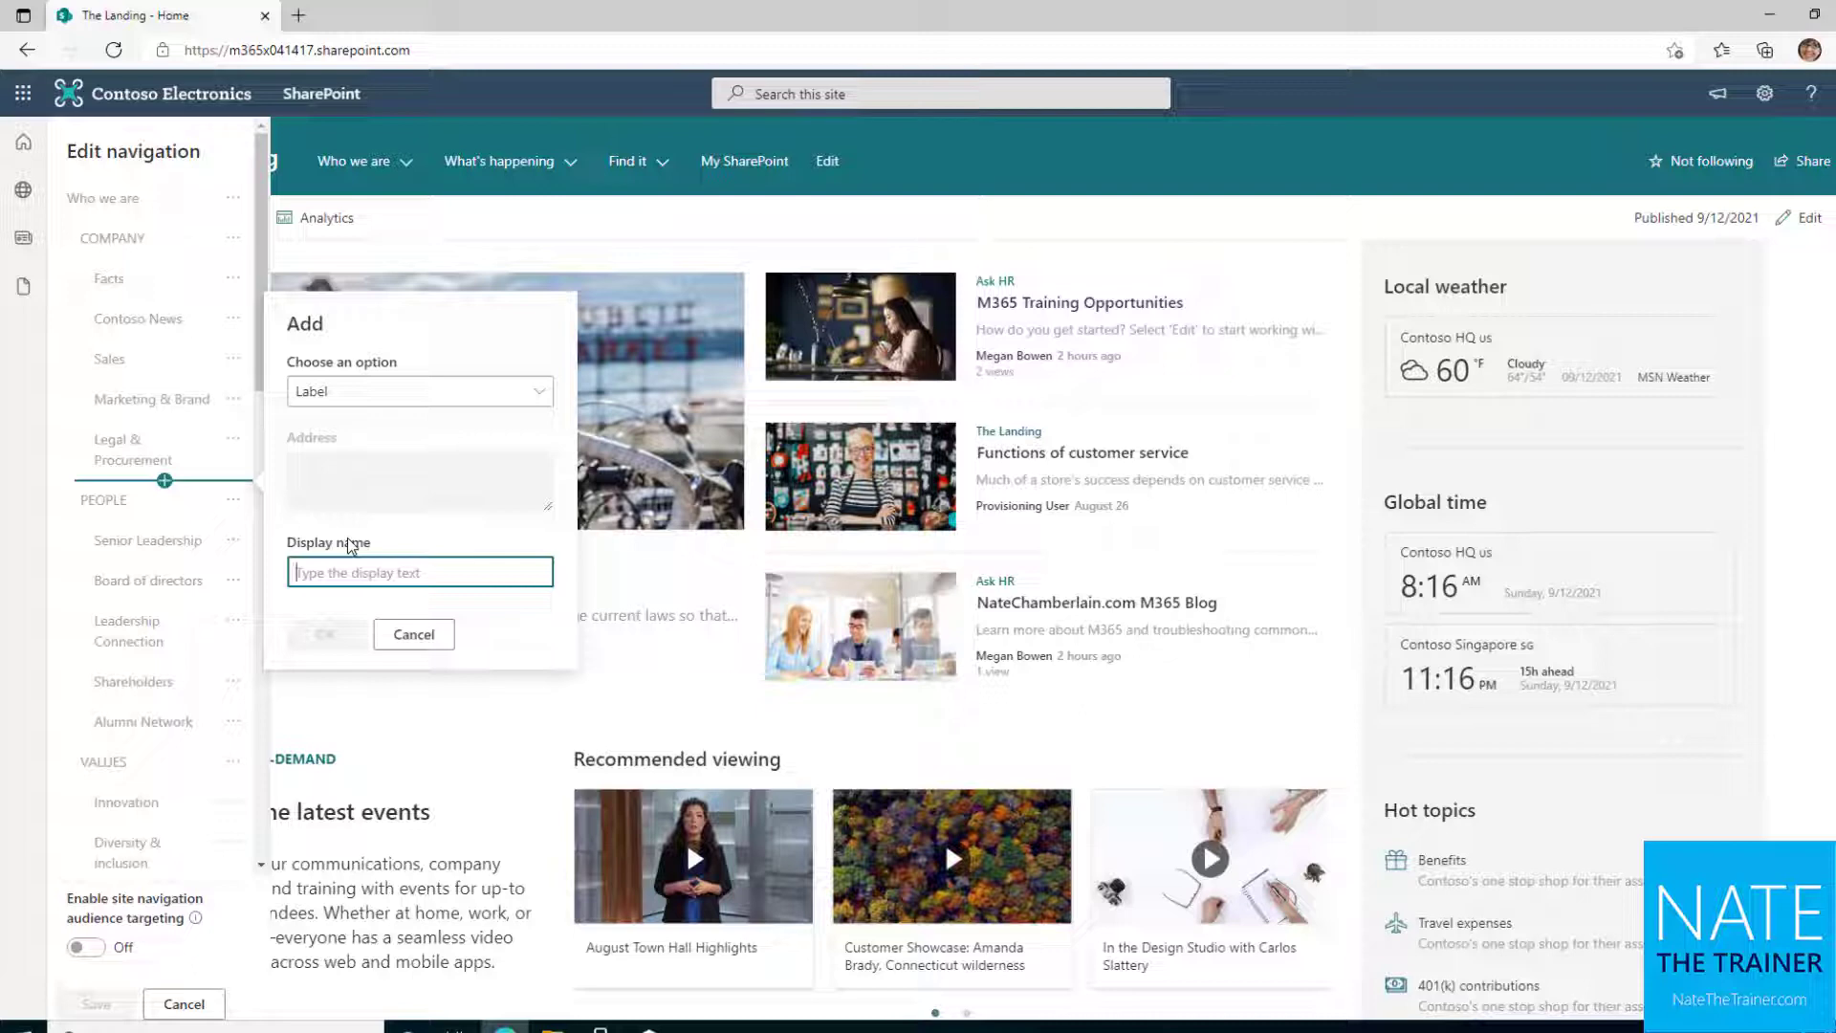
{"action": "mouse_move", "coordinate": [504, 468]}
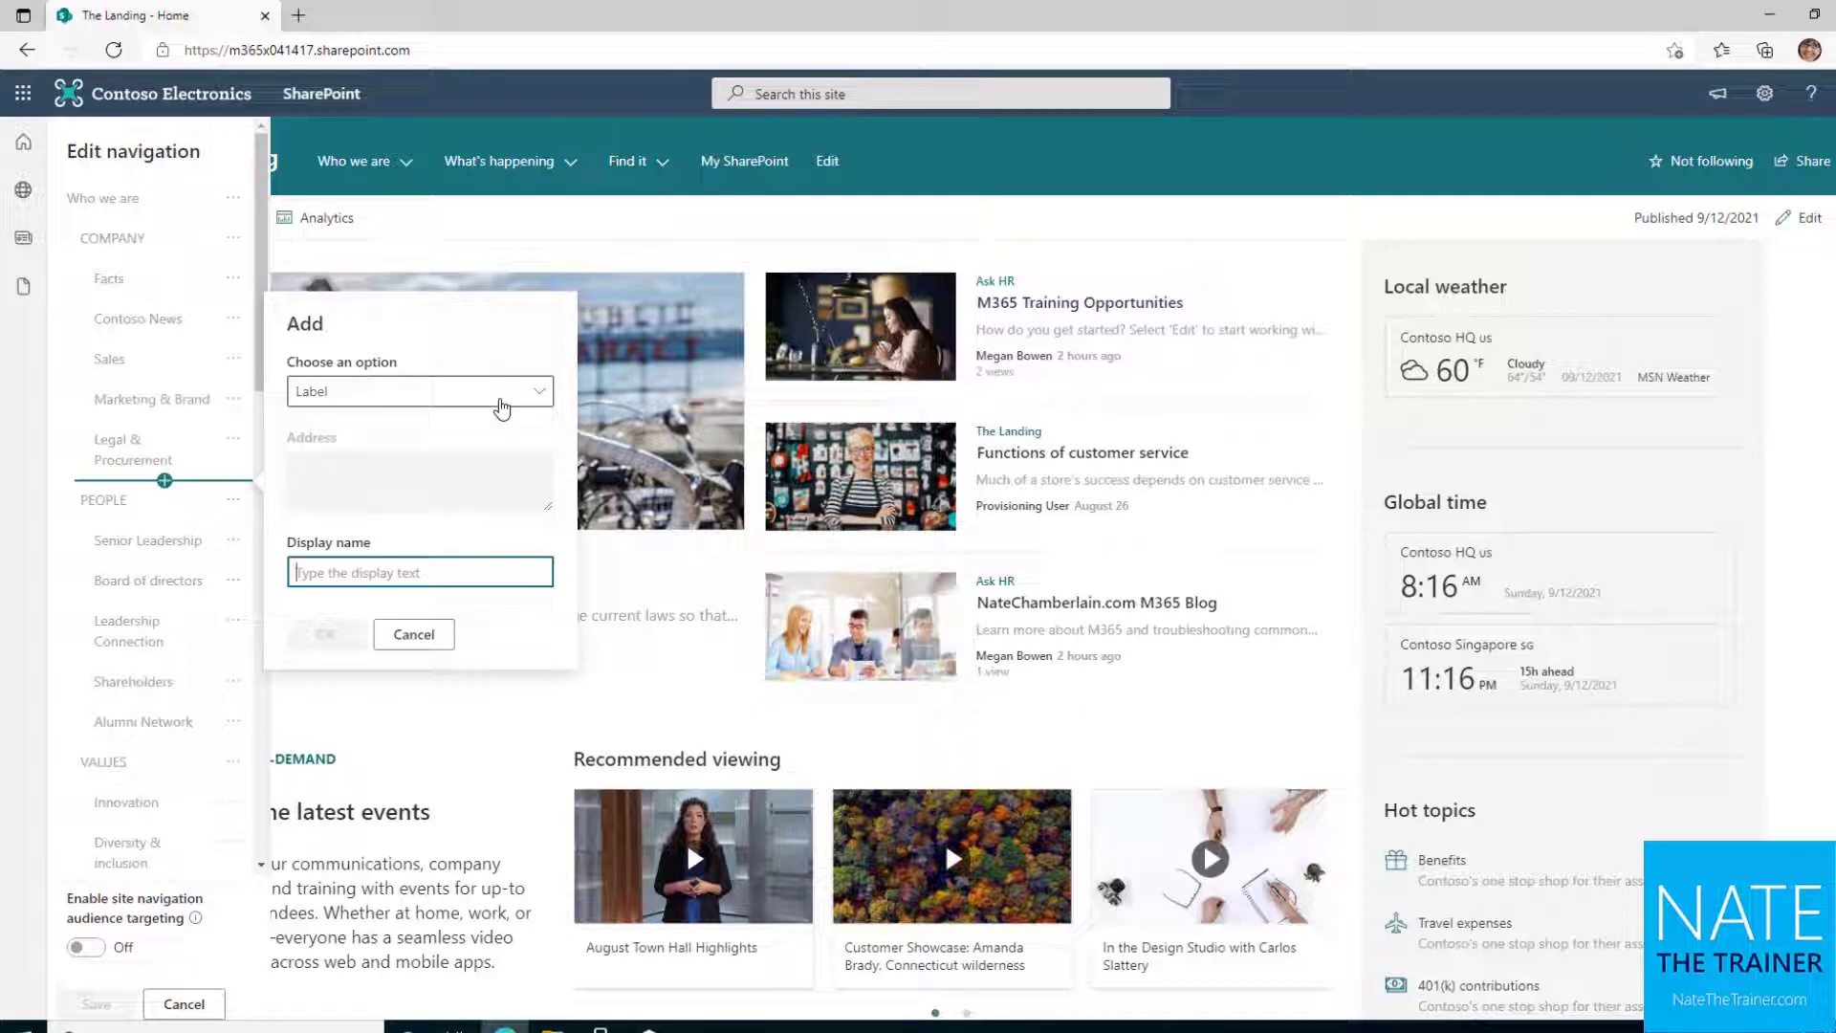
{"action": "mouse_move", "coordinate": [262, 419]}
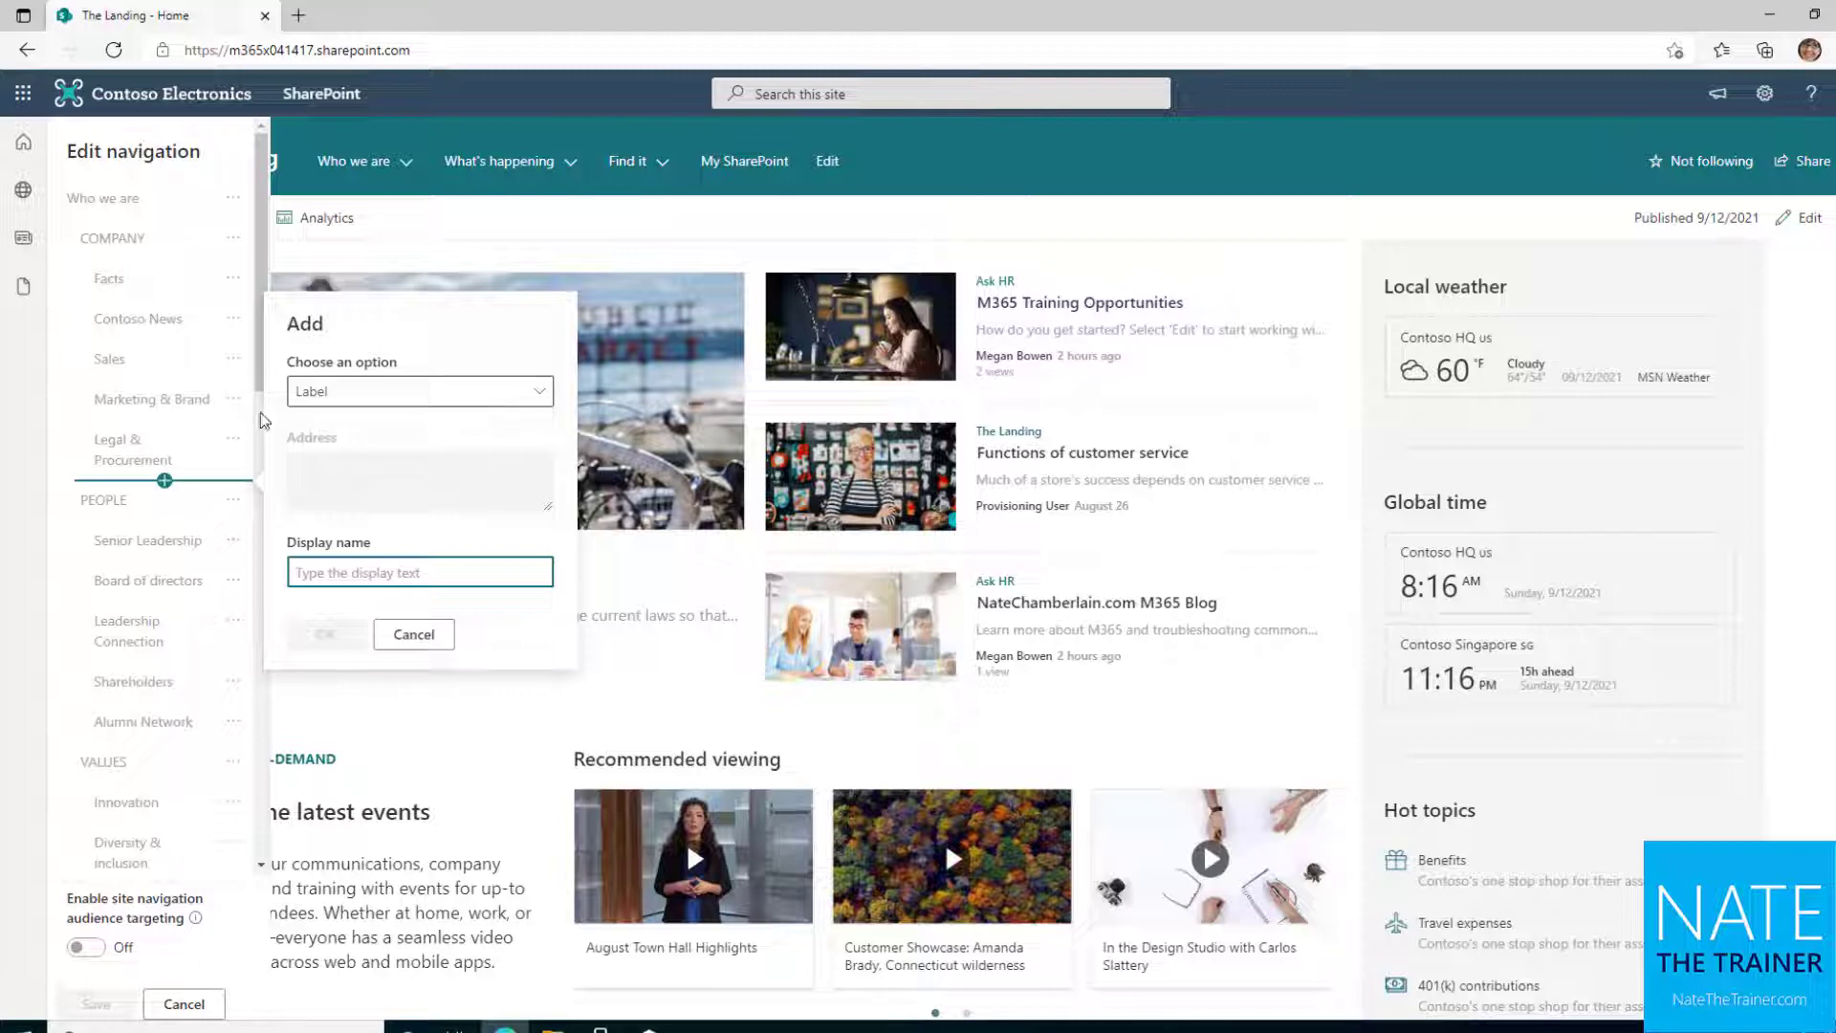
{"action": "left_click", "coordinate": [629, 161]}
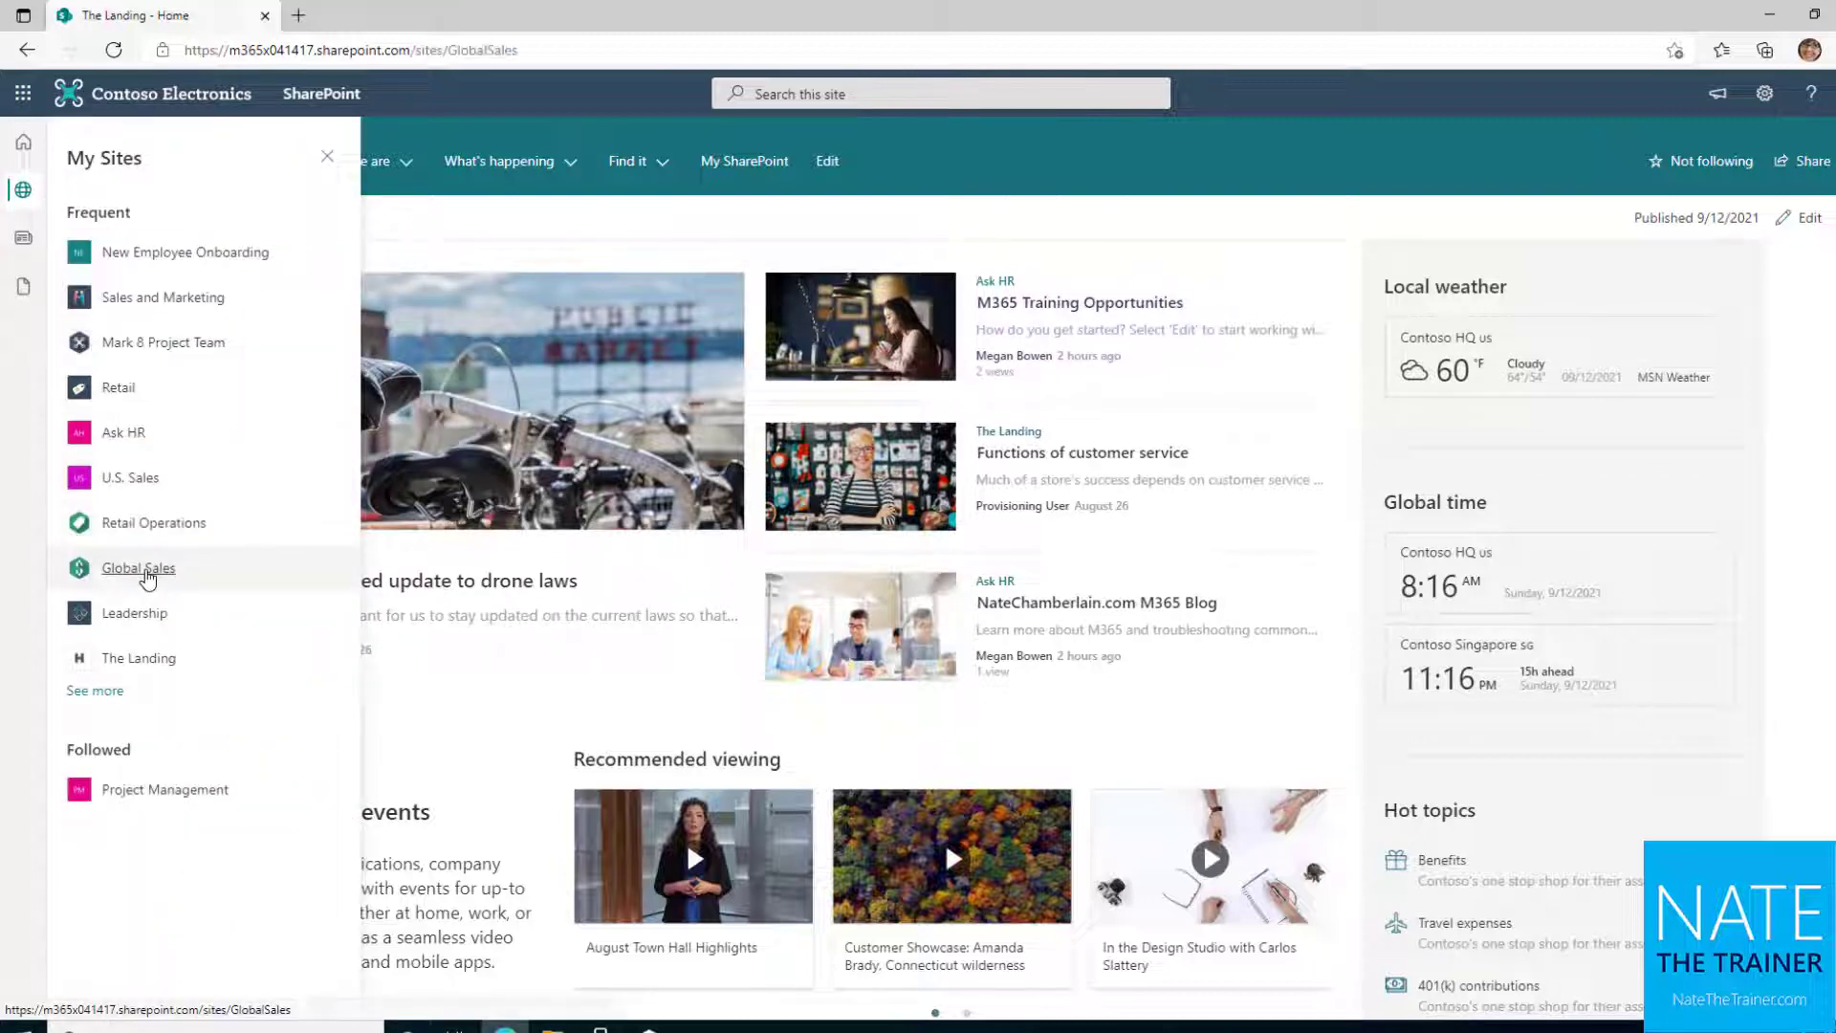
Step: Open the Global Sales hub site from My Sites
{"action": "left_click", "coordinate": [138, 568]}
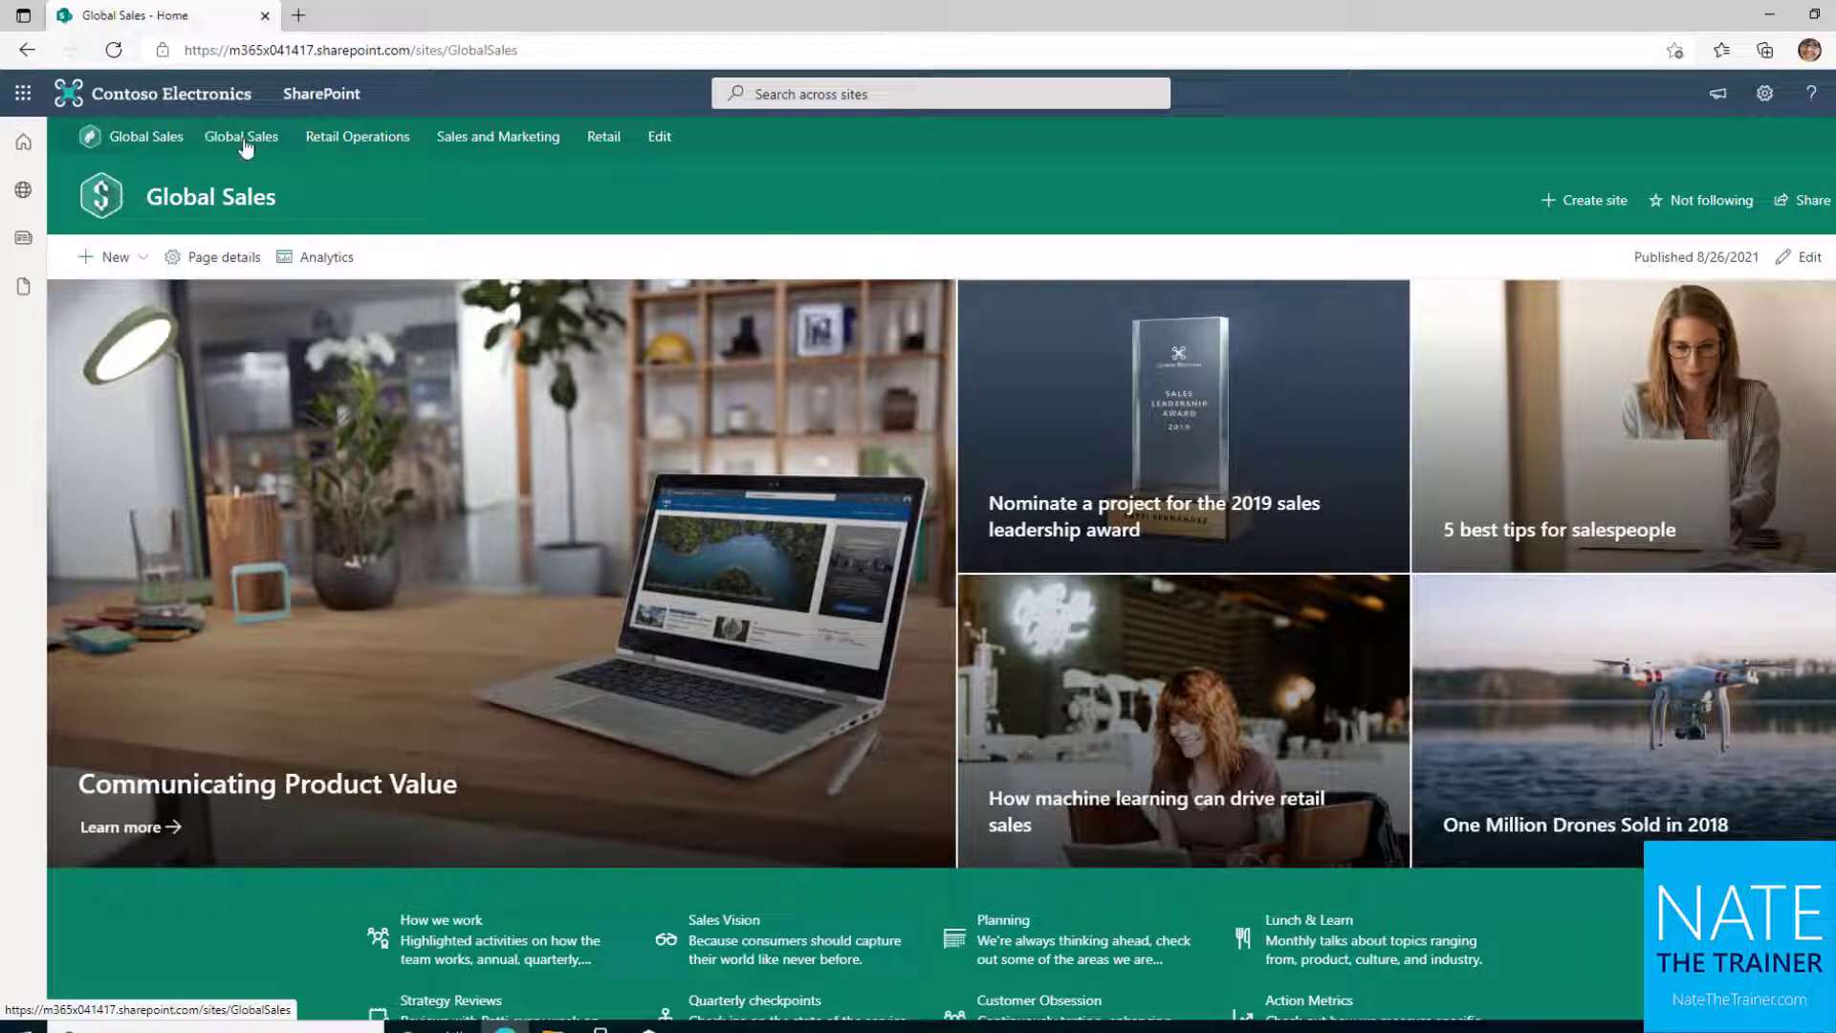
{"action": "mouse_move", "coordinate": [357, 136]}
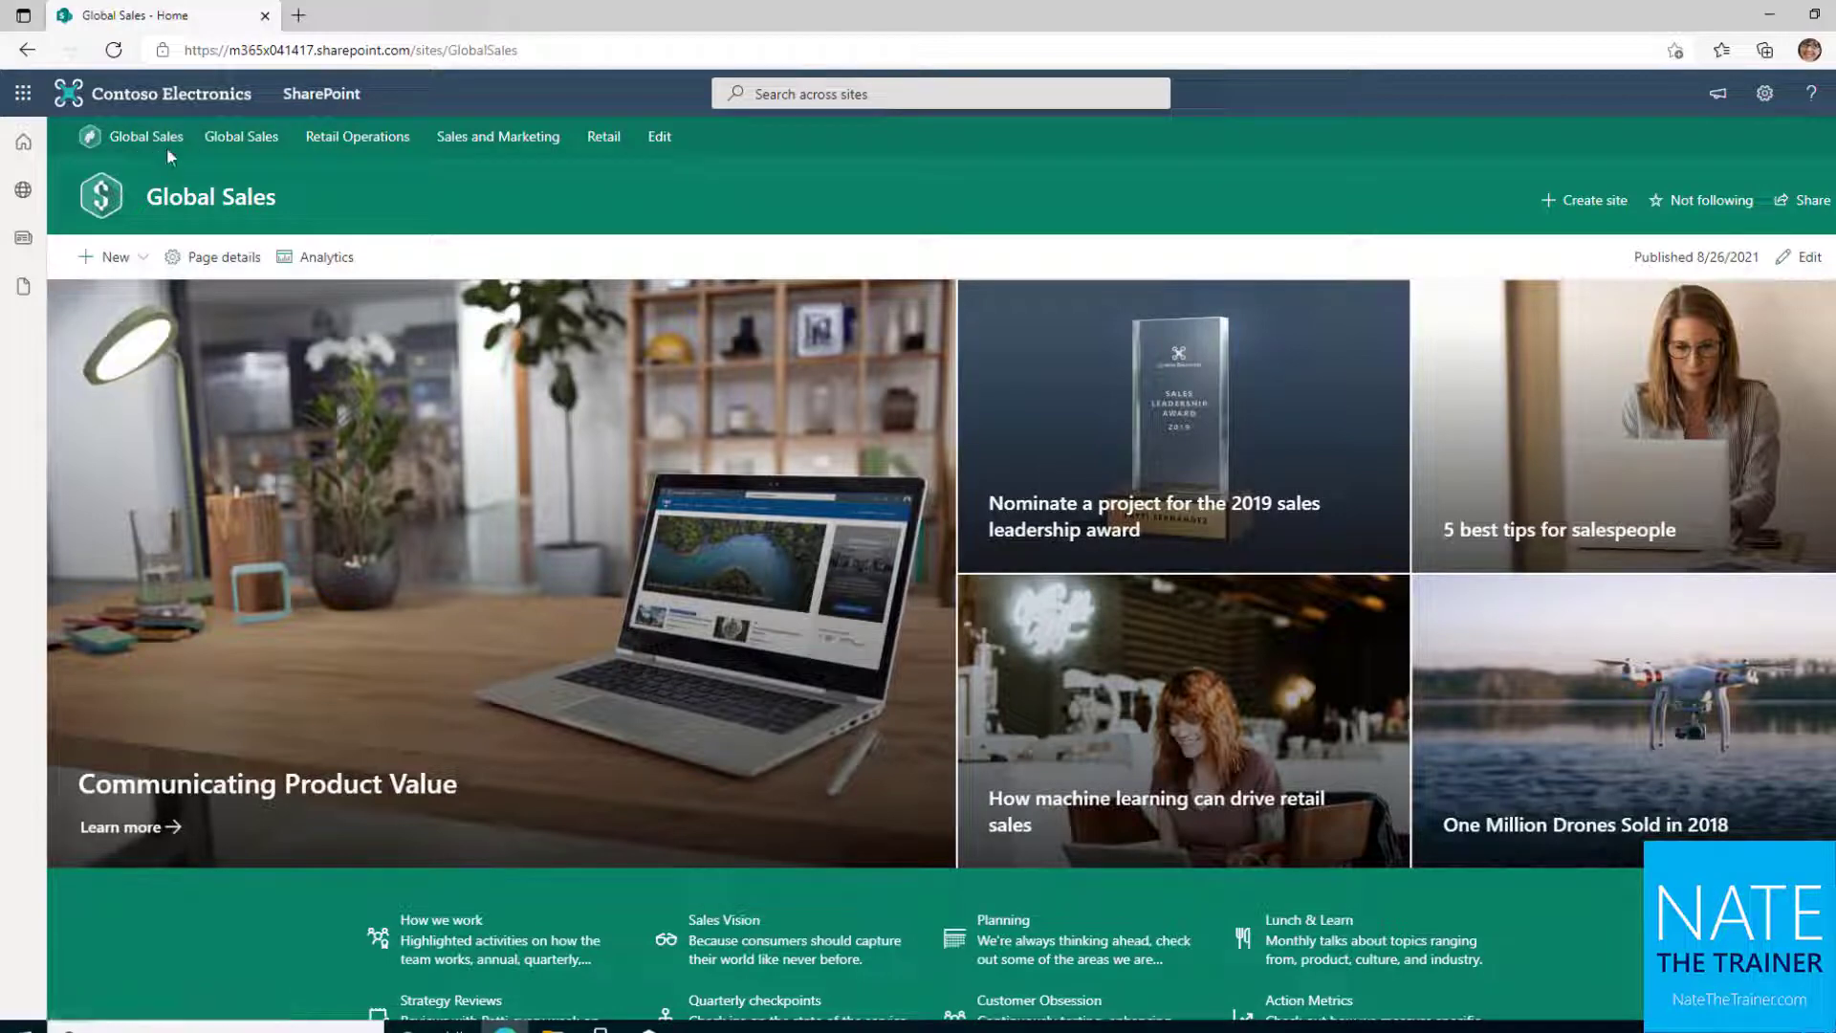
{"action": "mouse_move", "coordinate": [240, 136]}
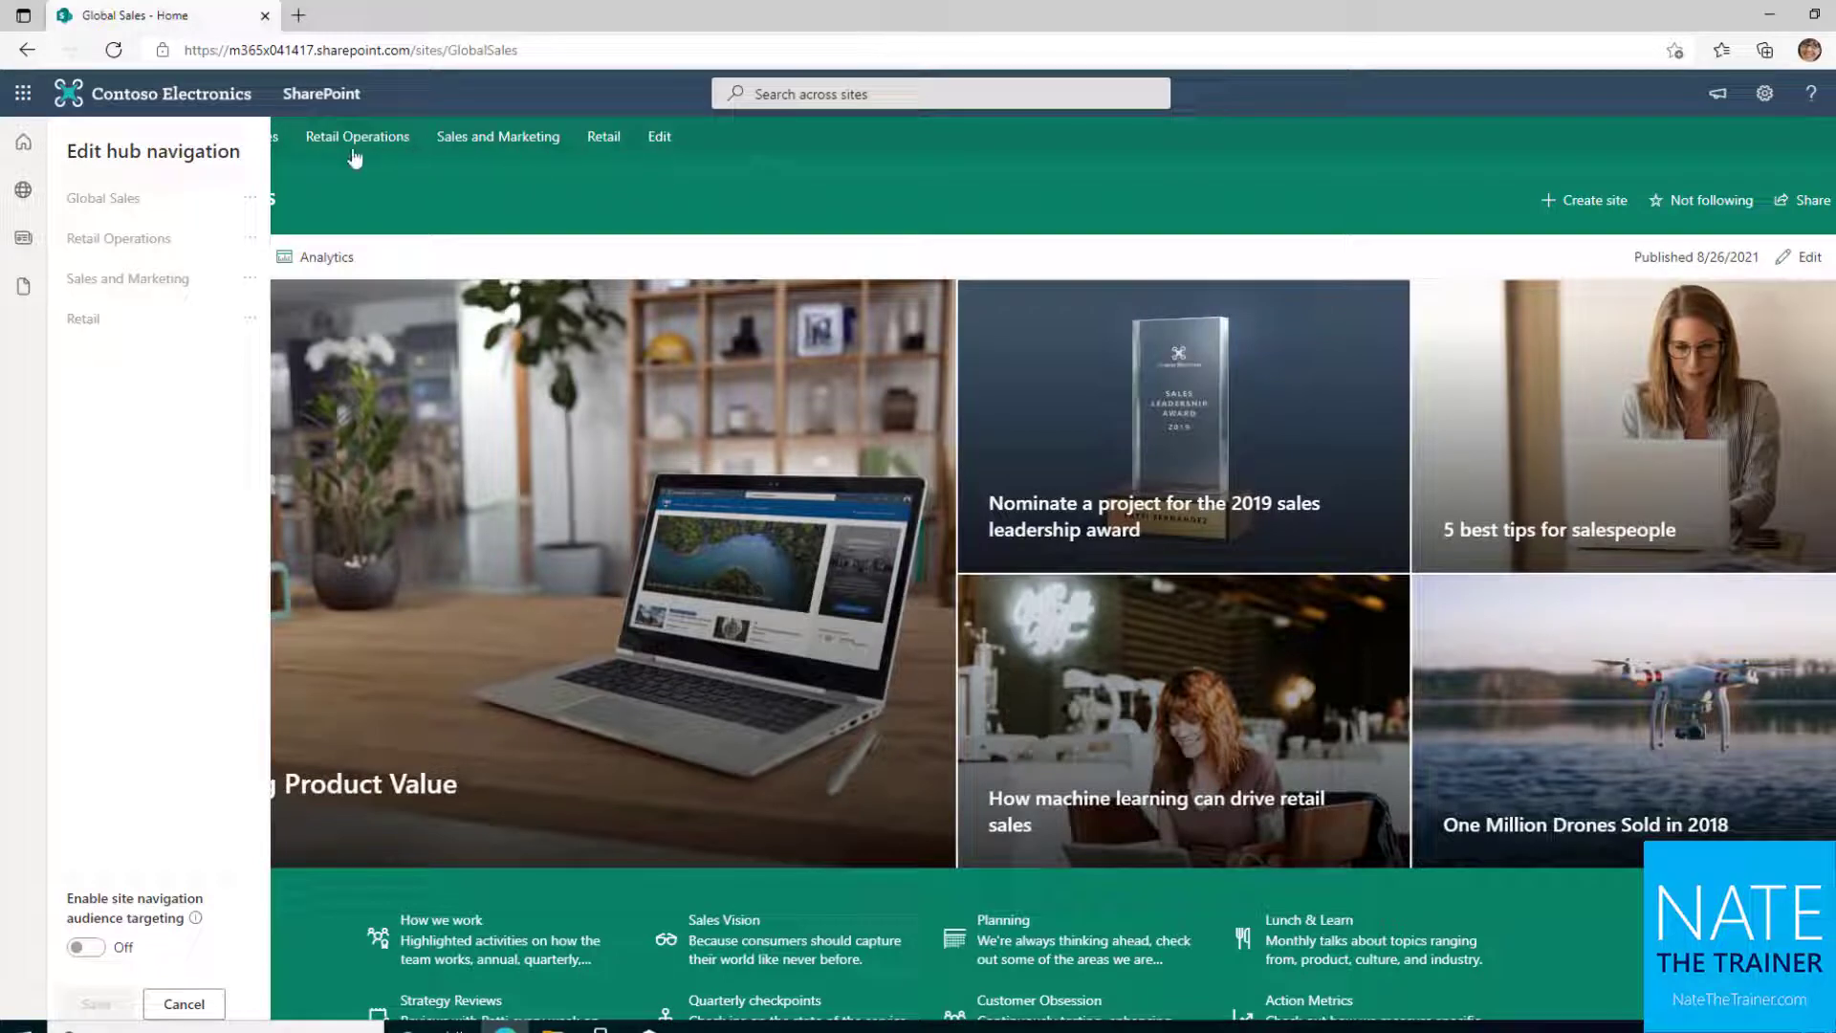
{"action": "mouse_move", "coordinate": [166, 325]}
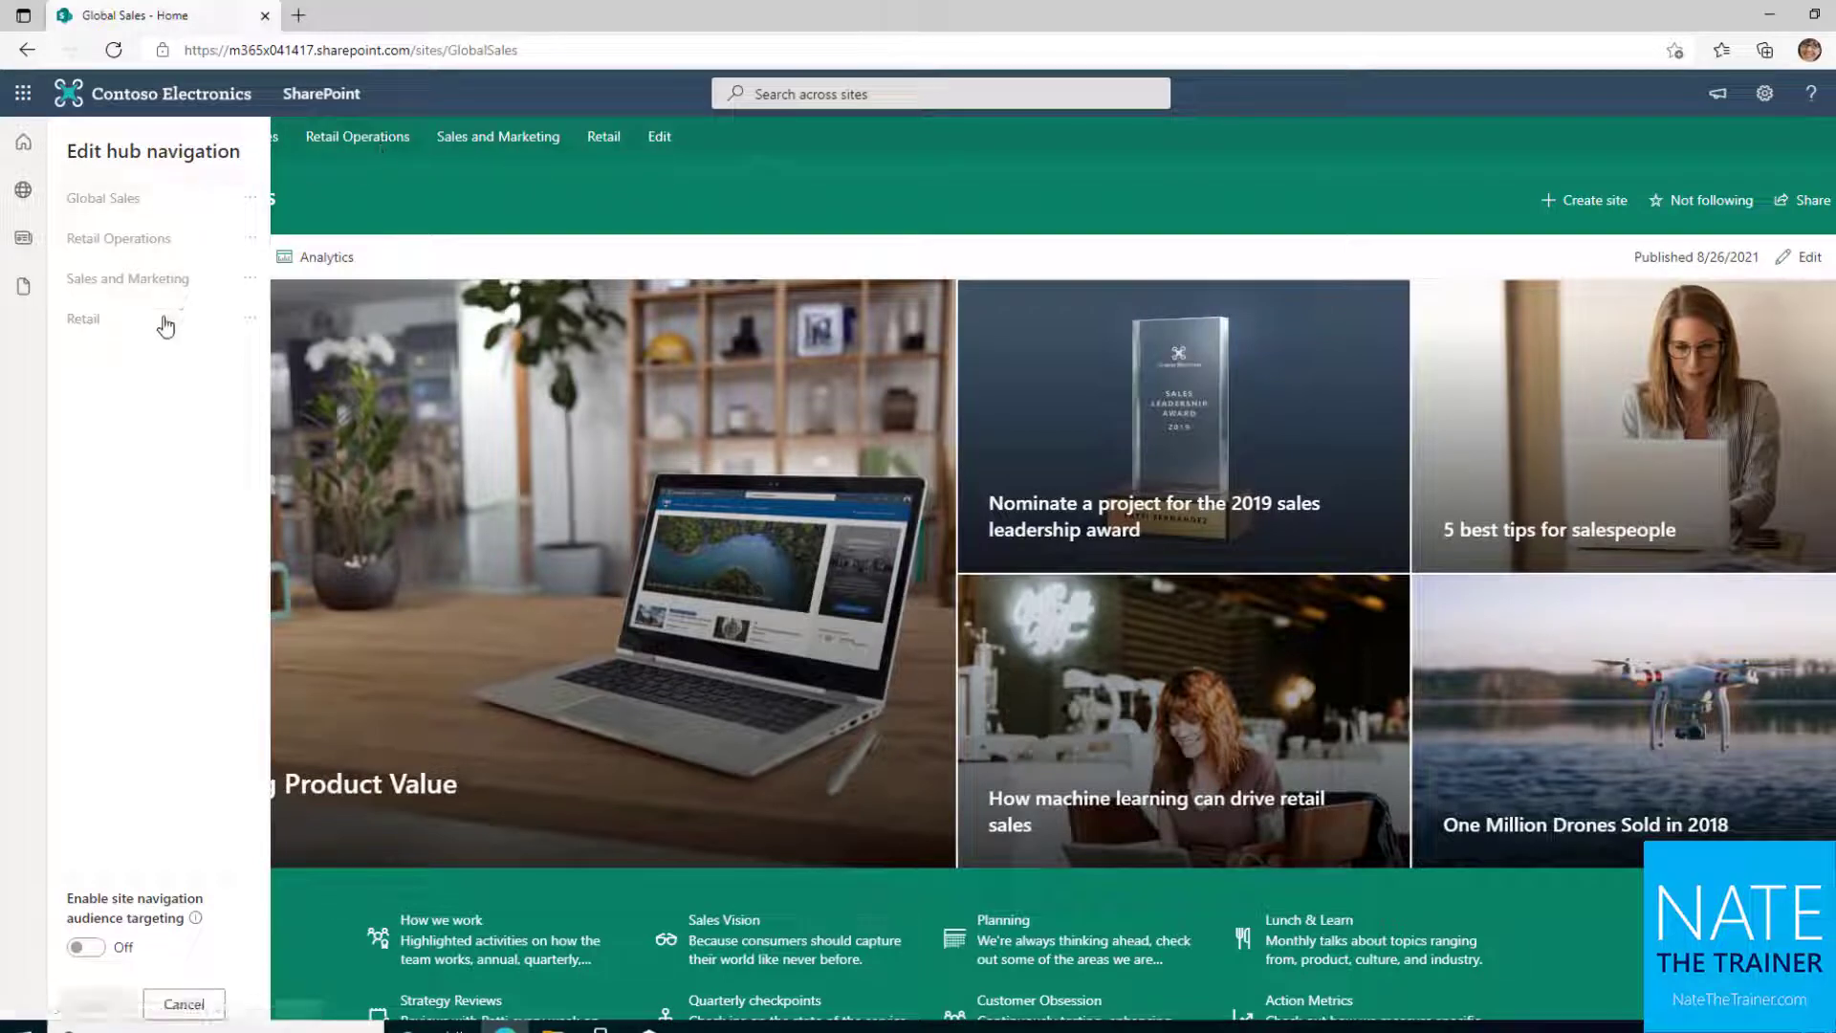
{"action": "mouse_move", "coordinate": [454, 184]}
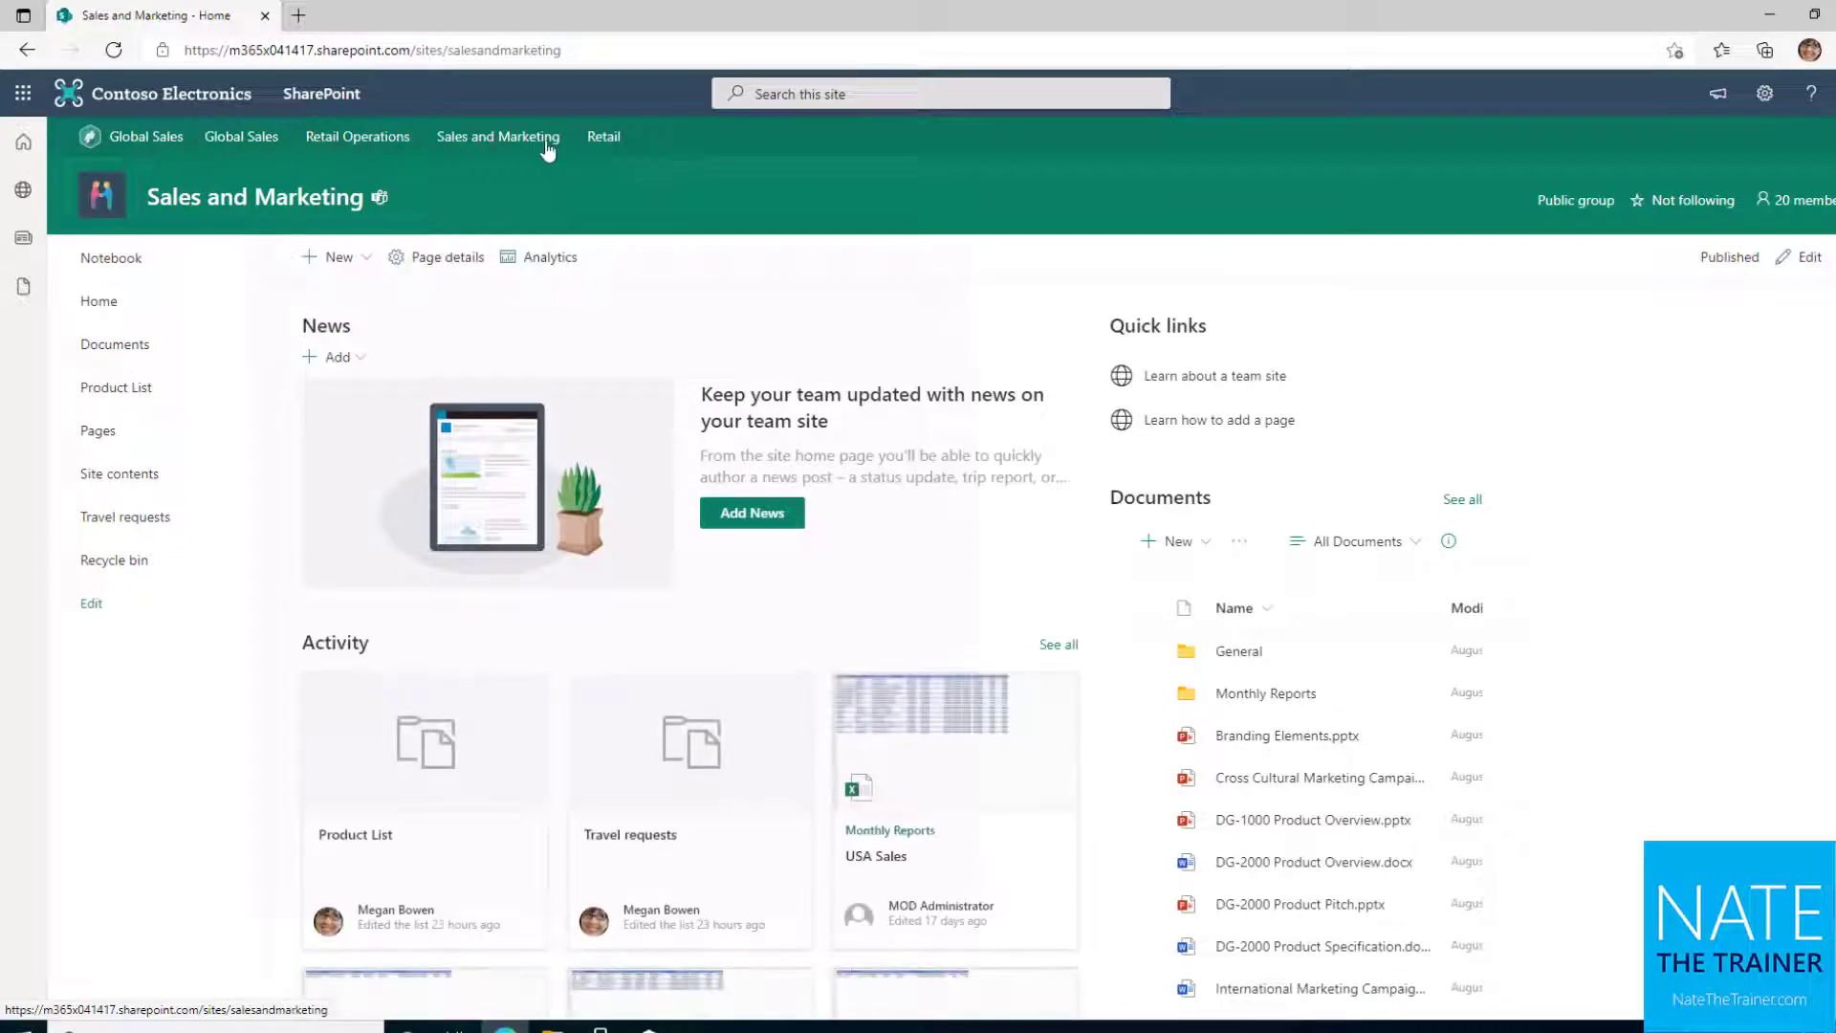
{"action": "mouse_move", "coordinate": [469, 146]}
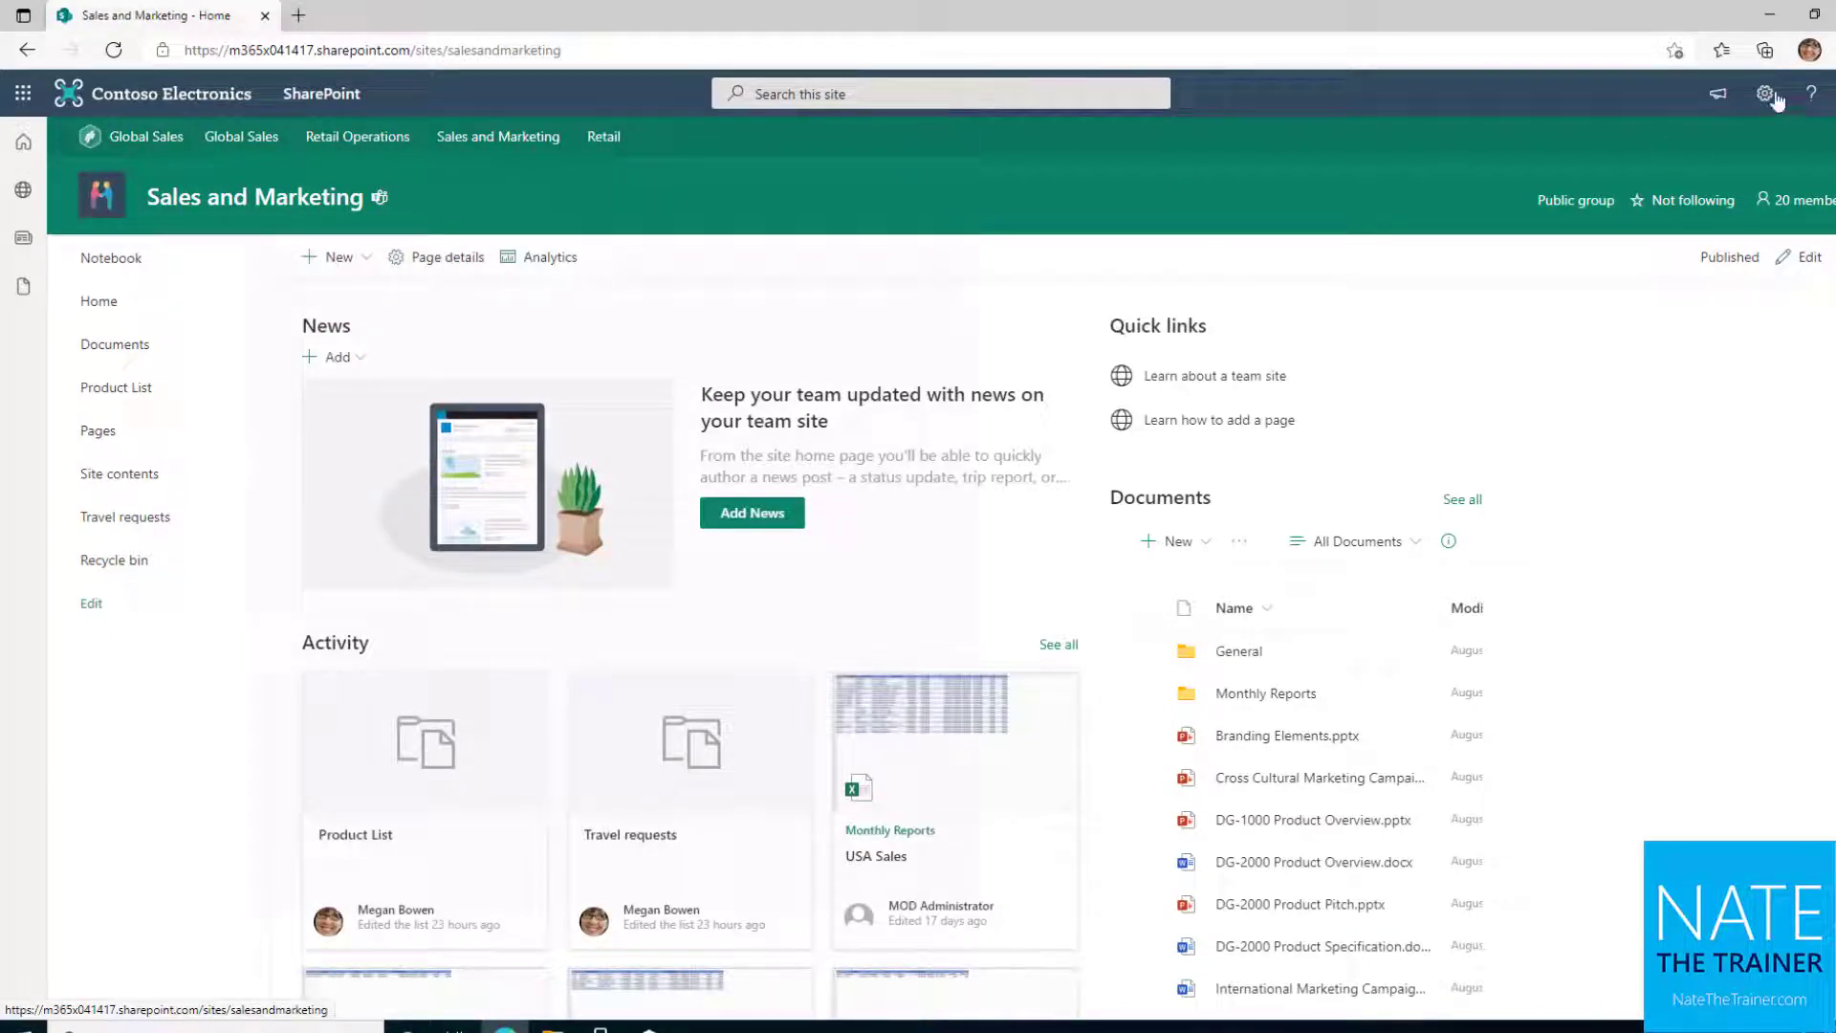
Step: View the Sales and Marketing theme options showing inheritance from the Global Sales hub
{"action": "left_click", "coordinate": [1773, 93]}
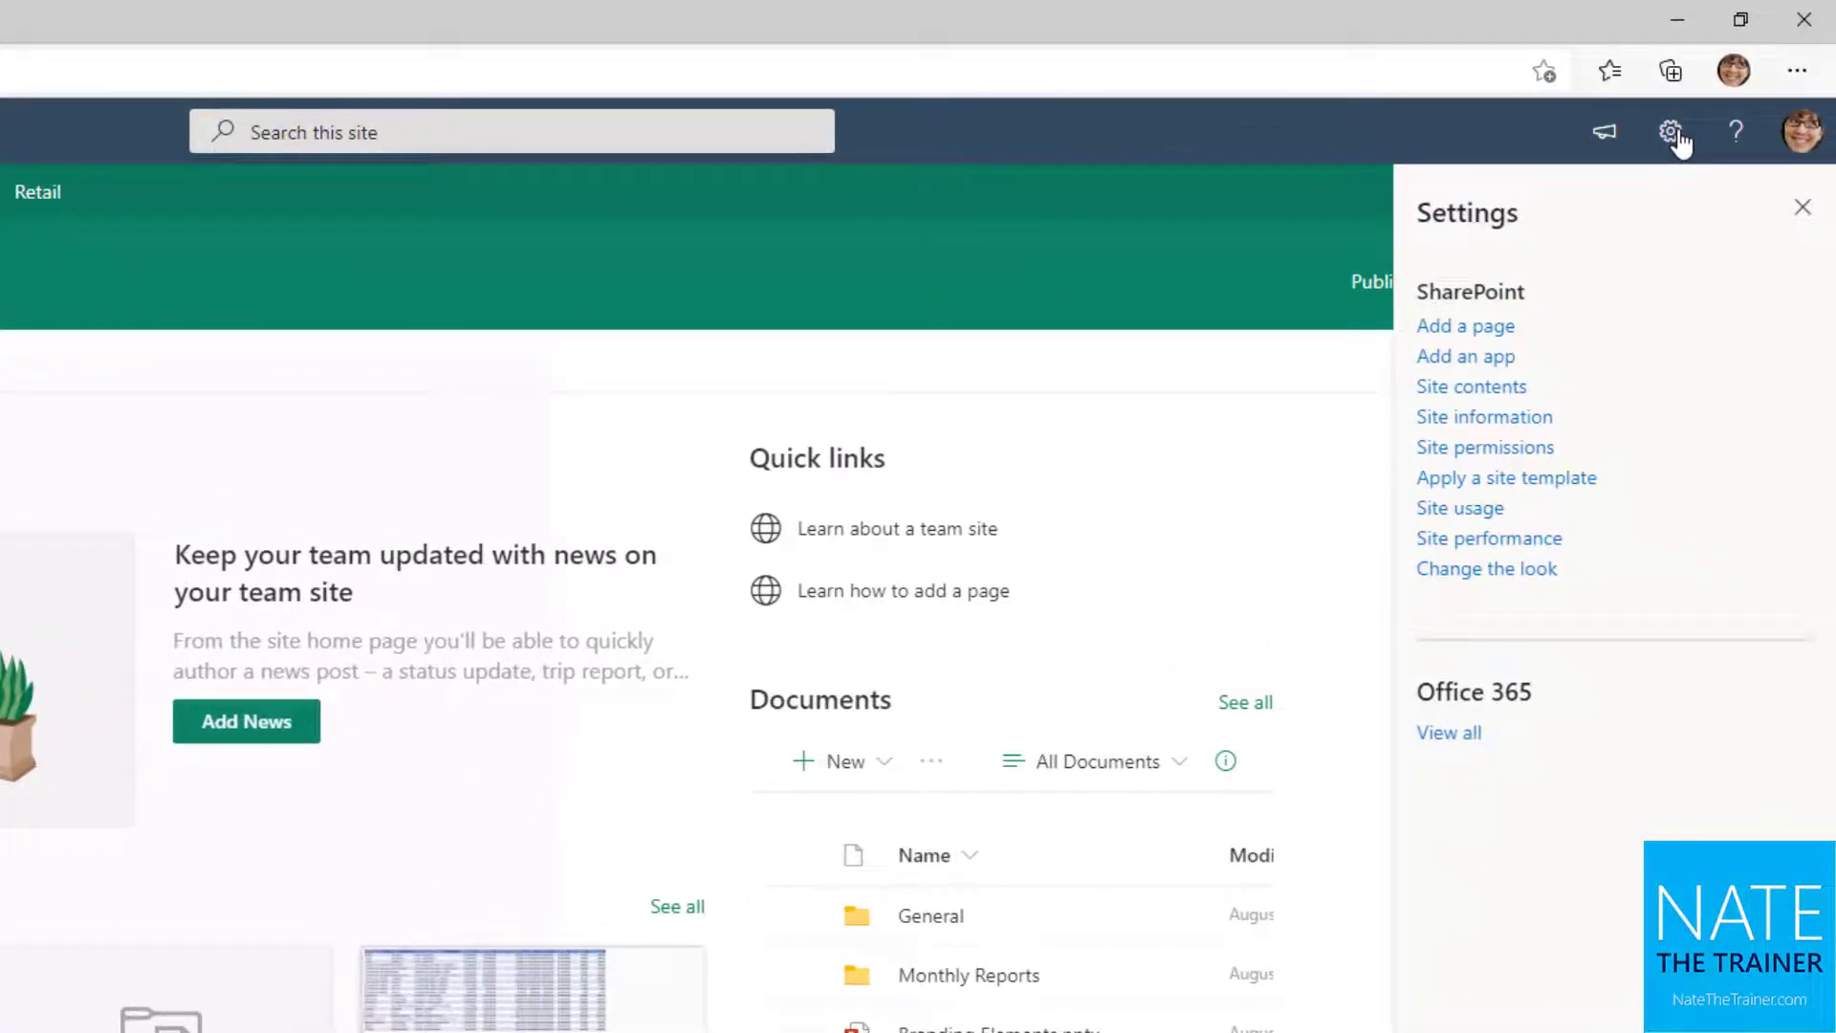
{"action": "mouse_move", "coordinate": [1613, 376]}
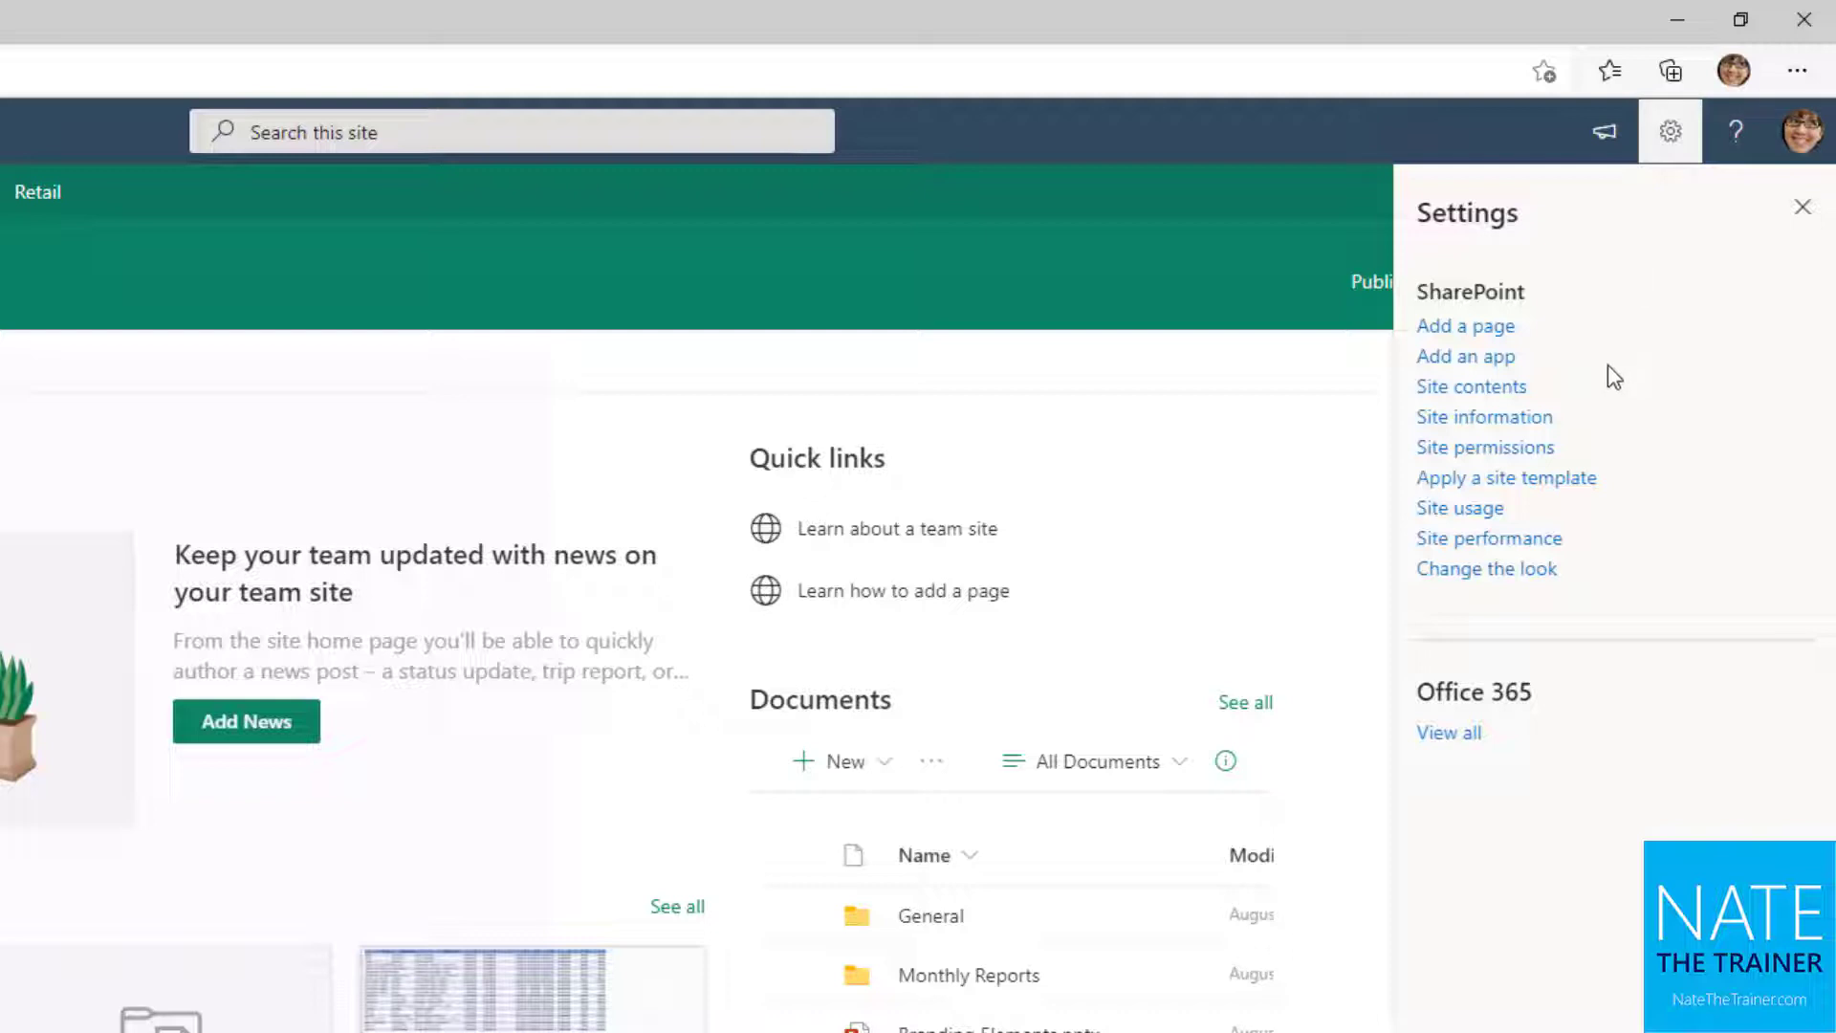
{"action": "mouse_move", "coordinate": [1622, 367]}
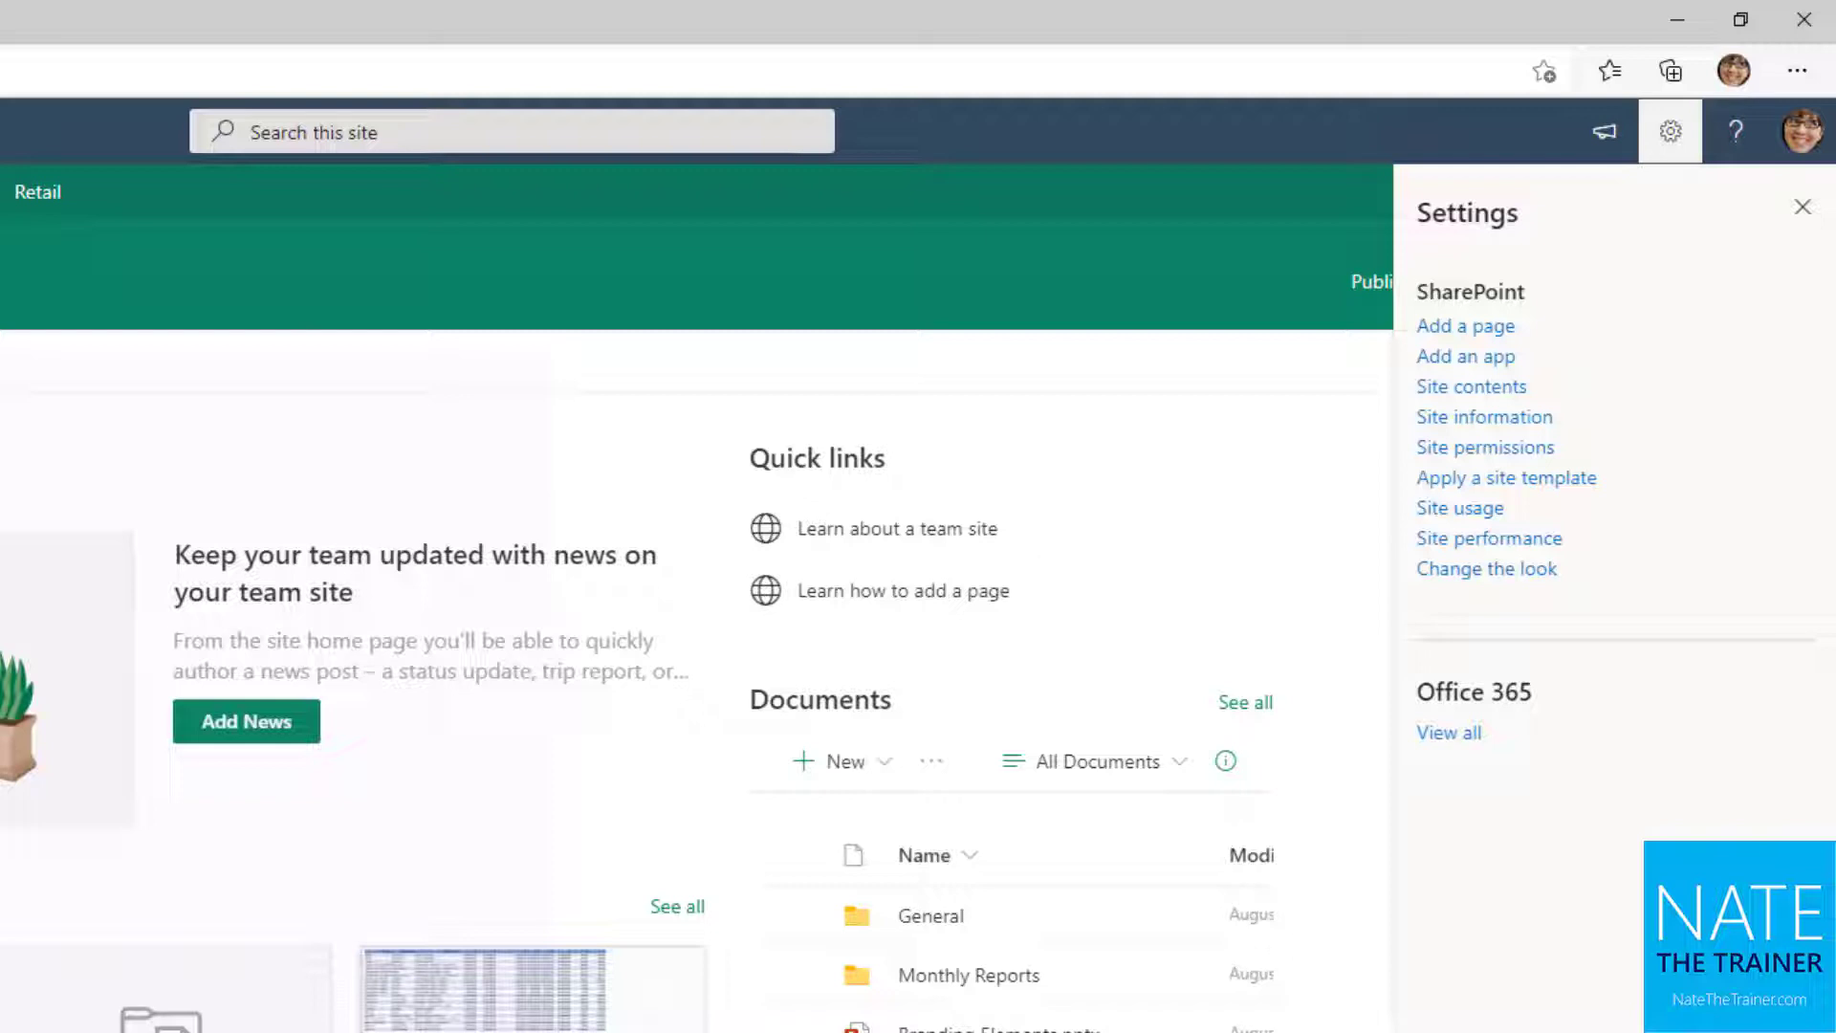
{"action": "mouse_move", "coordinate": [1572, 316]}
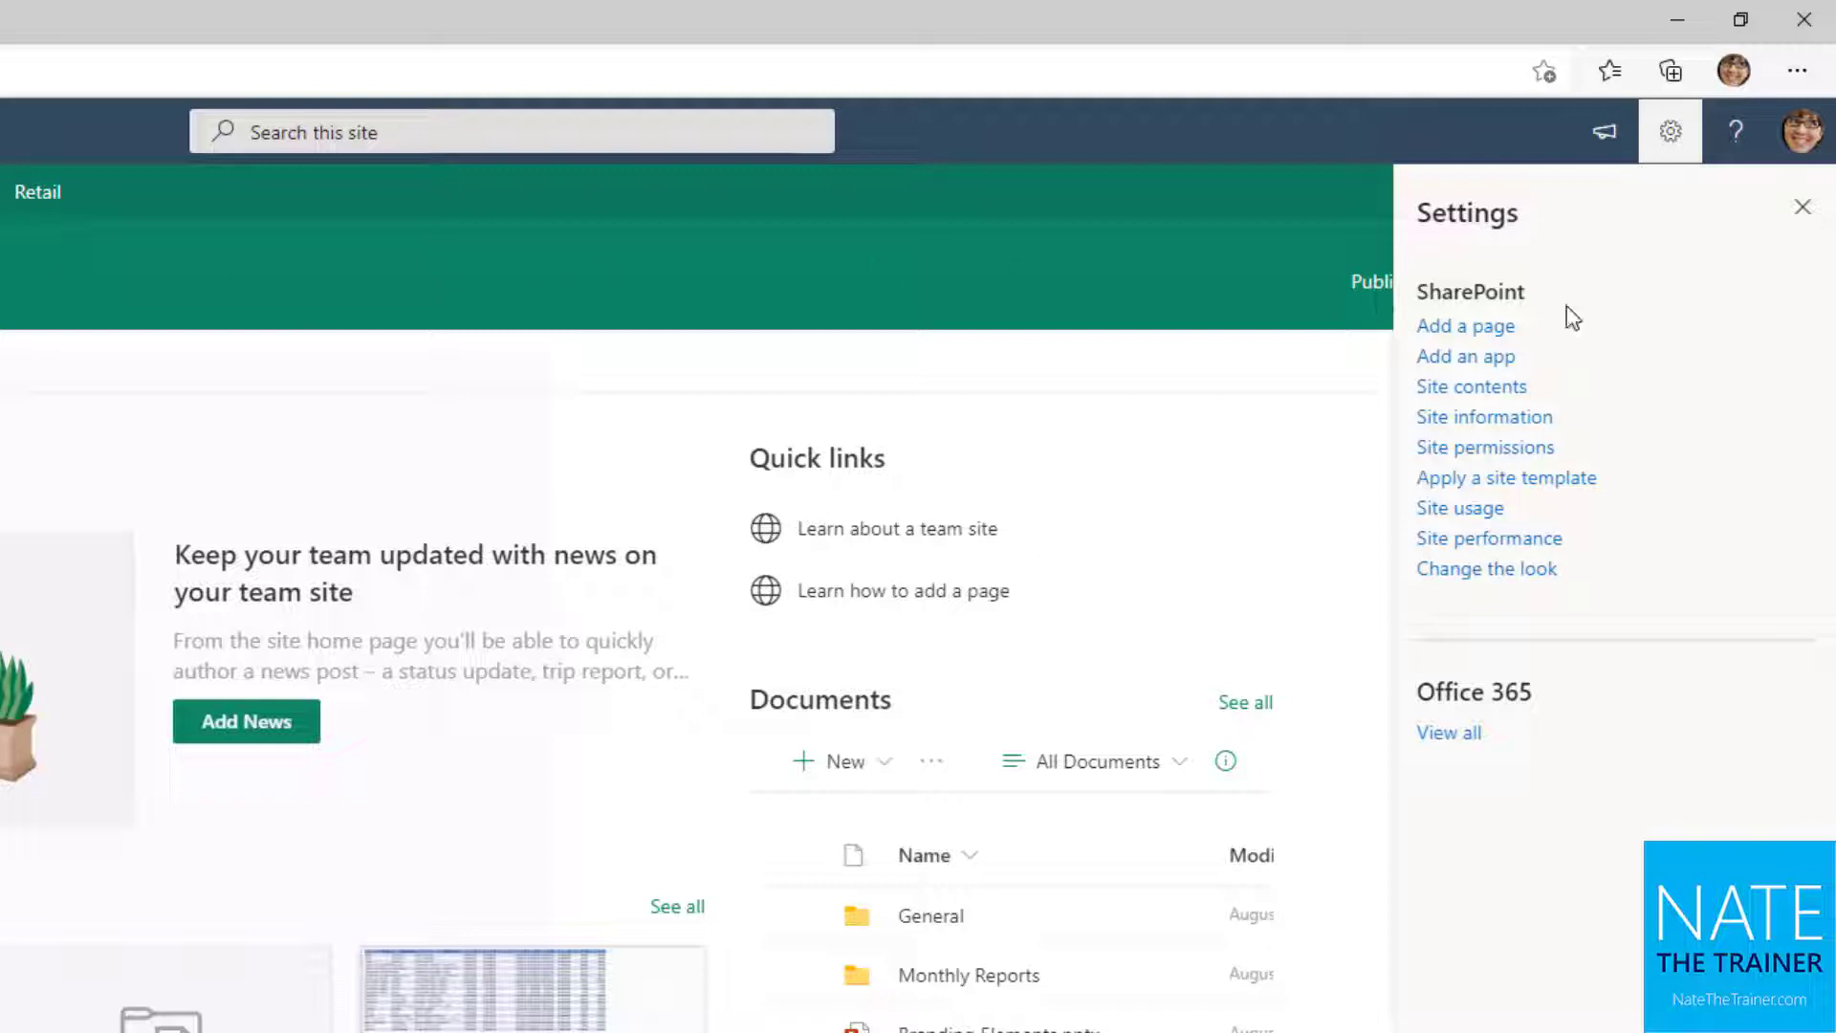
{"action": "mouse_move", "coordinate": [1503, 588]}
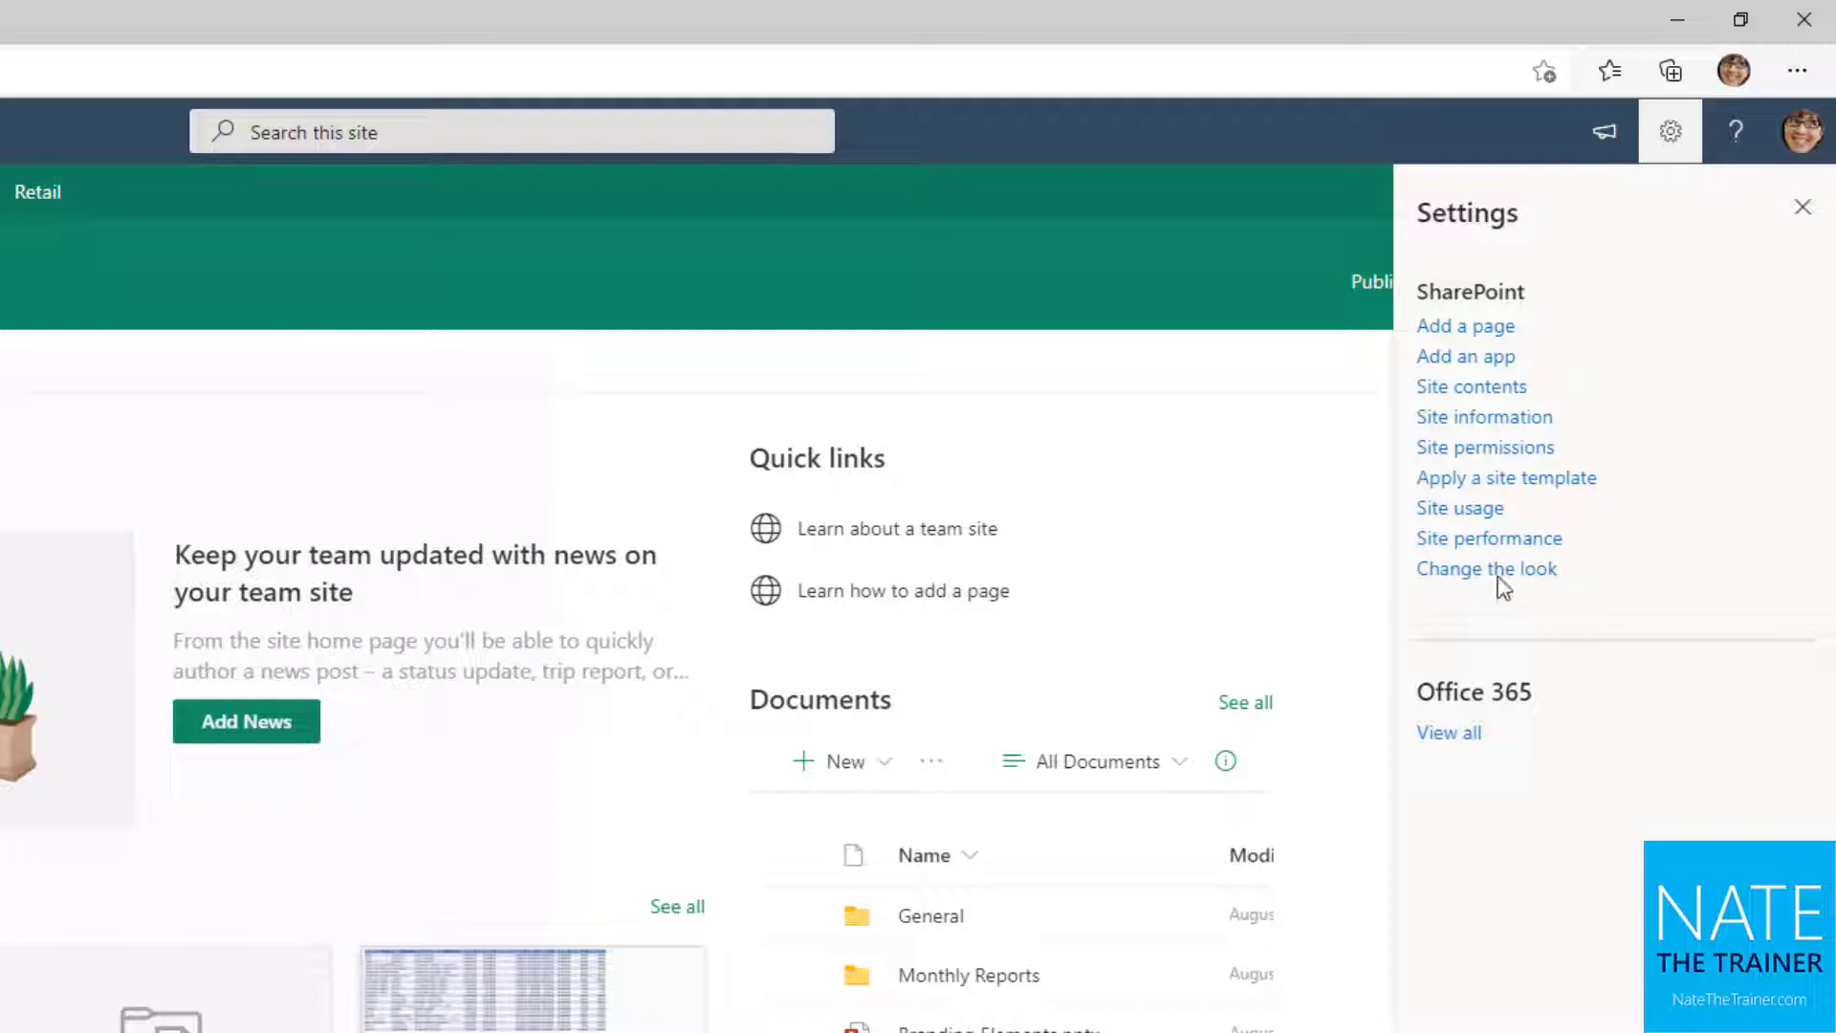
{"action": "left_click", "coordinate": [1486, 568]}
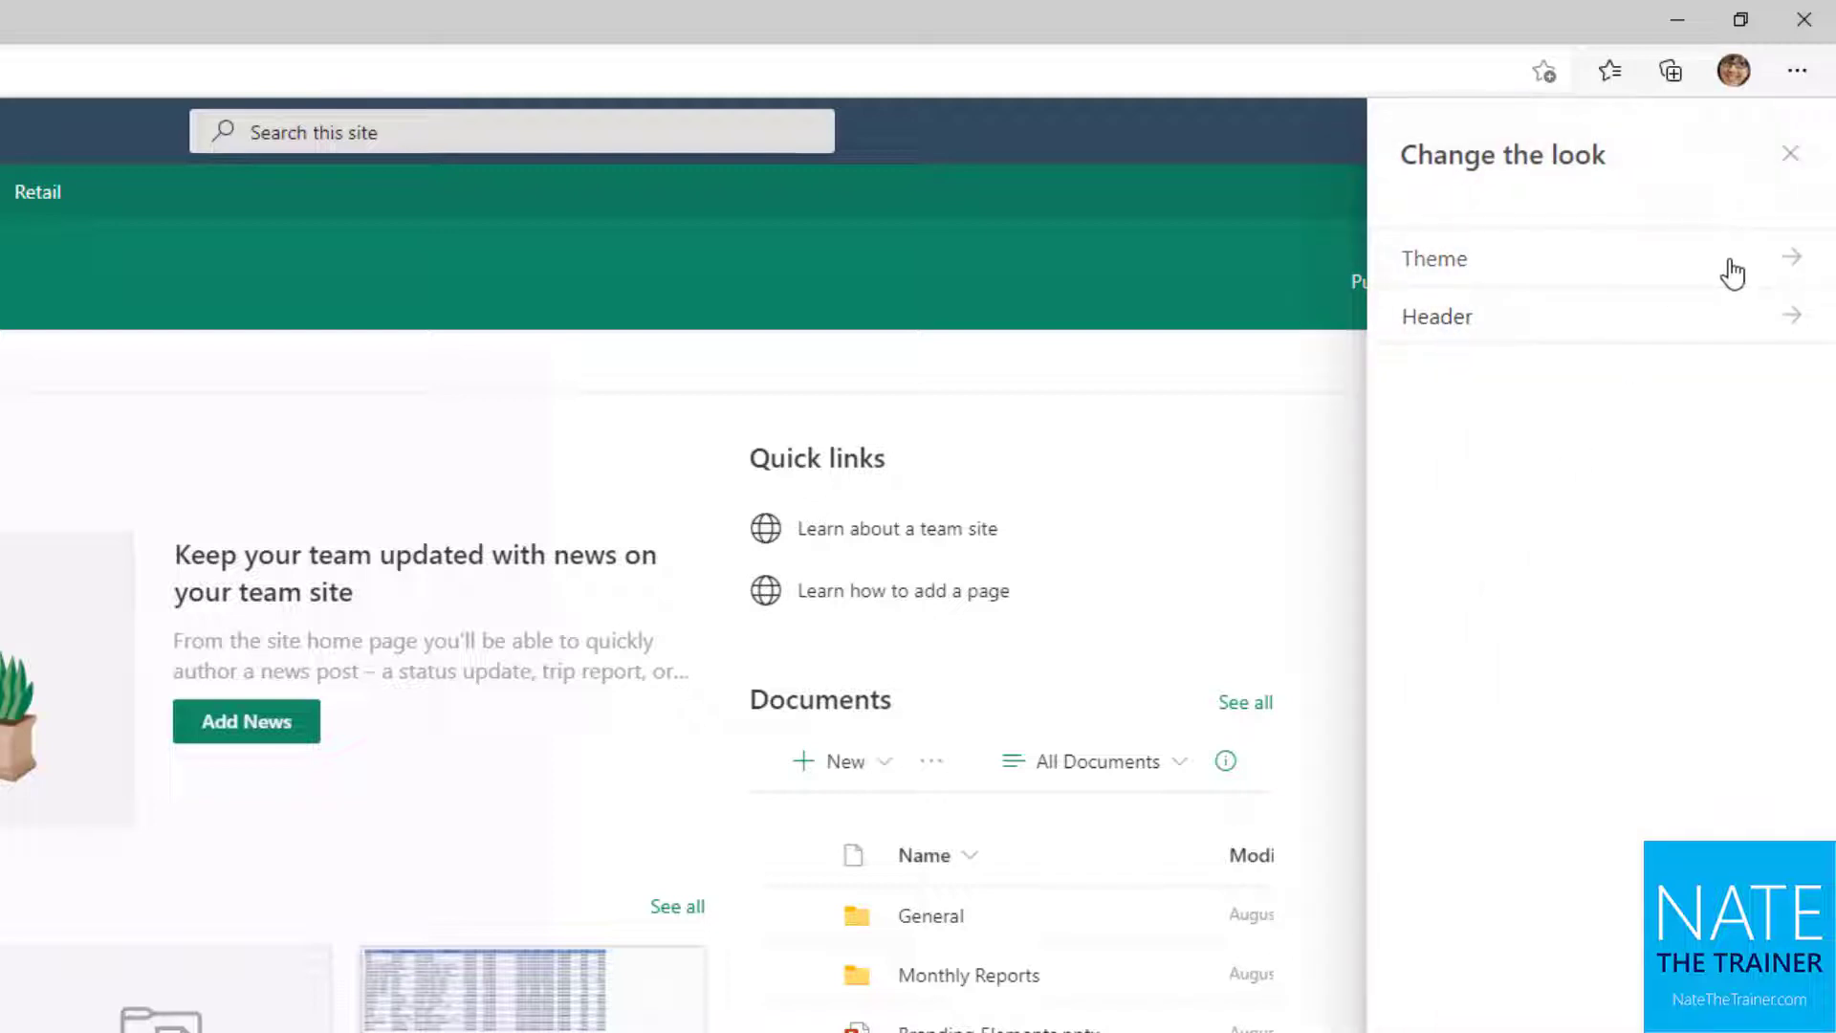
{"action": "left_click", "coordinate": [1433, 260]}
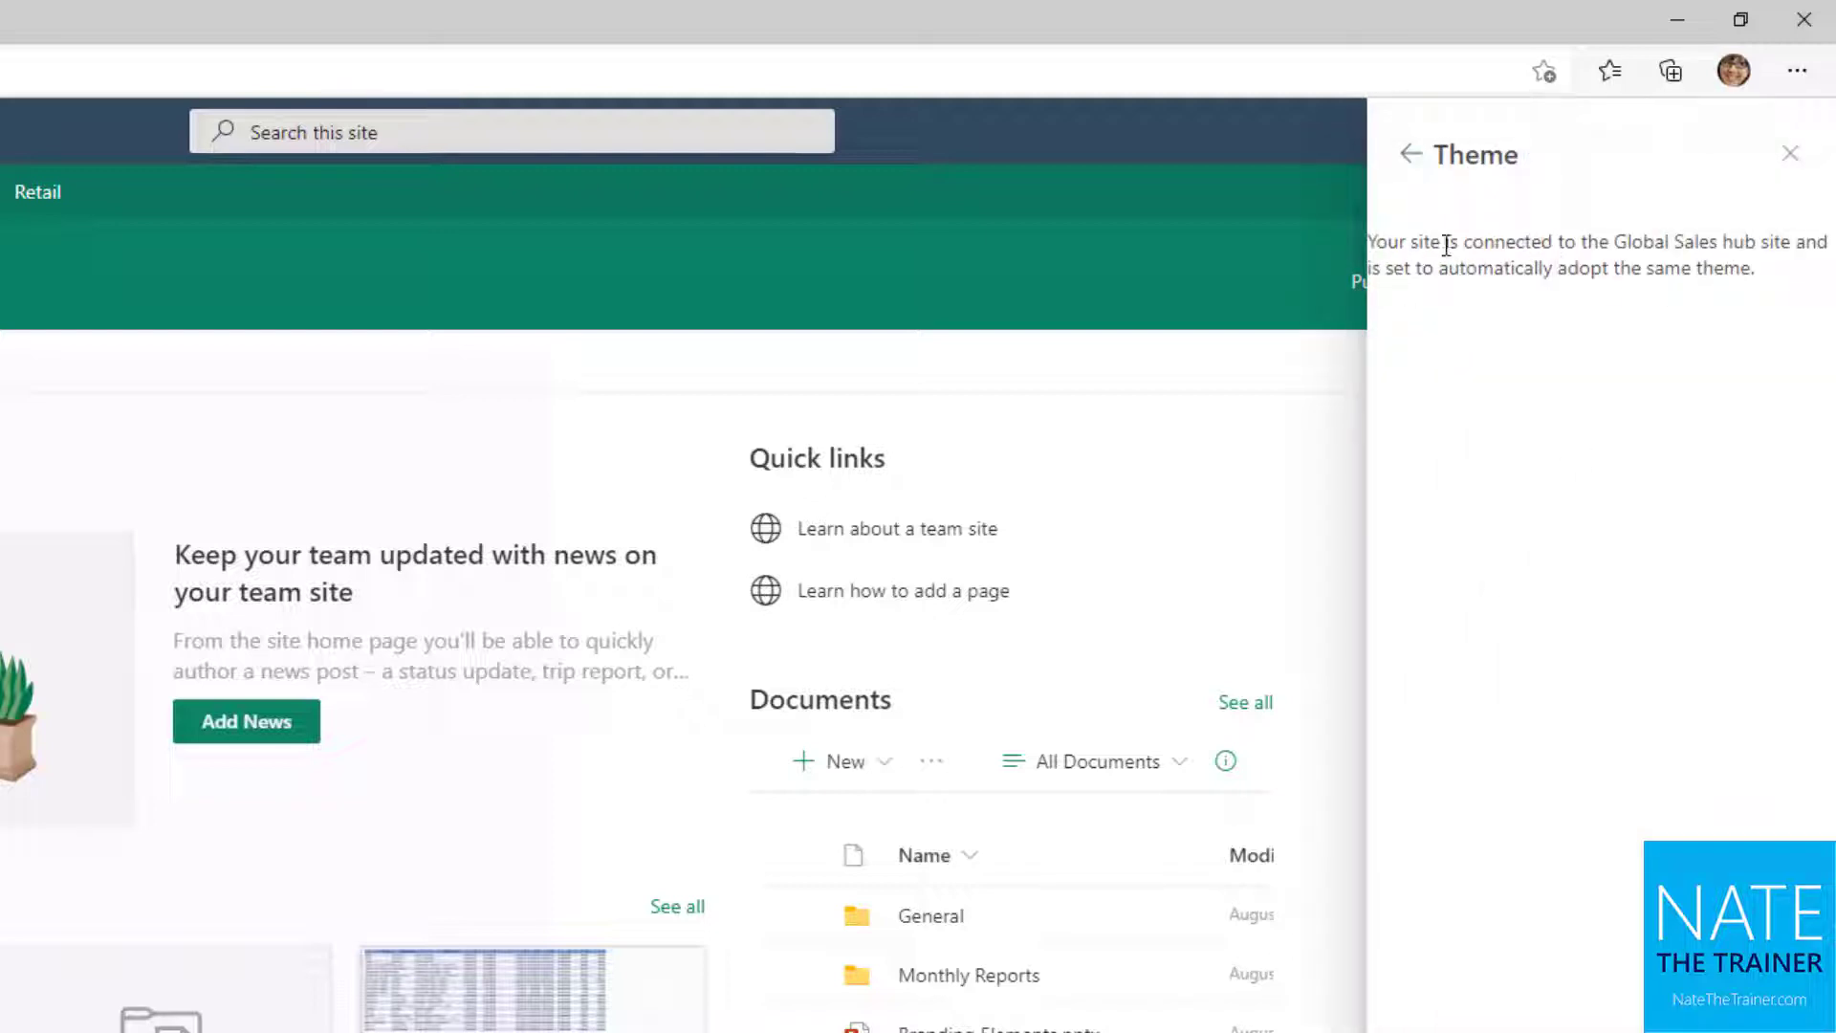
{"action": "mouse_move", "coordinate": [1485, 308]}
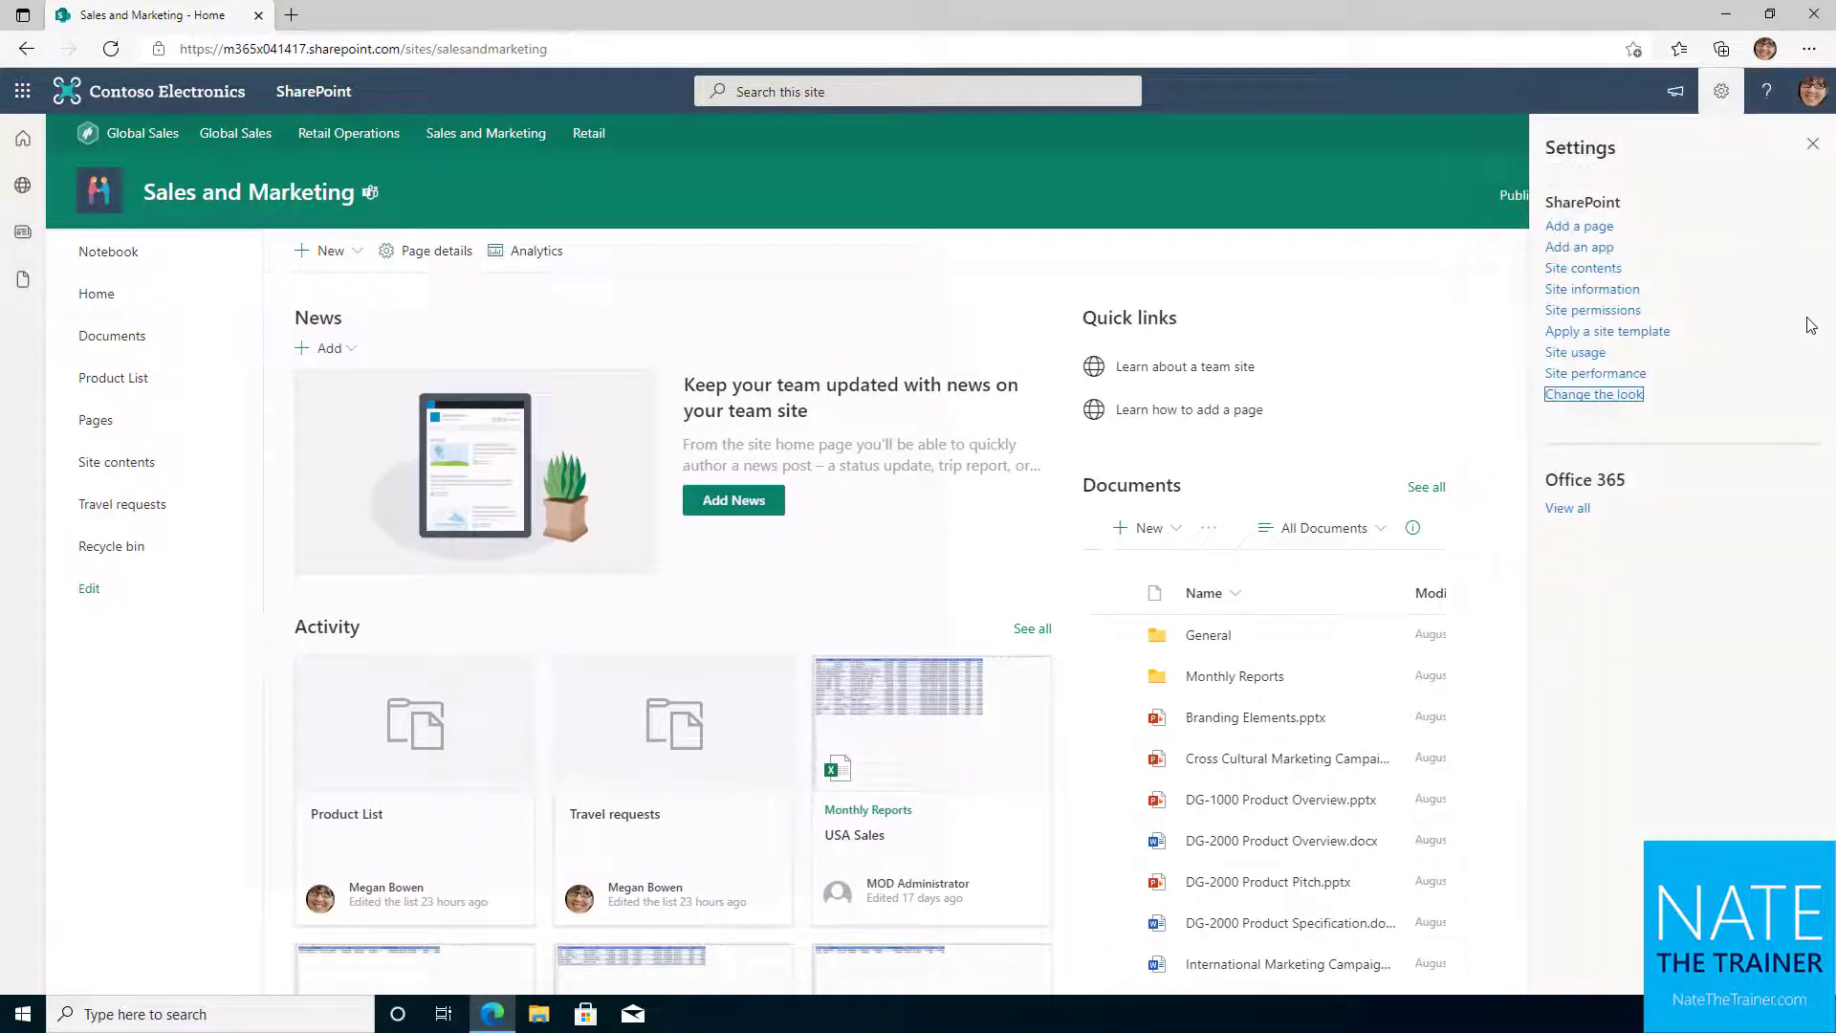
Step: Go back to the Global Sales hub and view its theme options
{"action": "left_click", "coordinate": [1812, 144]}
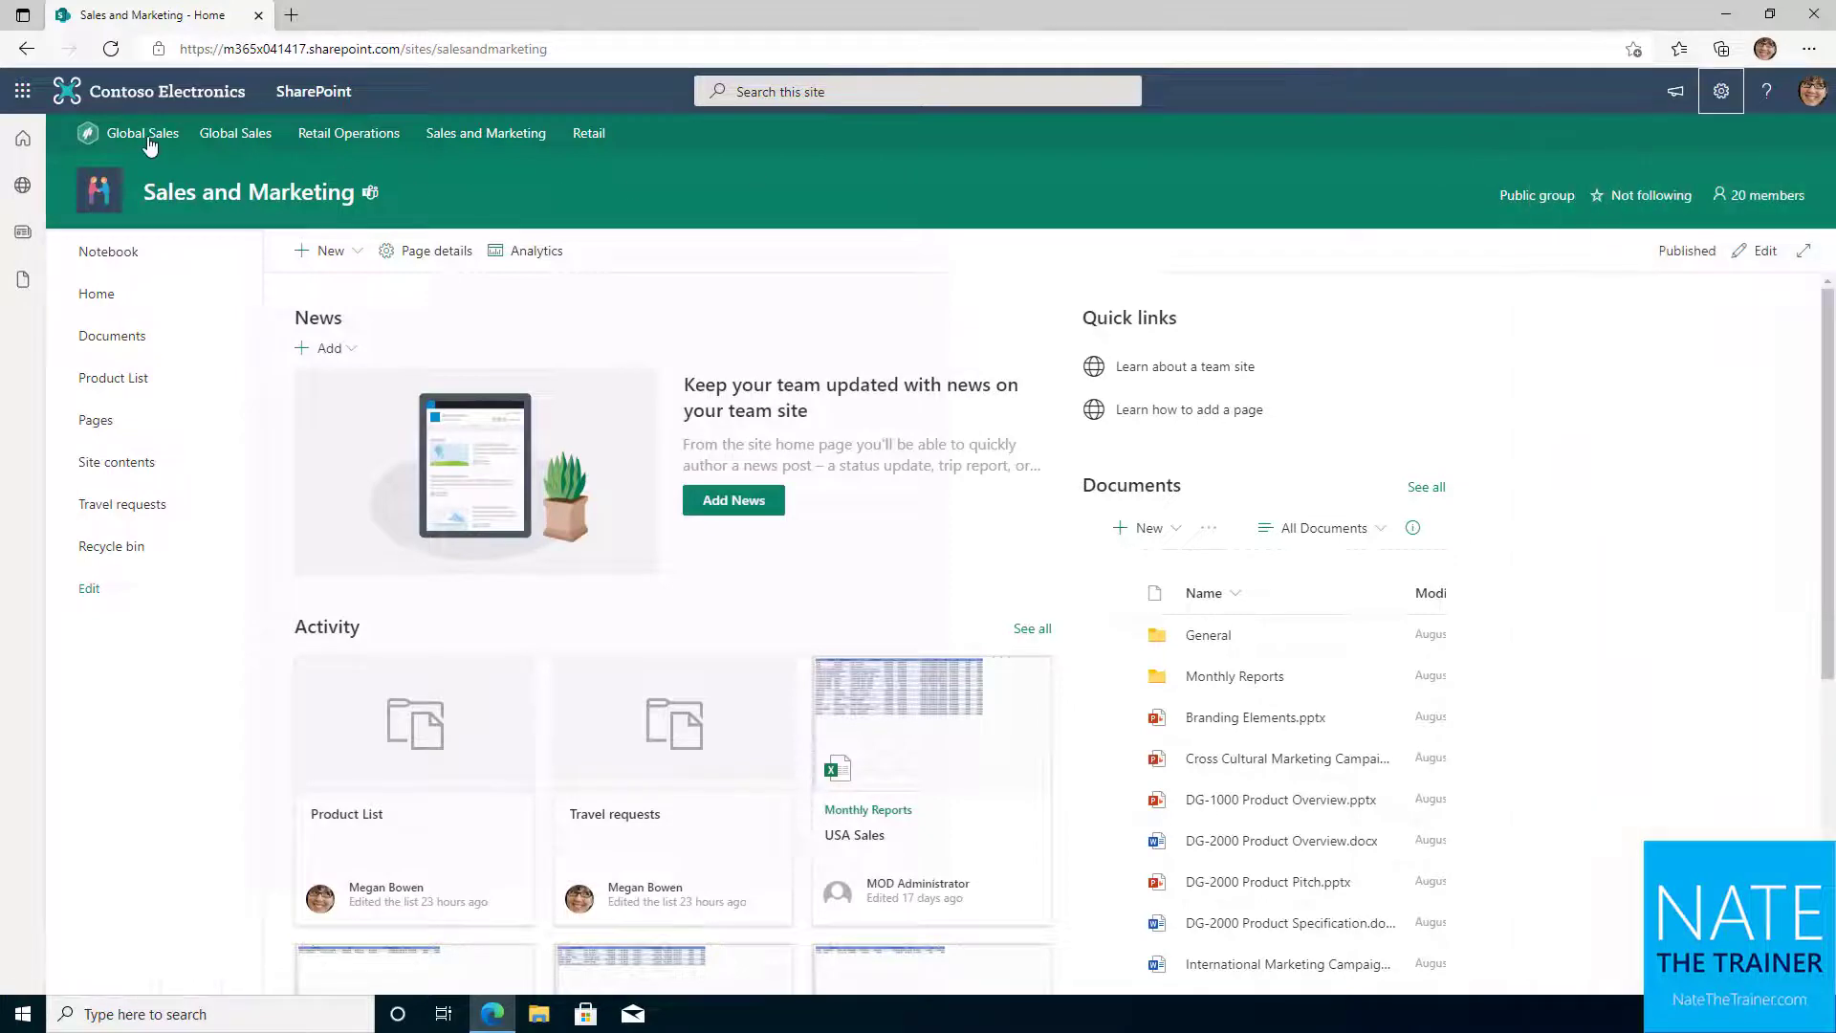
{"action": "left_click", "coordinate": [1720, 91]}
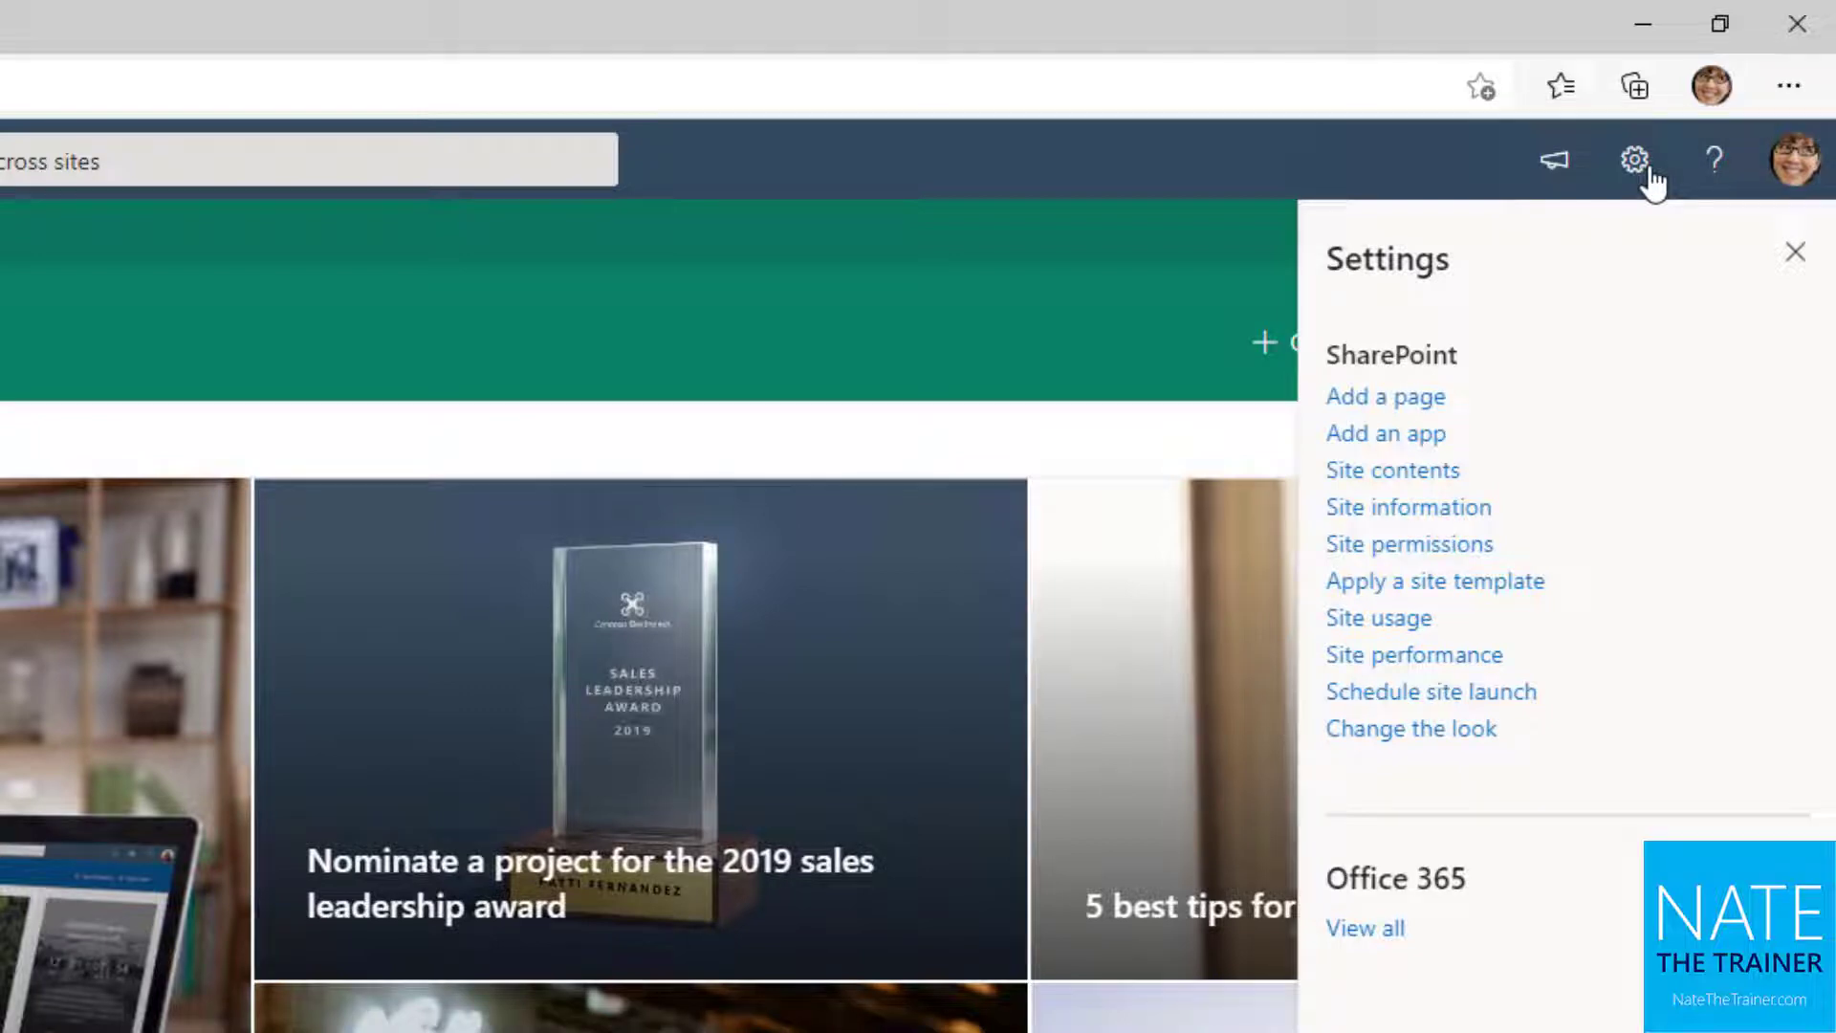
{"action": "mouse_move", "coordinate": [1425, 761]}
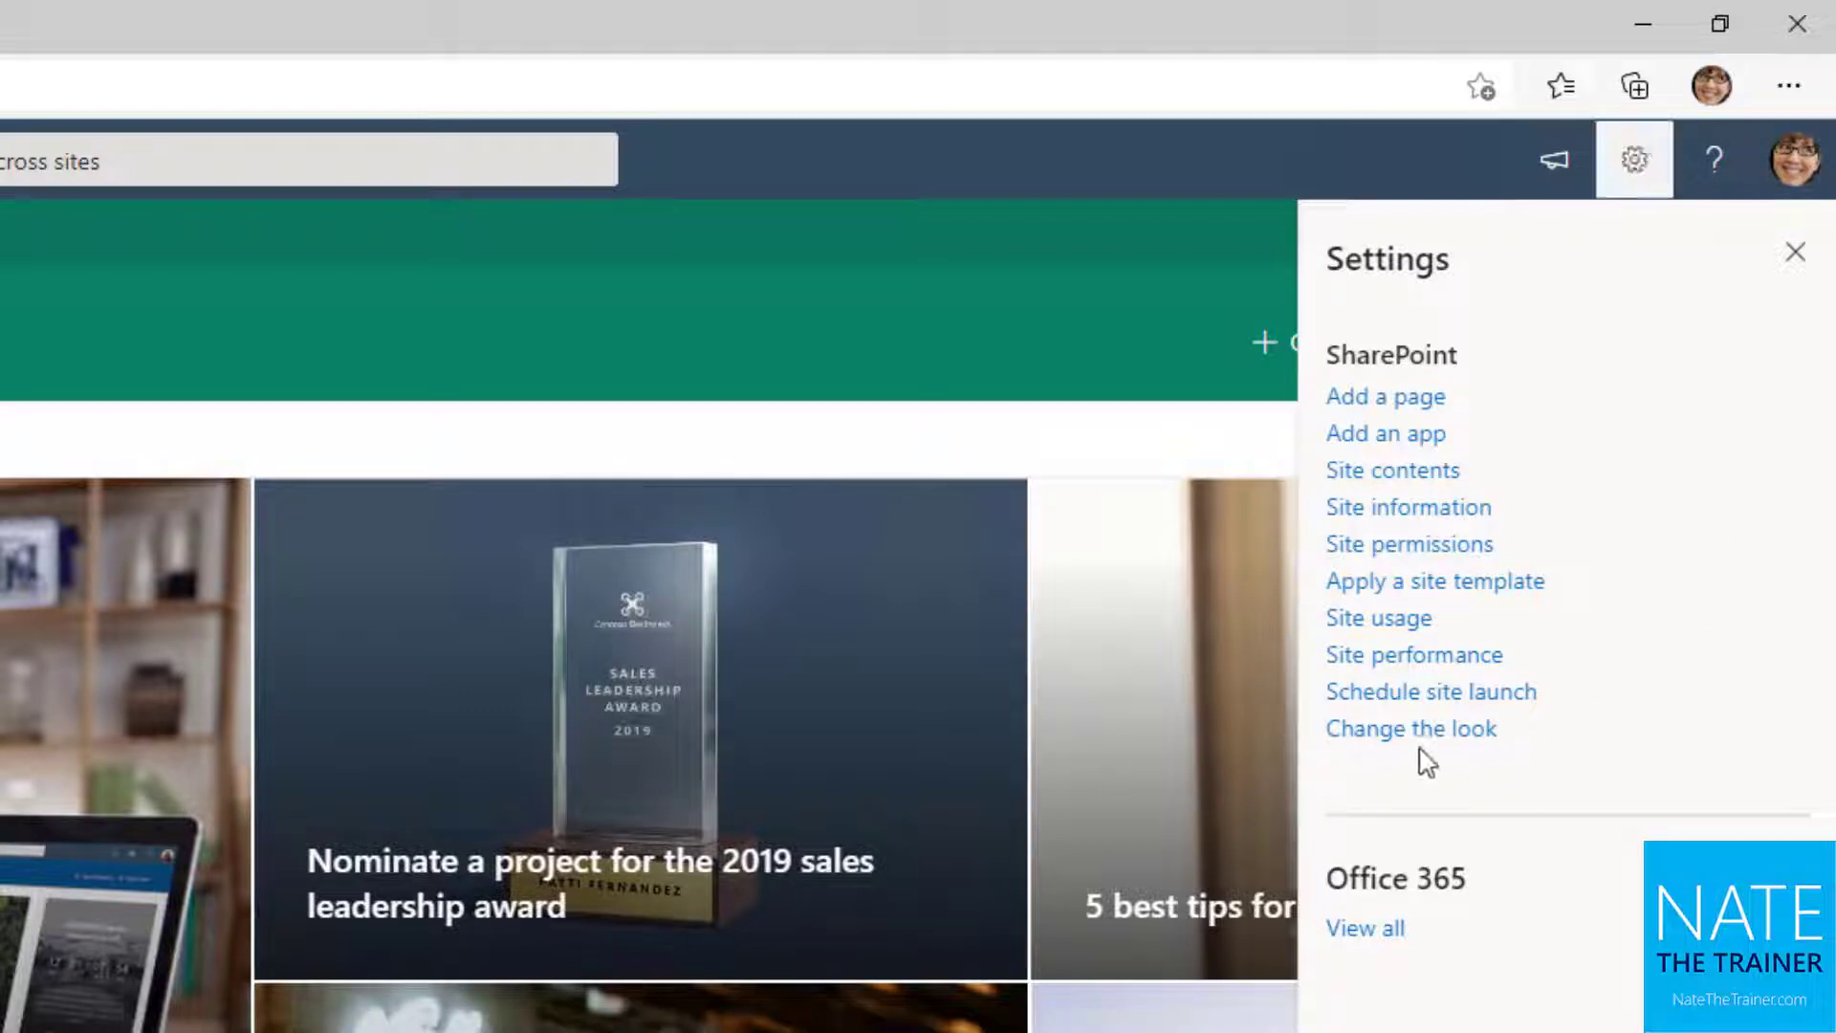
{"action": "left_click", "coordinate": [1410, 727]}
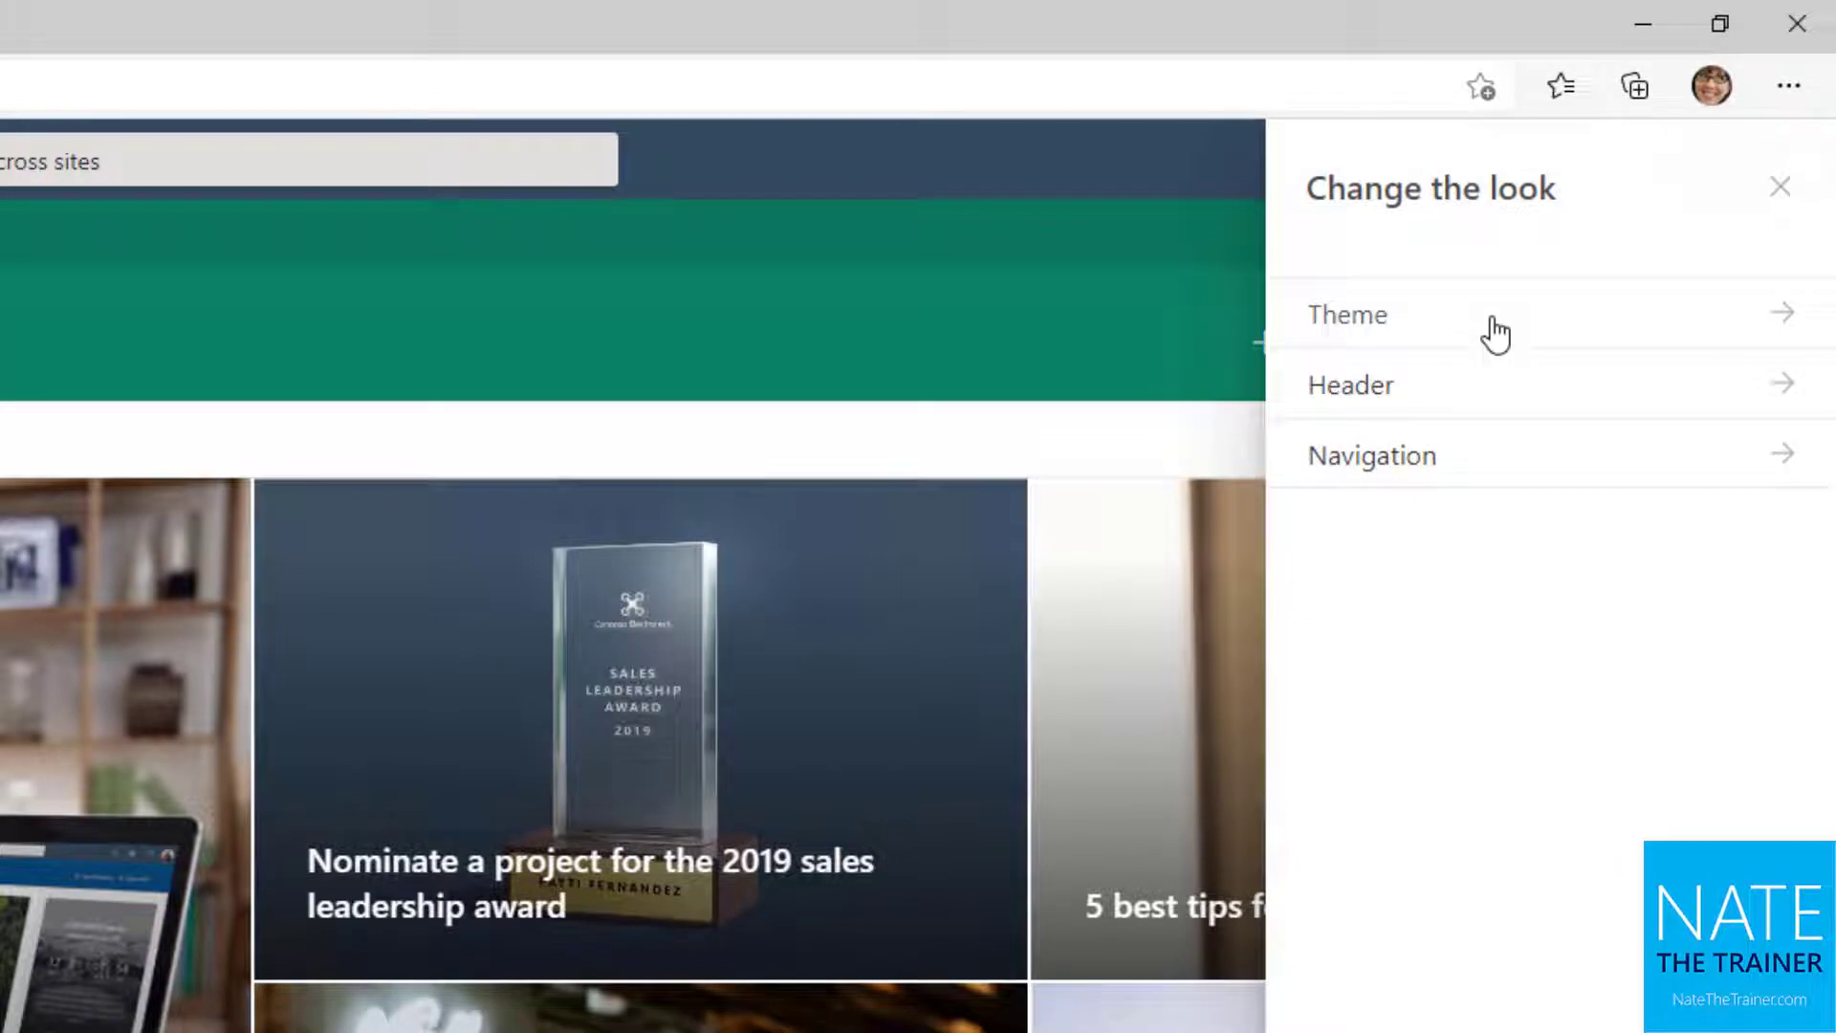
{"action": "left_click", "coordinate": [1346, 314]}
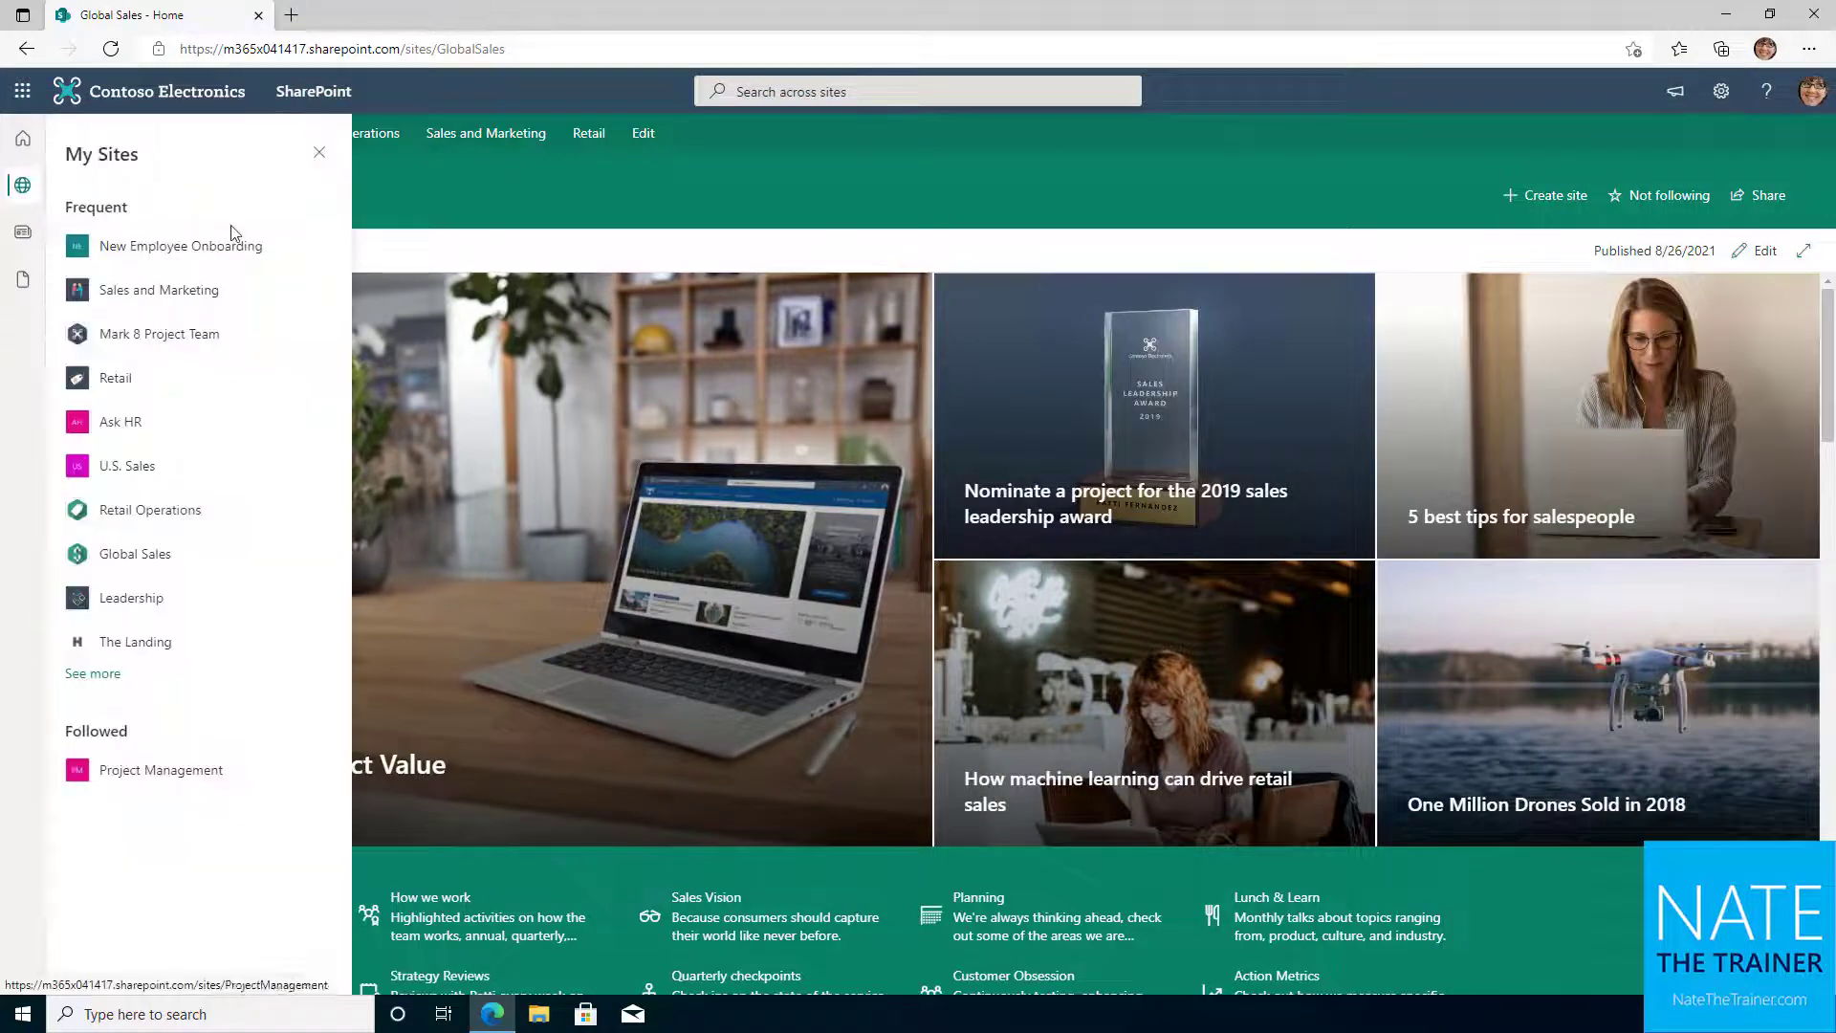
Step: On Mark 8 Project Team, apply the Blue theme and customize its main colour to purple
{"action": "left_click", "coordinate": [160, 334]}
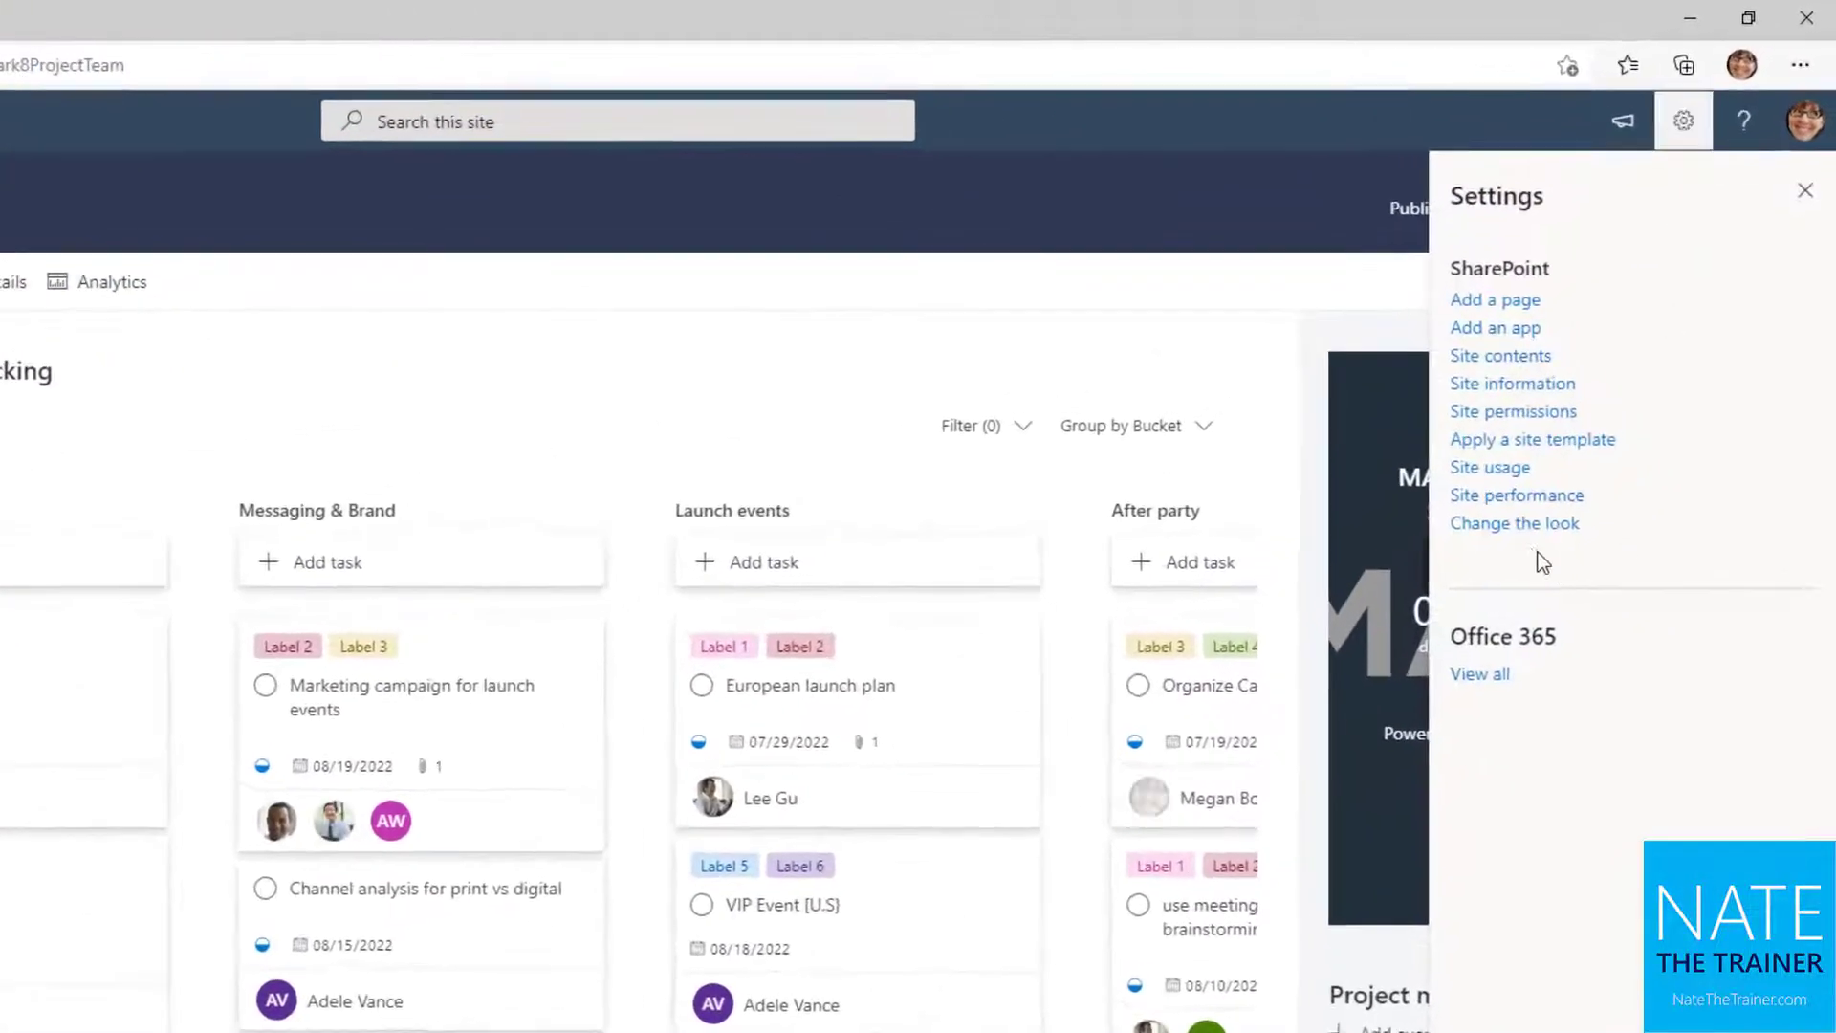
{"action": "left_click", "coordinate": [1514, 522]}
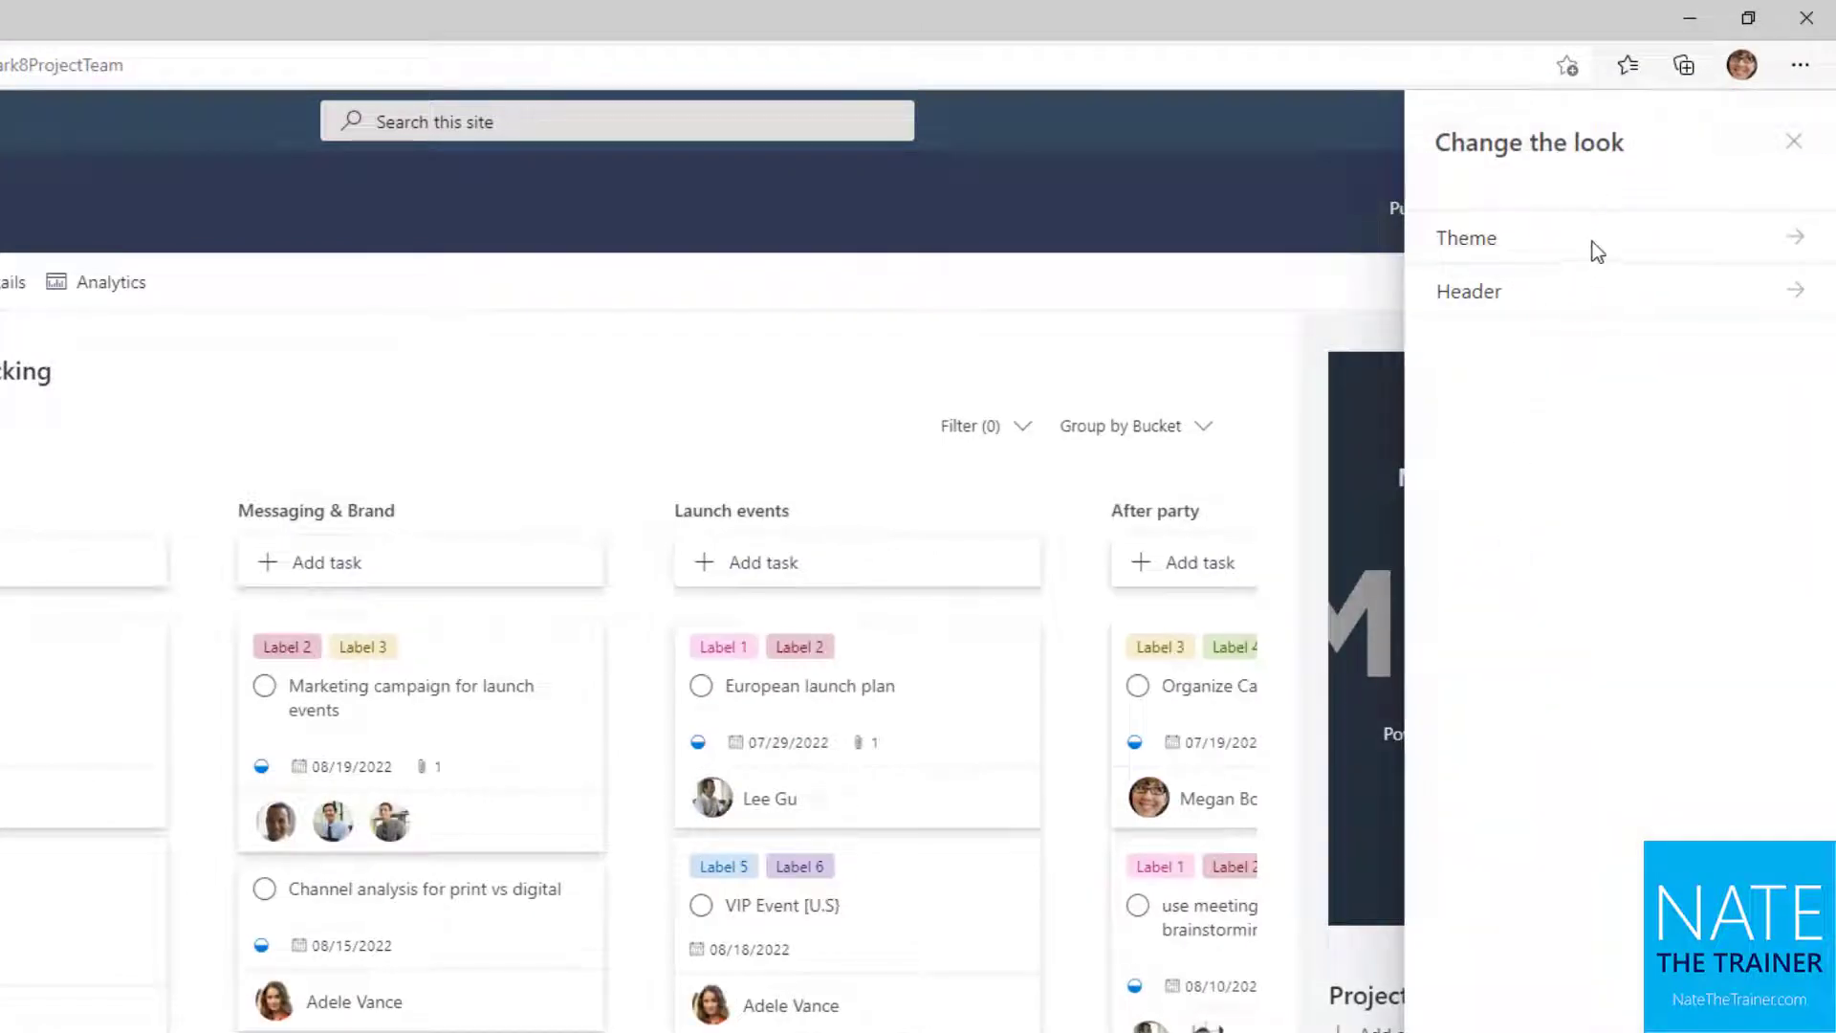
{"action": "left_click", "coordinate": [1466, 238]}
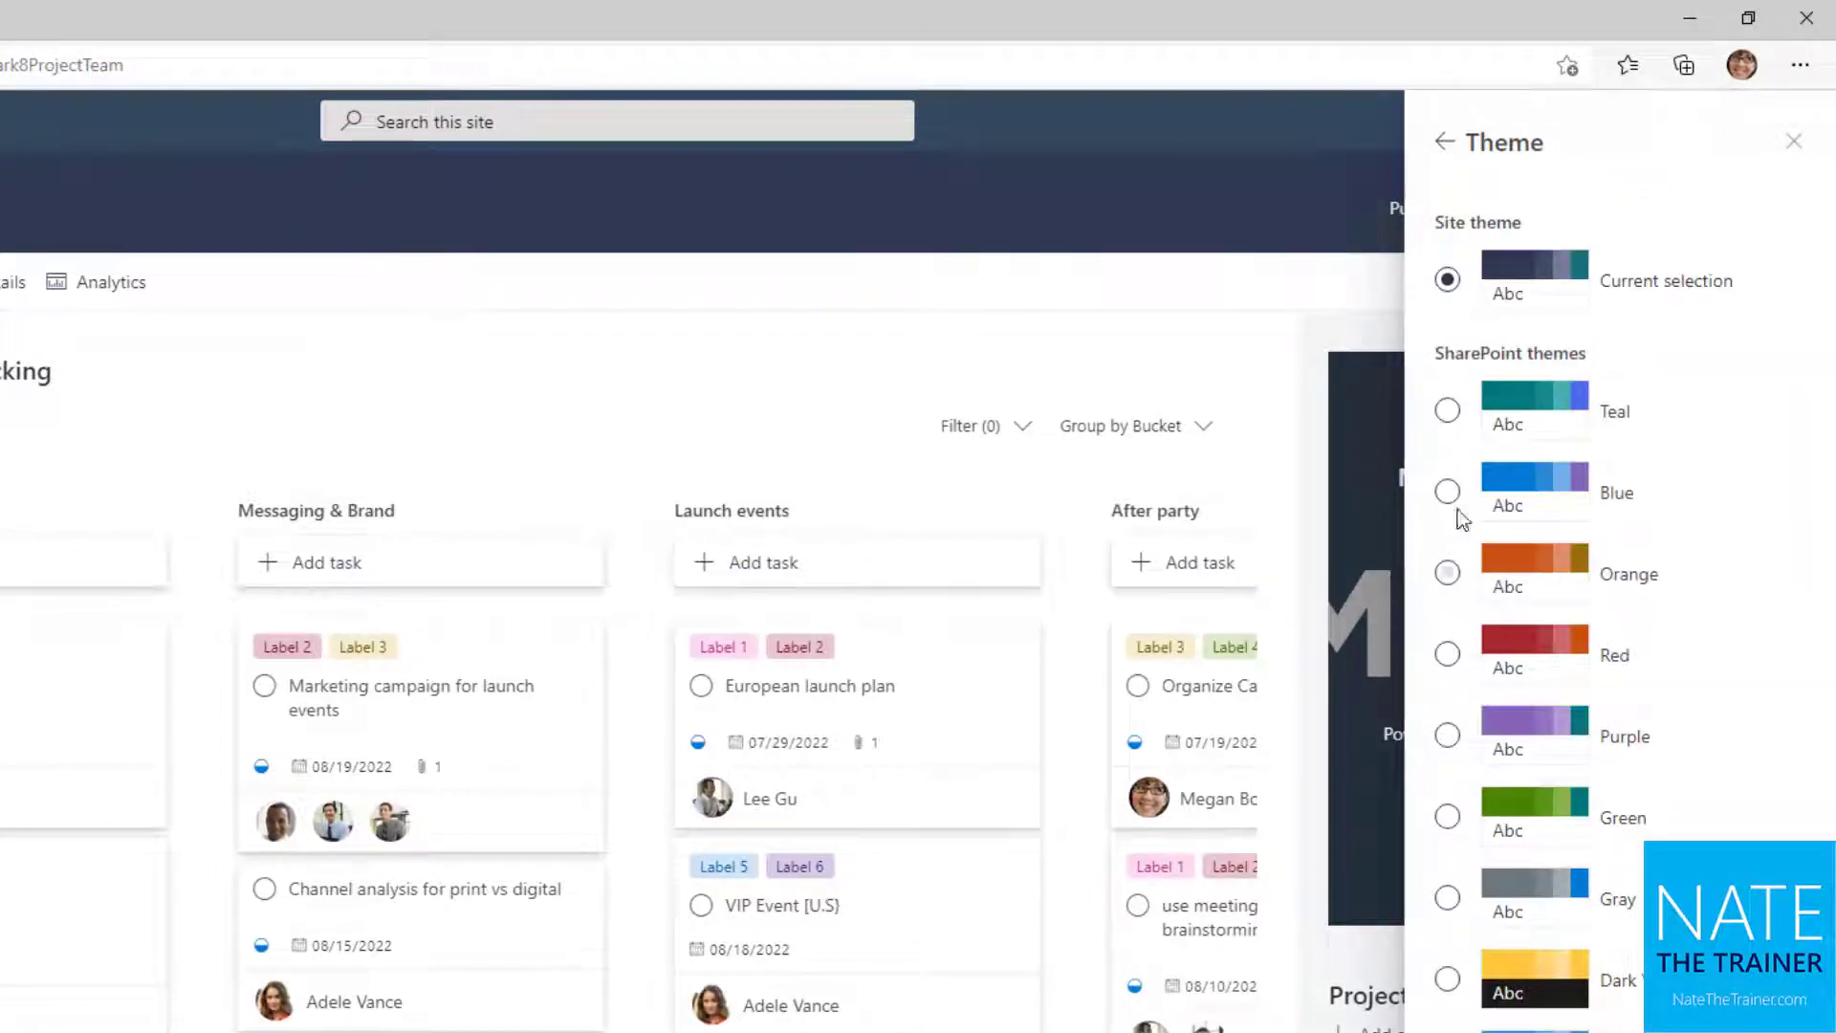
{"action": "left_click", "coordinate": [1447, 491]}
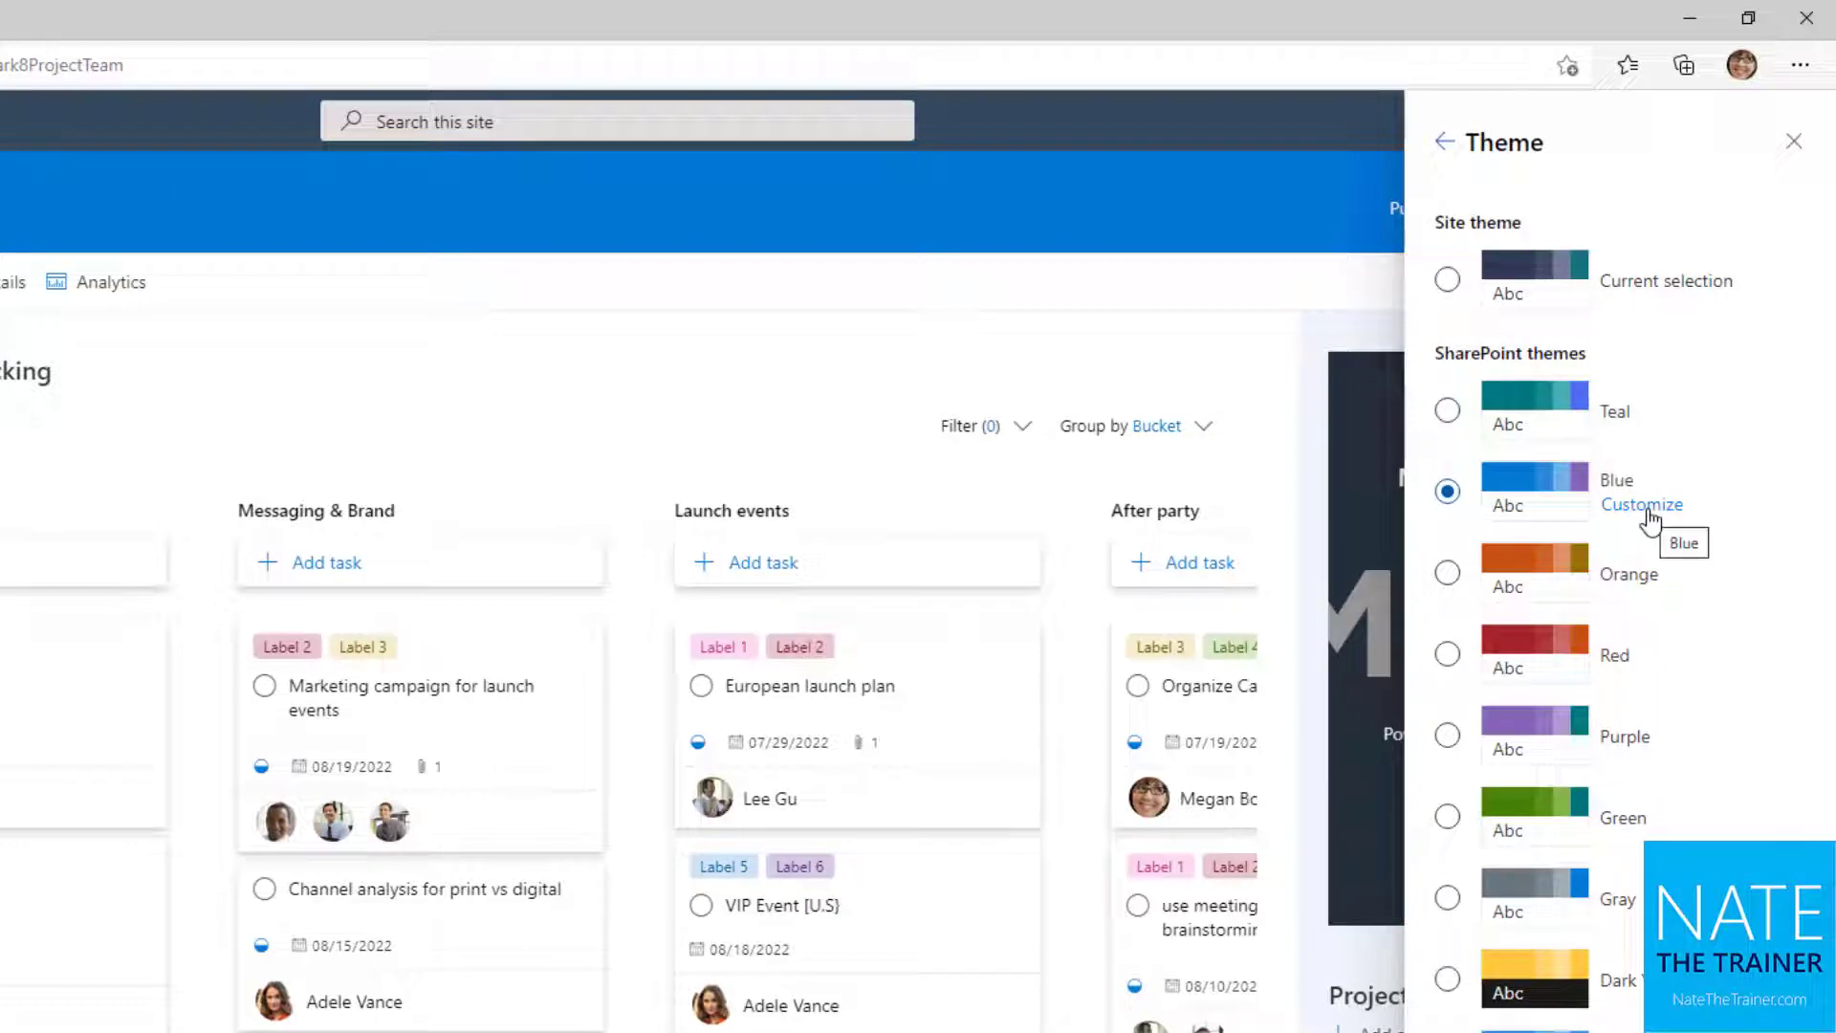
{"action": "left_click", "coordinate": [1641, 505]}
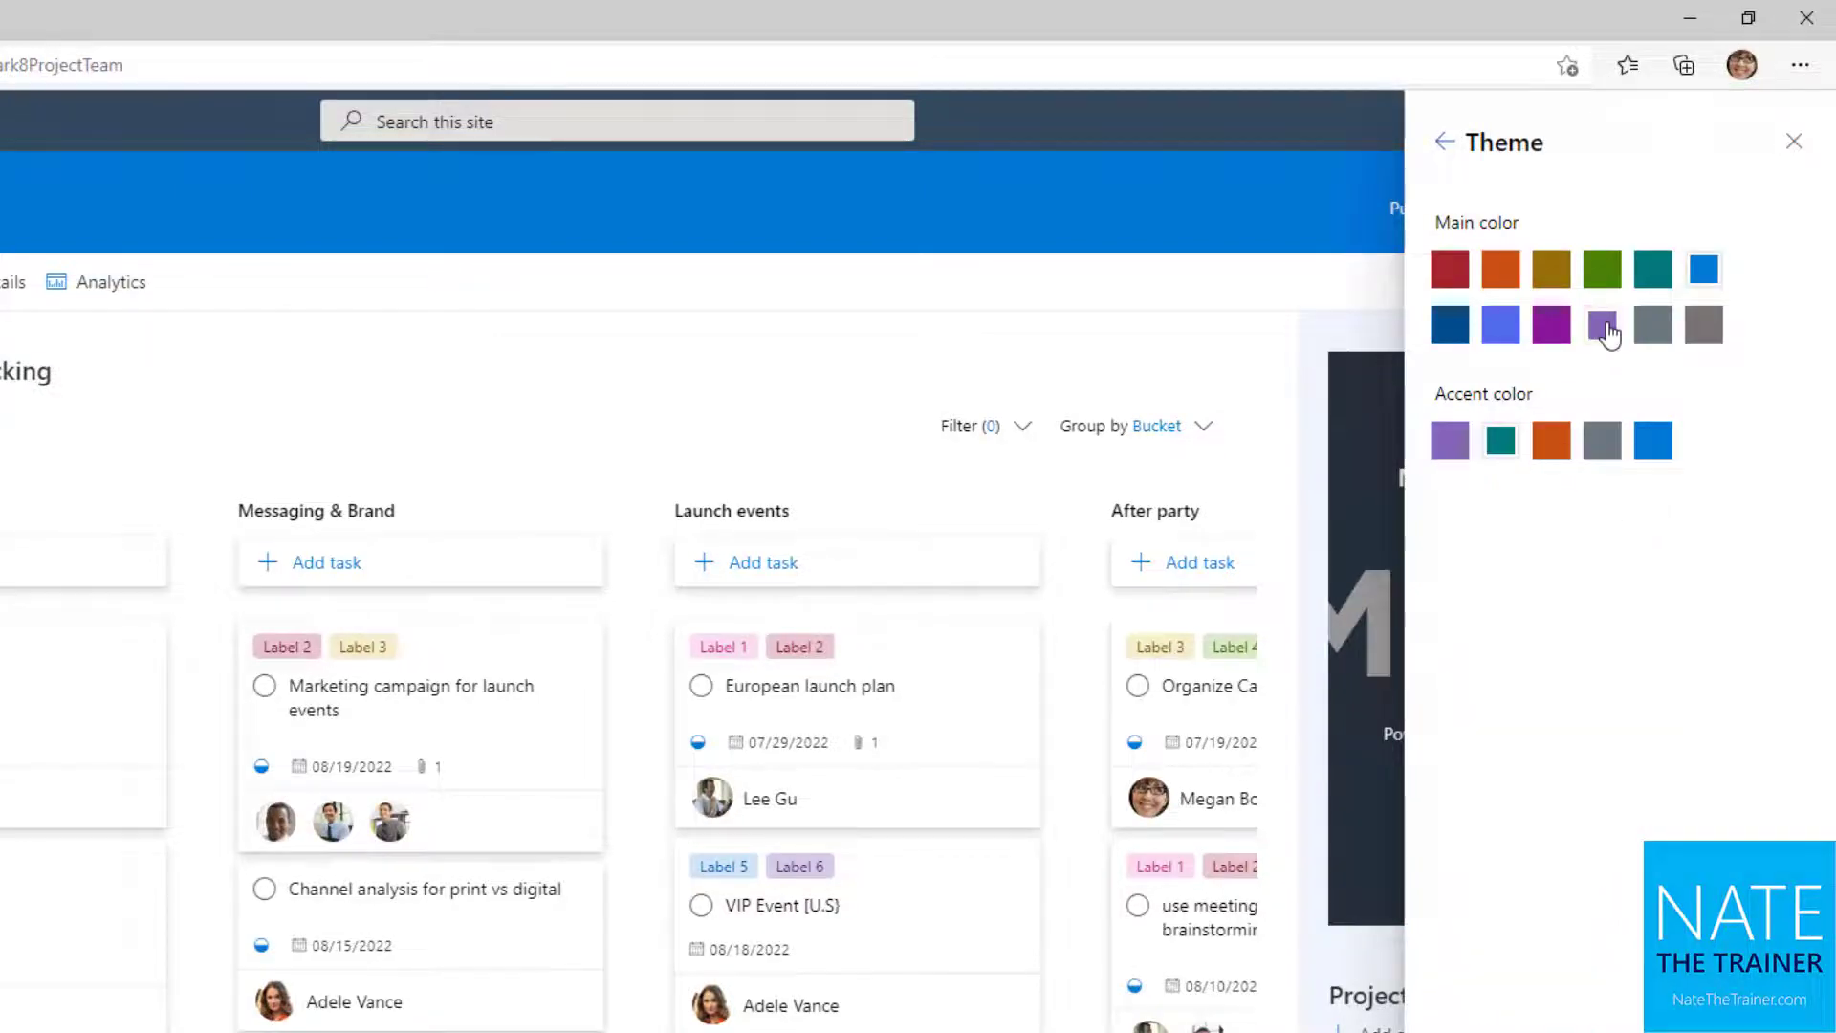
{"action": "left_click", "coordinate": [1600, 325]}
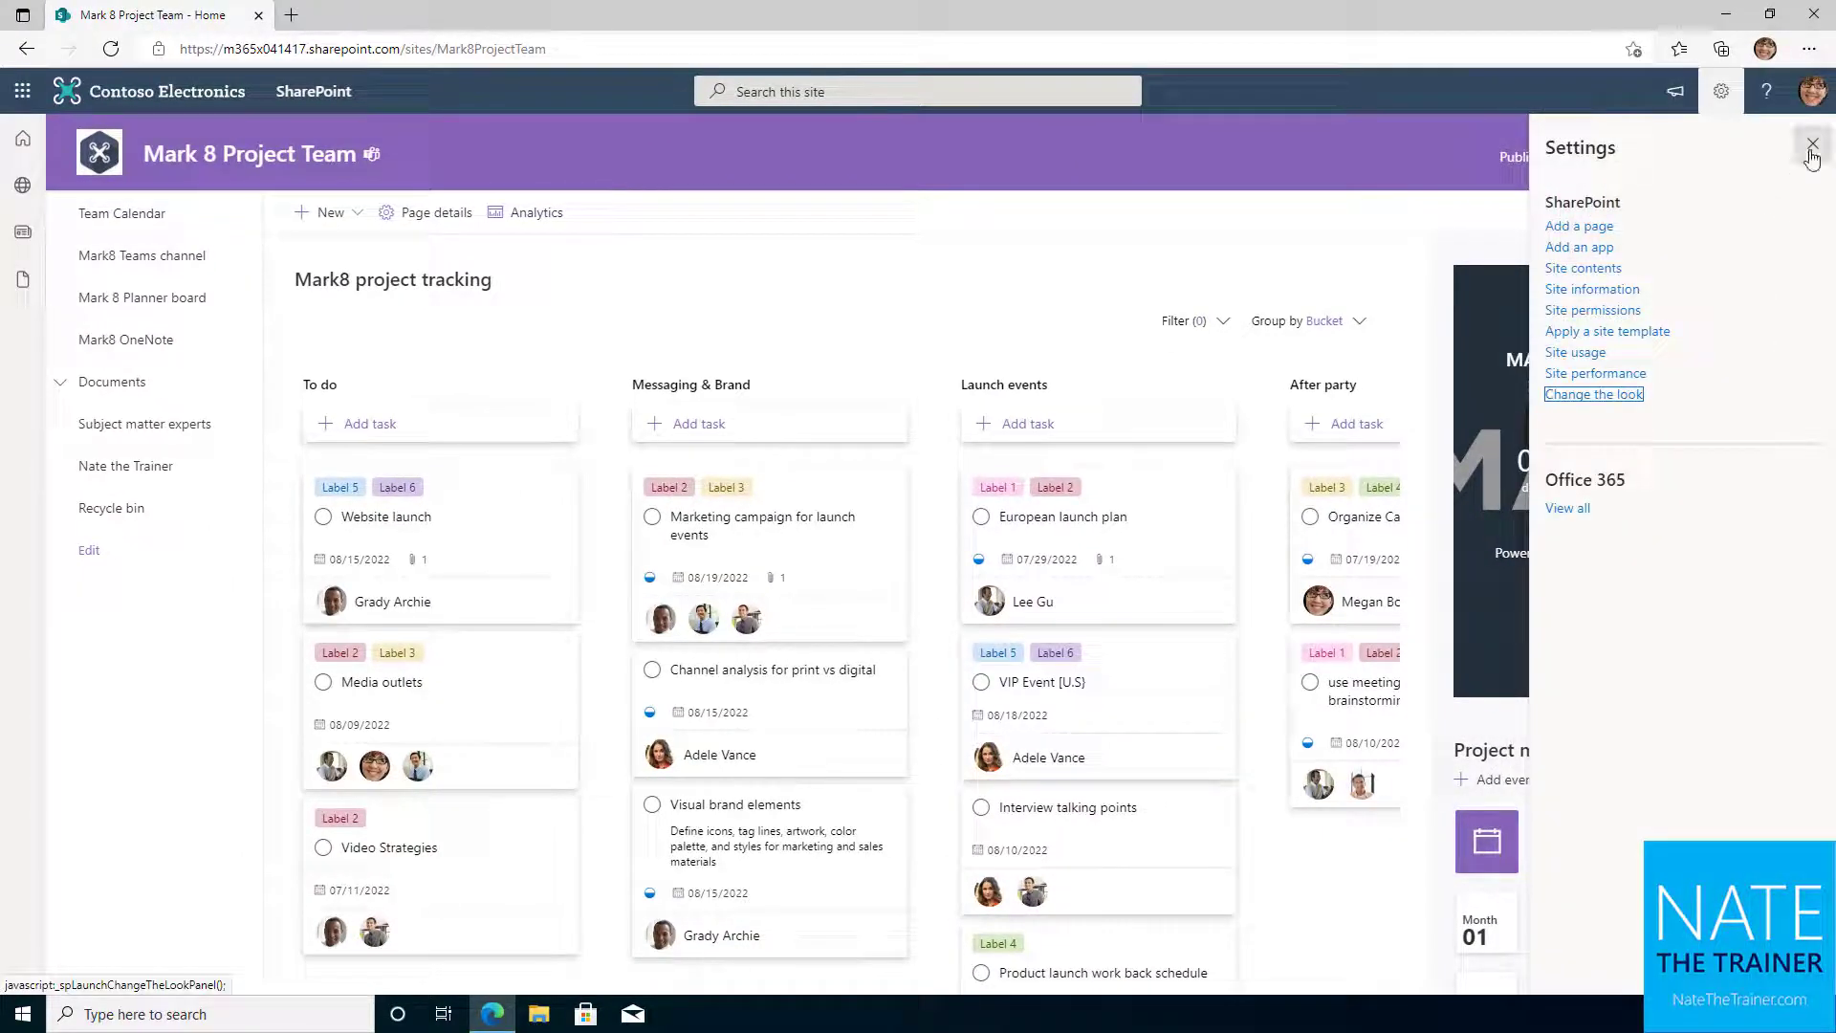
Step: Close the settings pane and scroll down the Mark 8 Project Team home page
{"action": "left_click", "coordinate": [1812, 144]}
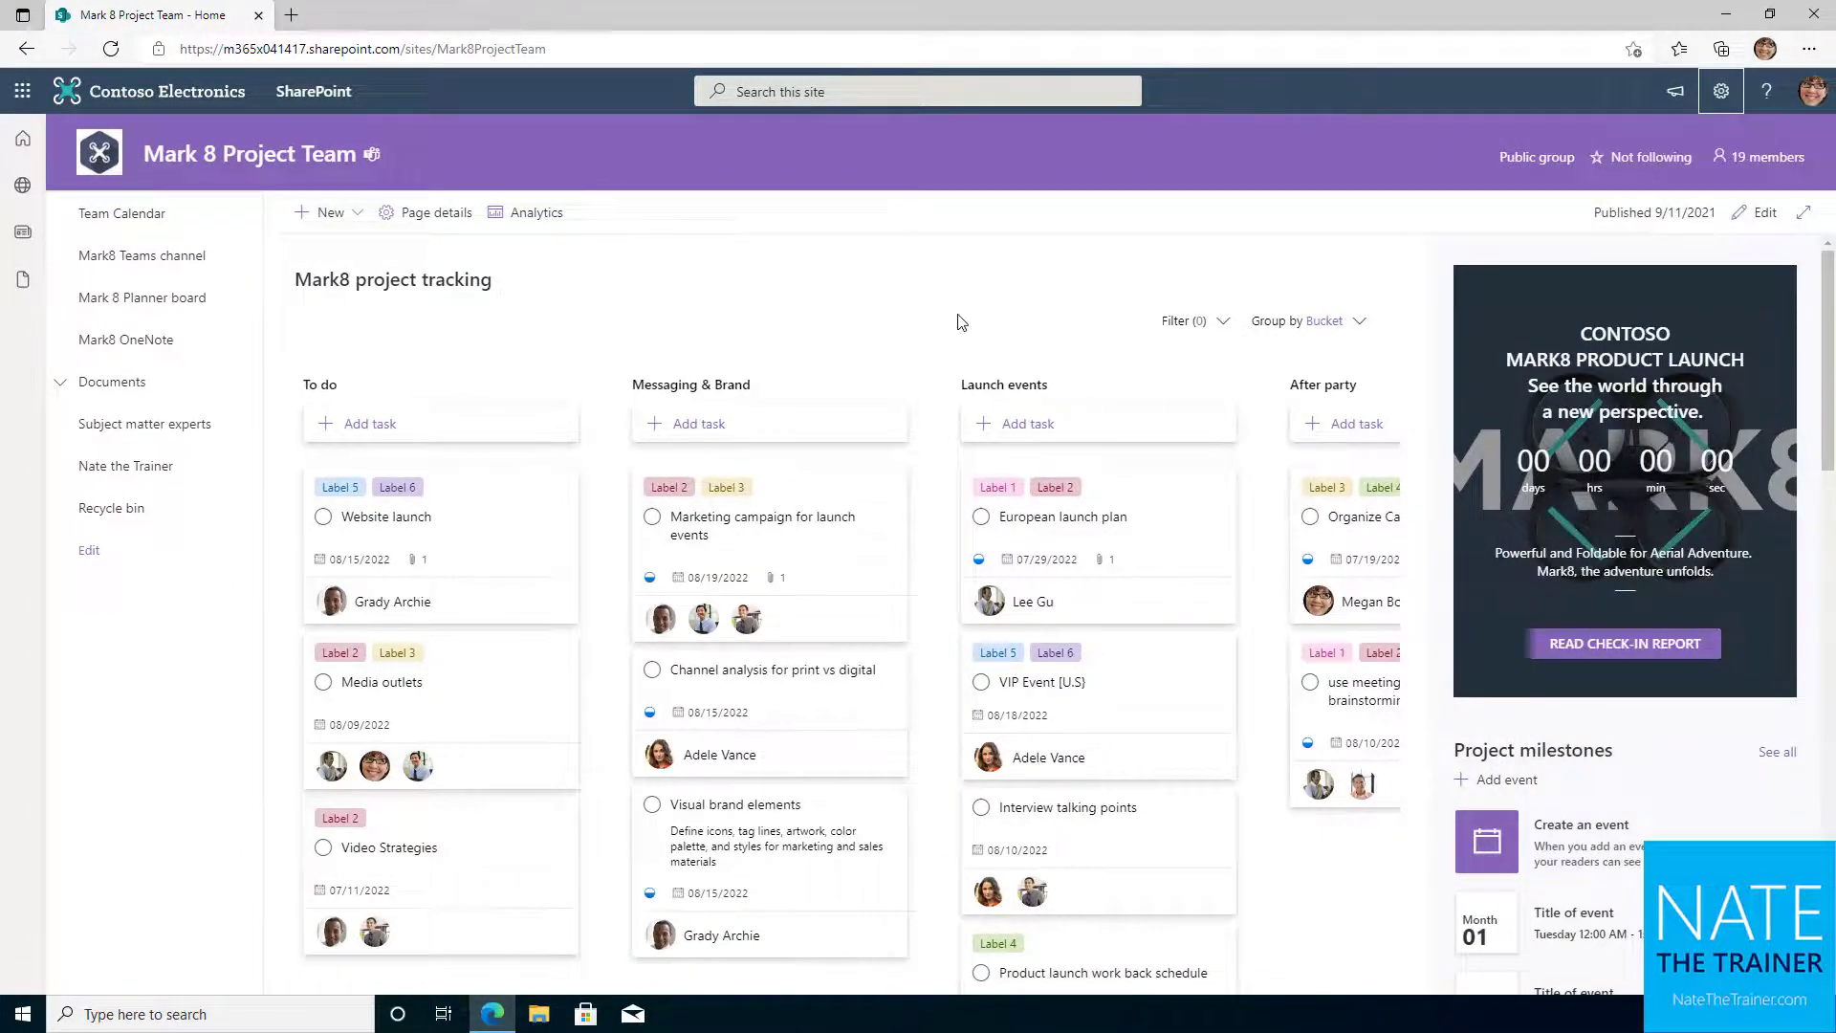
{"action": "mouse_move", "coordinate": [1717, 607]}
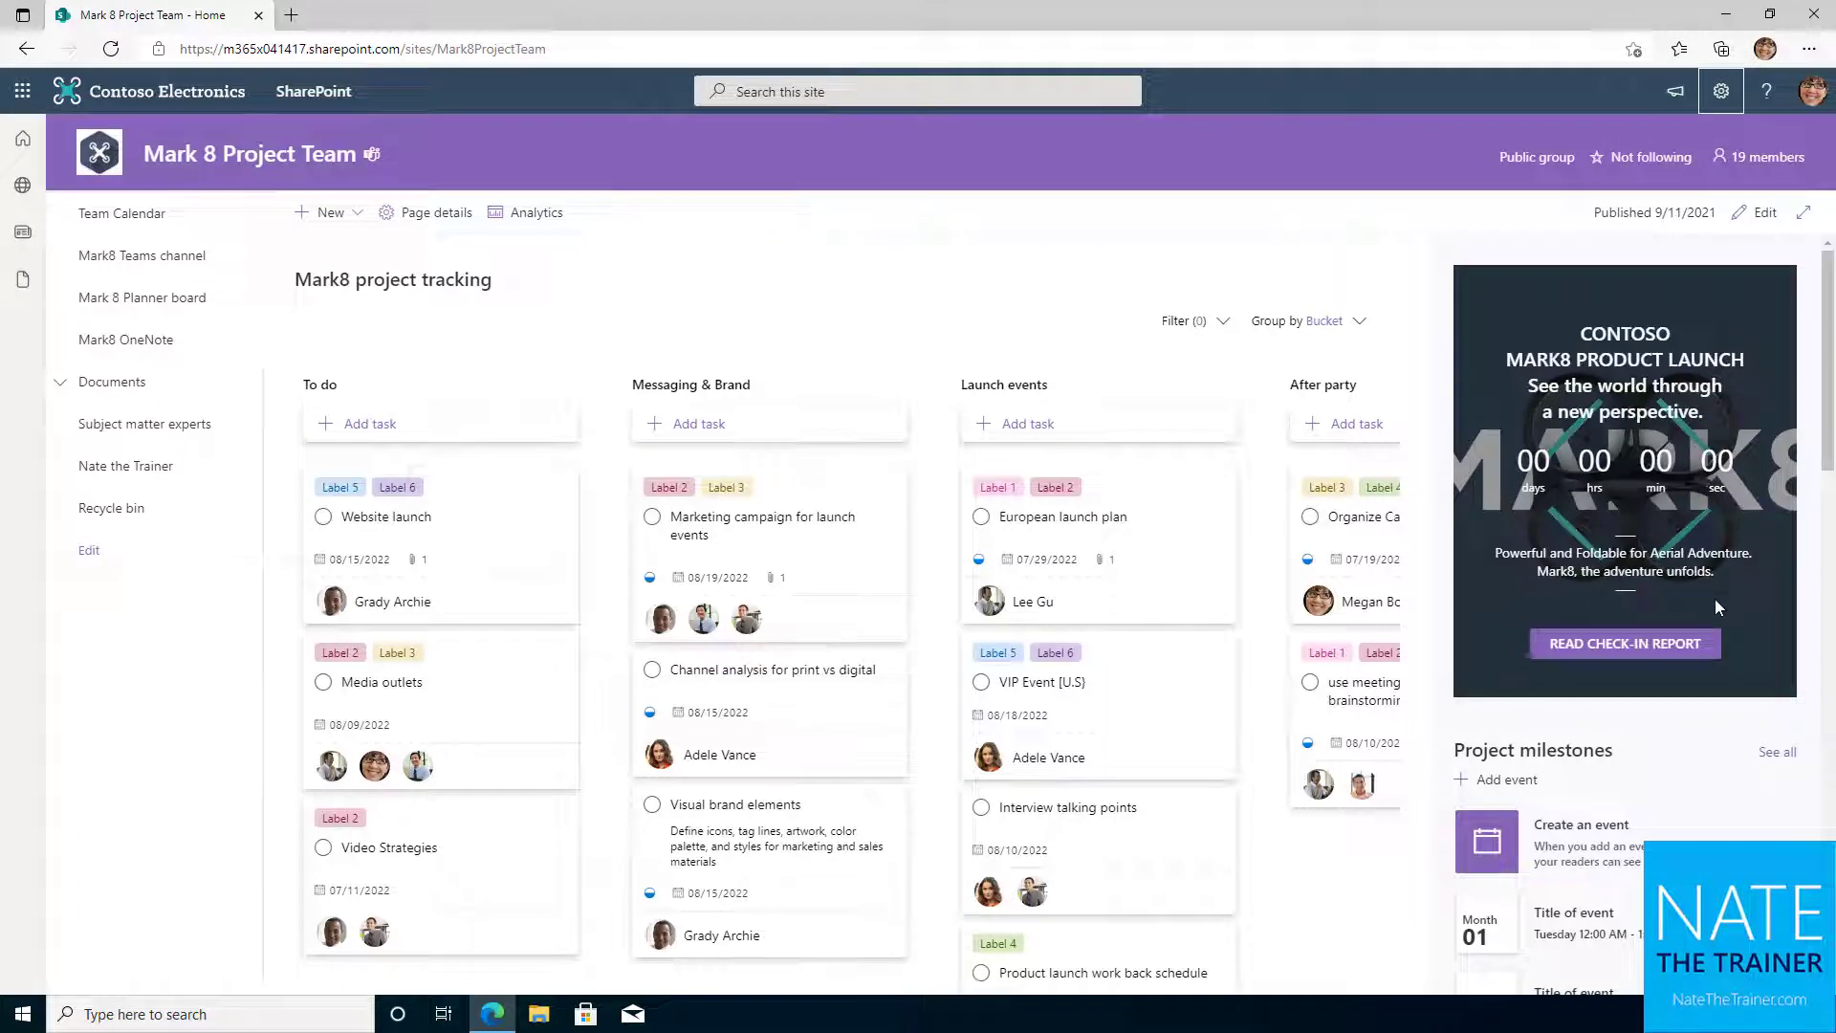
{"action": "mouse_move", "coordinate": [1623, 643]}
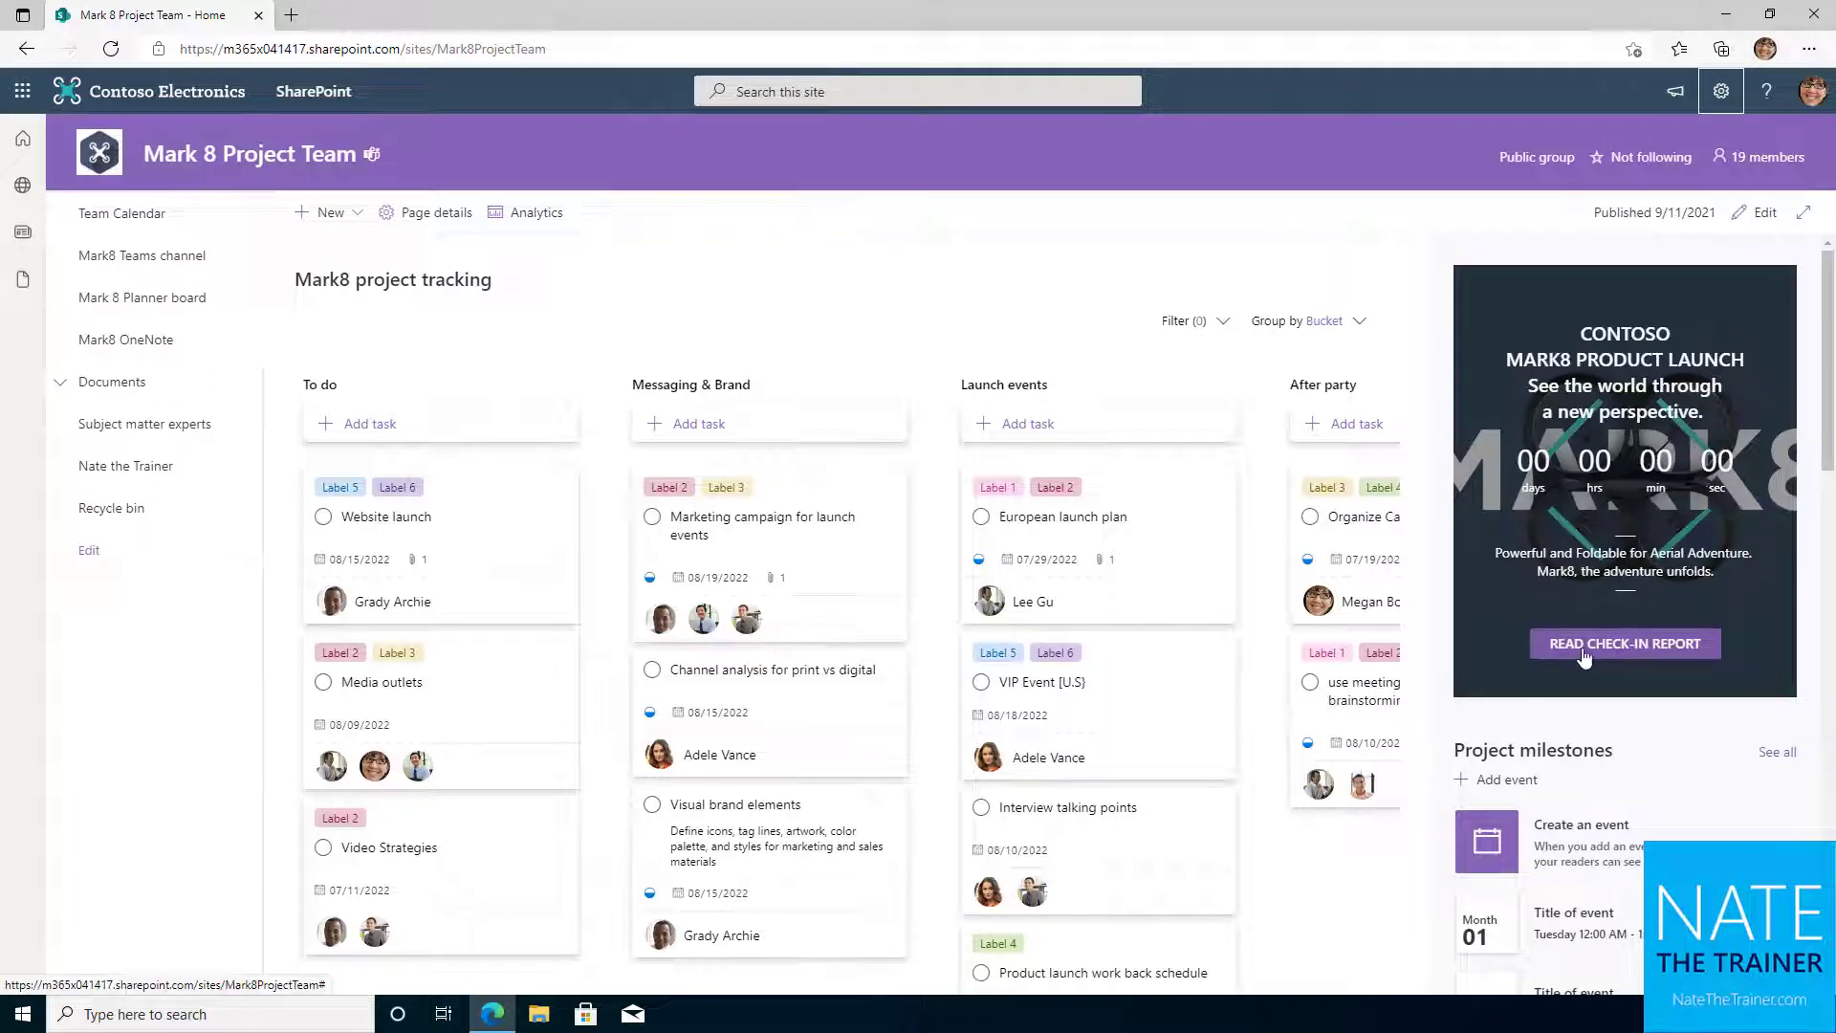
{"action": "mouse_move", "coordinate": [1544, 857]}
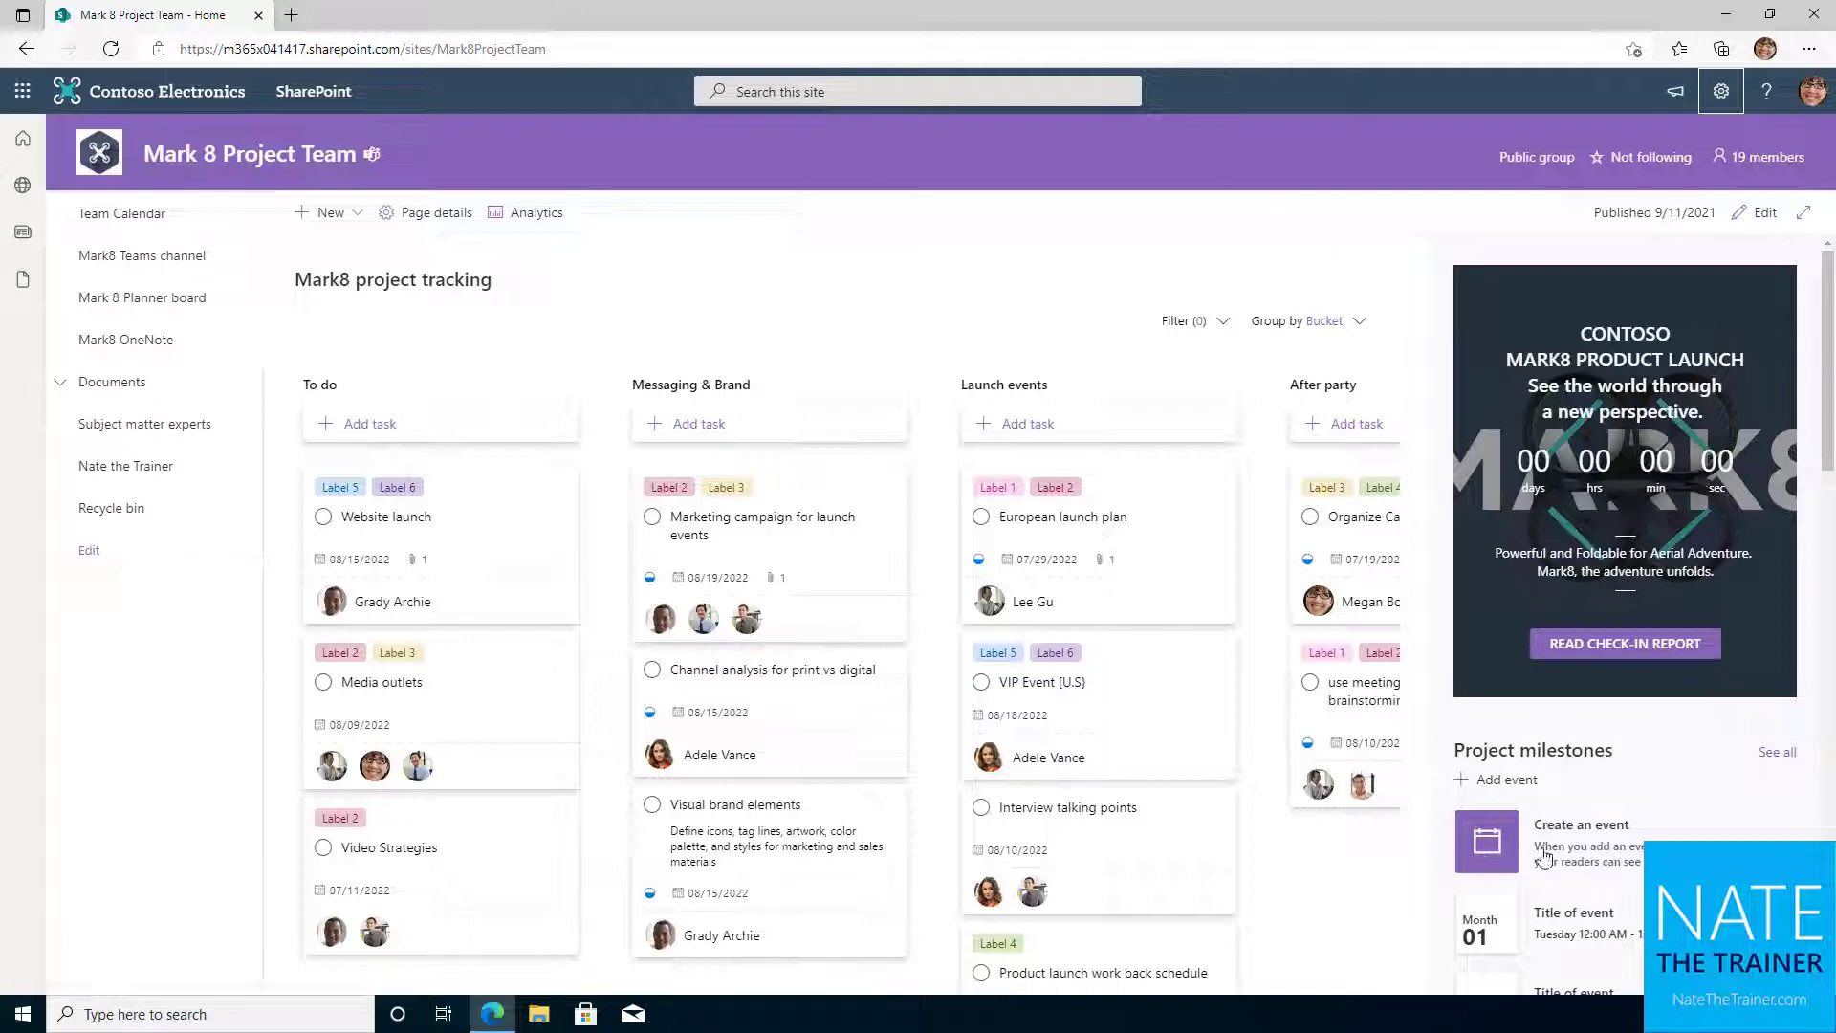
{"action": "scroll", "scroll_direction": "down", "scroll_amount": 3}
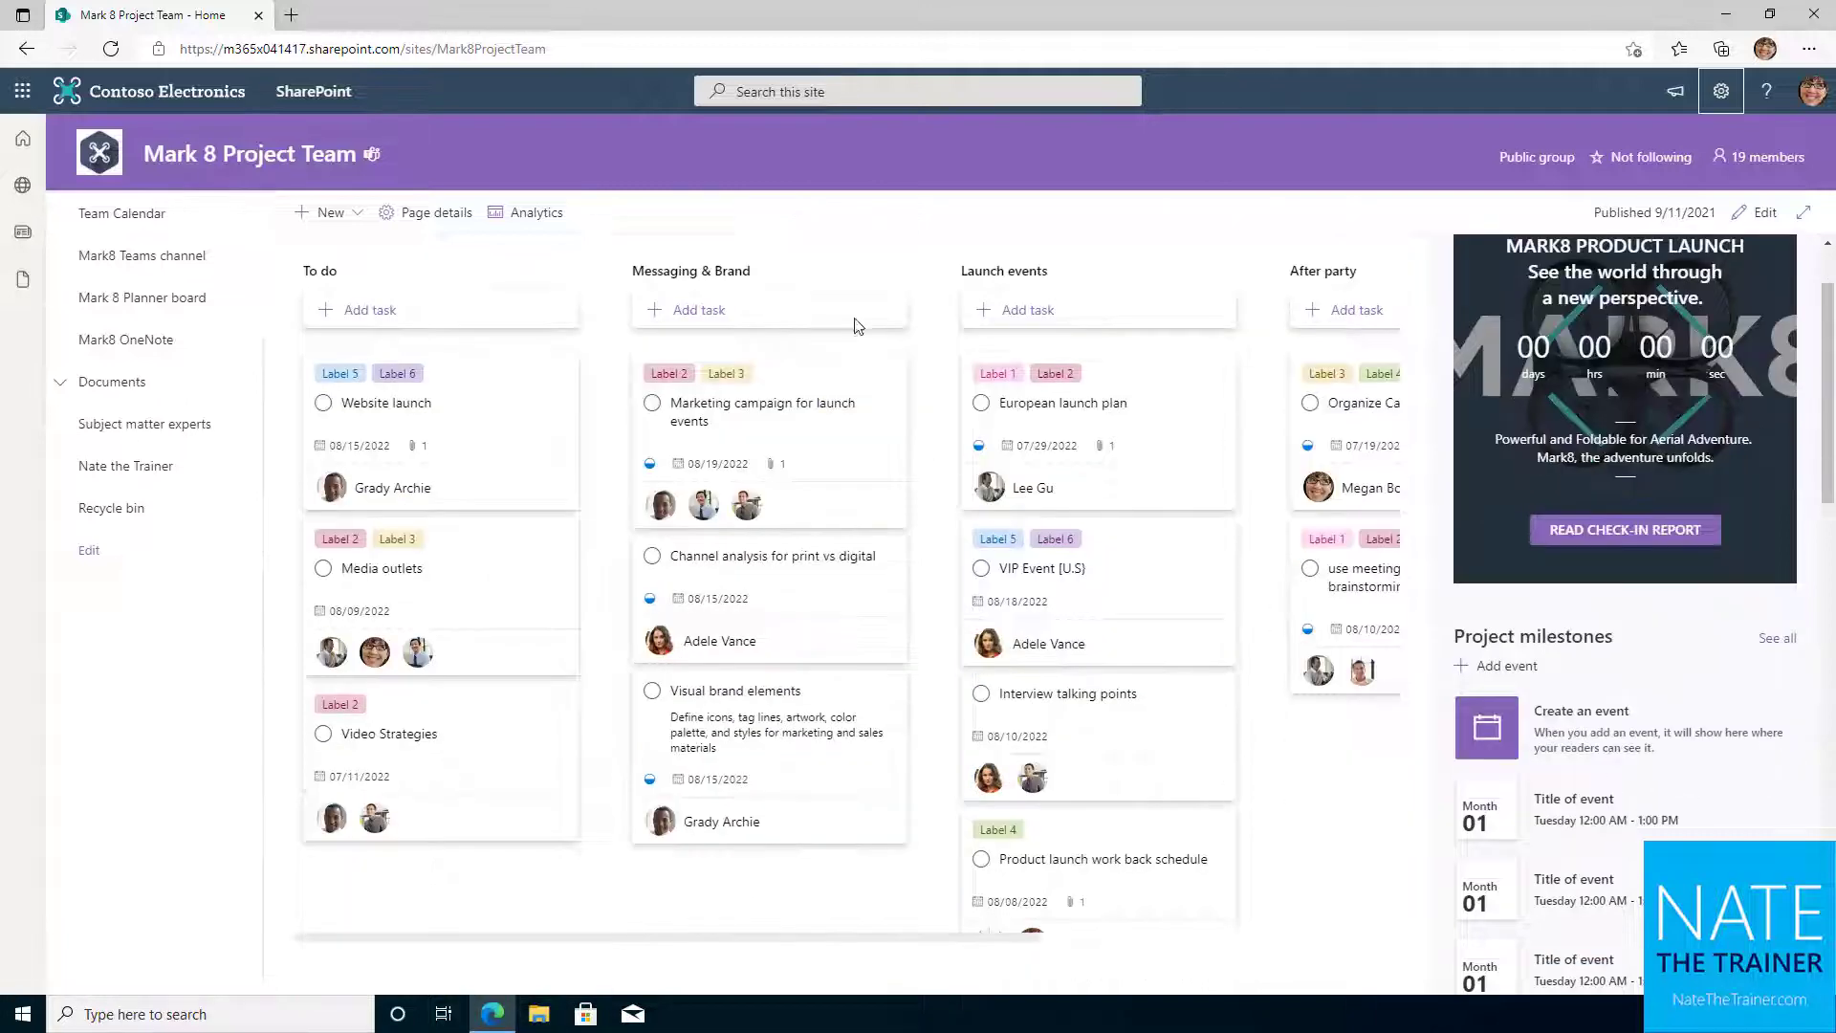